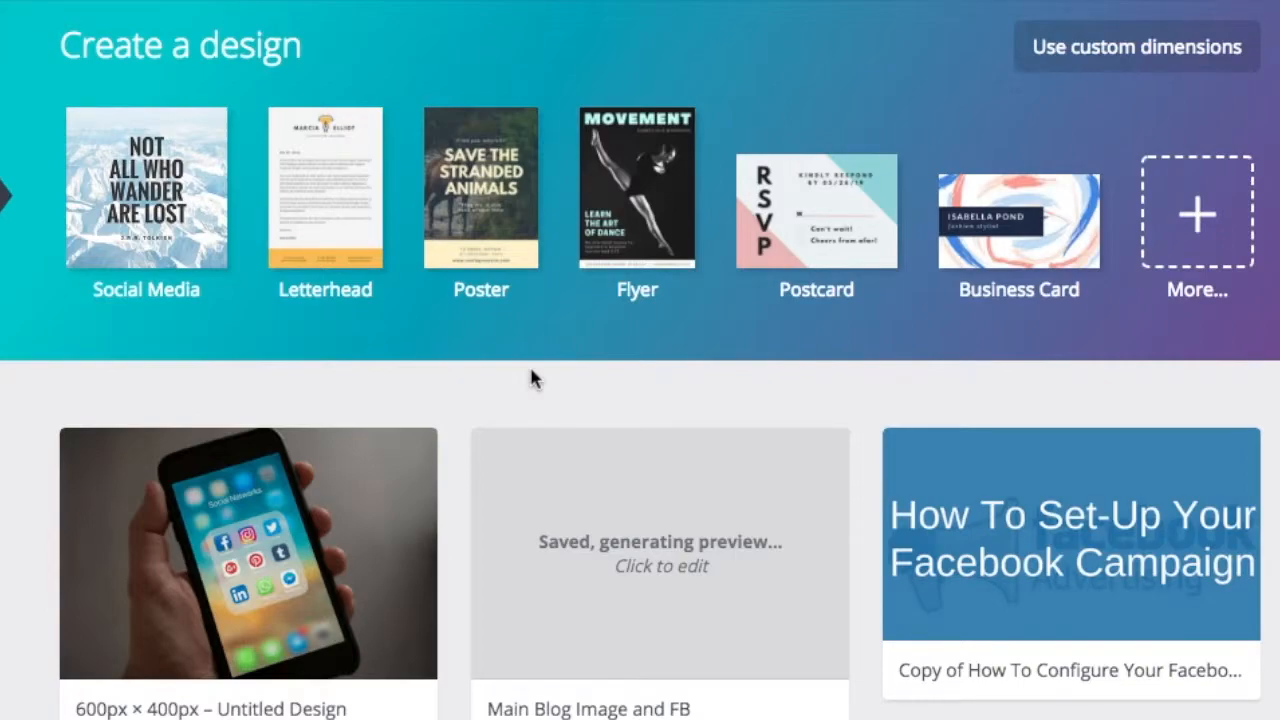
mouse_move(1051, 283)
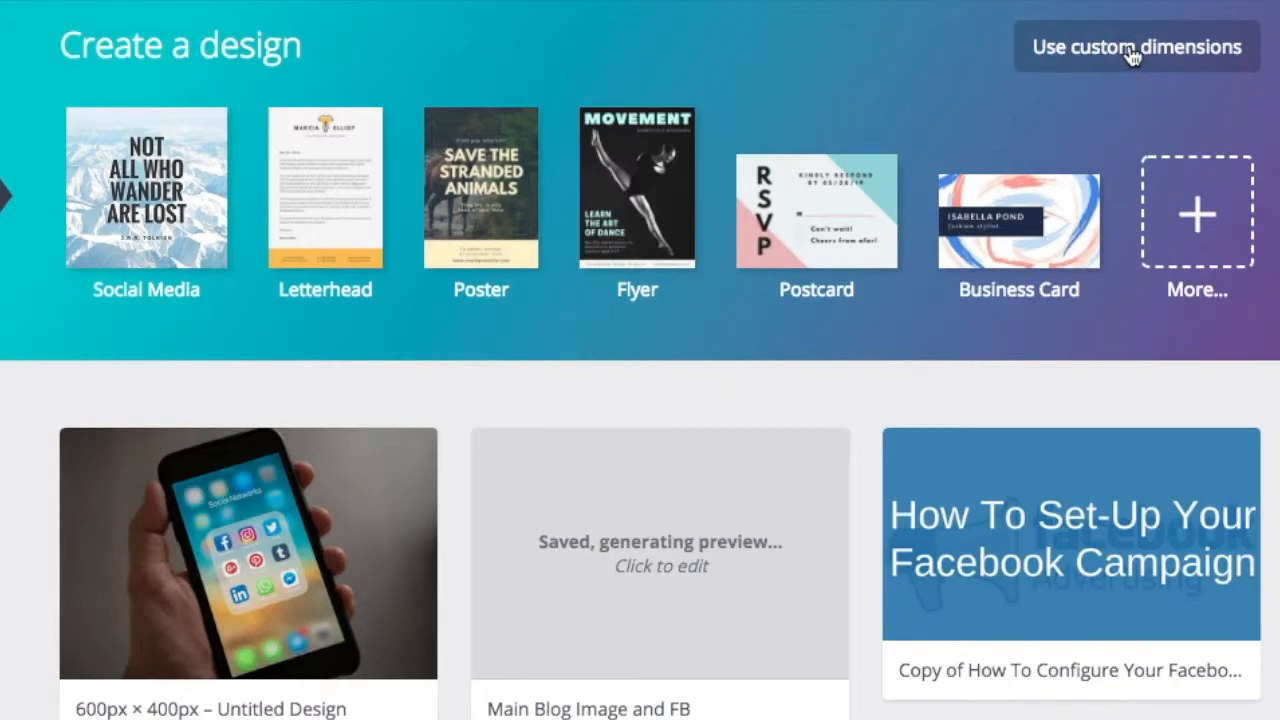
Create a custom 820 × 340 design, keeping pixels as the unit.
left_click(1136, 46)
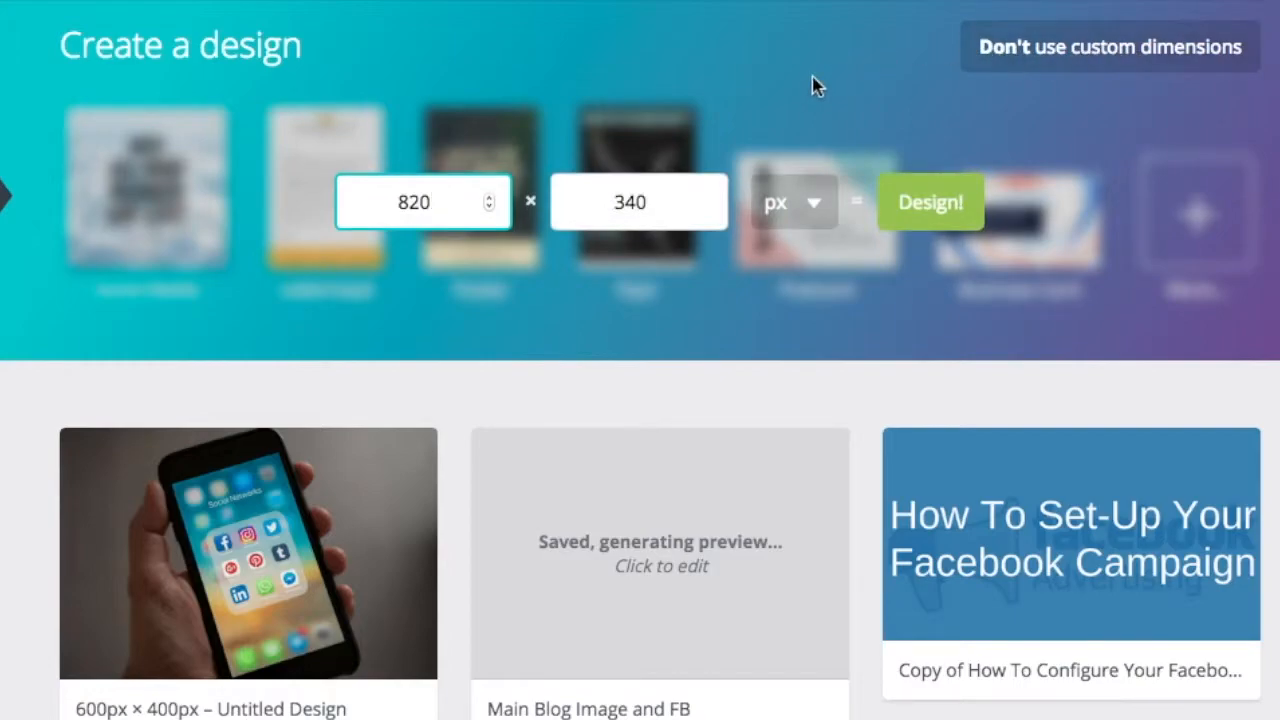
mouse_move(422, 308)
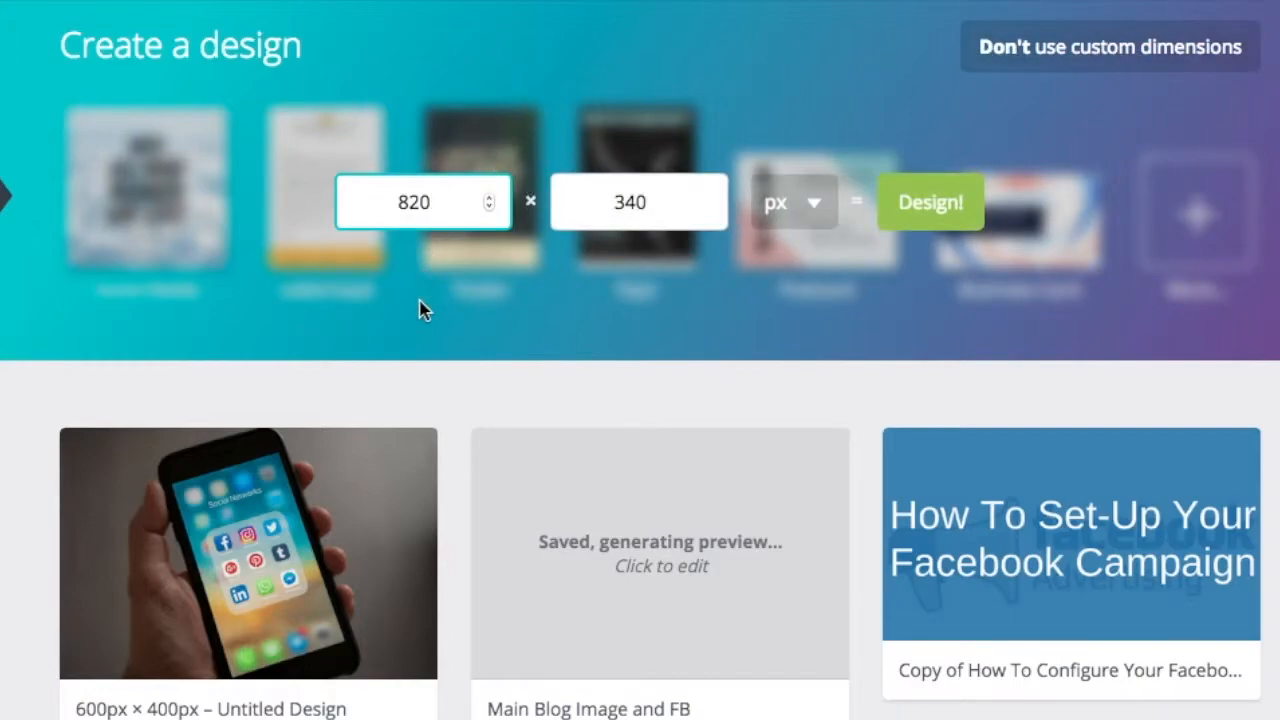
mouse_move(422, 293)
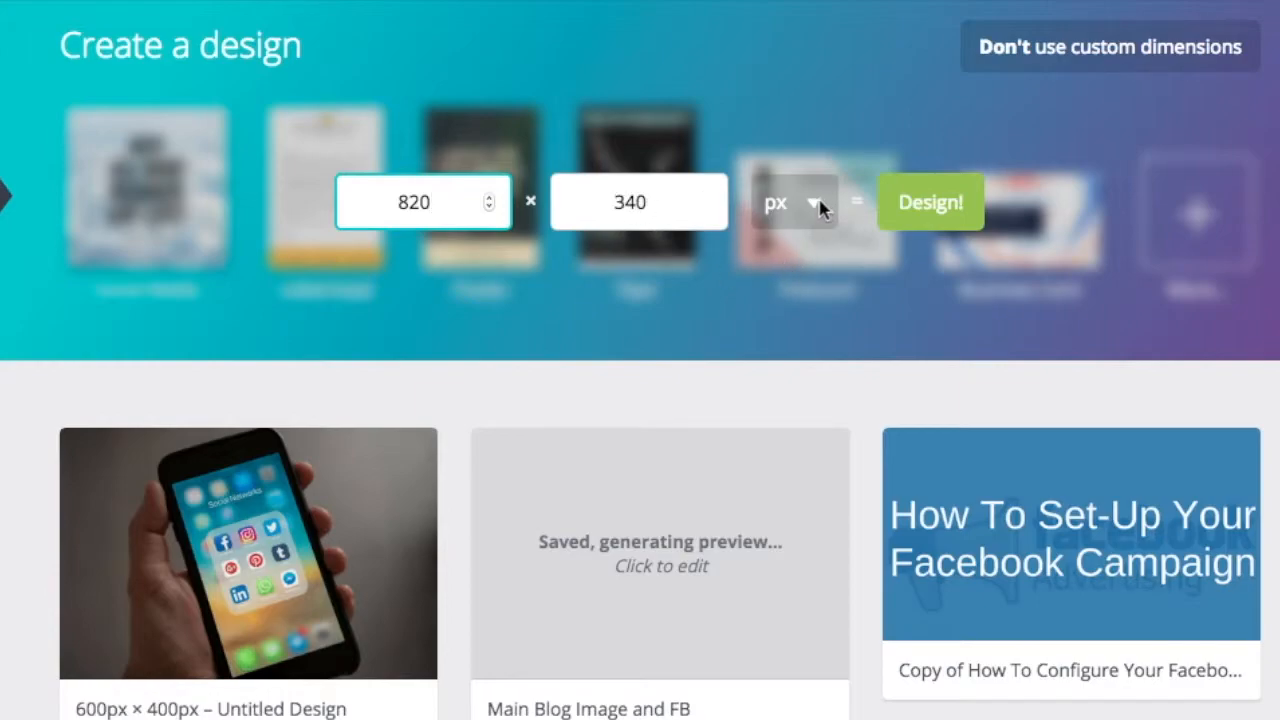
left_click(790, 202)
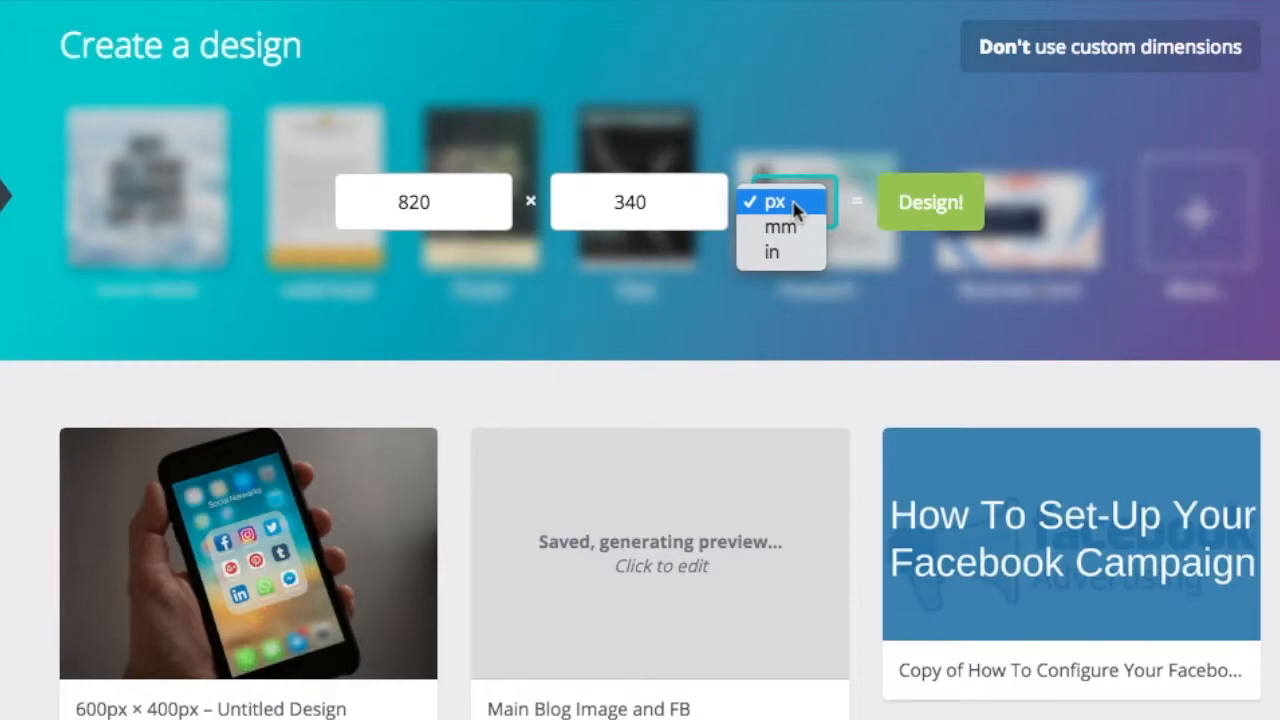
mouse_move(780, 227)
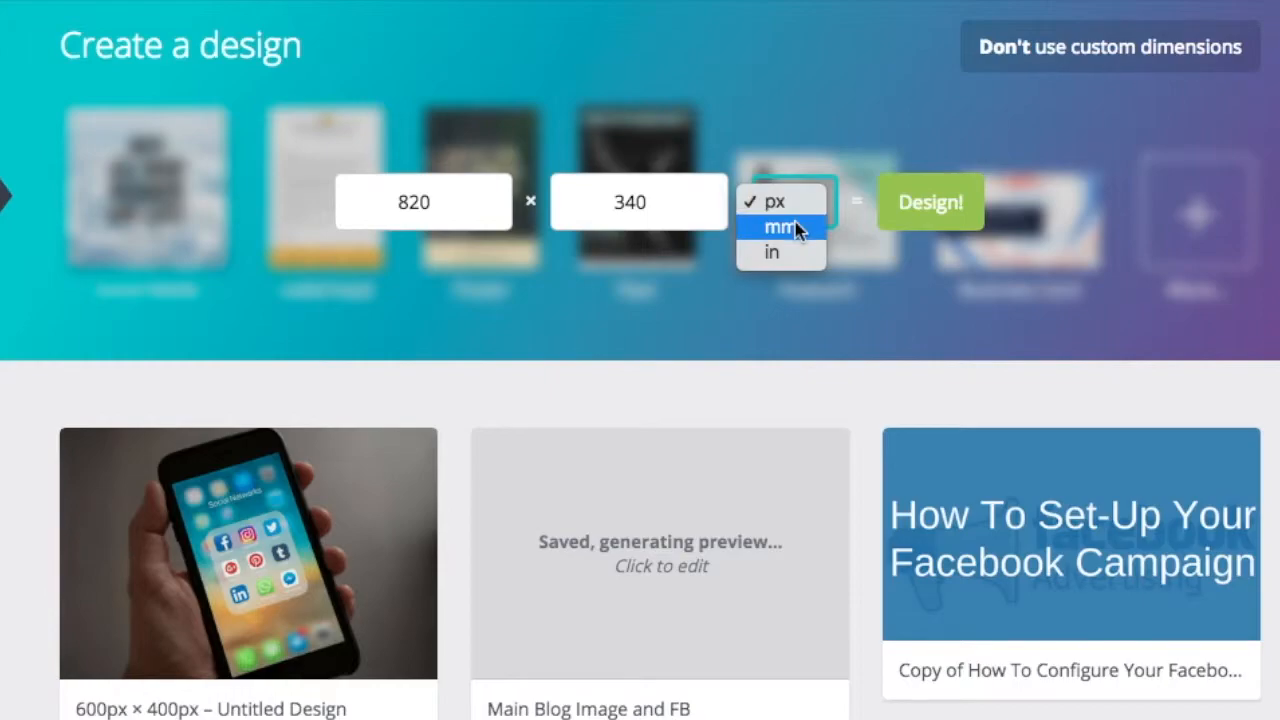
mouse_move(780, 201)
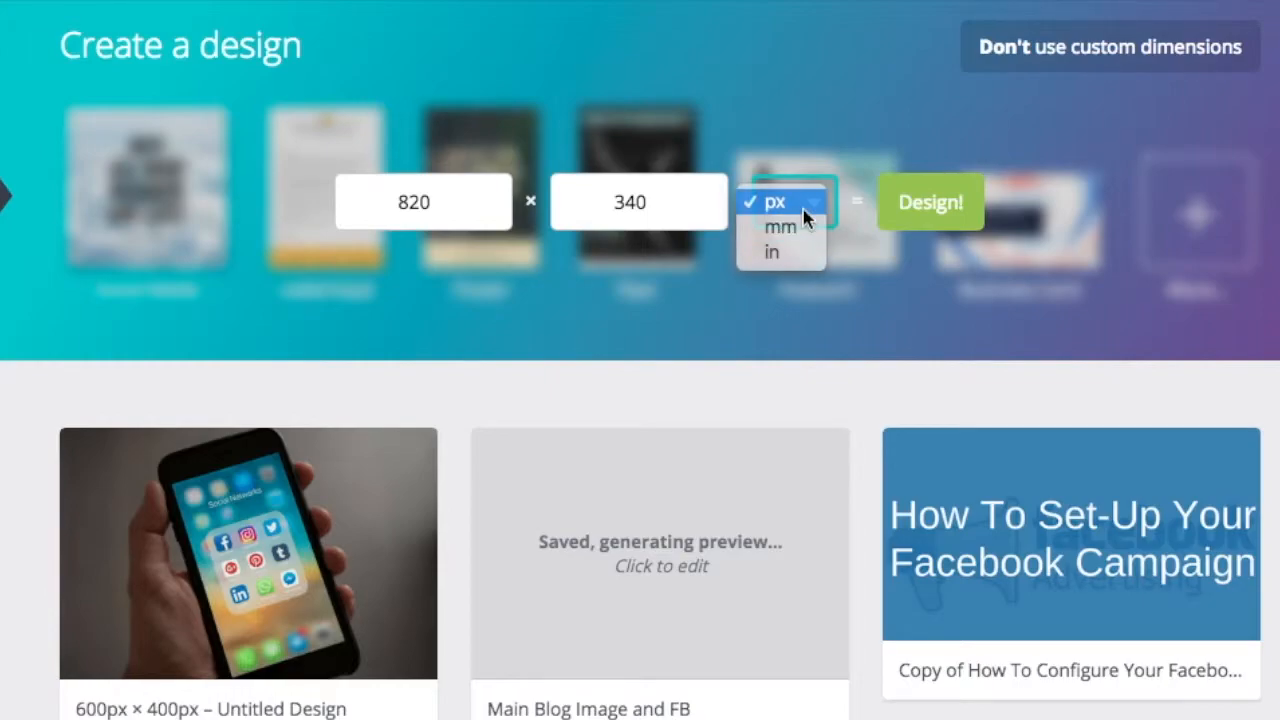
left_click(780, 201)
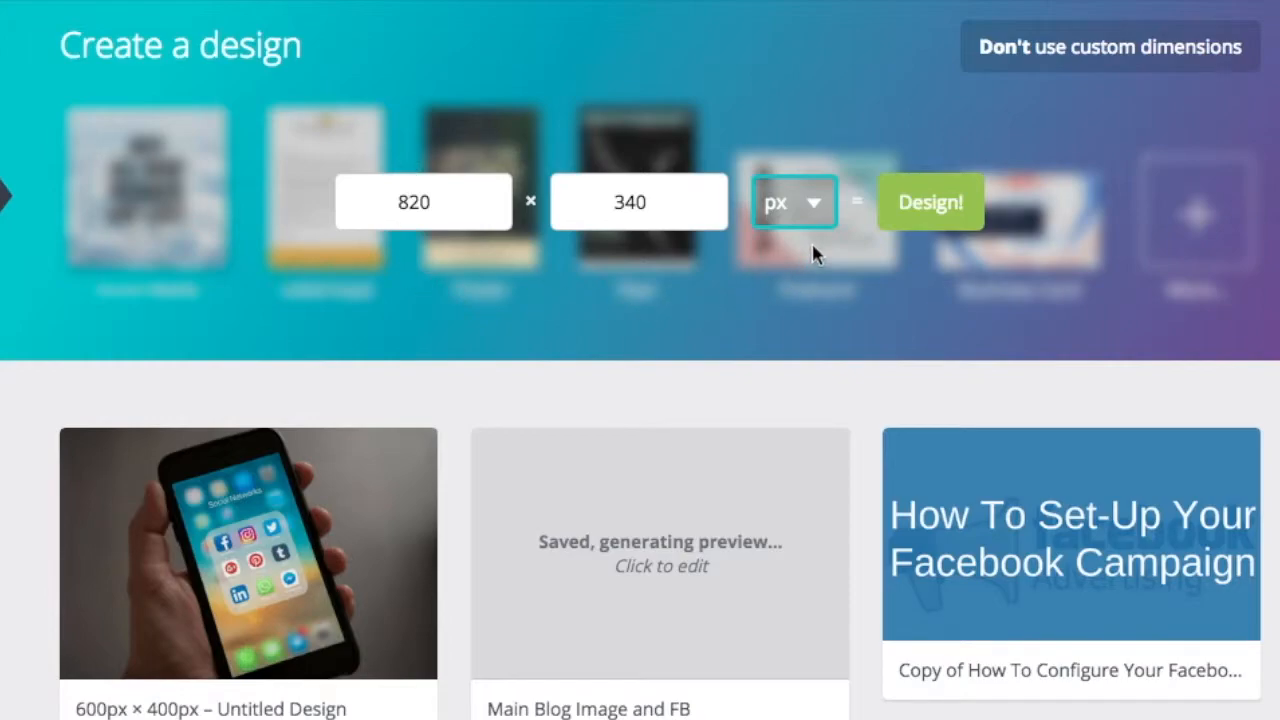
left_click(930, 202)
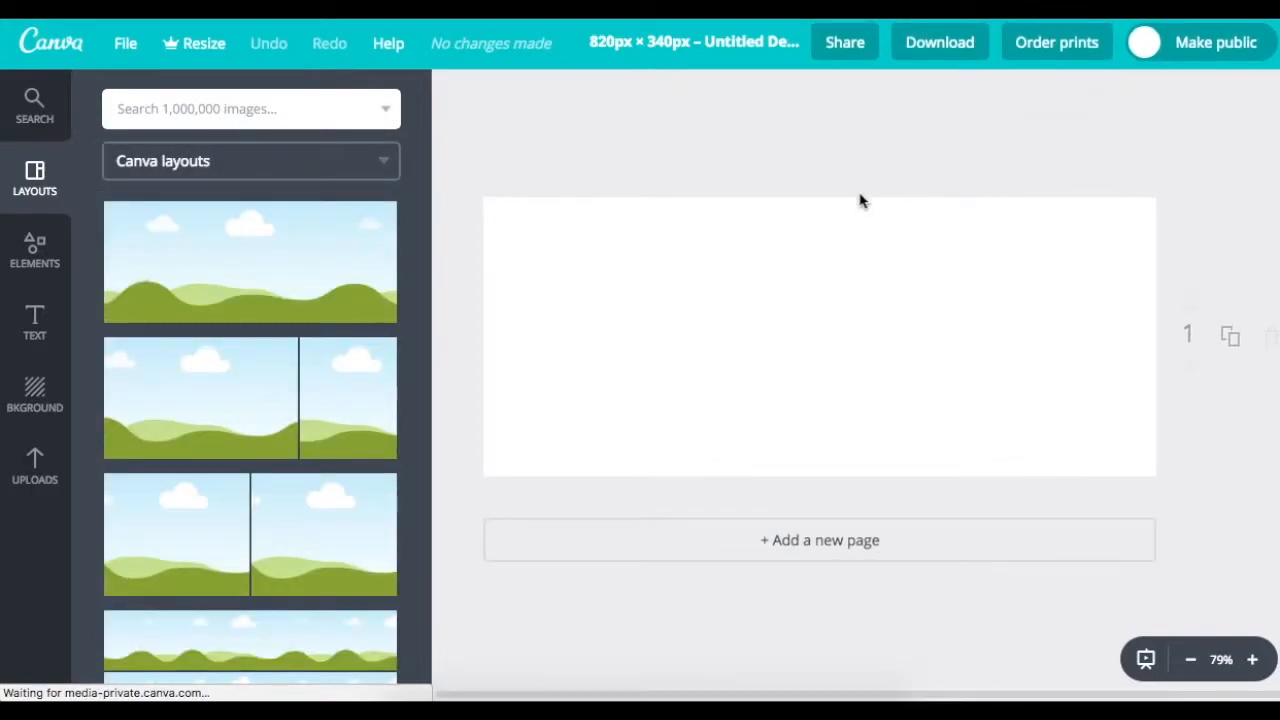
mouse_move(688, 451)
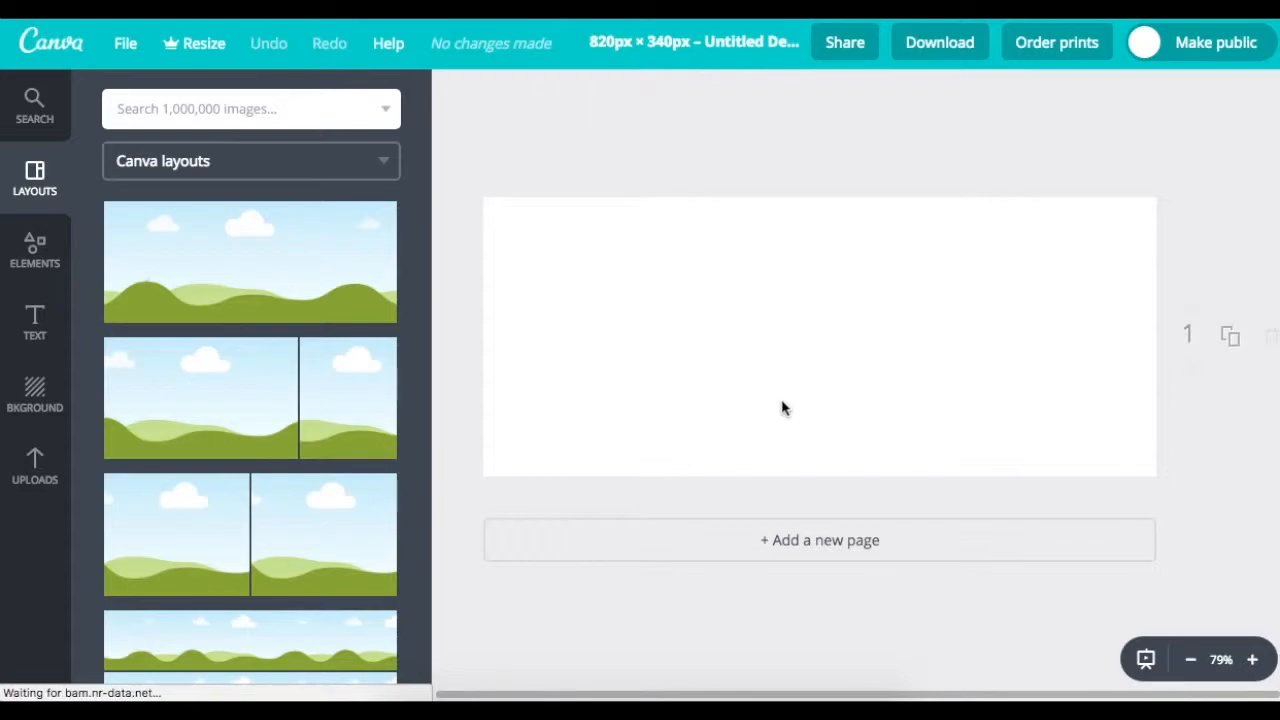
mouse_move(800, 330)
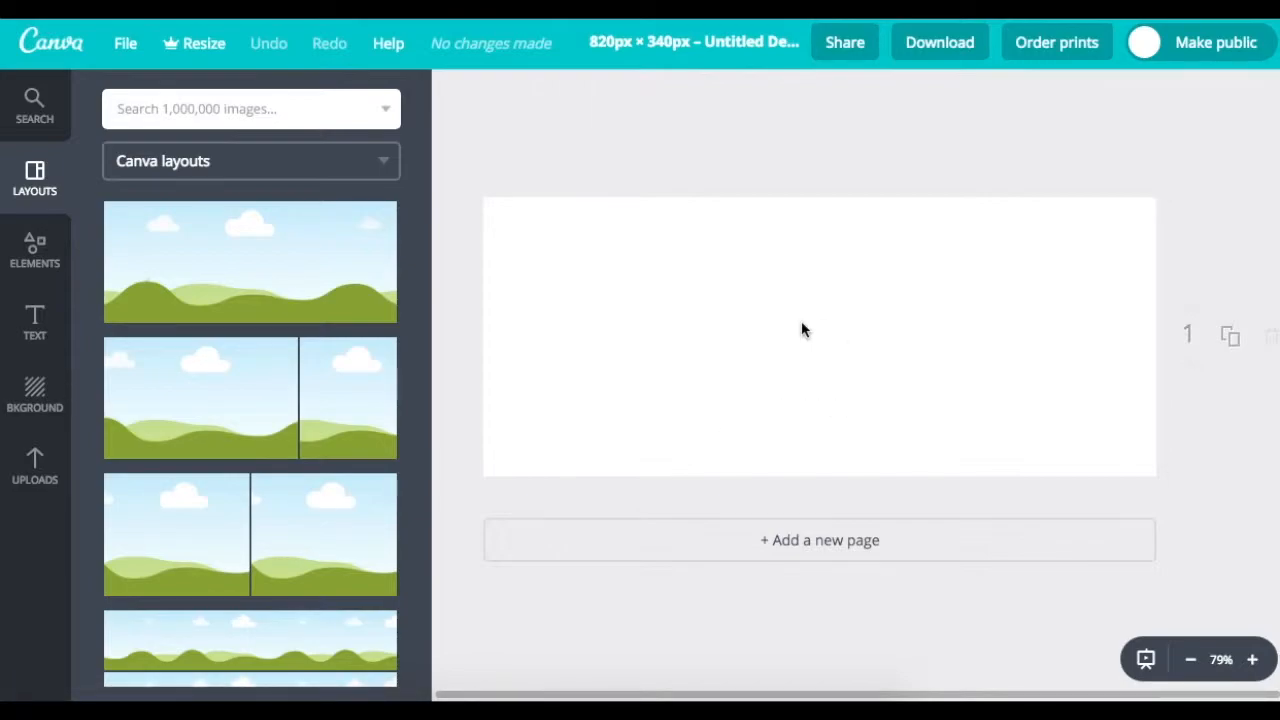
mouse_move(808, 318)
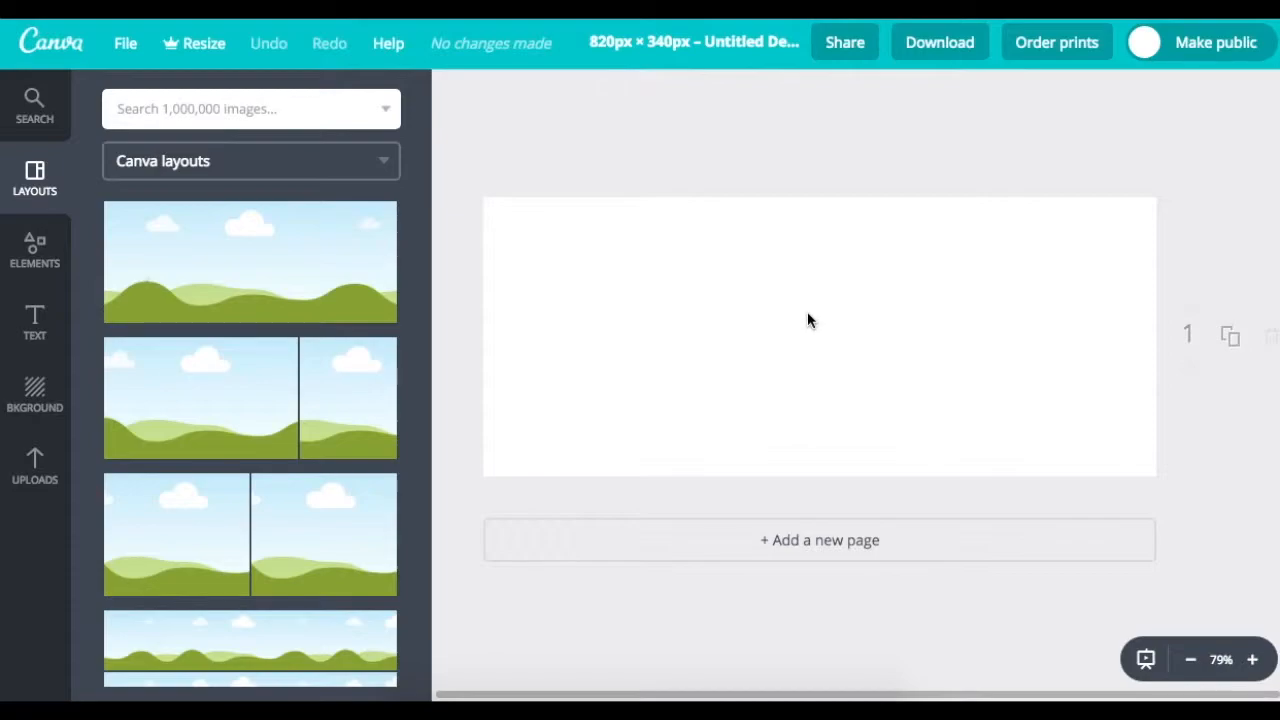
mouse_move(810, 306)
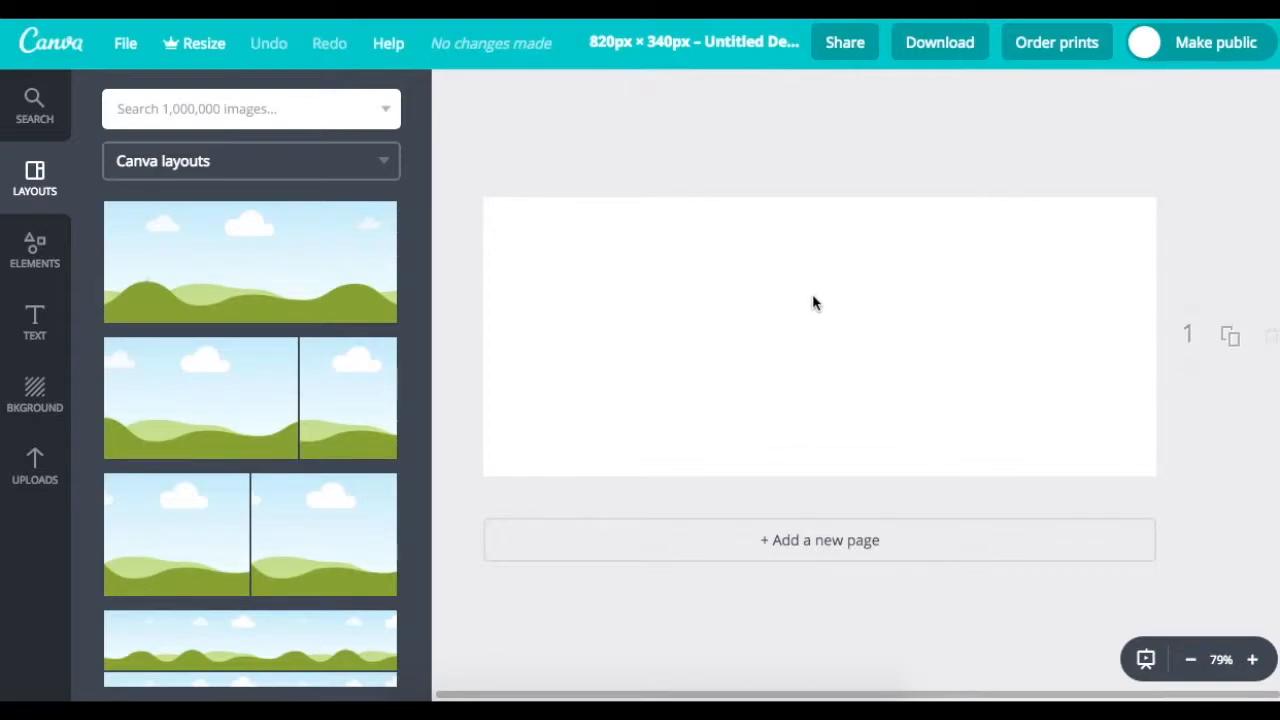
mouse_move(490, 208)
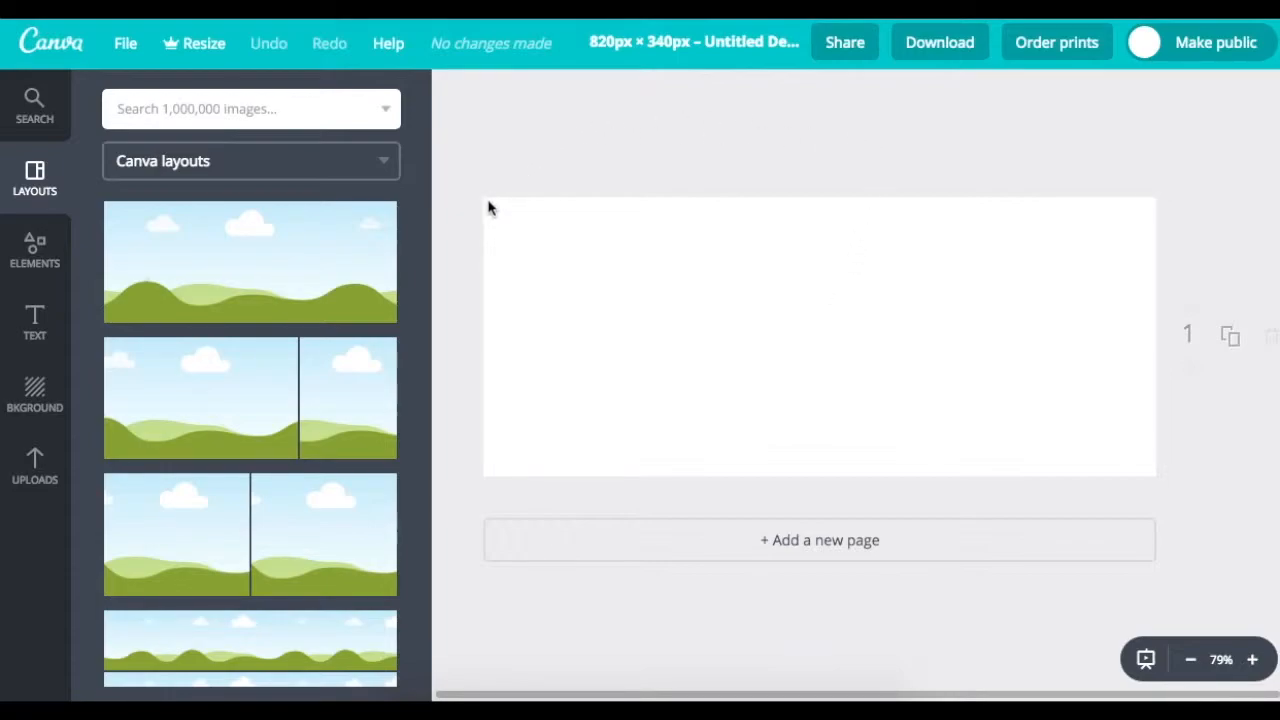
mouse_move(205, 306)
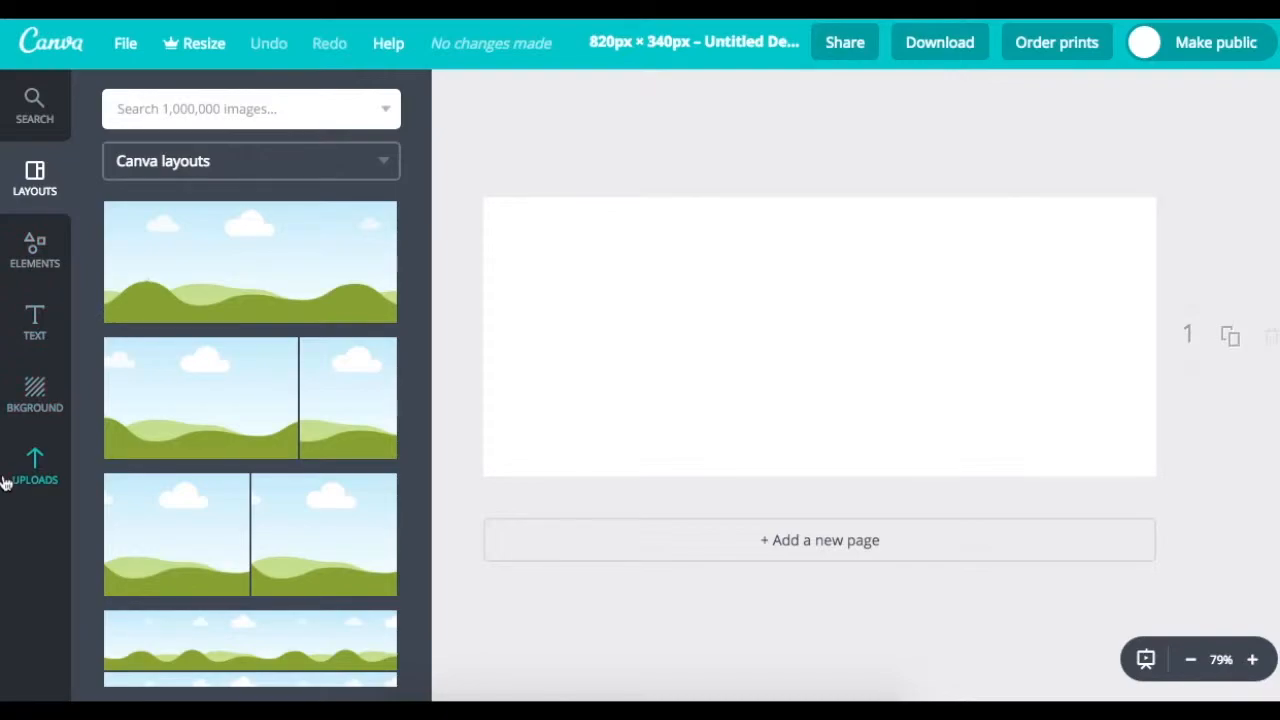
mouse_move(64, 117)
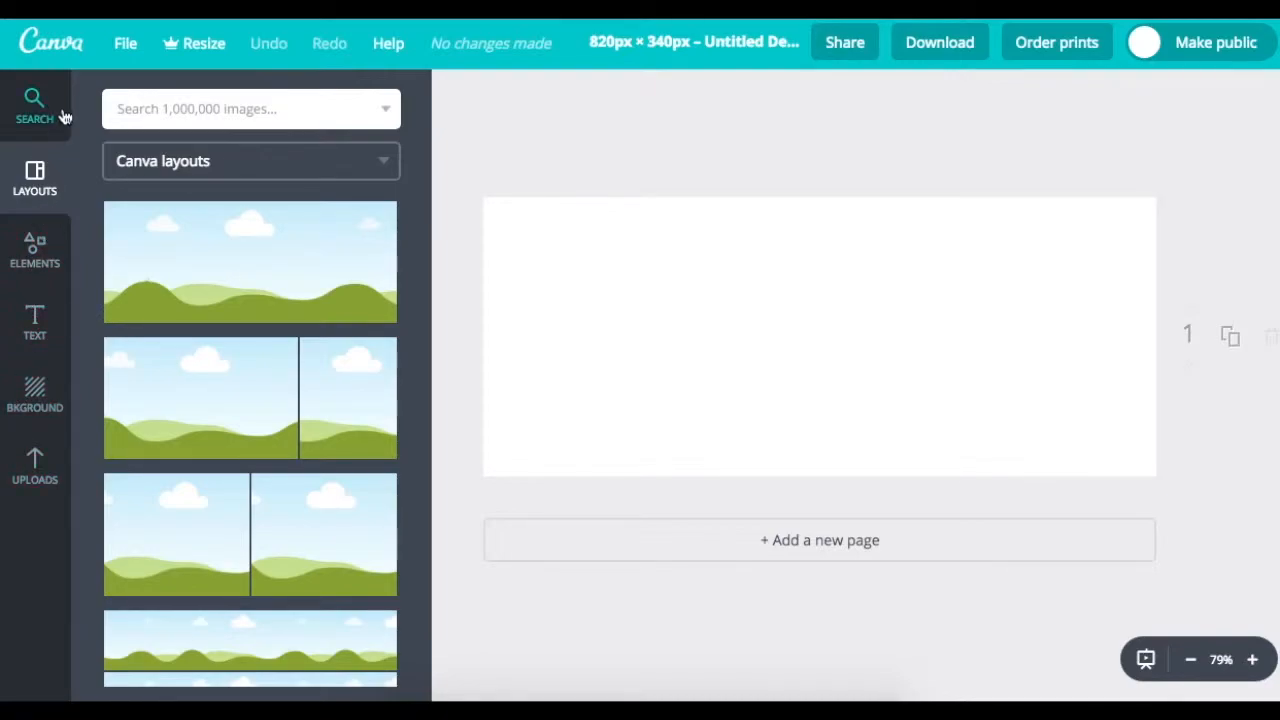
mouse_move(30, 110)
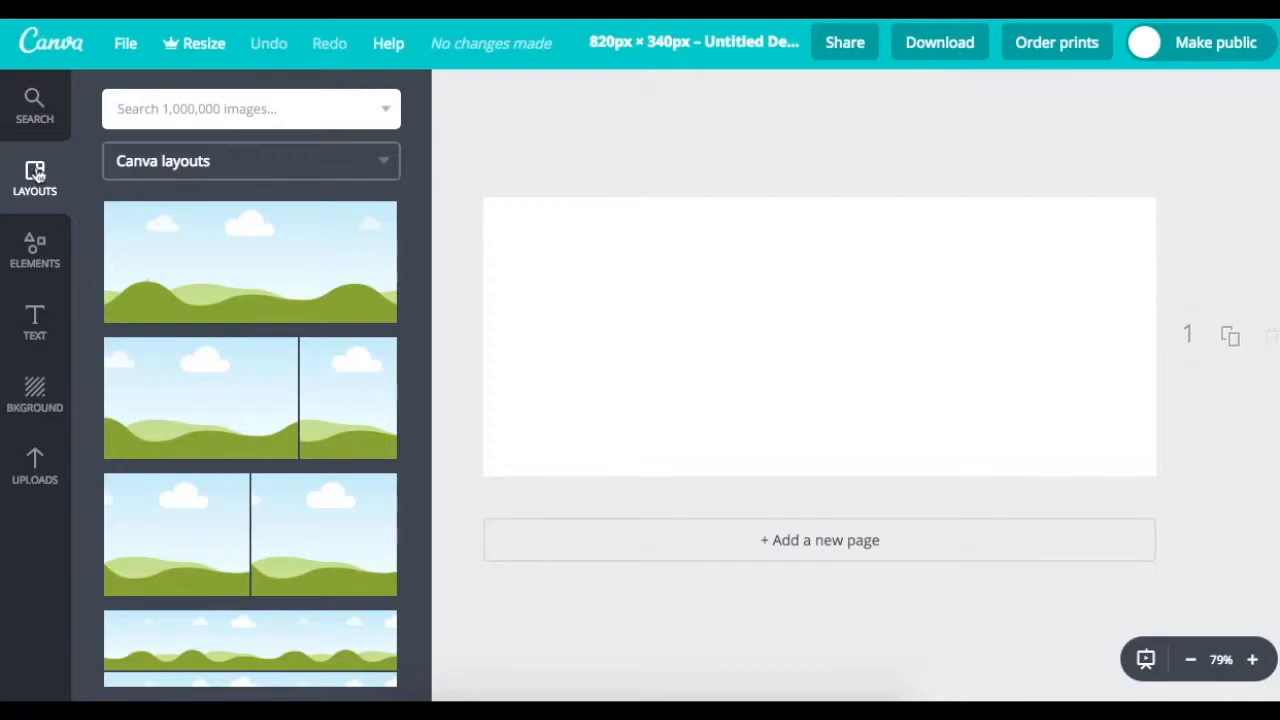
mouse_move(203, 313)
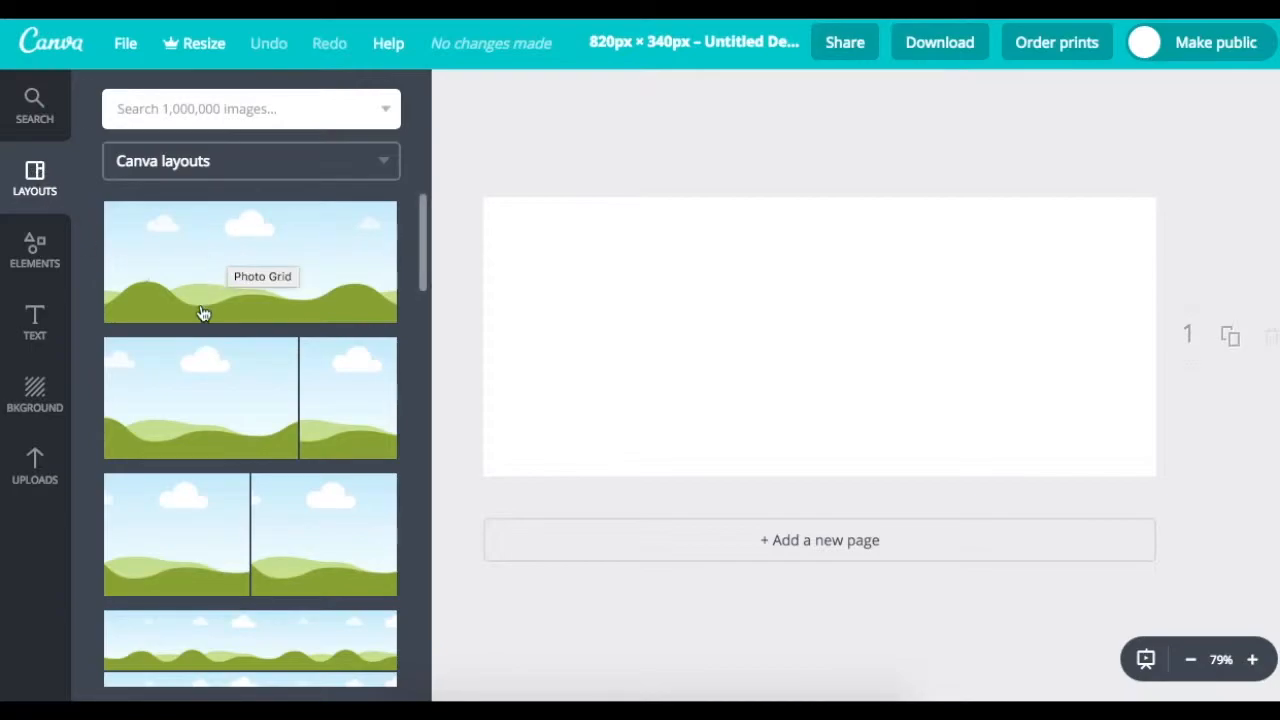
Scroll through the photo-grid layouts available for the blank 820 × 340 px cover.
scroll("down", 3)
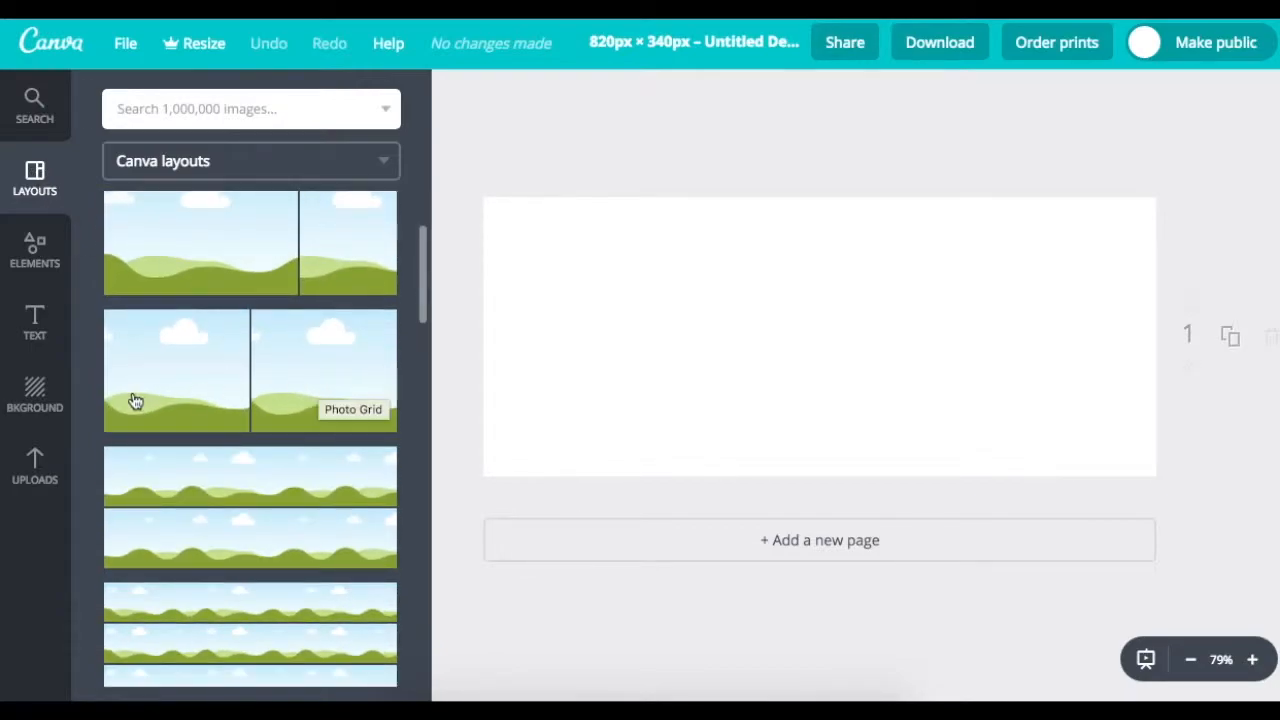
scroll("down", 3)
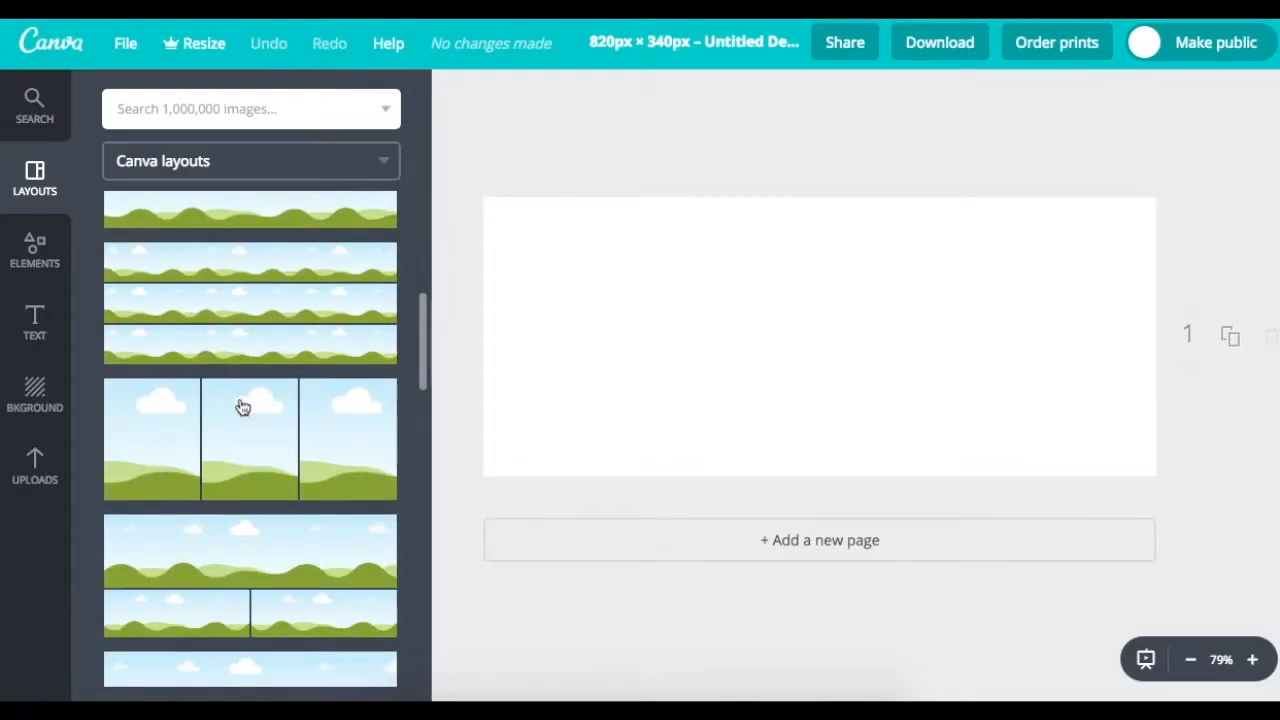
scroll("down", 3)
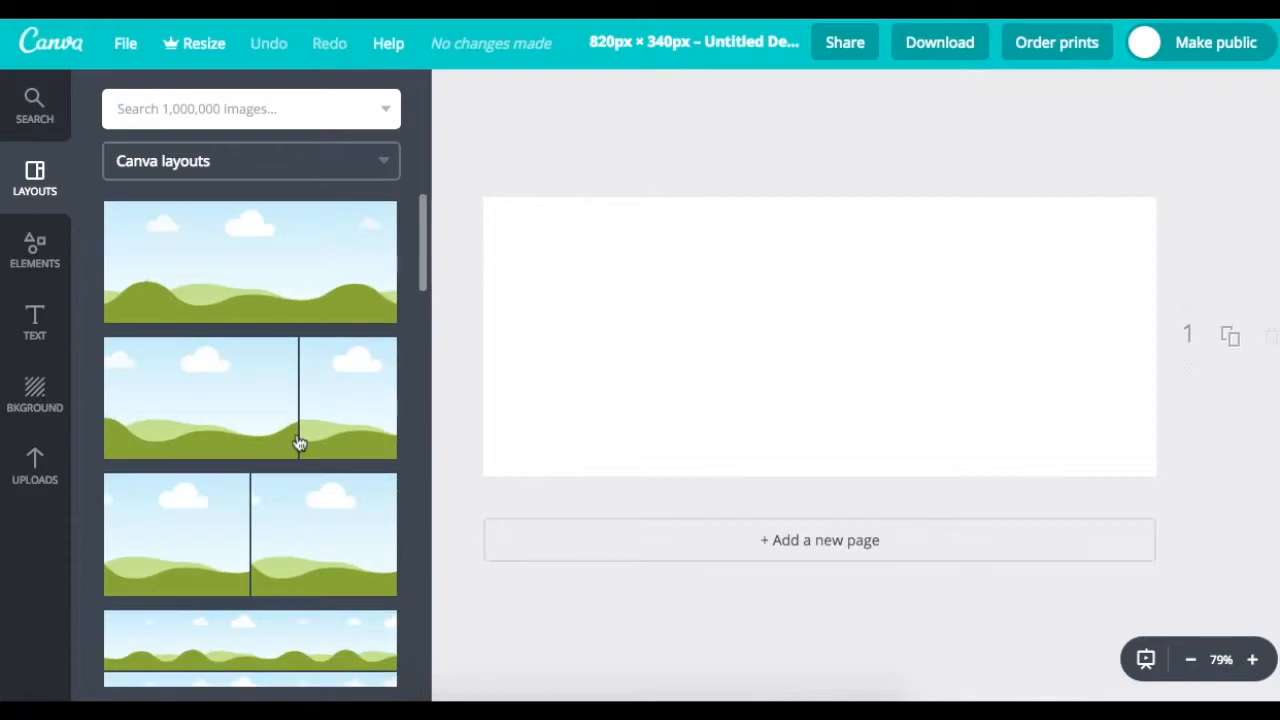
Show the Elements panel listing Free Photos, Grids, Frames, Shapes and Icons.
left_click(34, 250)
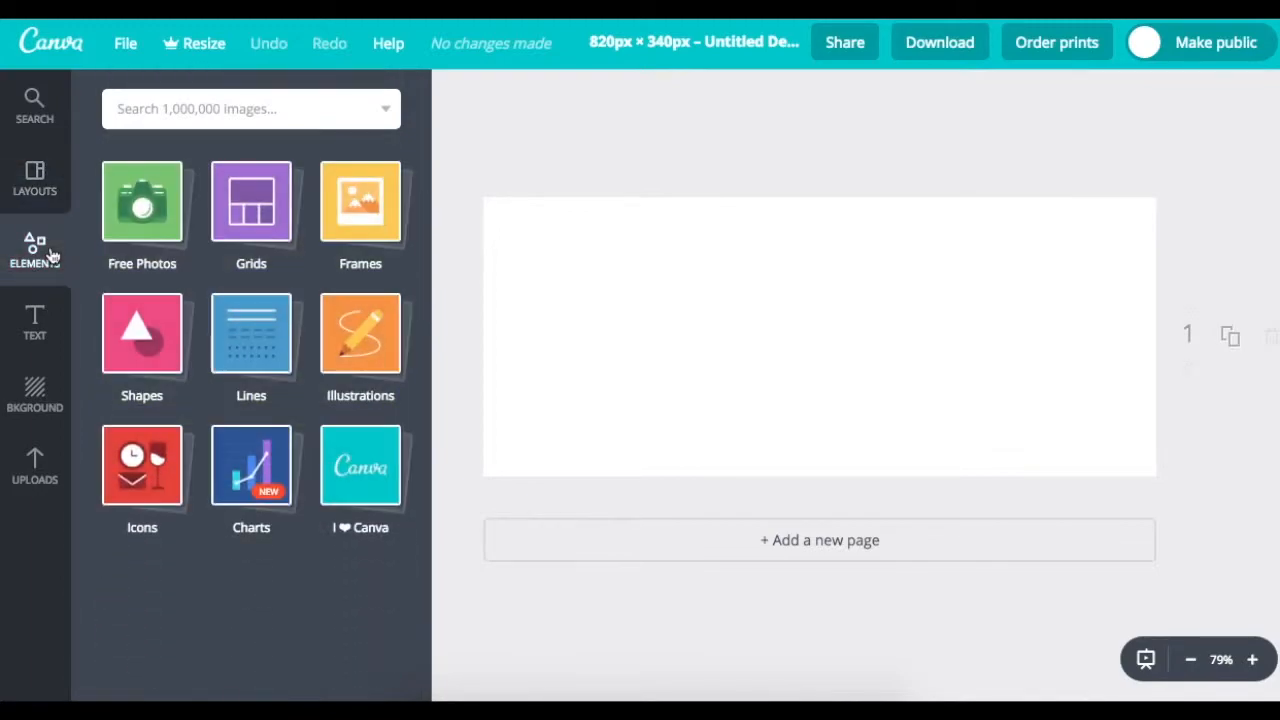
mouse_move(35, 320)
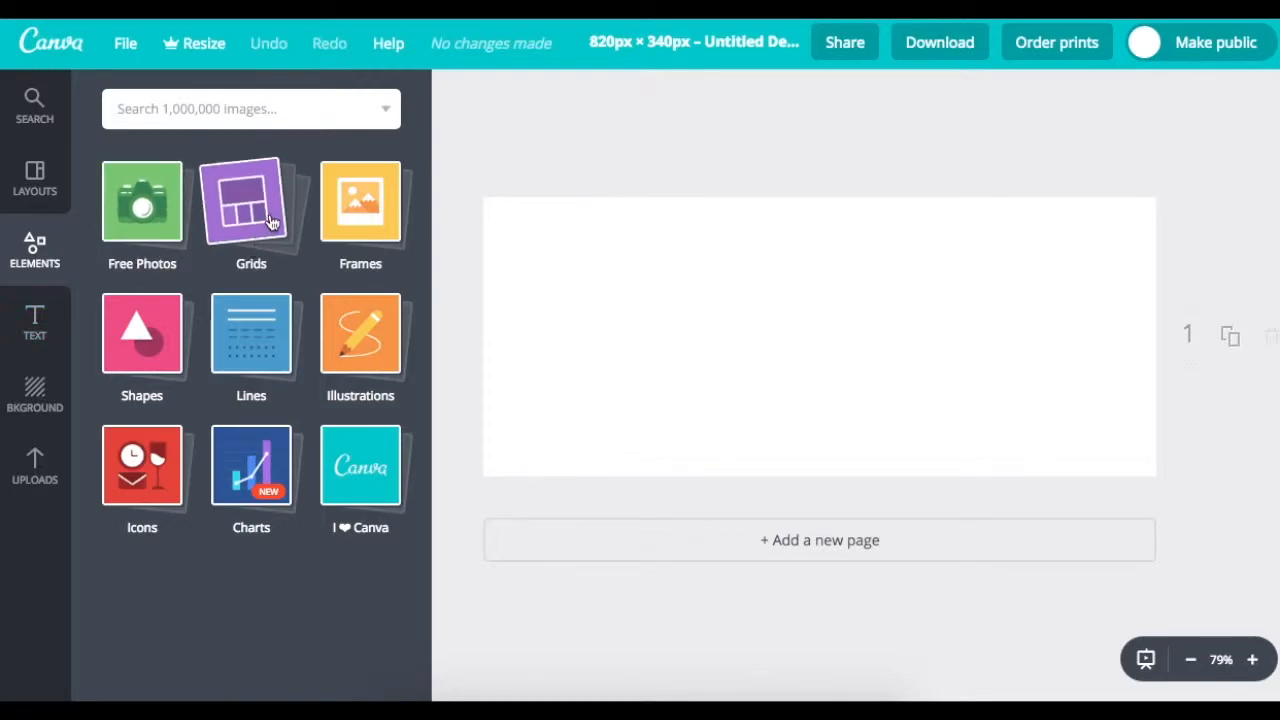
mouse_move(360, 210)
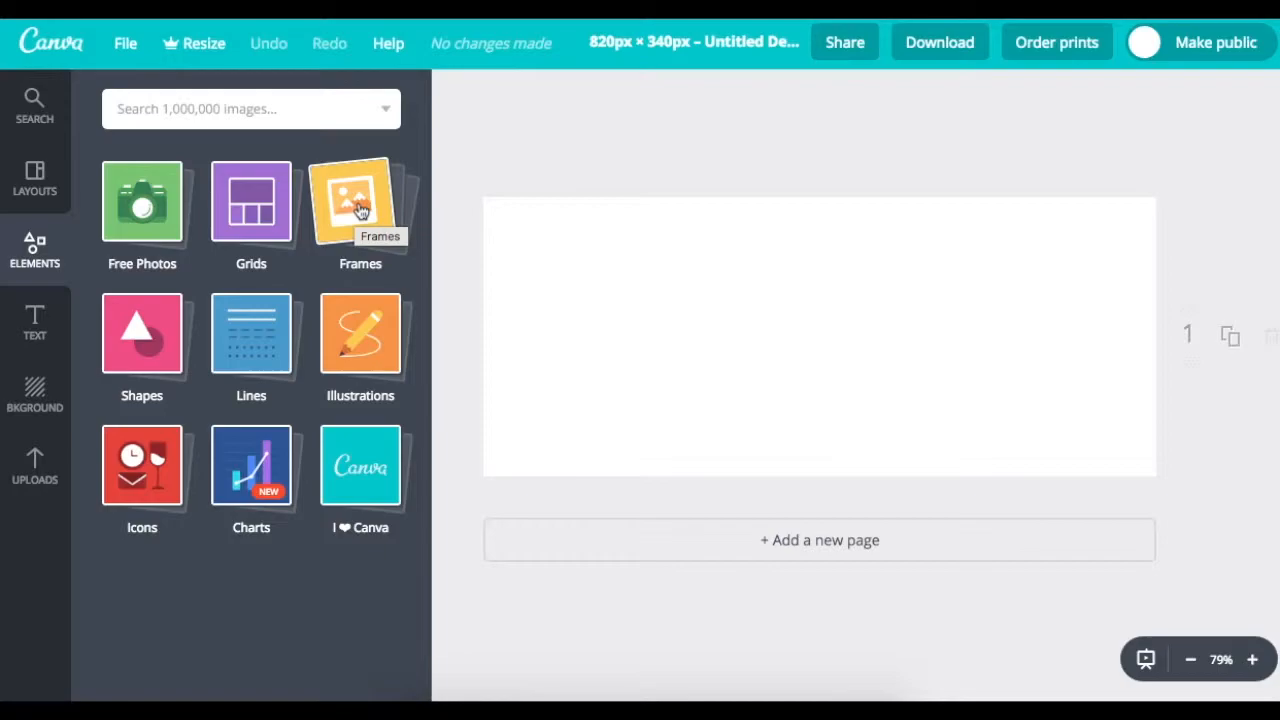
mouse_move(251, 340)
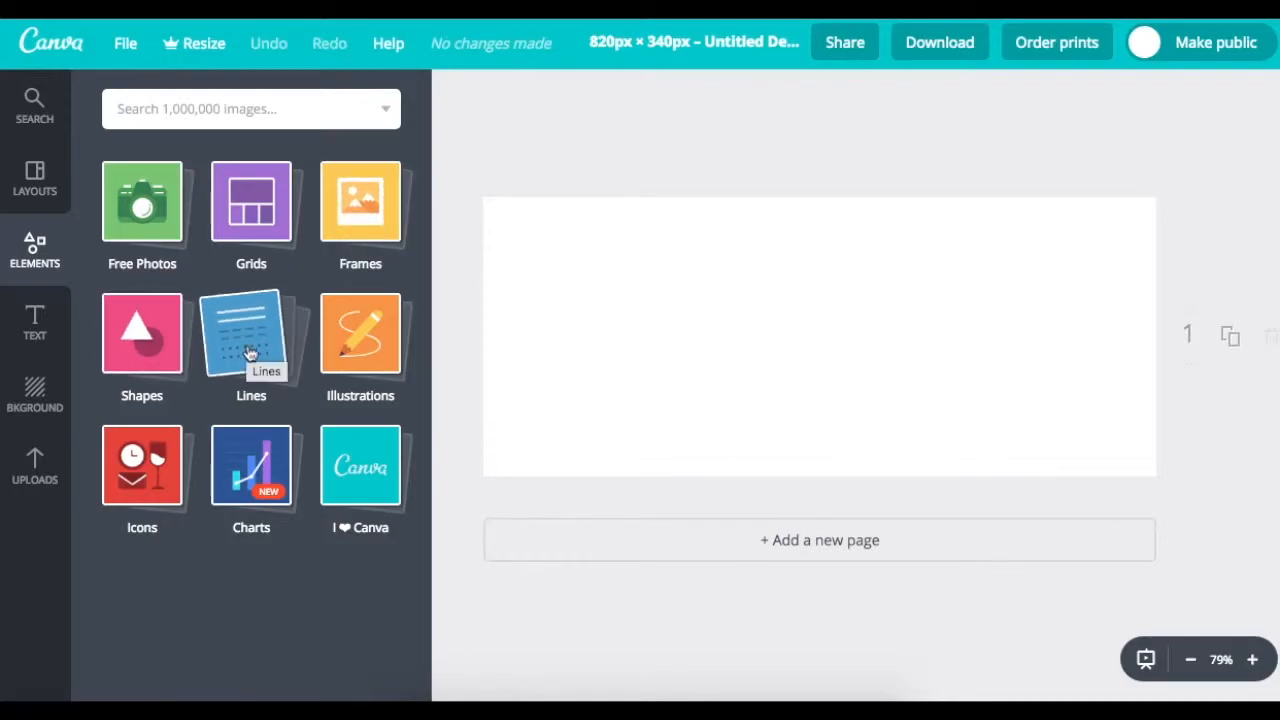
mouse_move(360, 340)
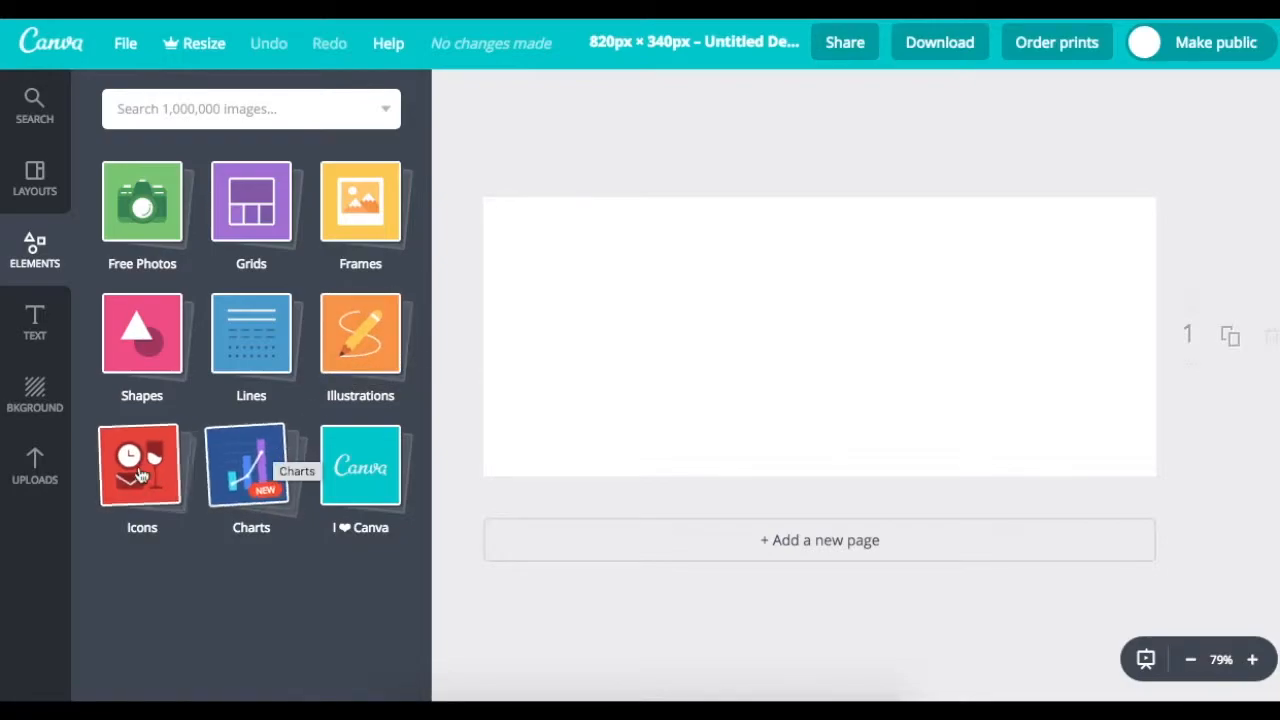
mouse_move(141, 465)
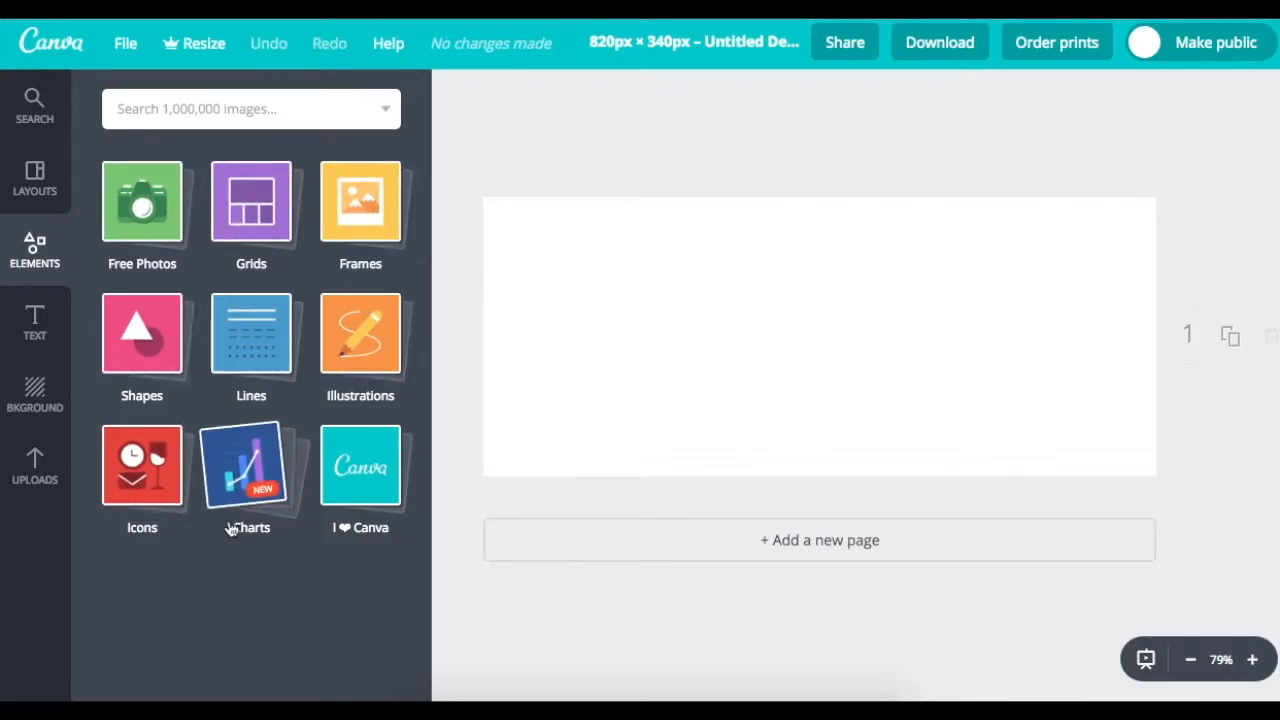
mouse_move(360, 335)
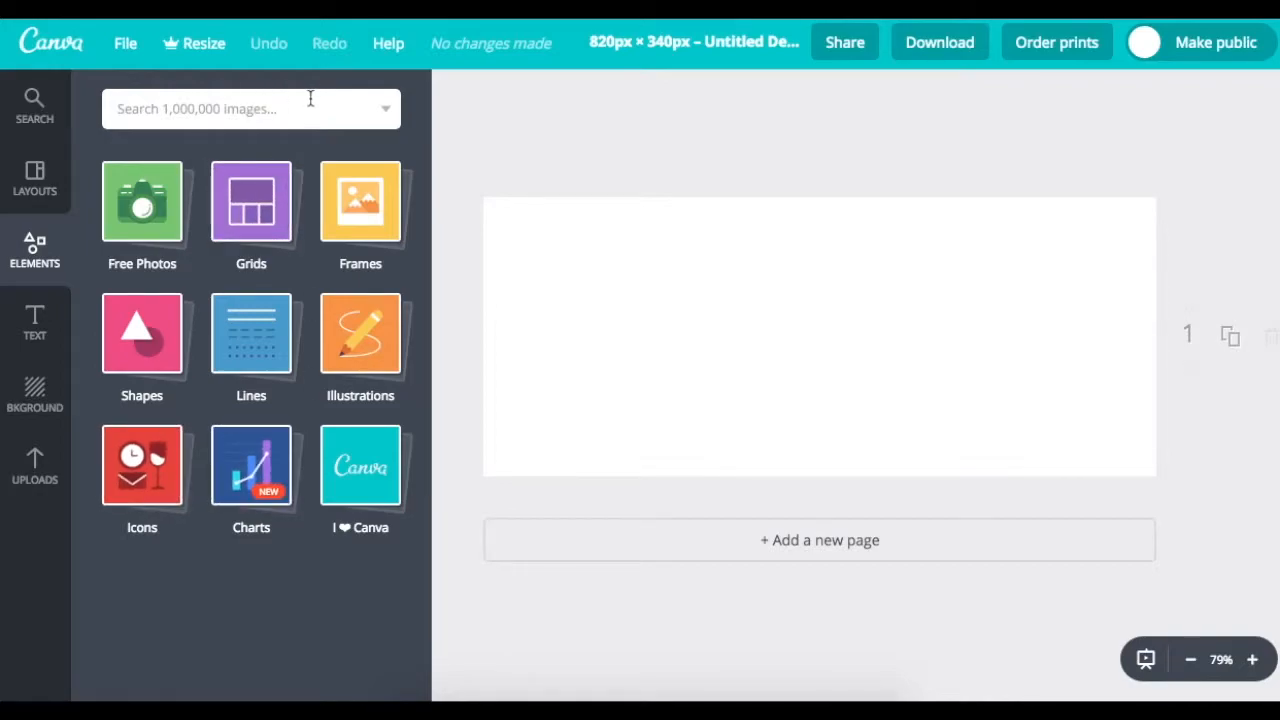
Add a heading to the cover reading 'This is an example'.
left_click(34, 322)
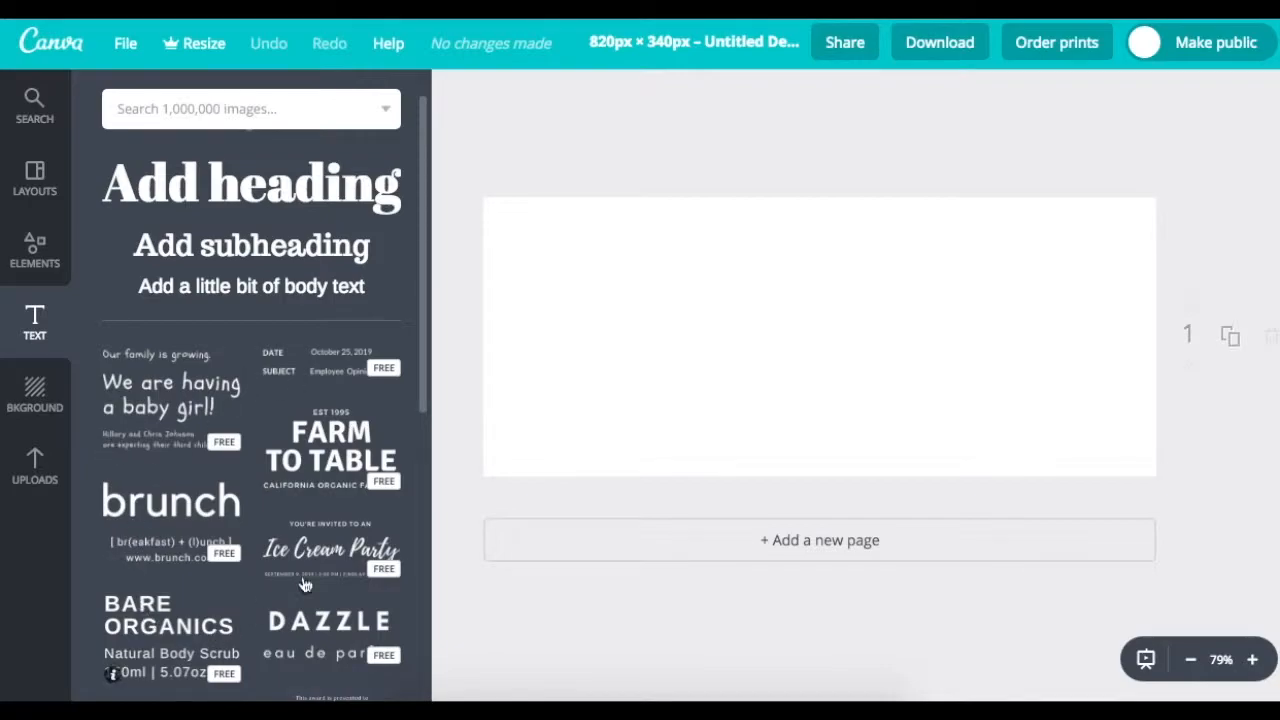
mouse_move(272, 648)
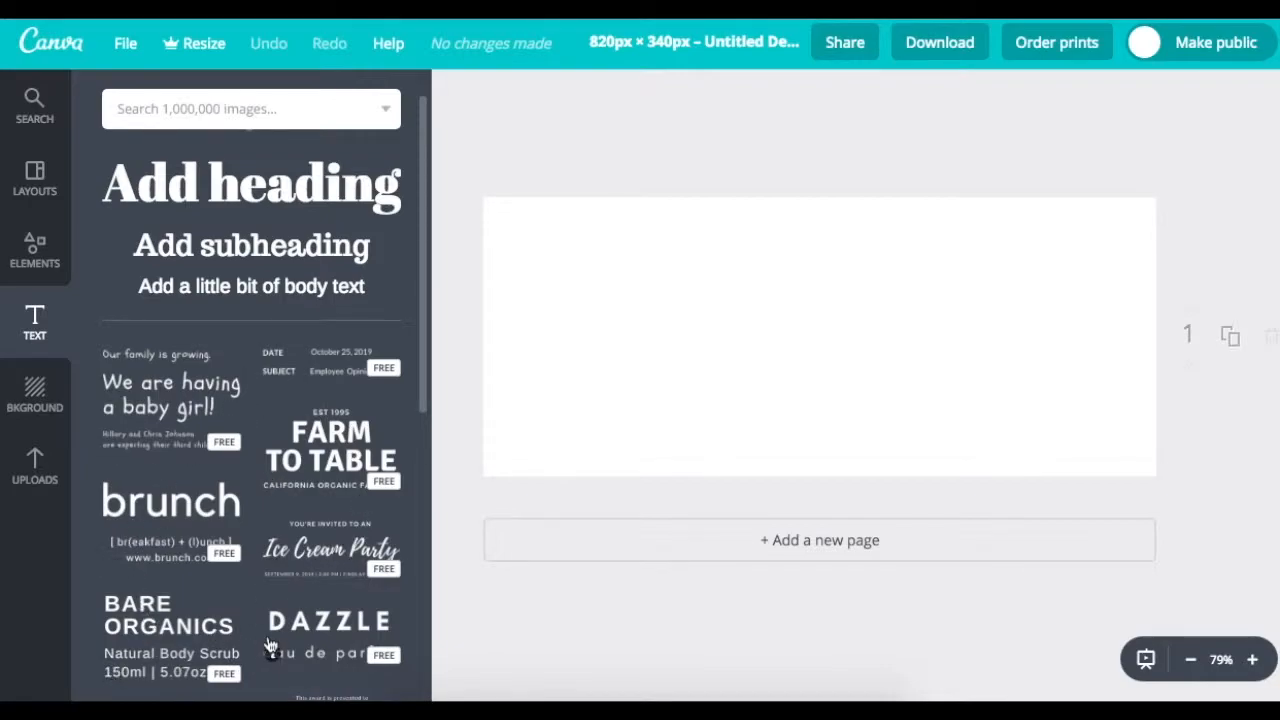
mouse_move(358, 315)
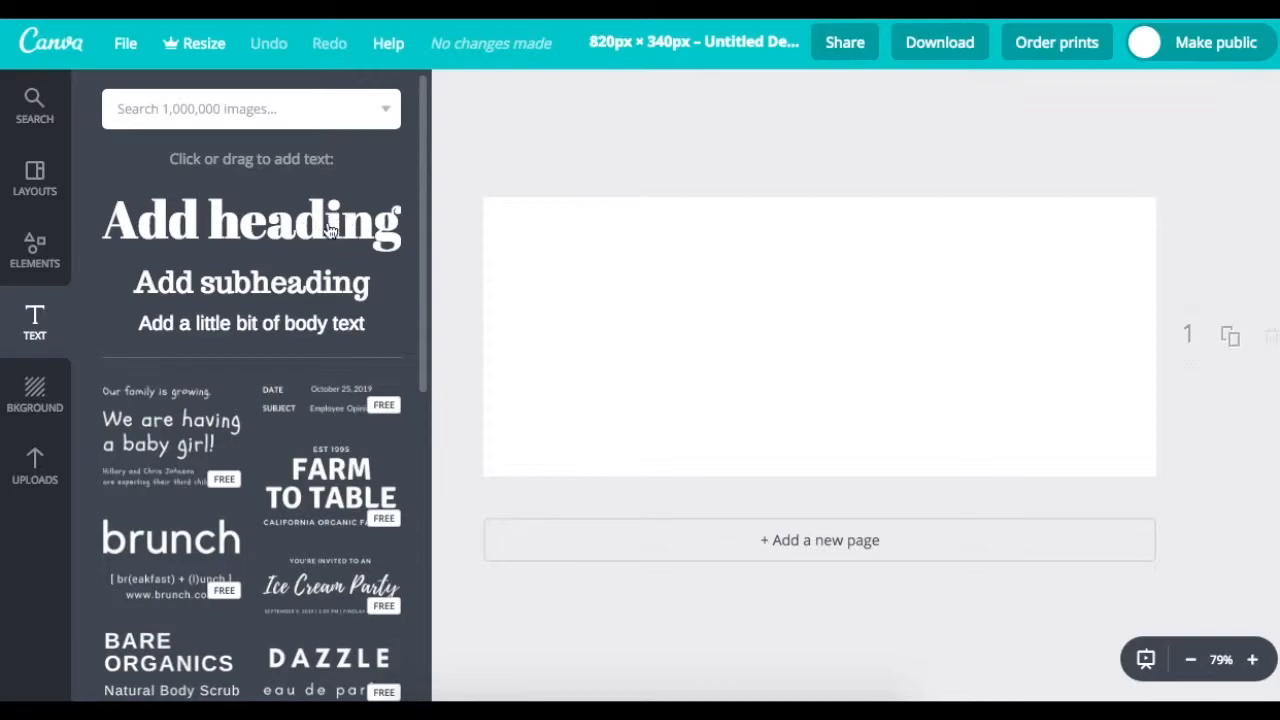
left_click(251, 220)
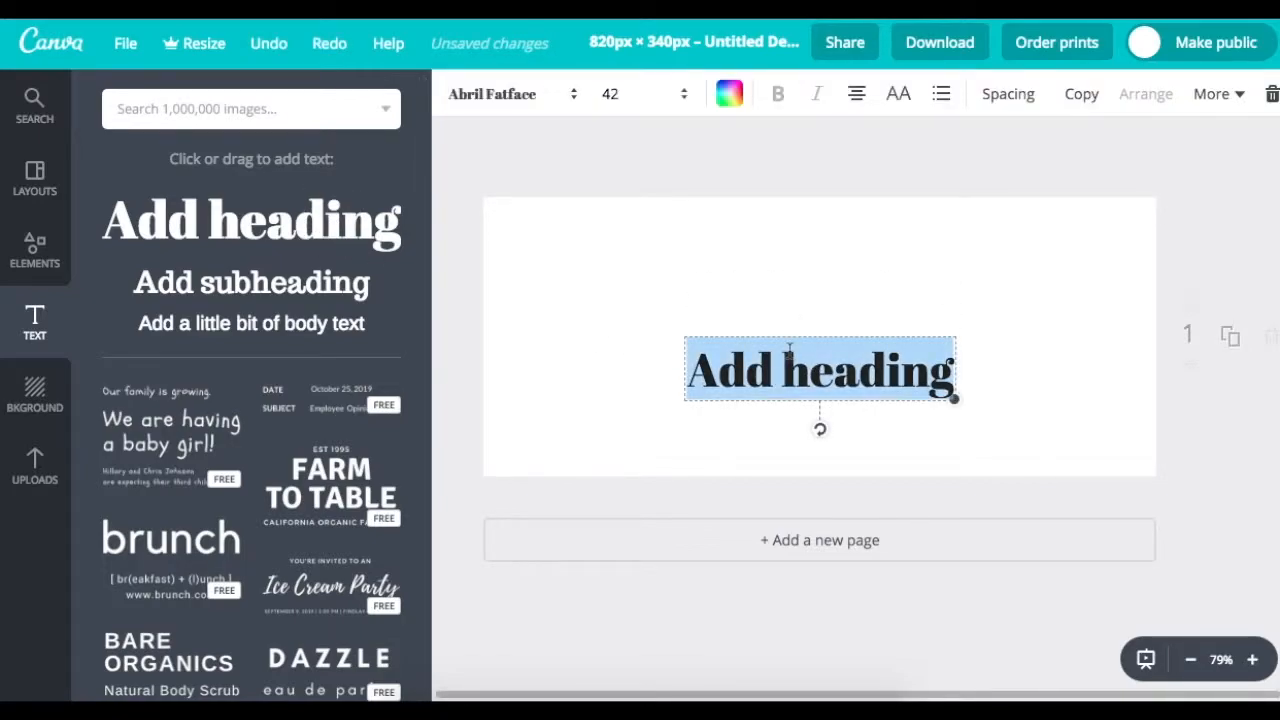
type("This is an e")
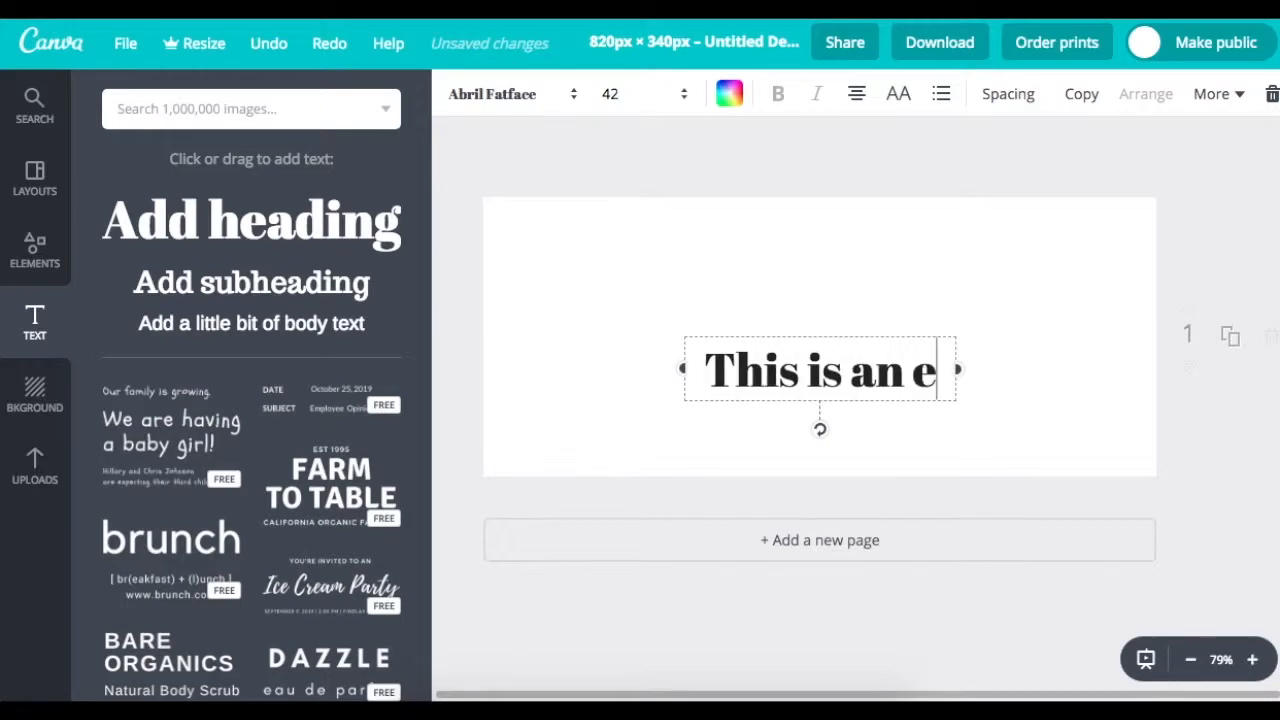
type("xa")
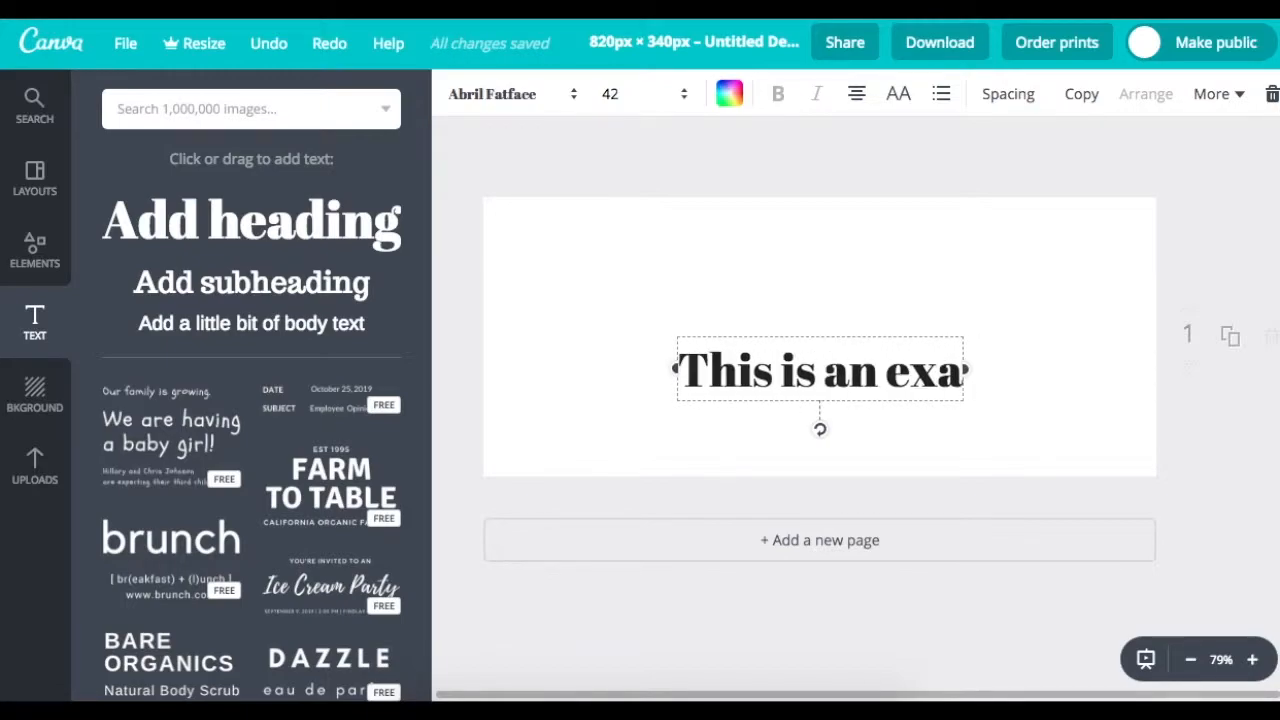
type("mple")
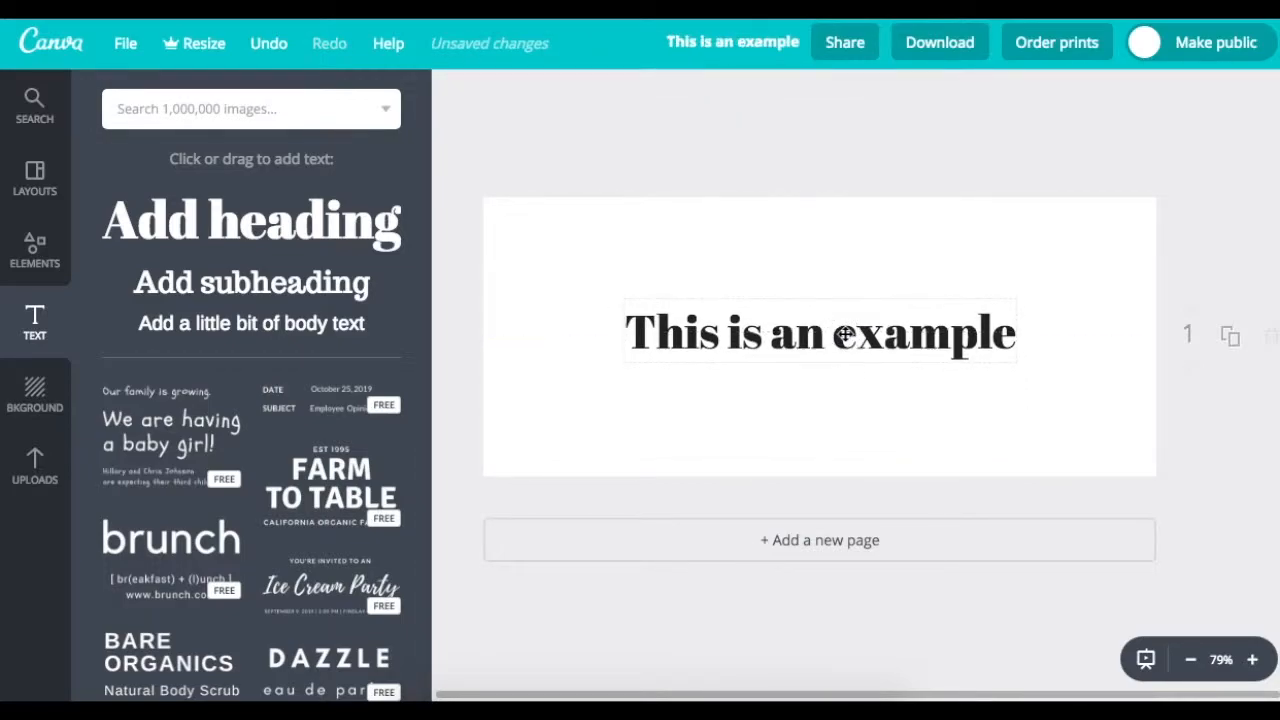
Set the heading font to Allerta Stencil at size 56.
left_click(820, 332)
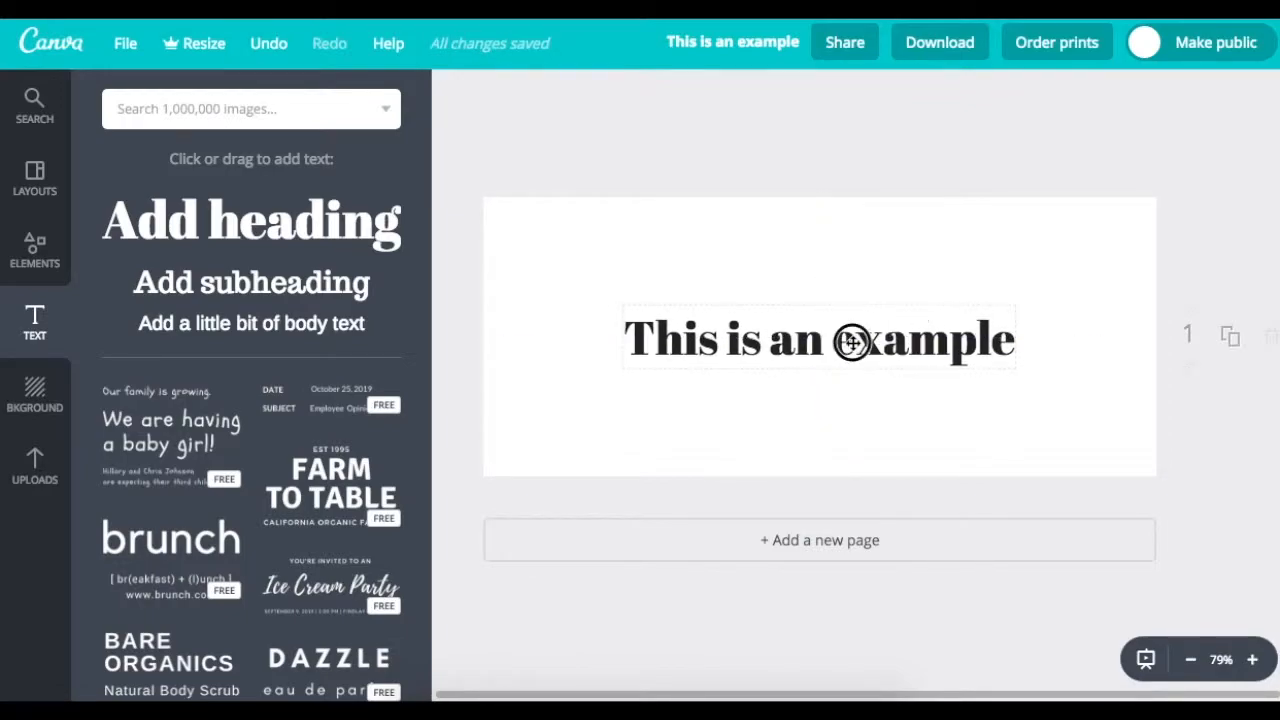
left_click(819, 337)
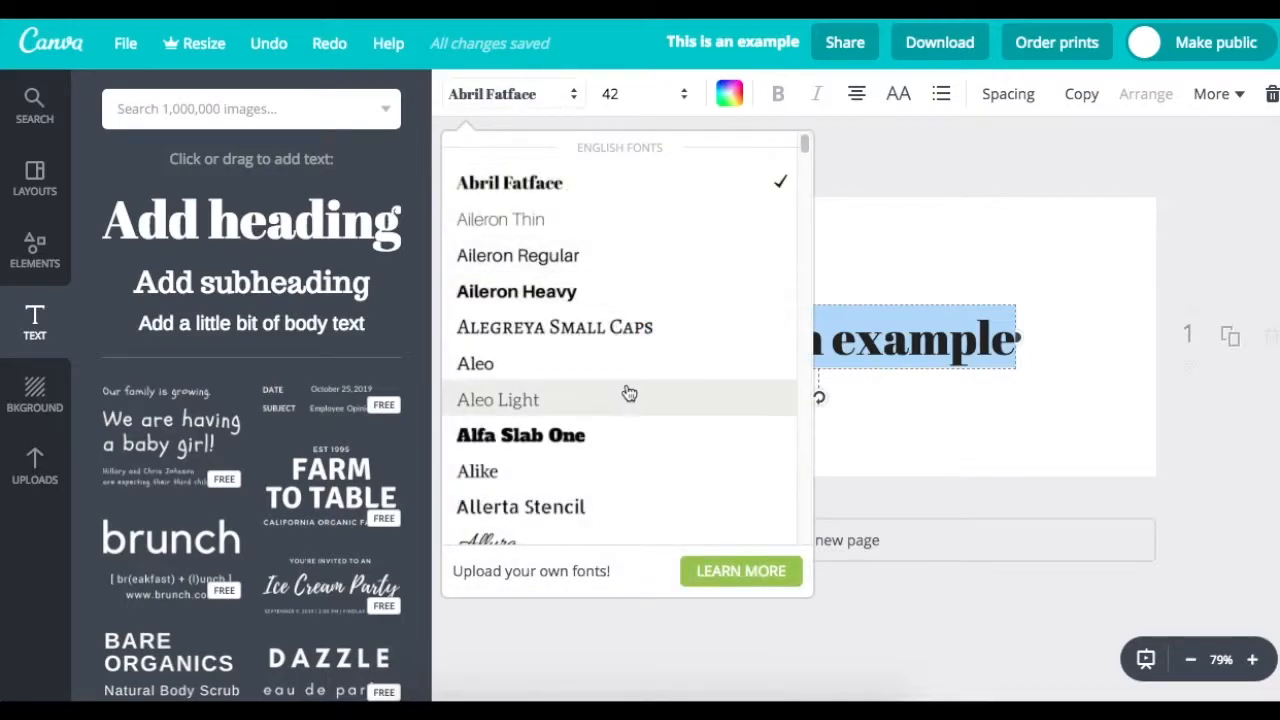
mouse_move(614, 505)
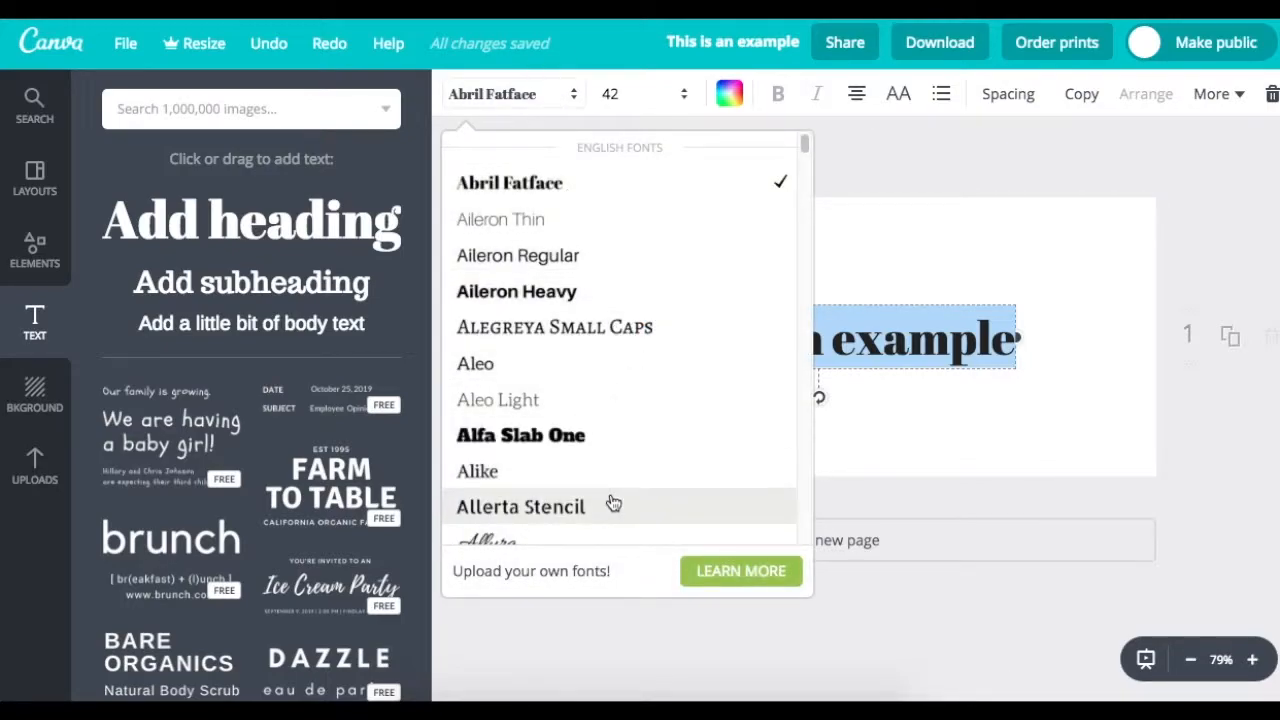
left_click(520, 506)
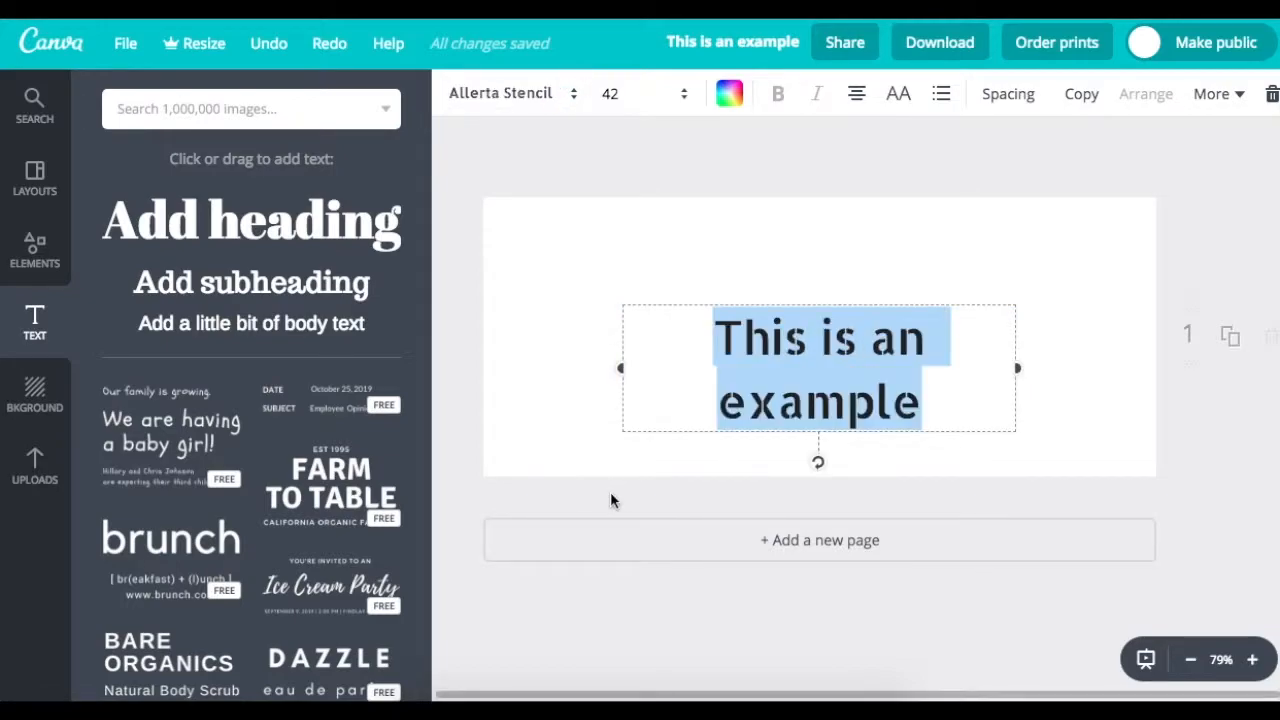
mouse_move(1020, 368)
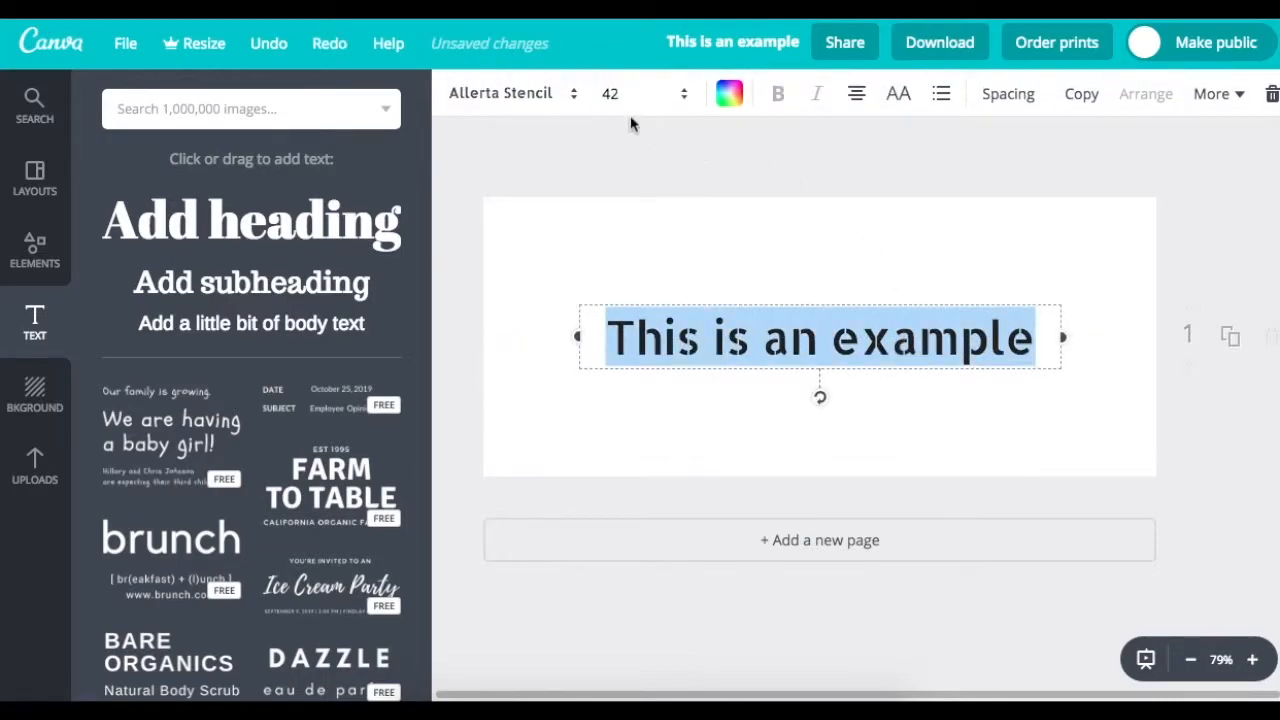
left_click(643, 93)
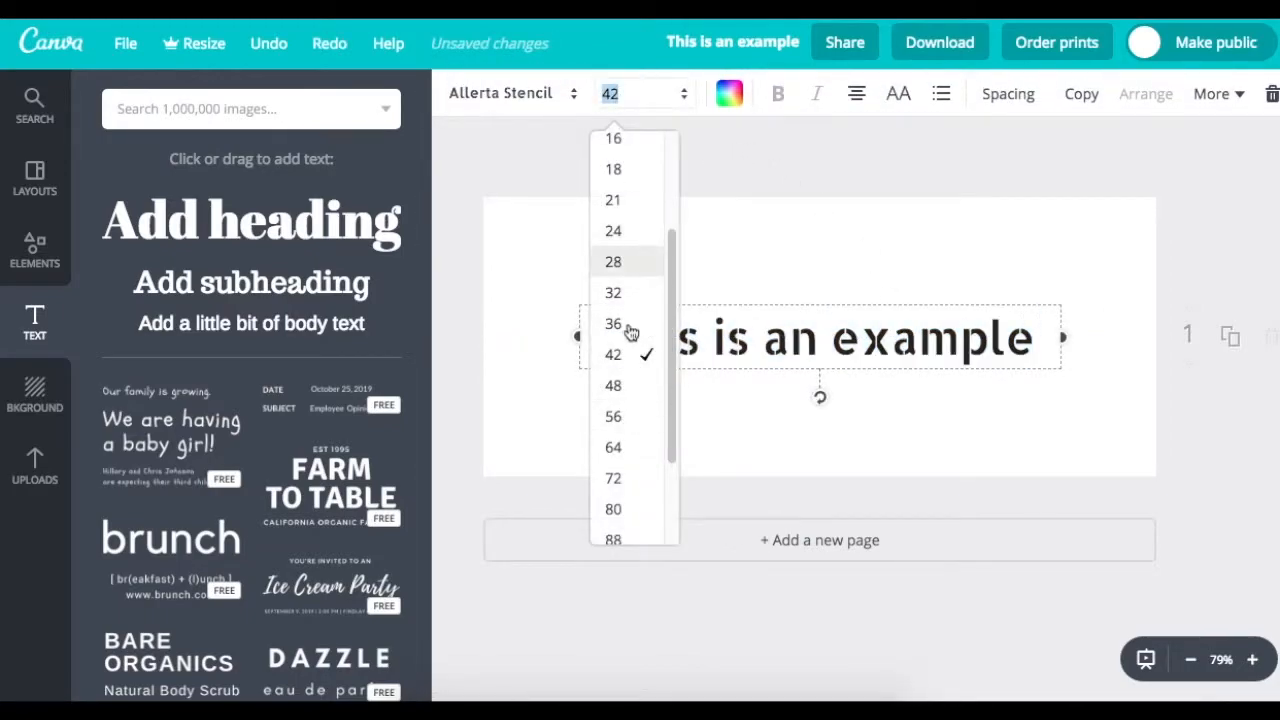
left_click(613, 416)
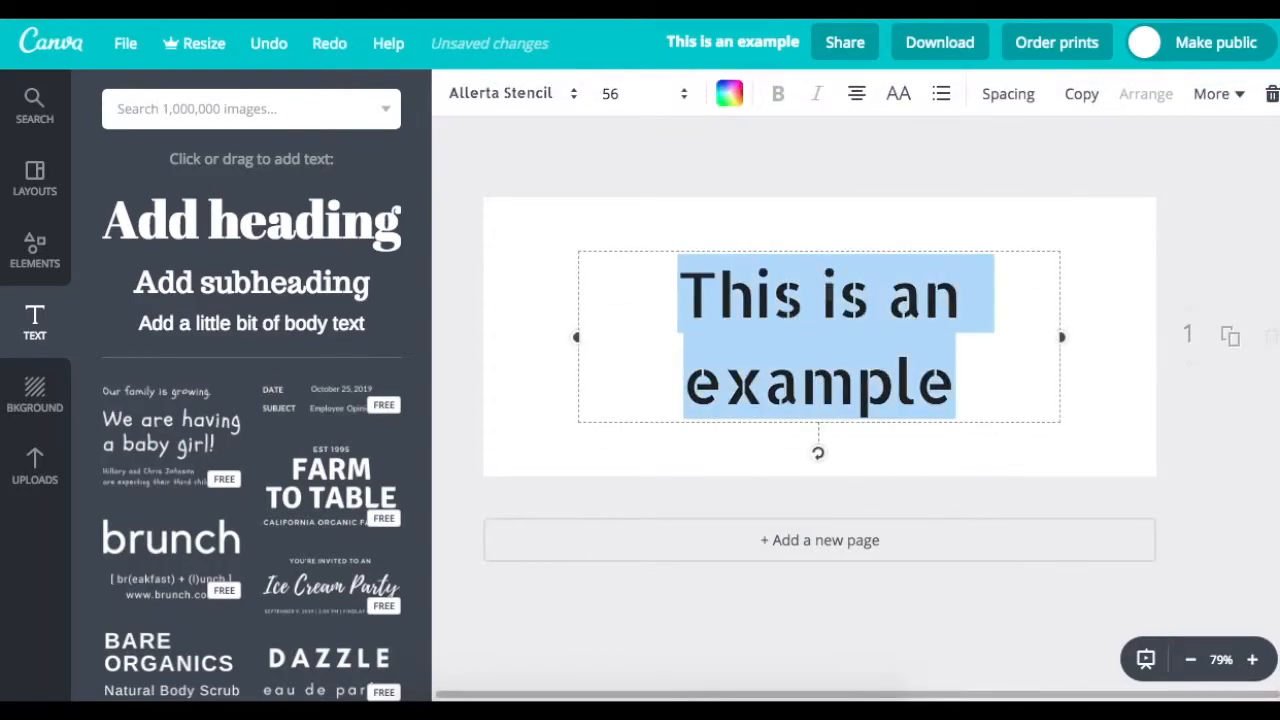
Centre-align the heading over two lines and format it as a bulleted list item.
left_click(856, 93)
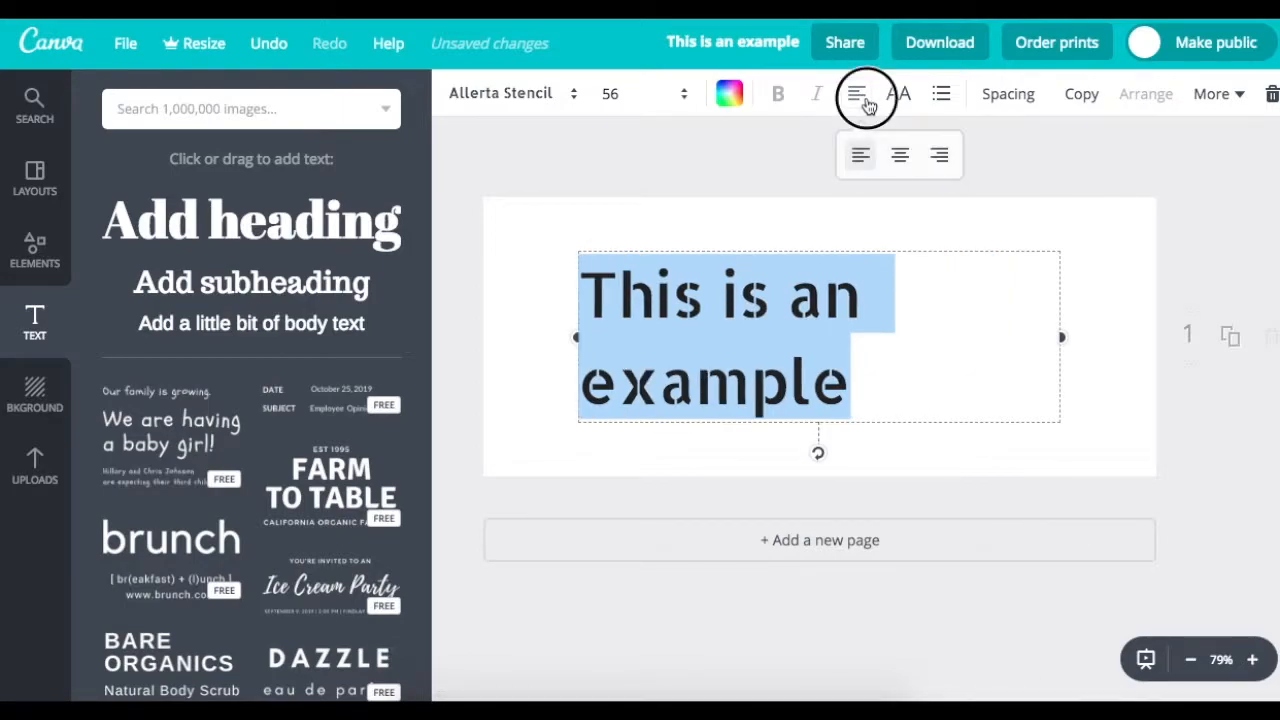
left_click(938, 155)
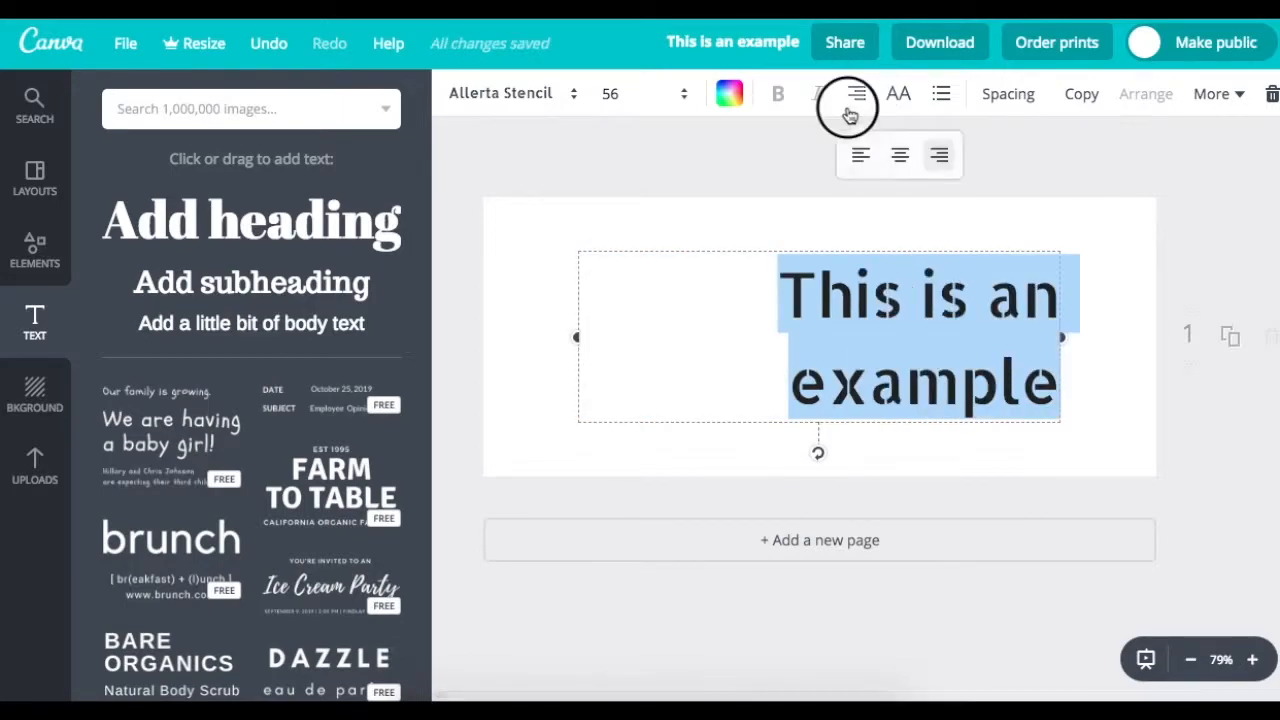
left_click(898, 93)
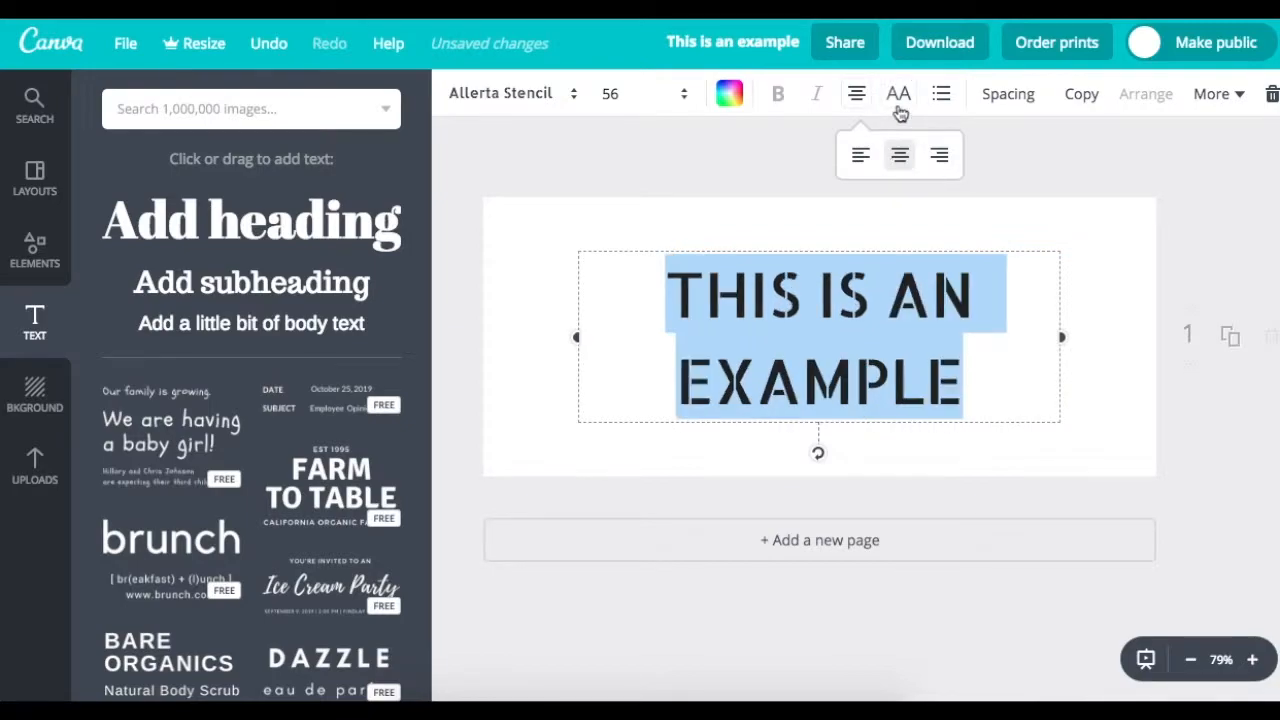
left_click(898, 93)
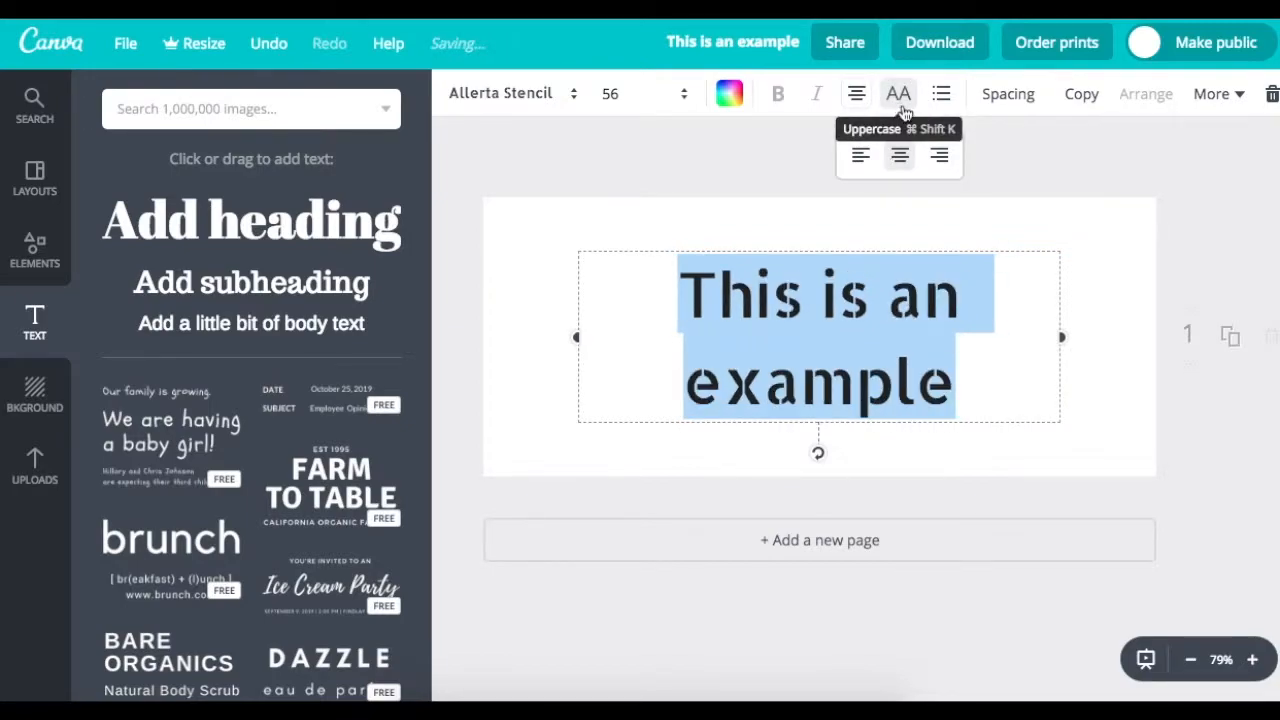
left_click(940, 93)
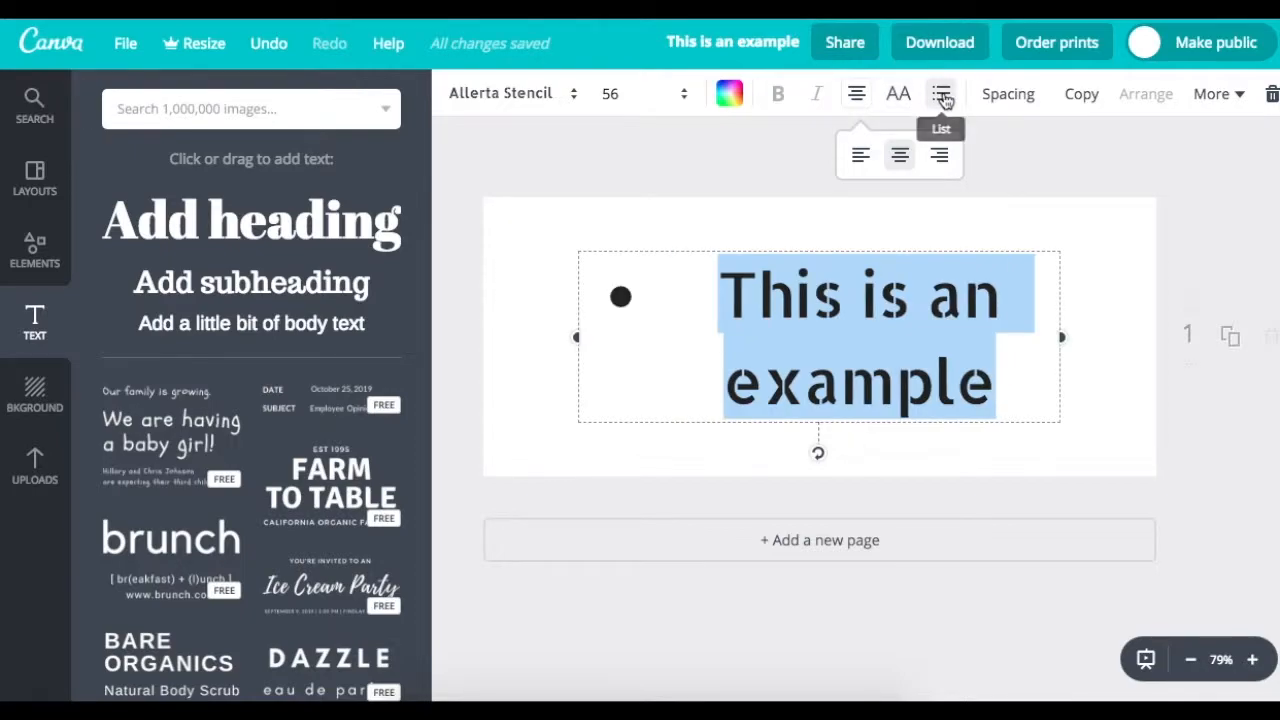
Remove the heading's bullet and set its letter spacing to 10.
left_click(1007, 93)
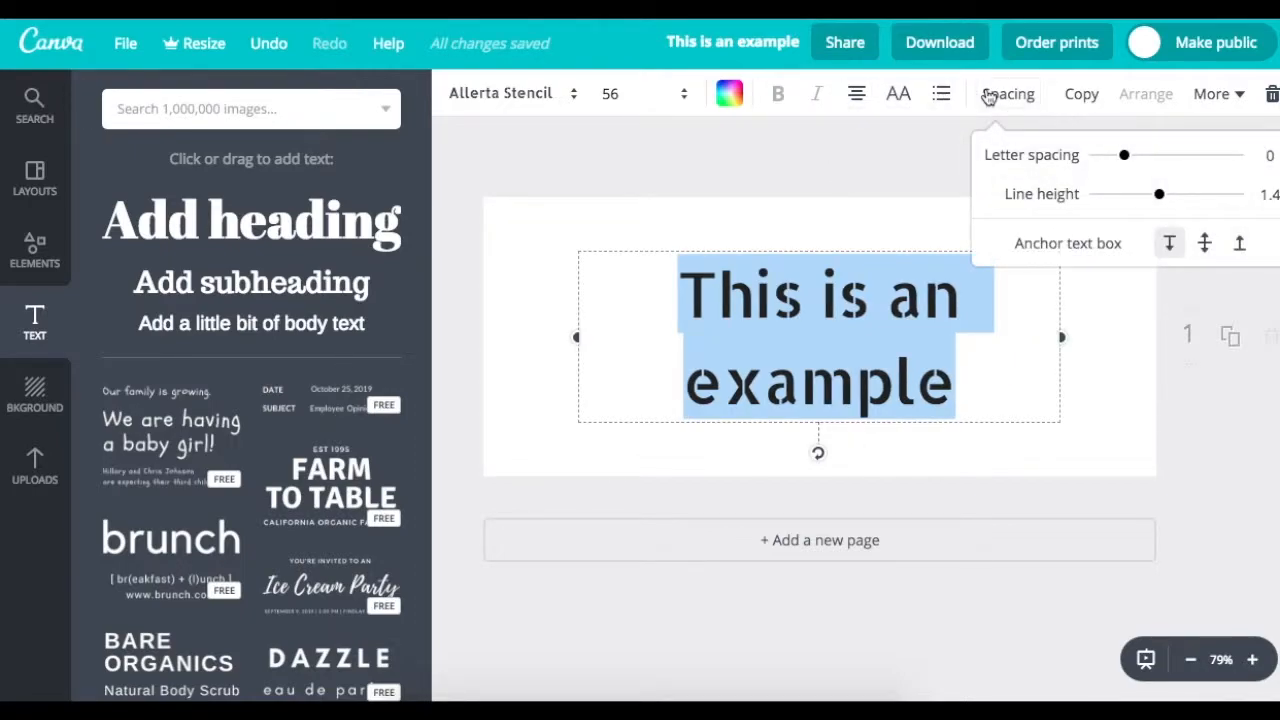
mouse_move(1105, 180)
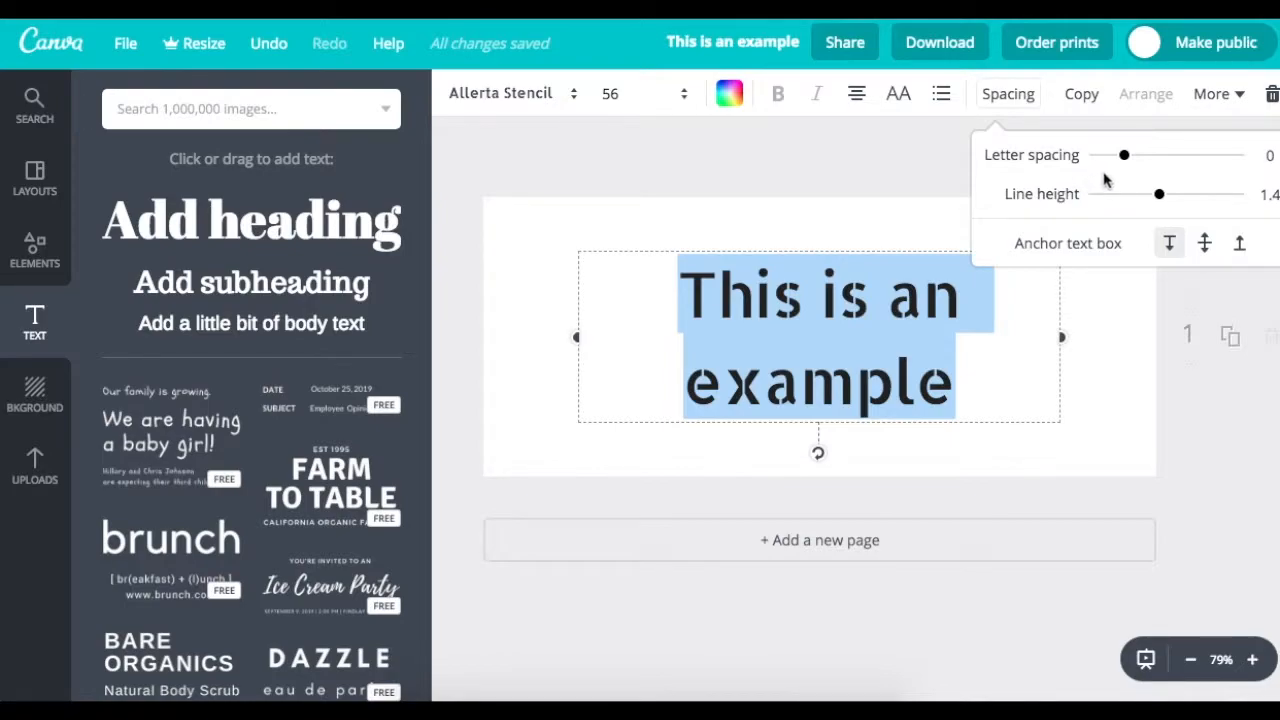
left_click_drag(1123, 154, 1135, 158)
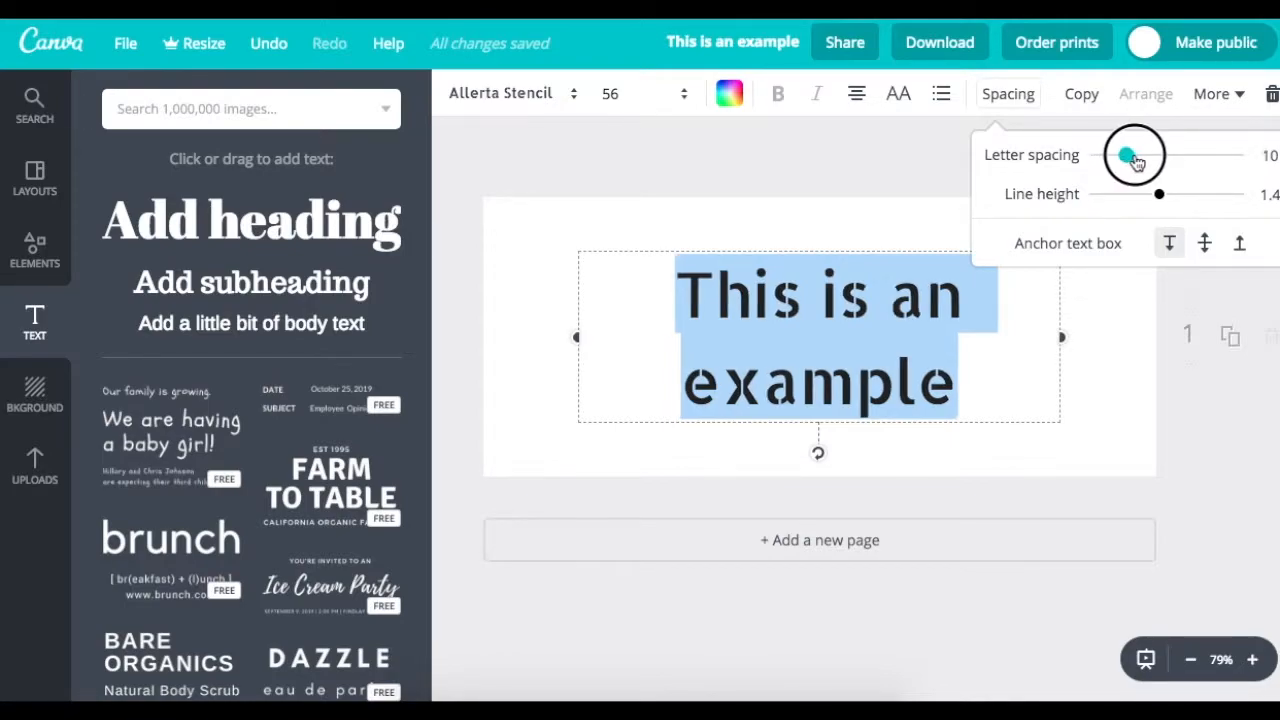
left_click_drag(1126, 158, 1175, 155)
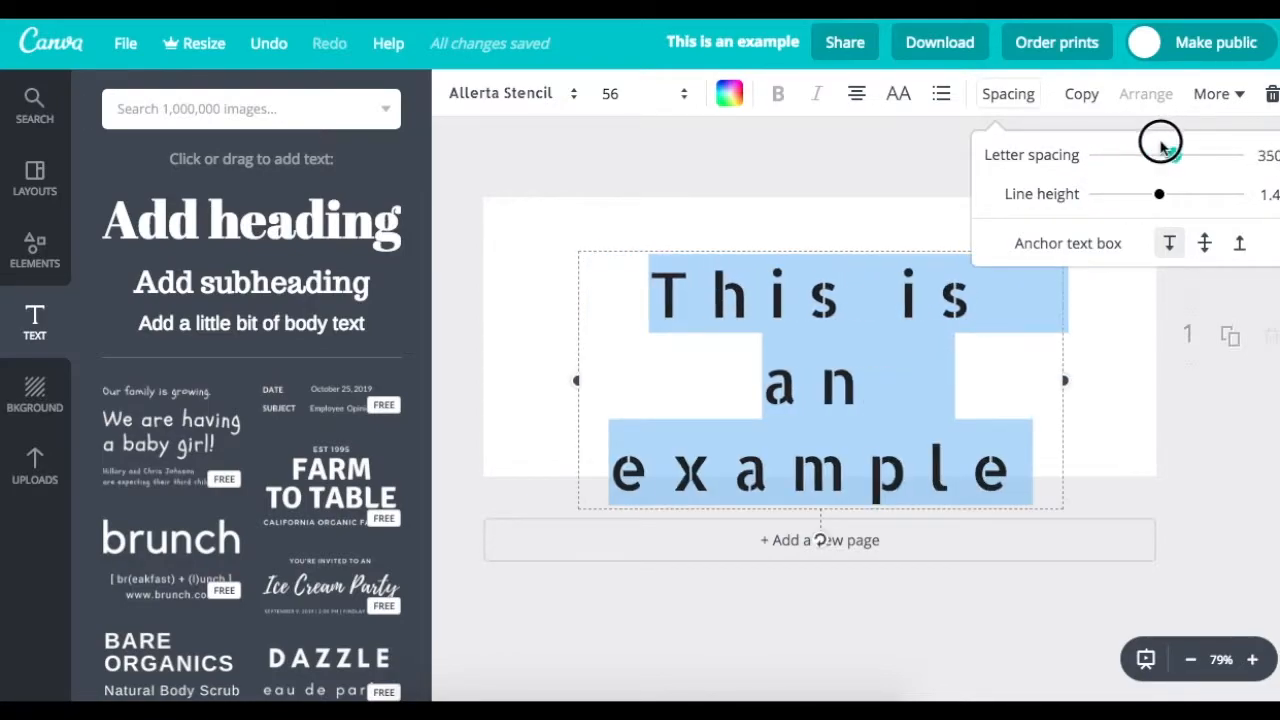
left_click_drag(1160, 154, 1124, 154)
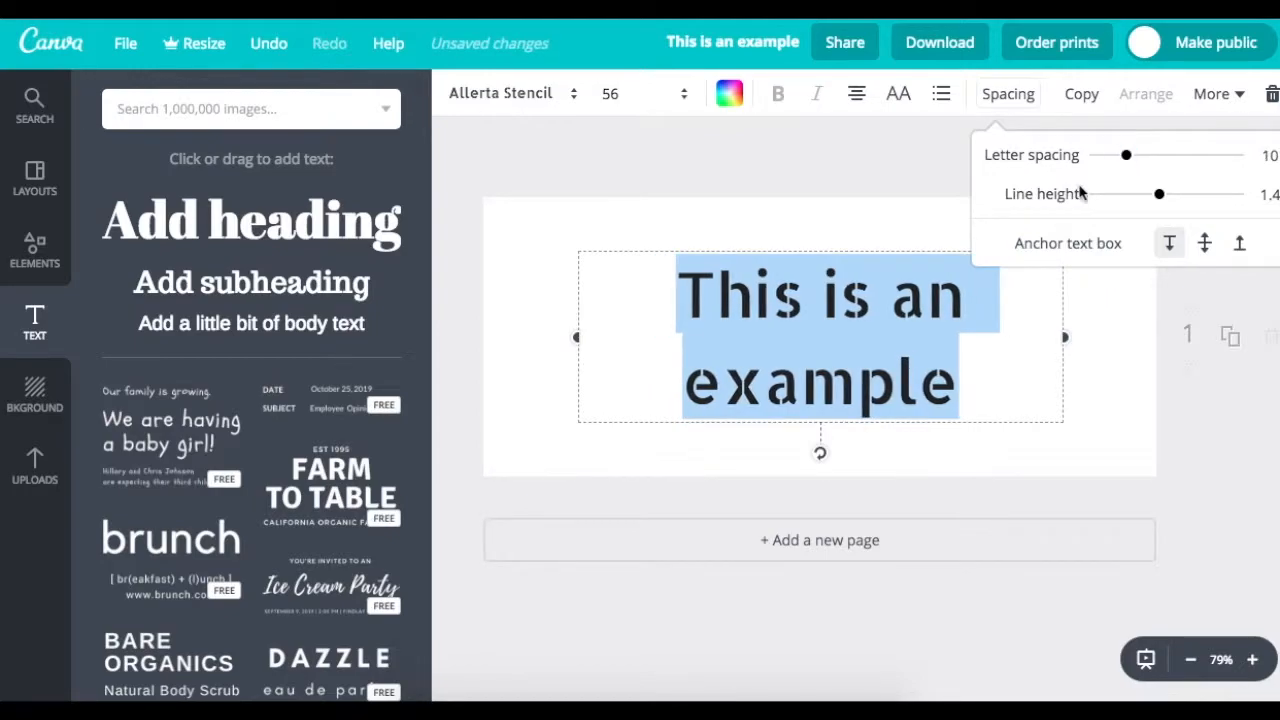
Tighten the heading's line height to about 1.13 and deselect it.
left_click_drag(1159, 193, 1125, 193)
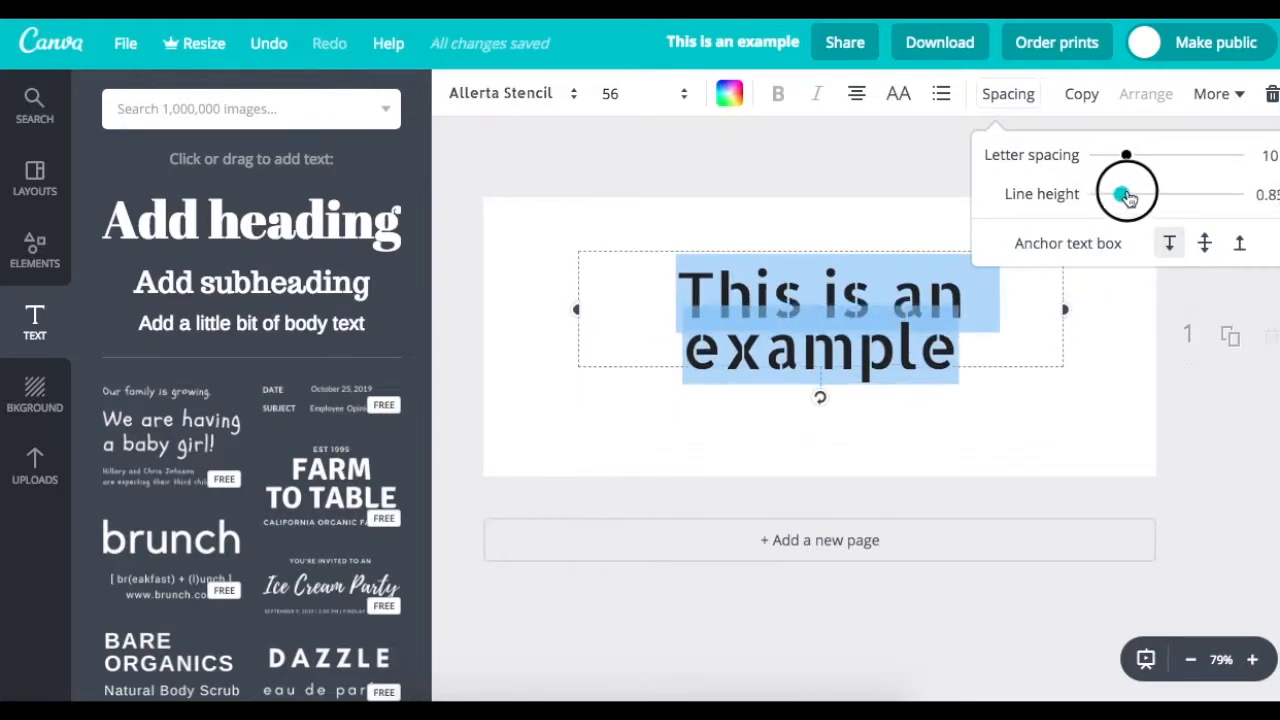
left_click_drag(1127, 194, 1120, 194)
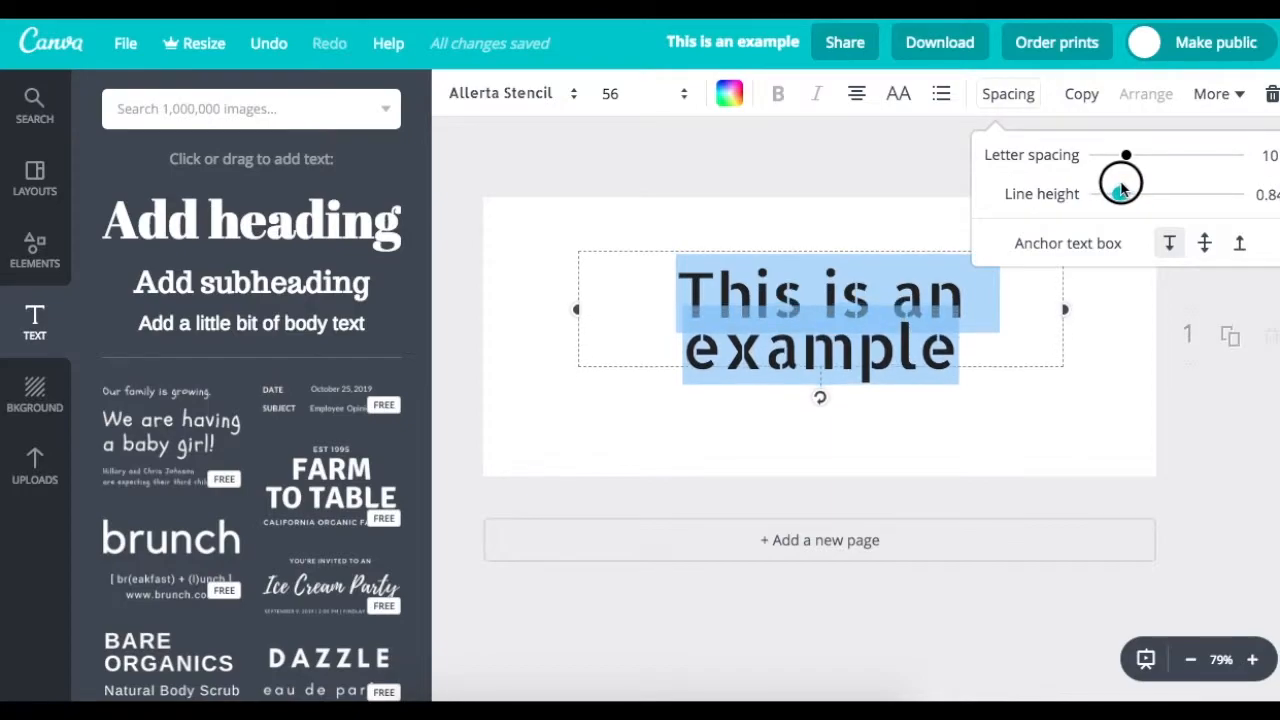
left_click_drag(1120, 194, 1140, 194)
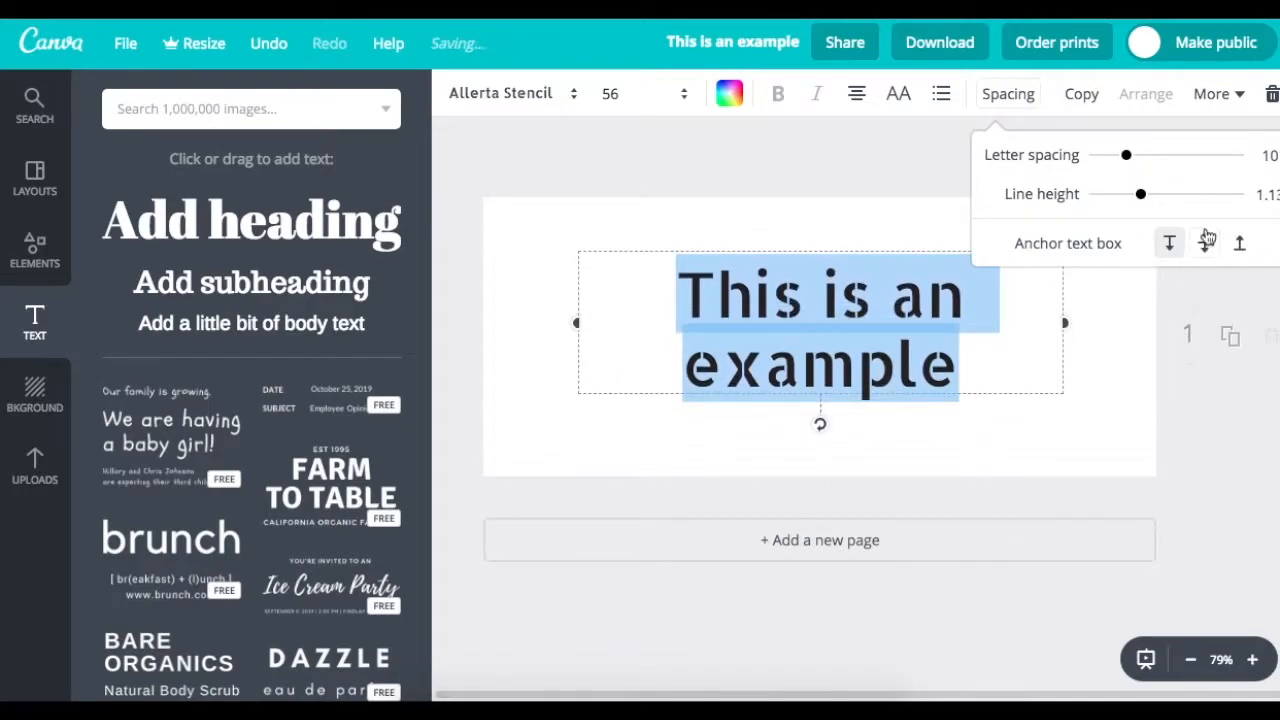
left_click(1169, 242)
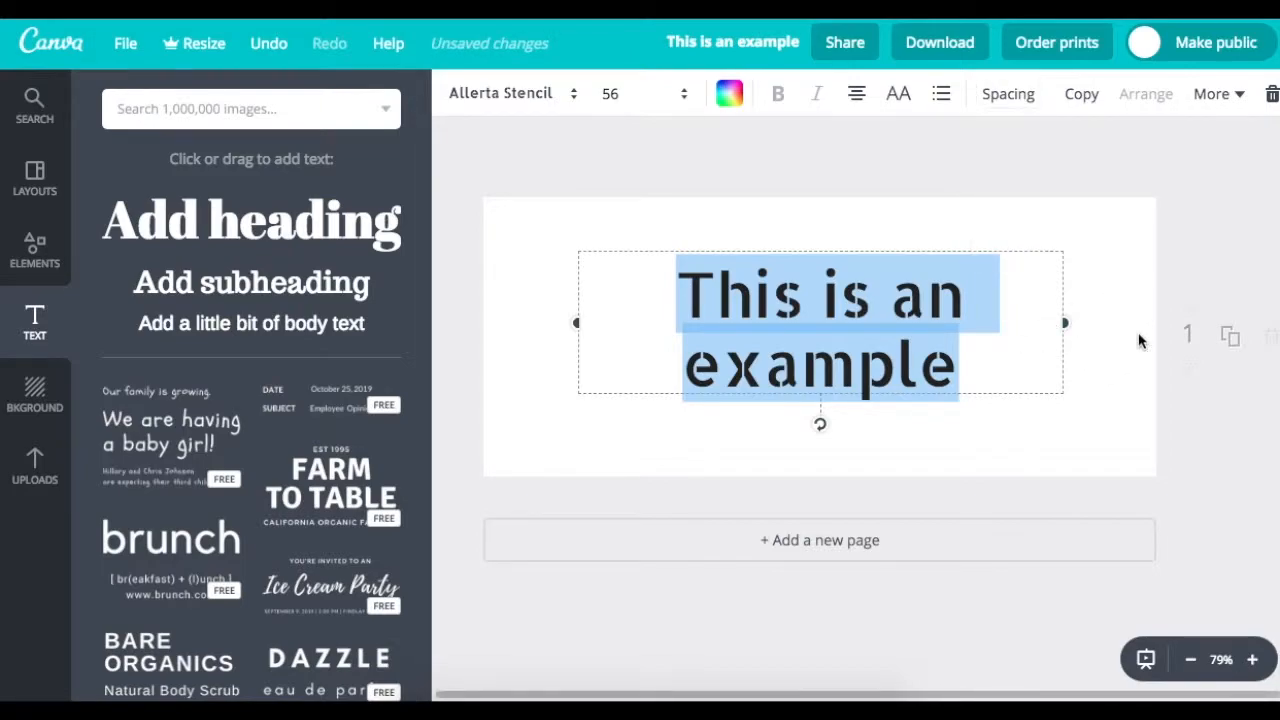
left_click(1120, 315)
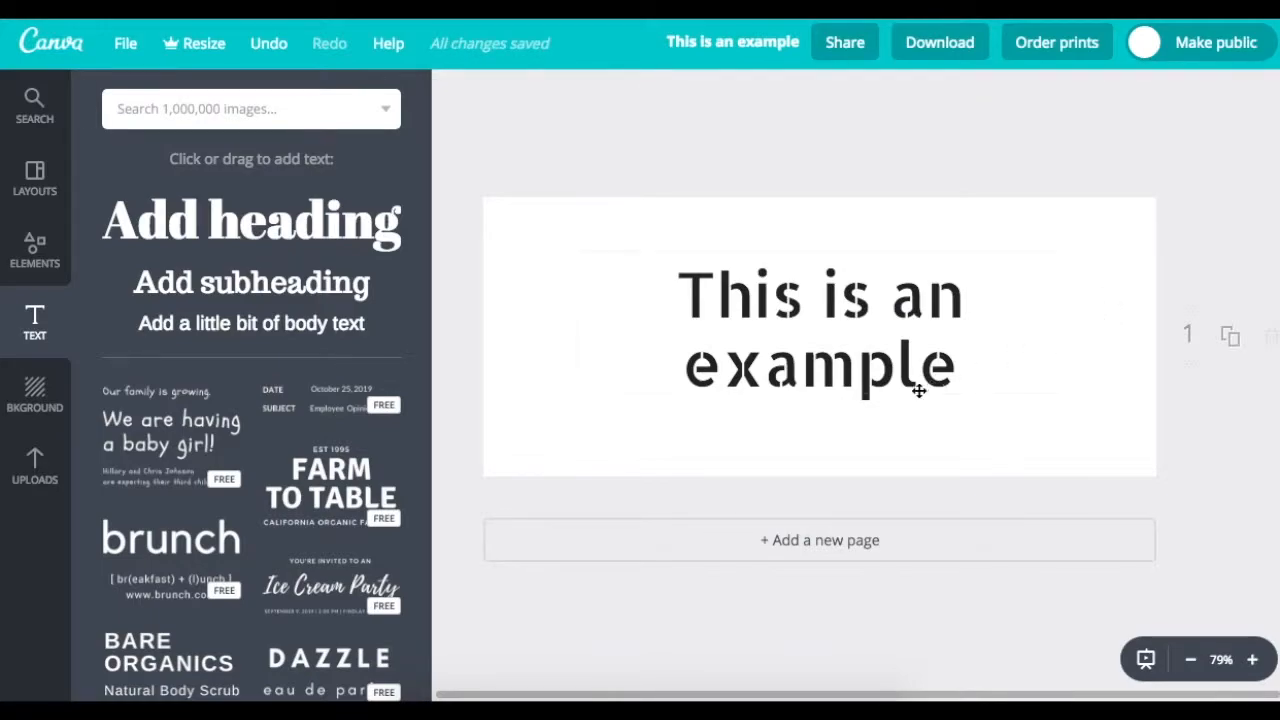
mouse_move(288, 447)
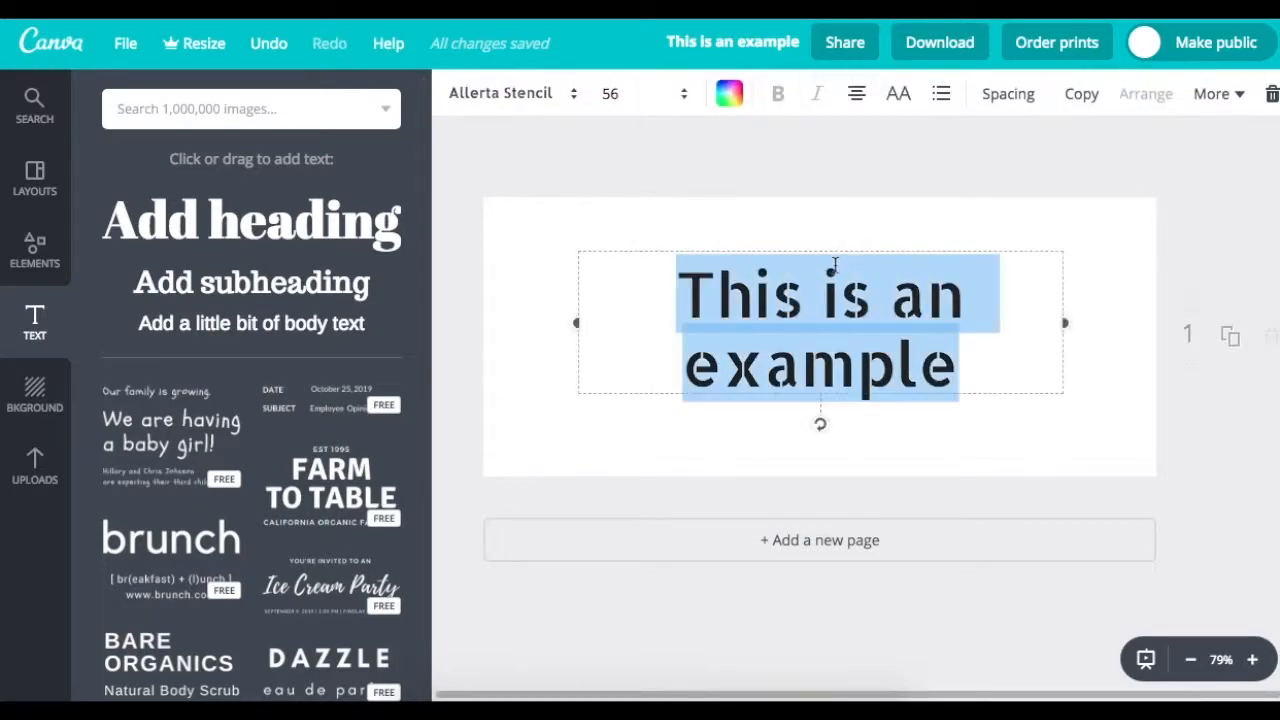
Change the tagline text colour from black to red.
left_click(729, 93)
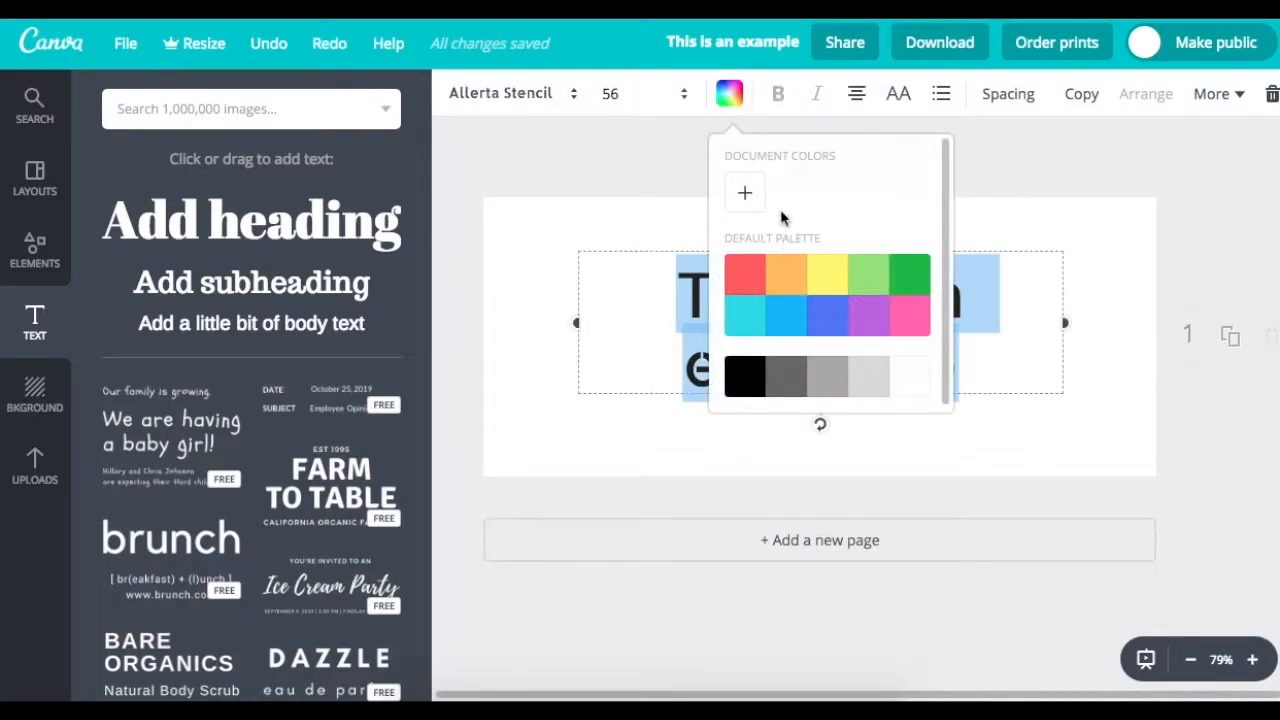
mouse_move(846, 250)
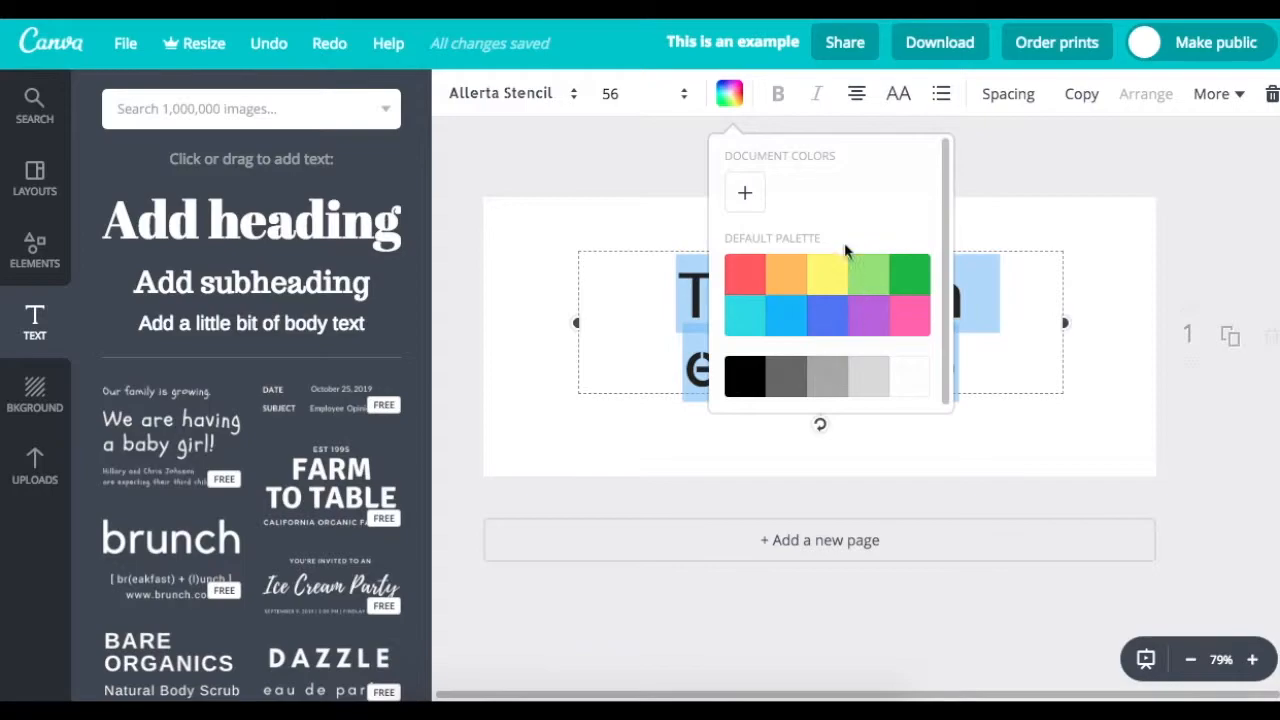
left_click(744, 192)
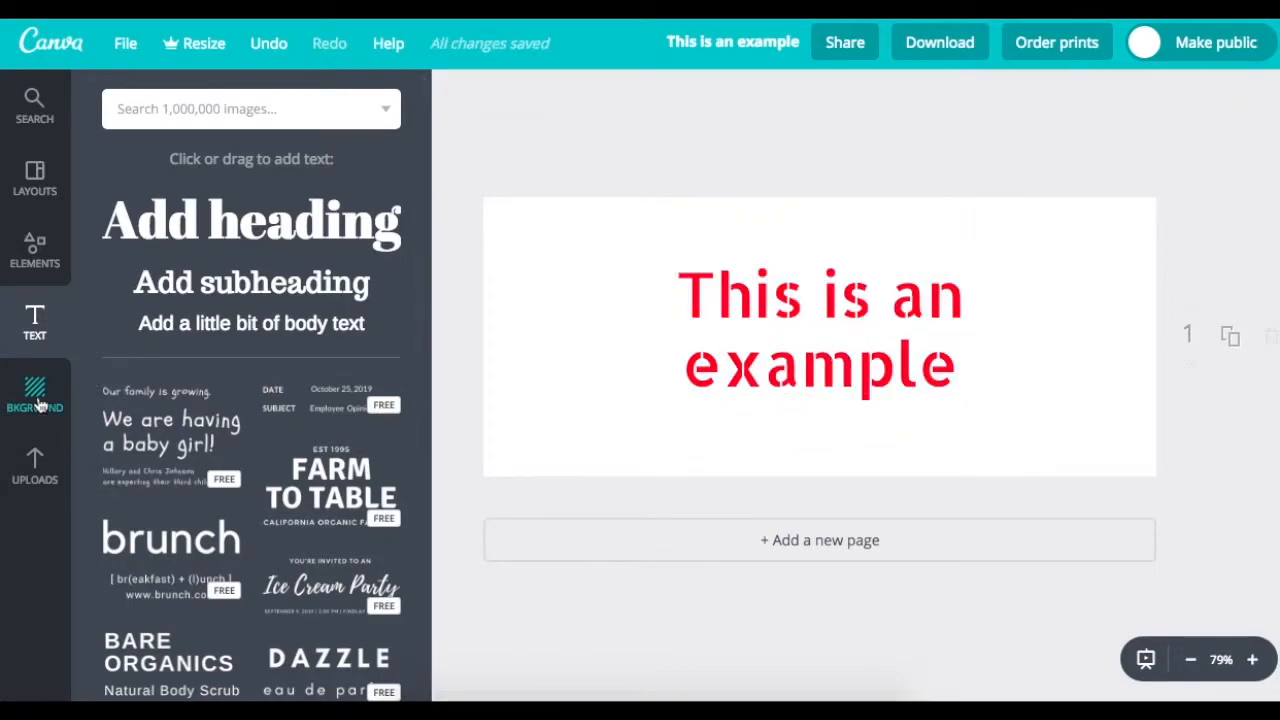
Try yellow, patterned and grey backgrounds, then settle on solid orange.
left_click(34, 395)
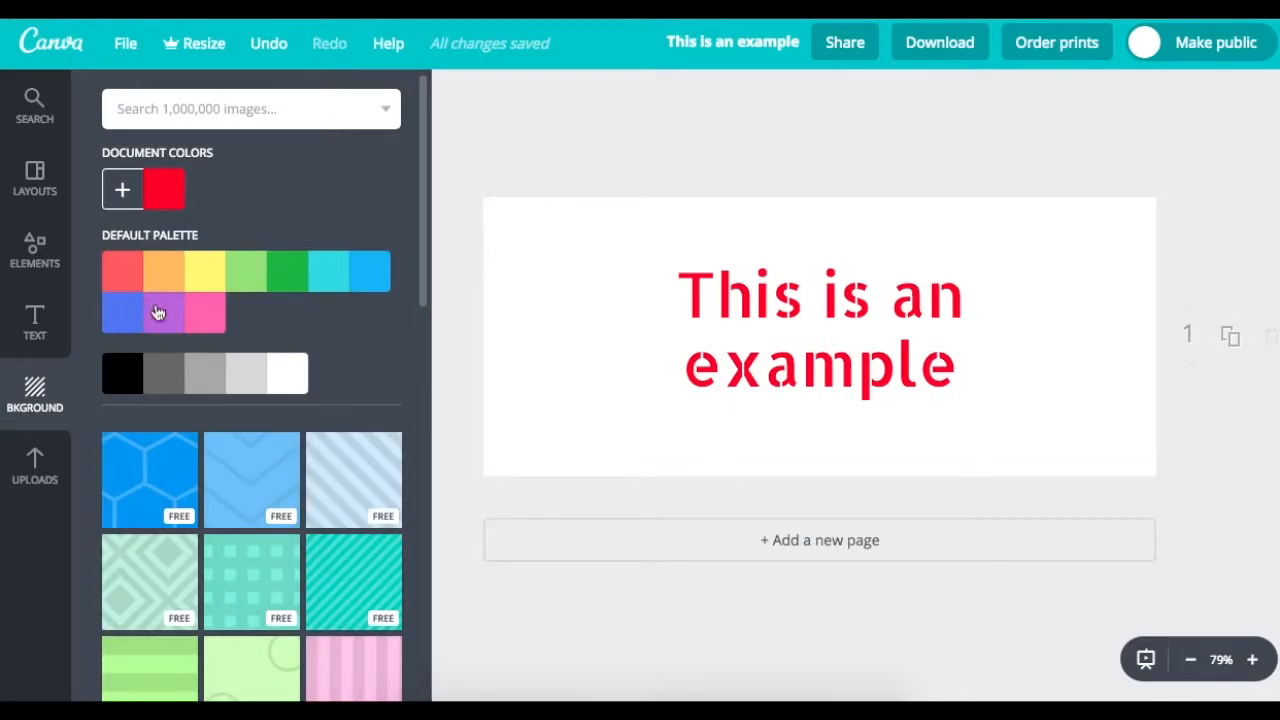
mouse_move(370, 388)
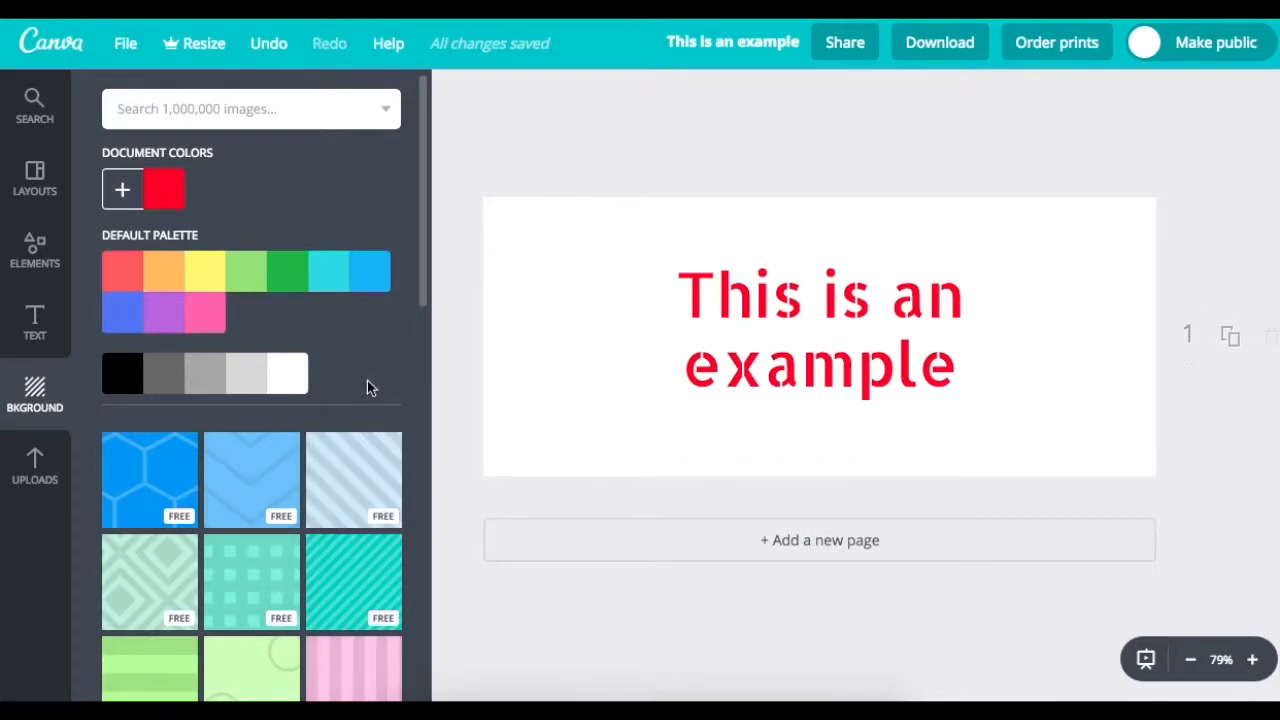
mouse_move(390, 480)
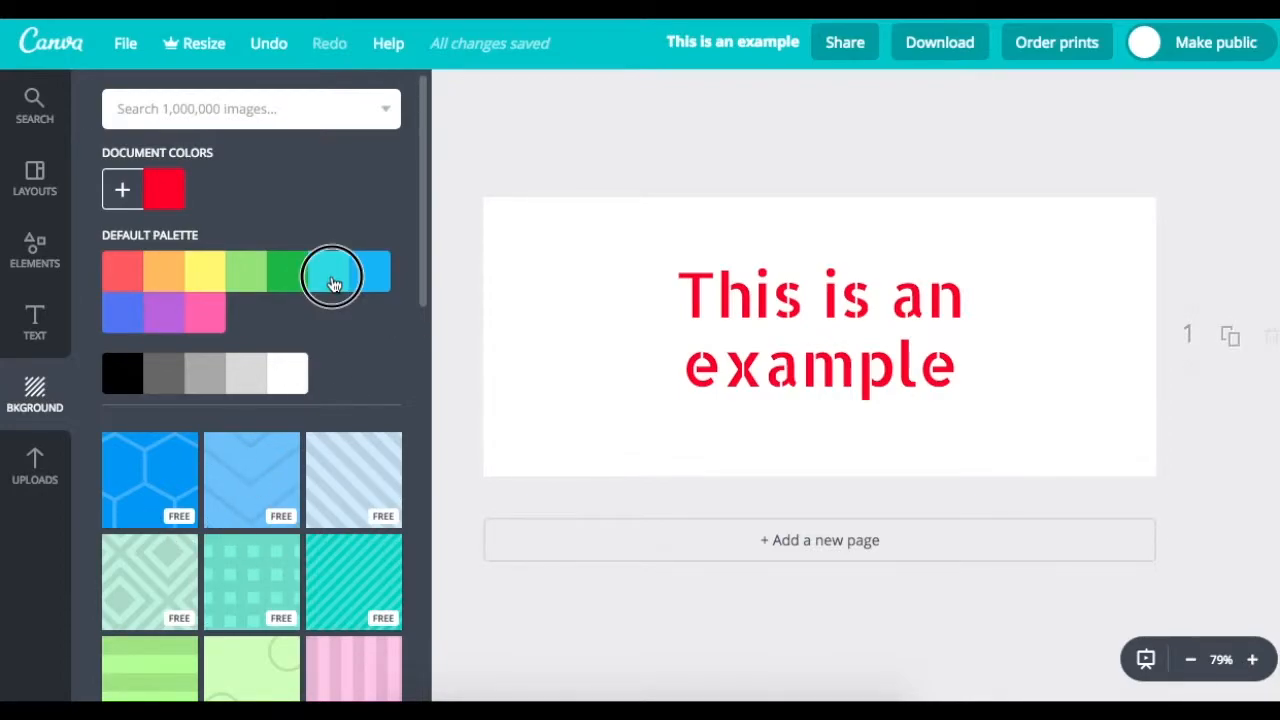
left_click(205, 270)
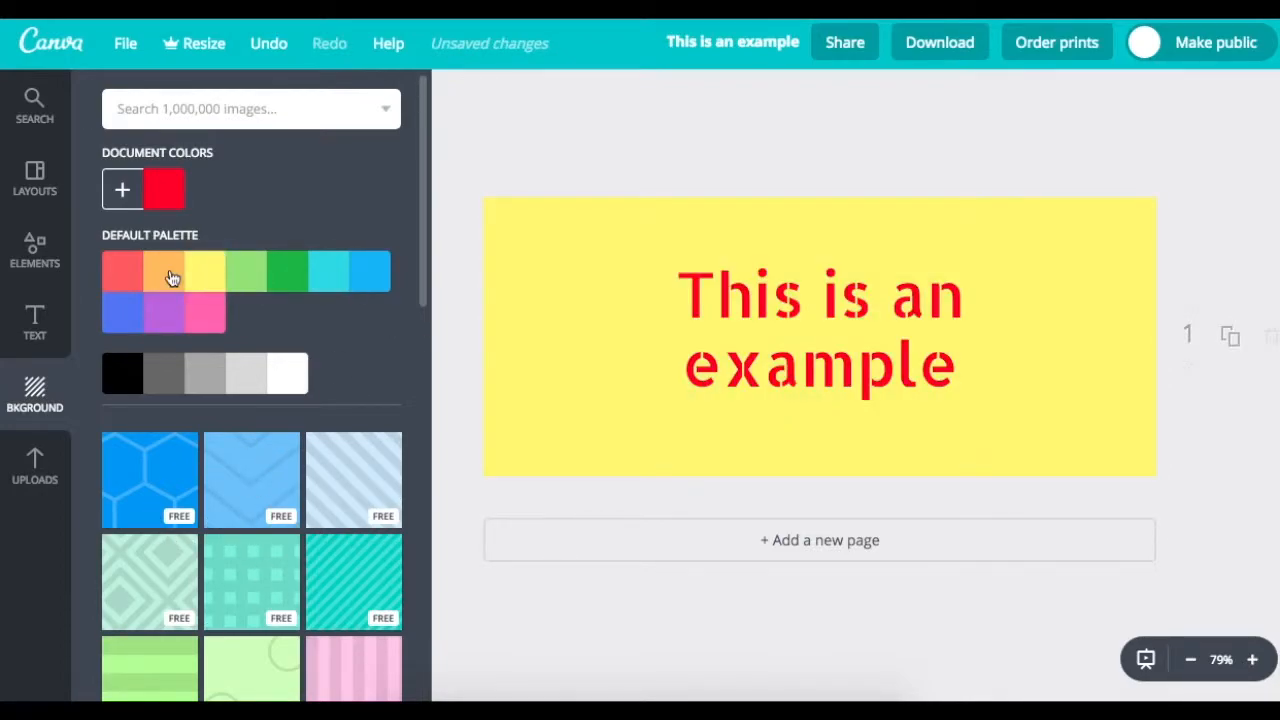
left_click(166, 271)
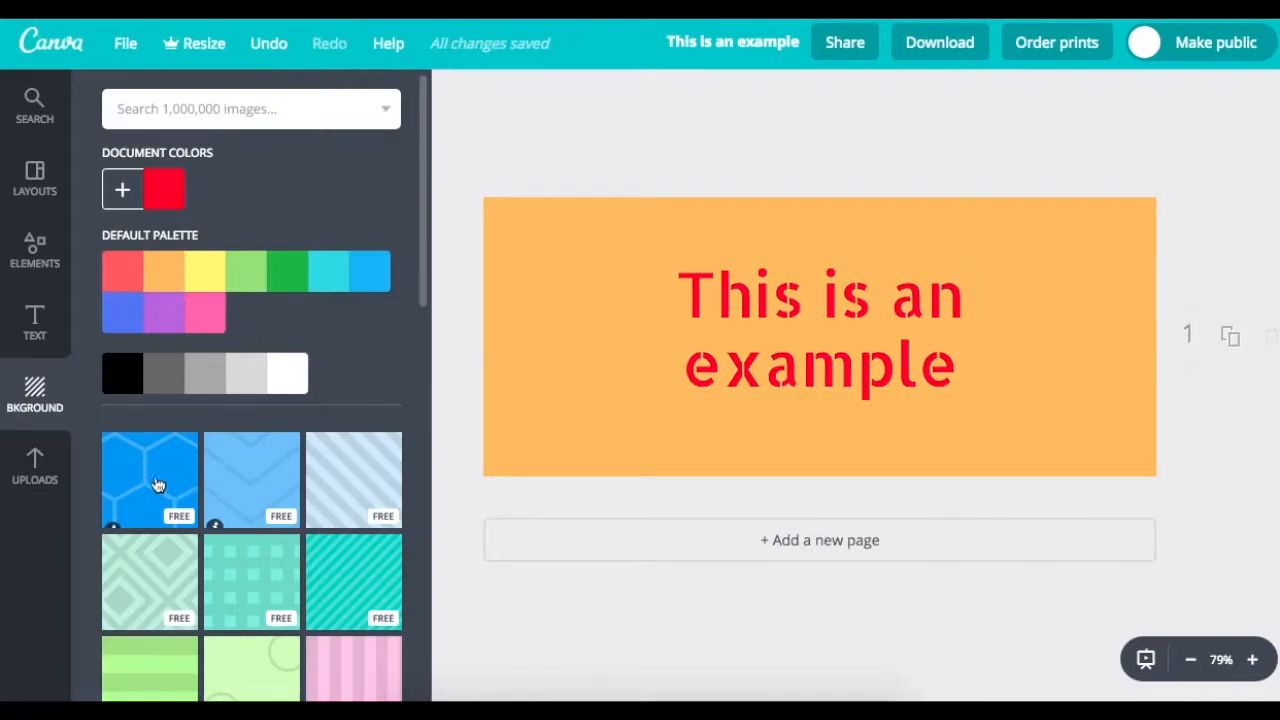
left_click(149, 480)
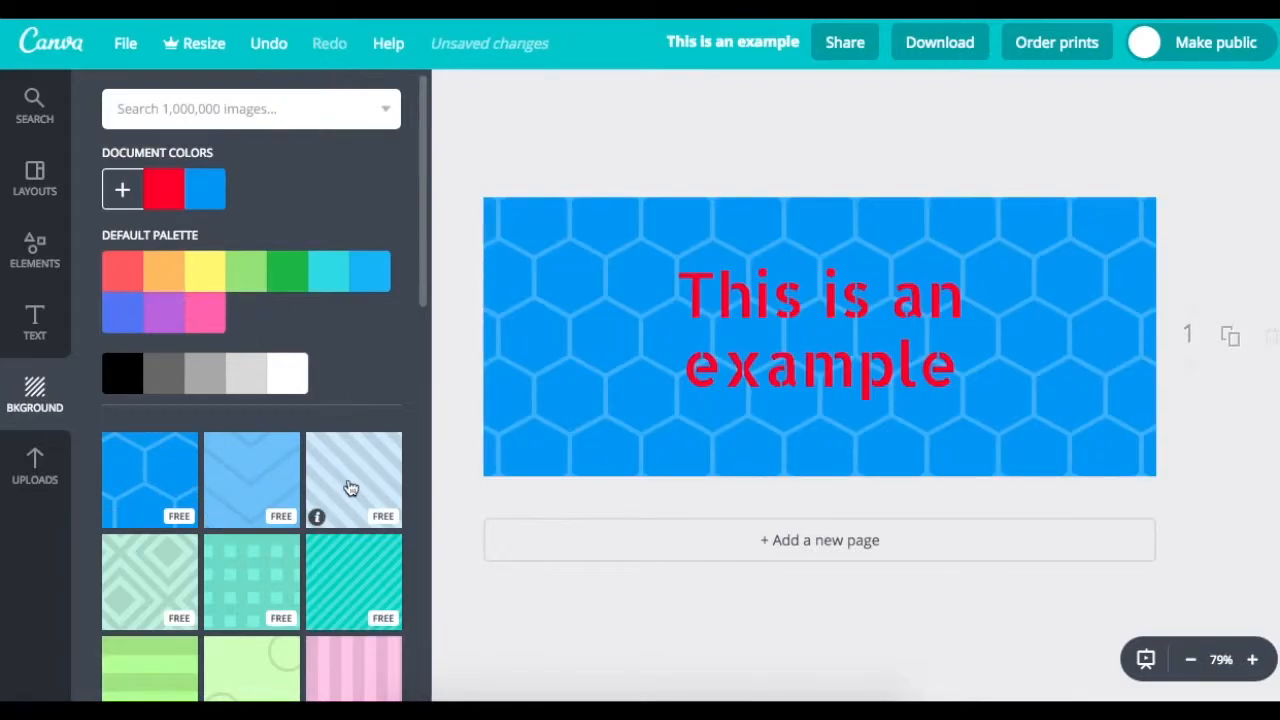
left_click(353, 479)
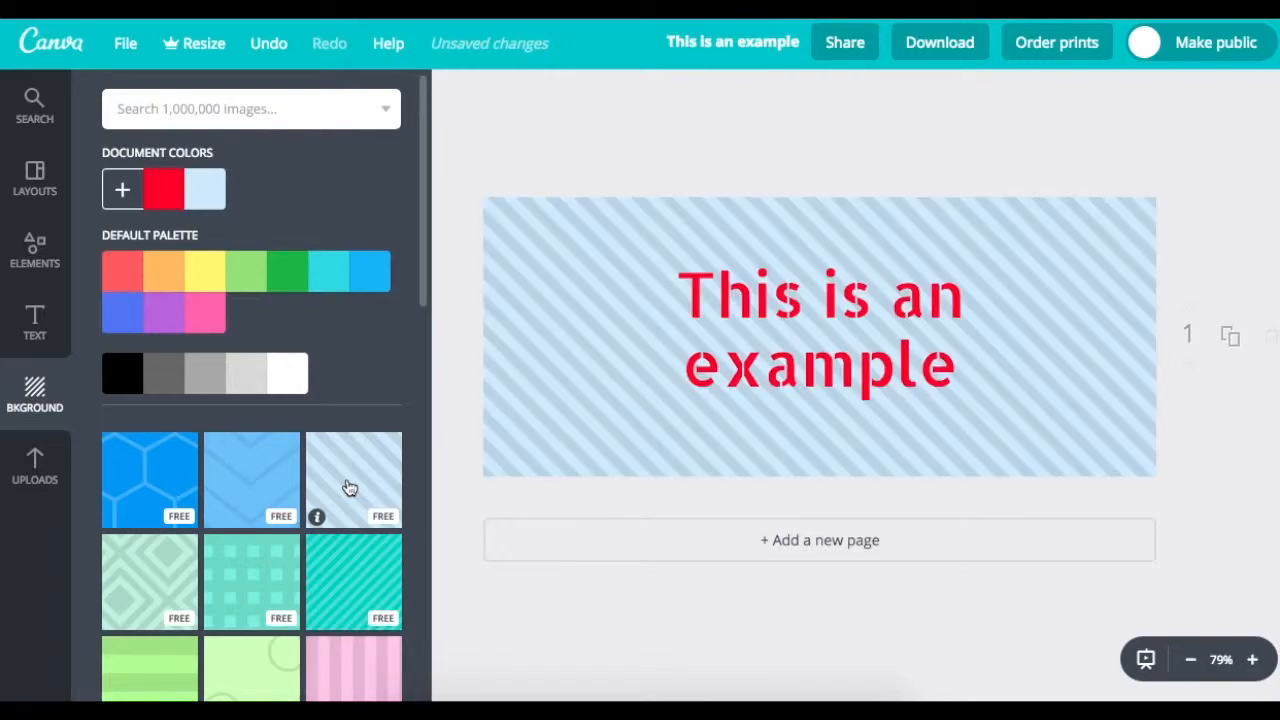
scroll("down", 3)
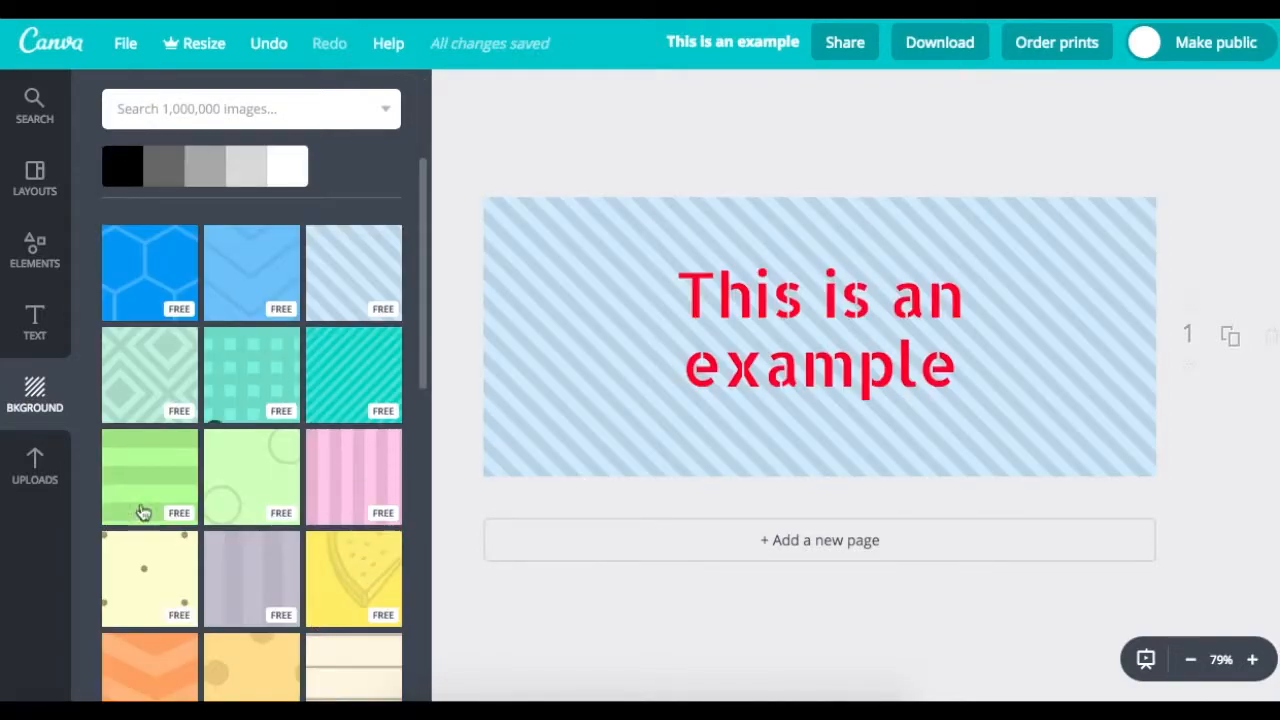
scroll("down", 3)
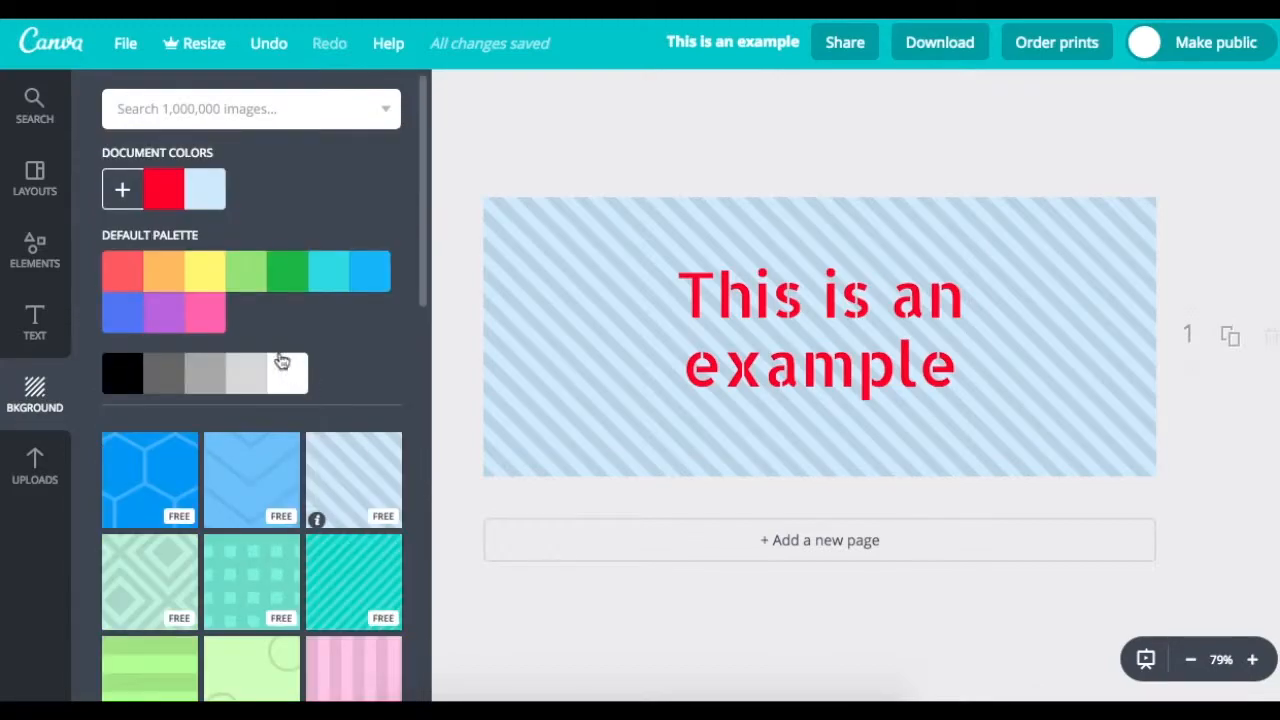
left_click(122, 372)
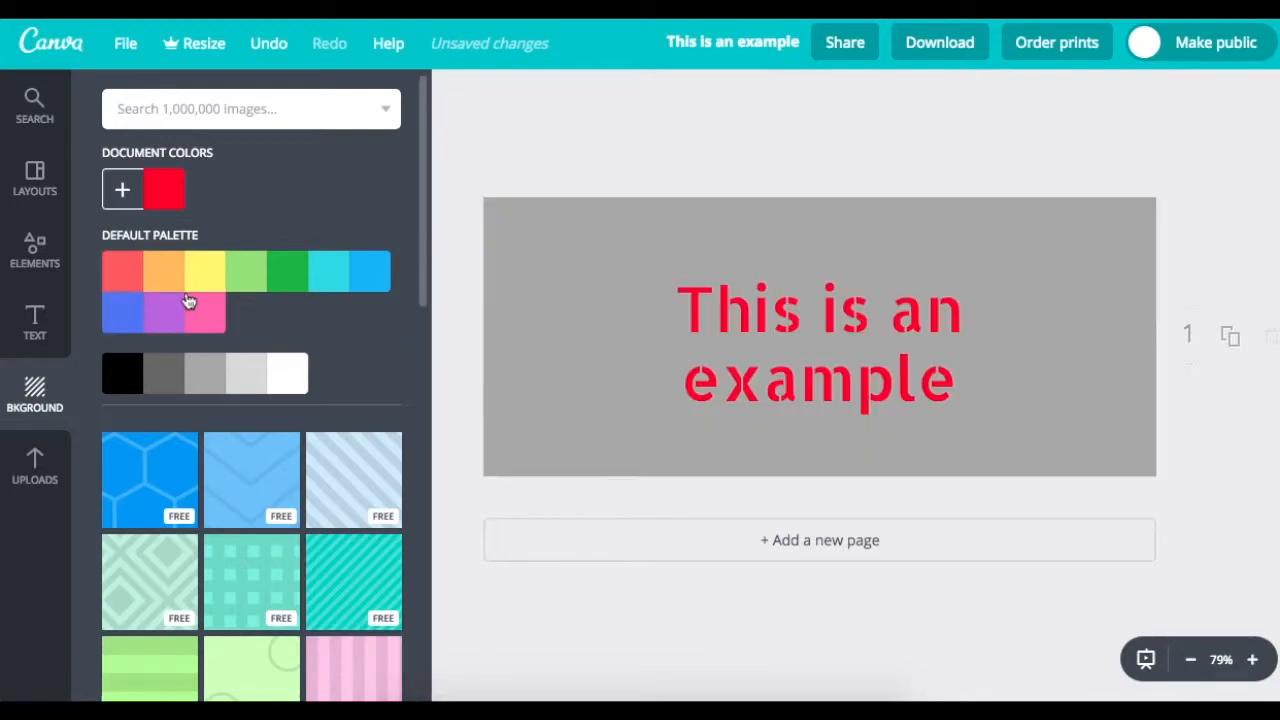
left_click(163, 270)
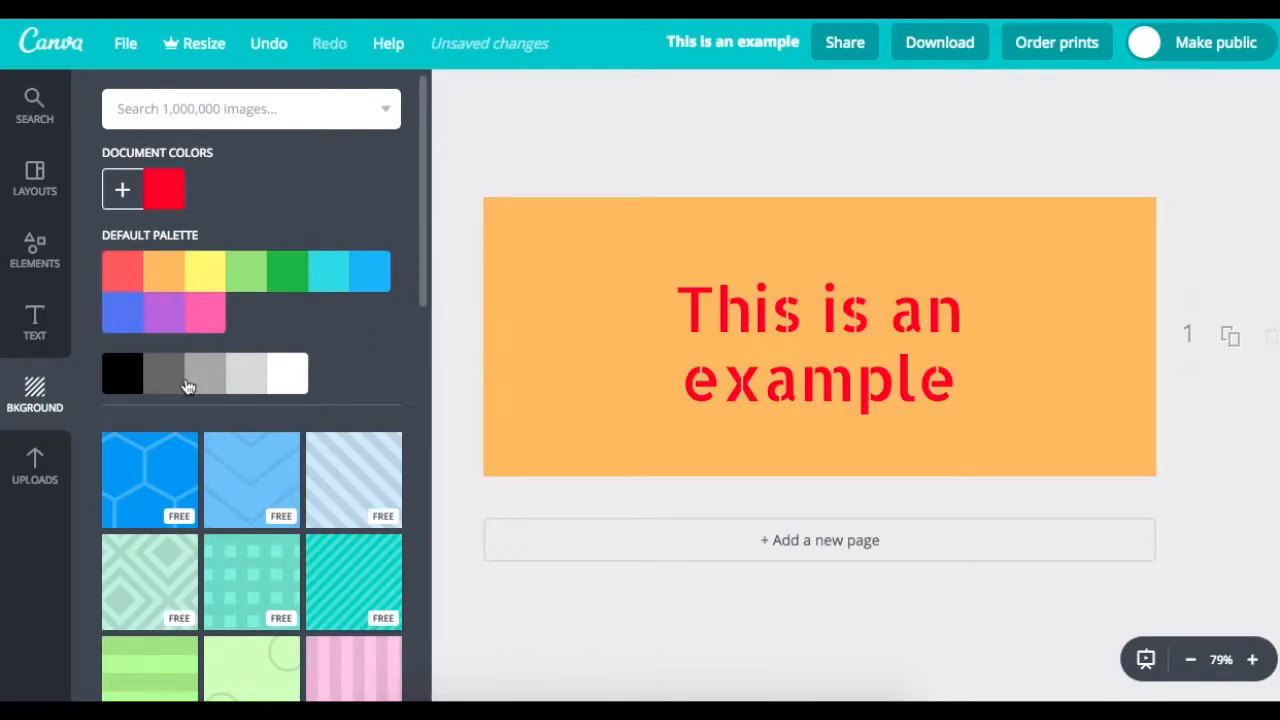
left_click(34, 465)
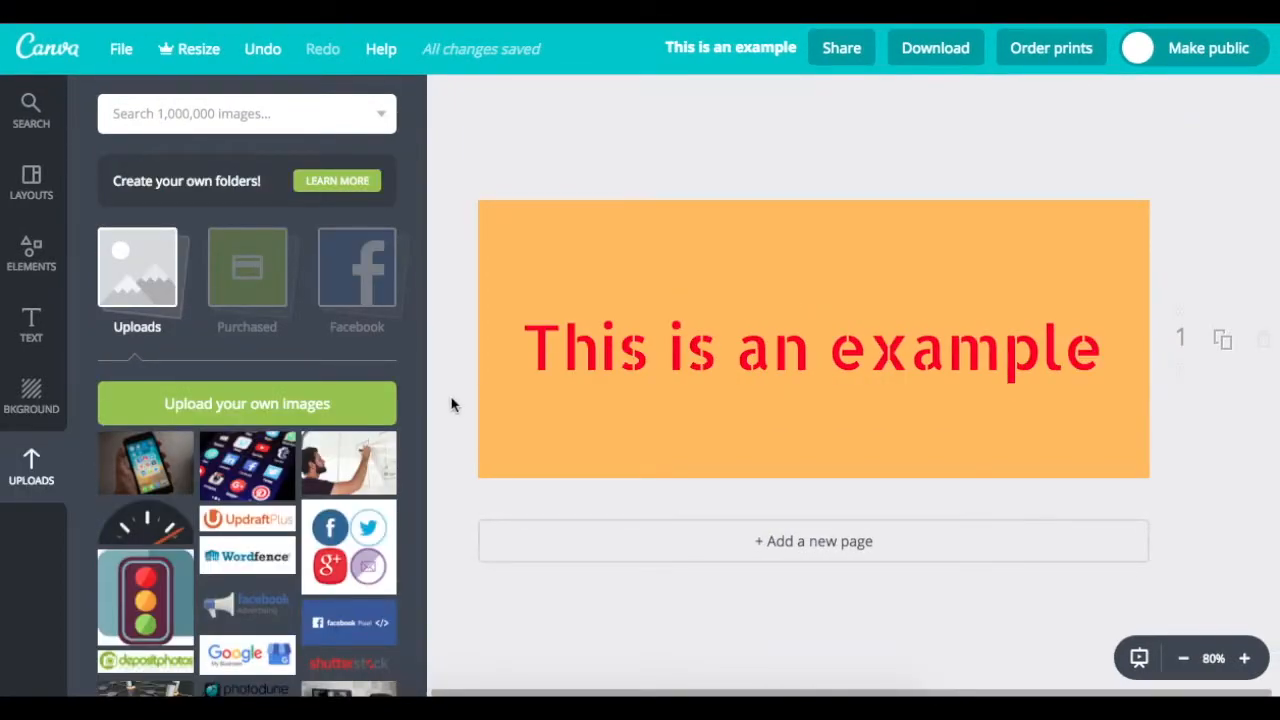
mouse_move(31, 480)
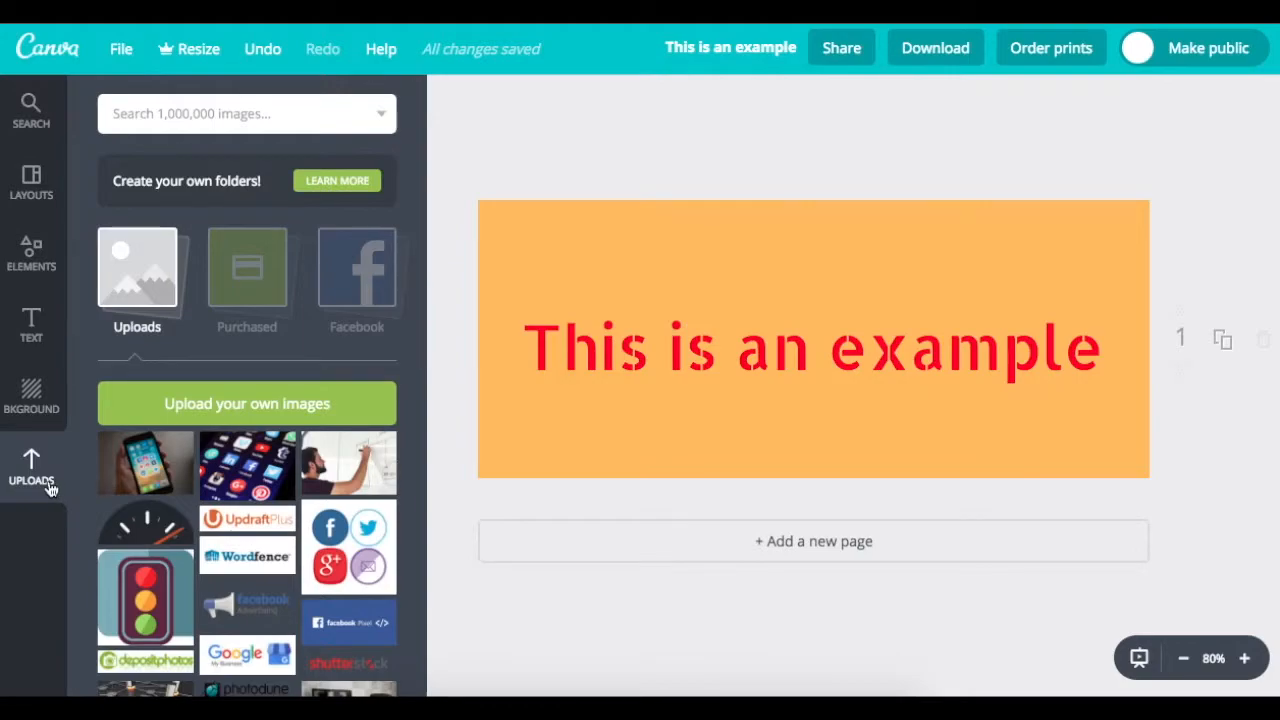
mouse_move(265, 483)
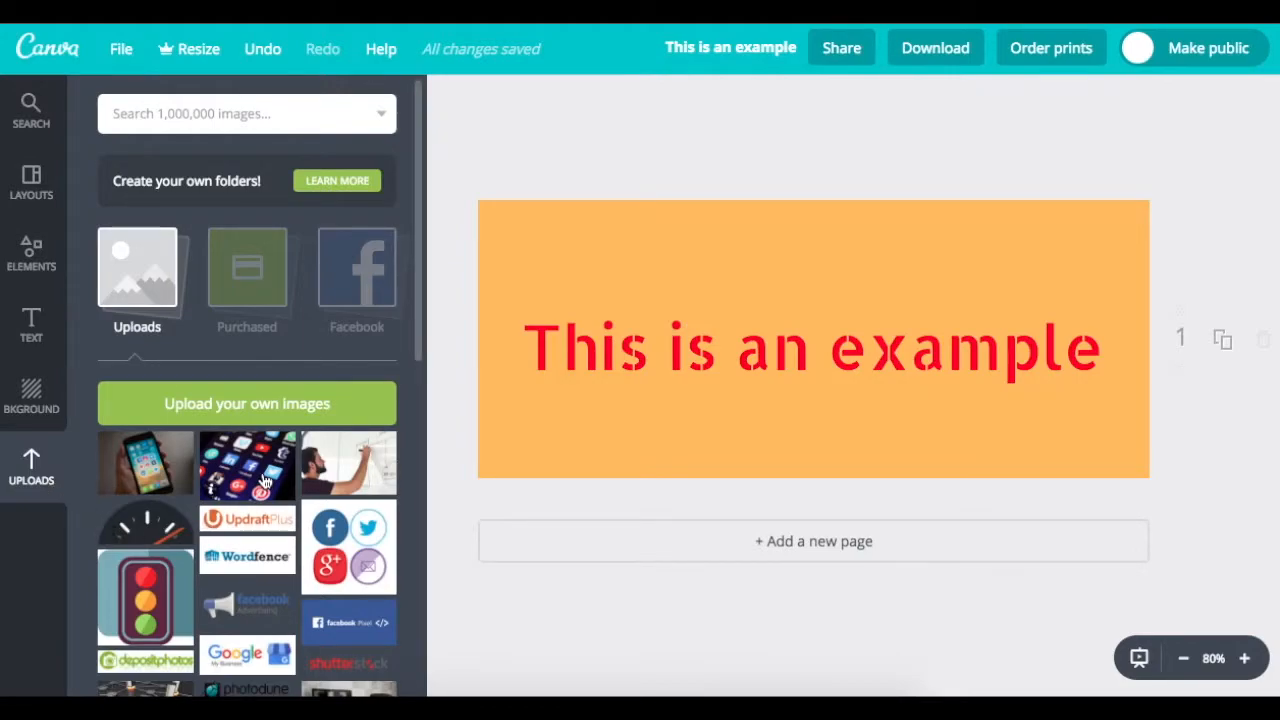
mouse_move(243, 568)
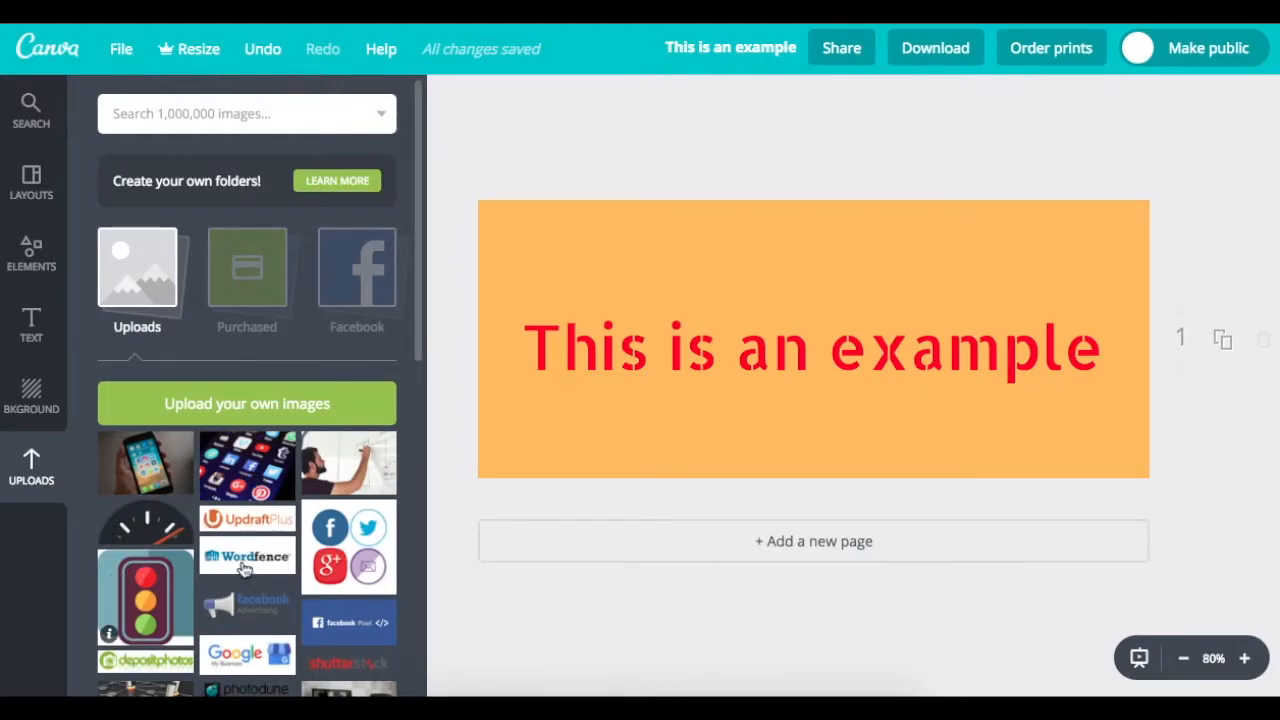
mouse_move(217, 495)
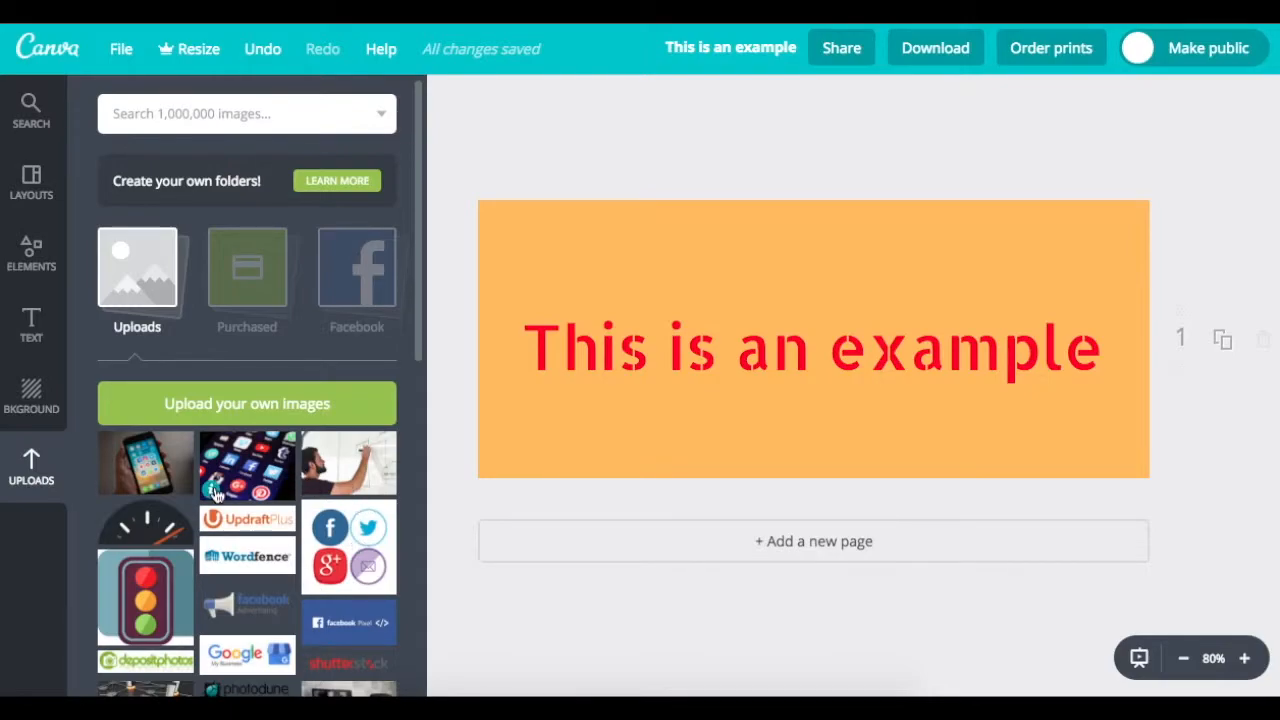
Find the OneWebStreet logo among the uploads and add it to the cover.
scroll("down", 3)
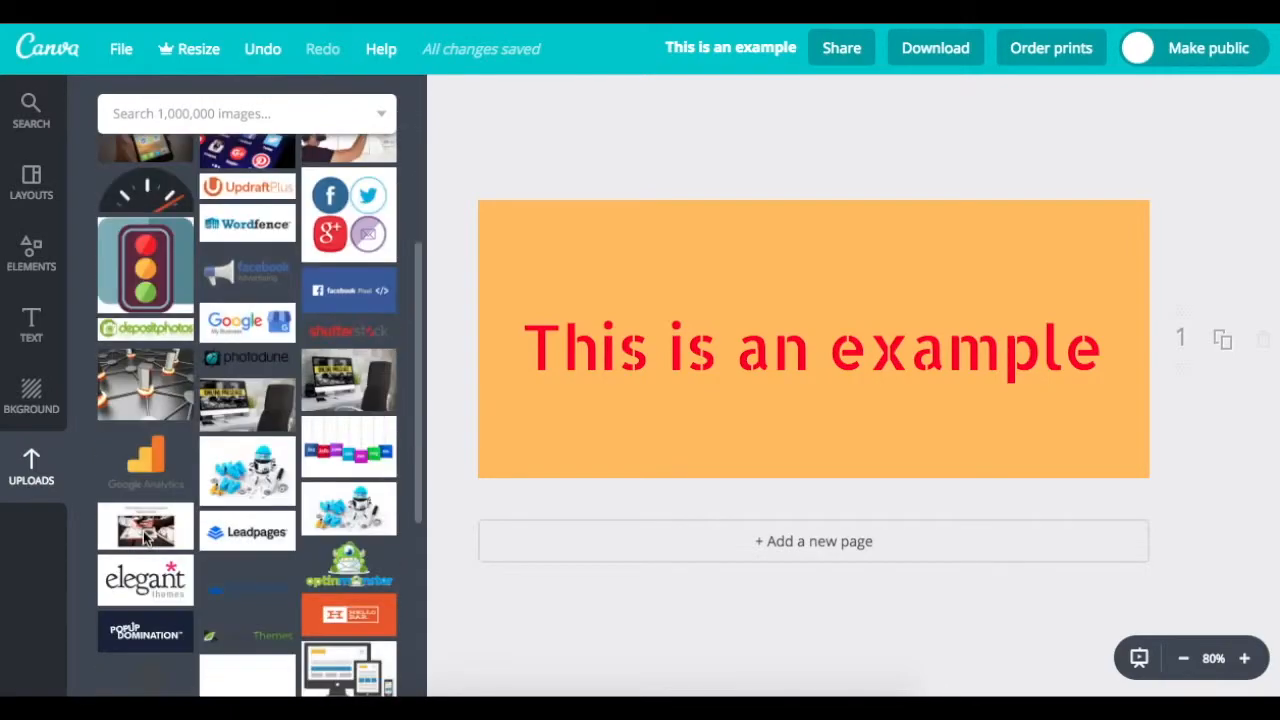
scroll("down", 3)
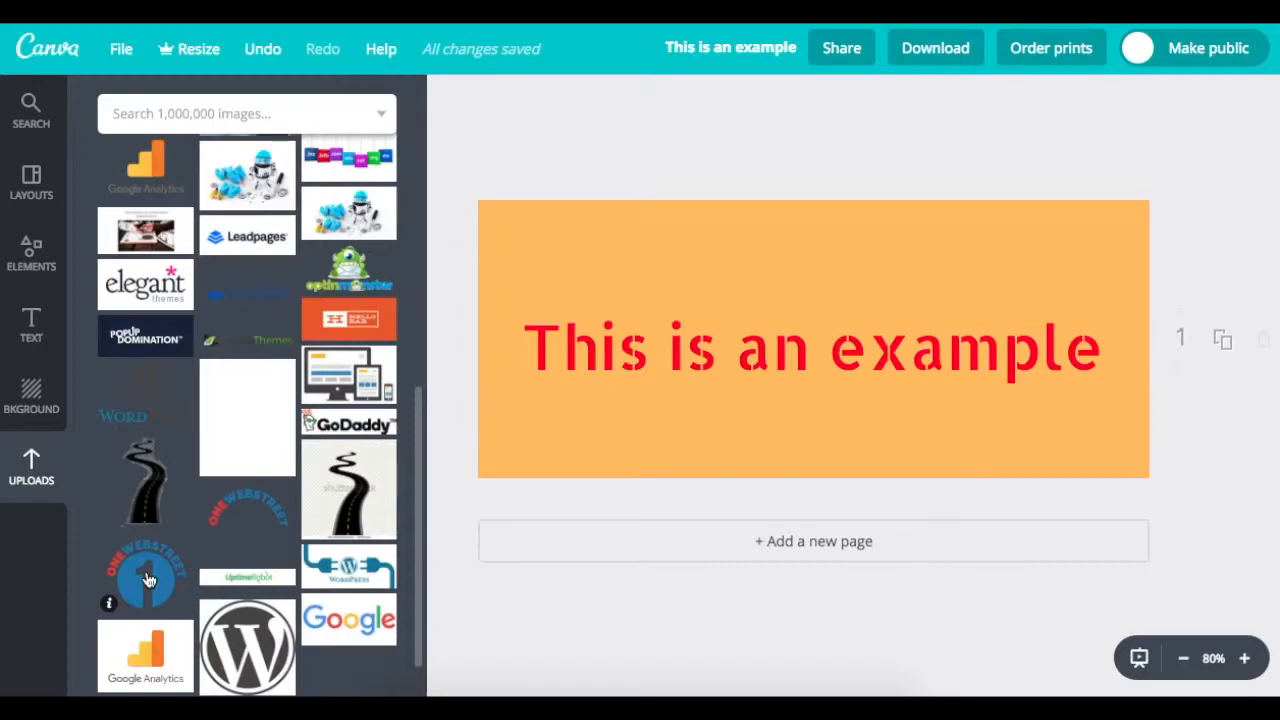
left_click(145, 575)
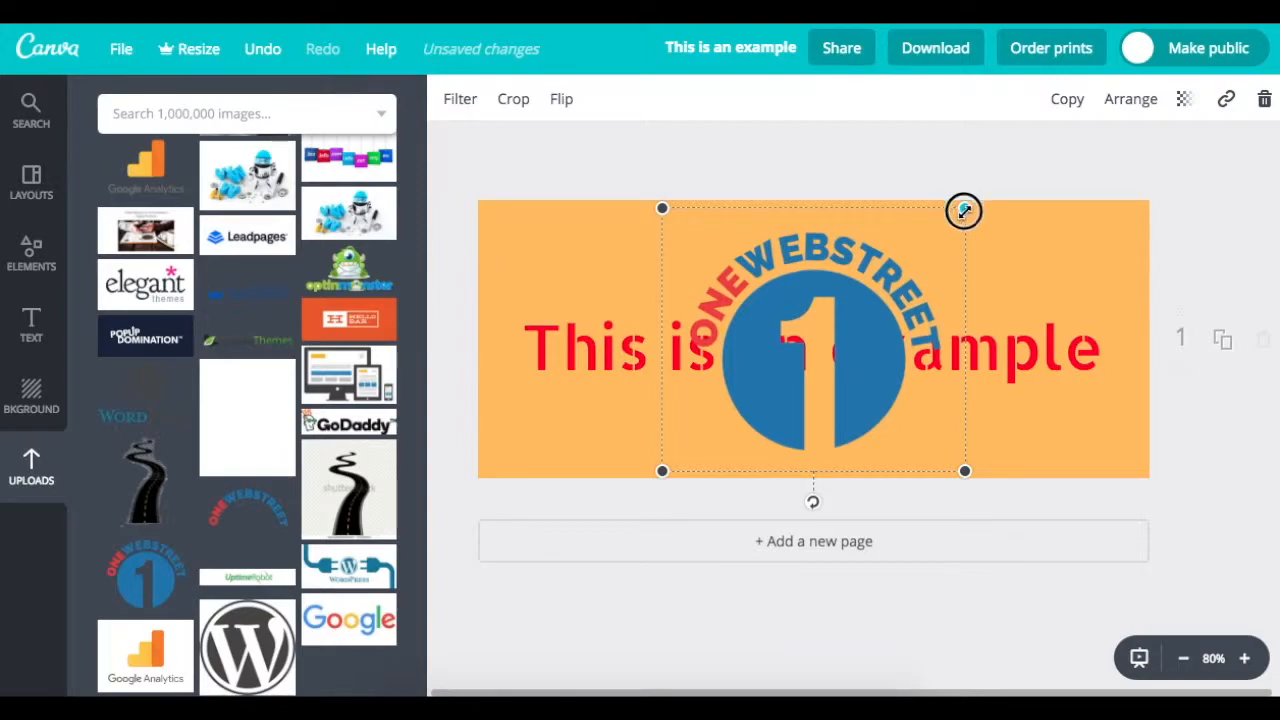
Shrink the OneWebStreet logo and move it to the cover's bottom-right corner.
left_click_drag(963, 210, 862, 297)
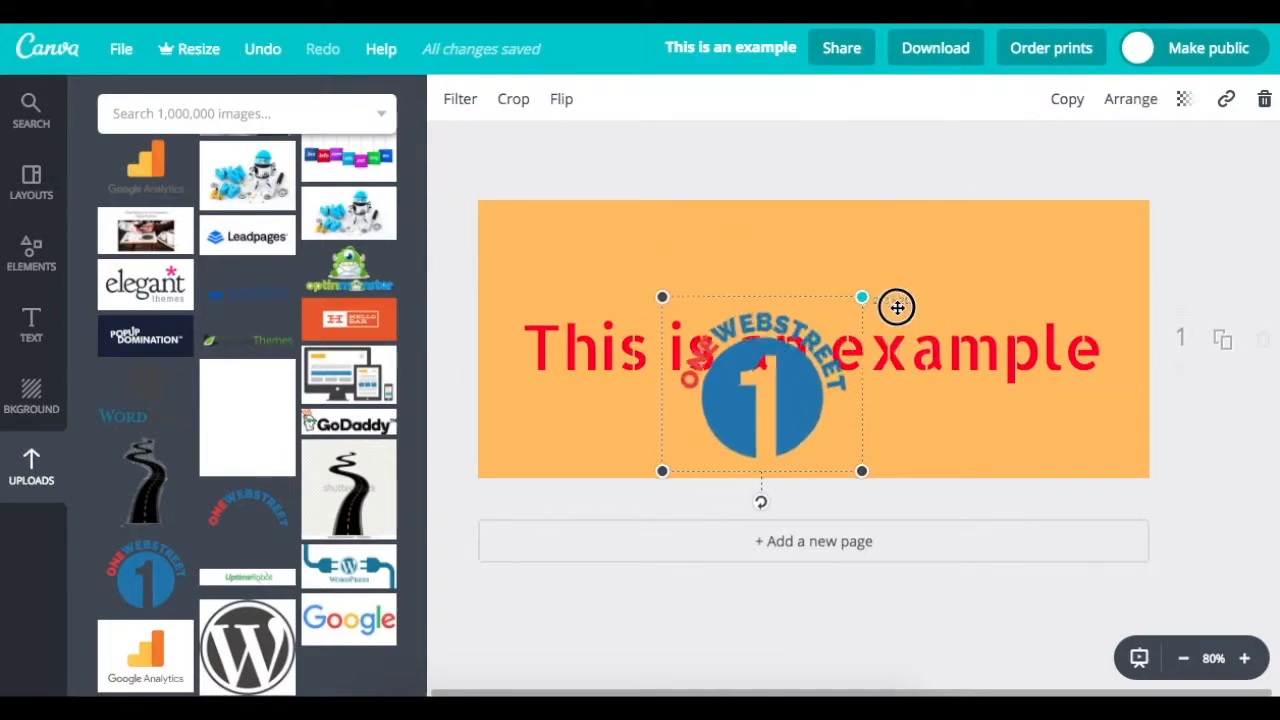
left_click_drag(895, 307, 786, 471)
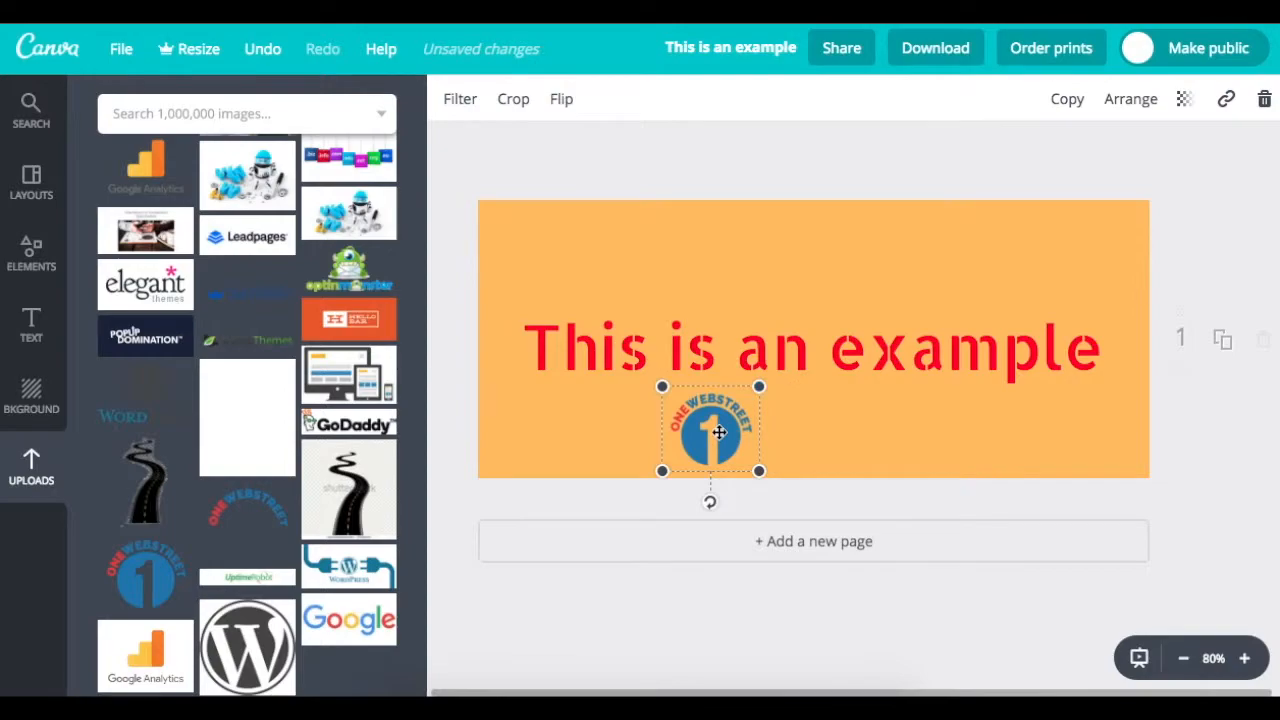
left_click_drag(710, 430, 1085, 432)
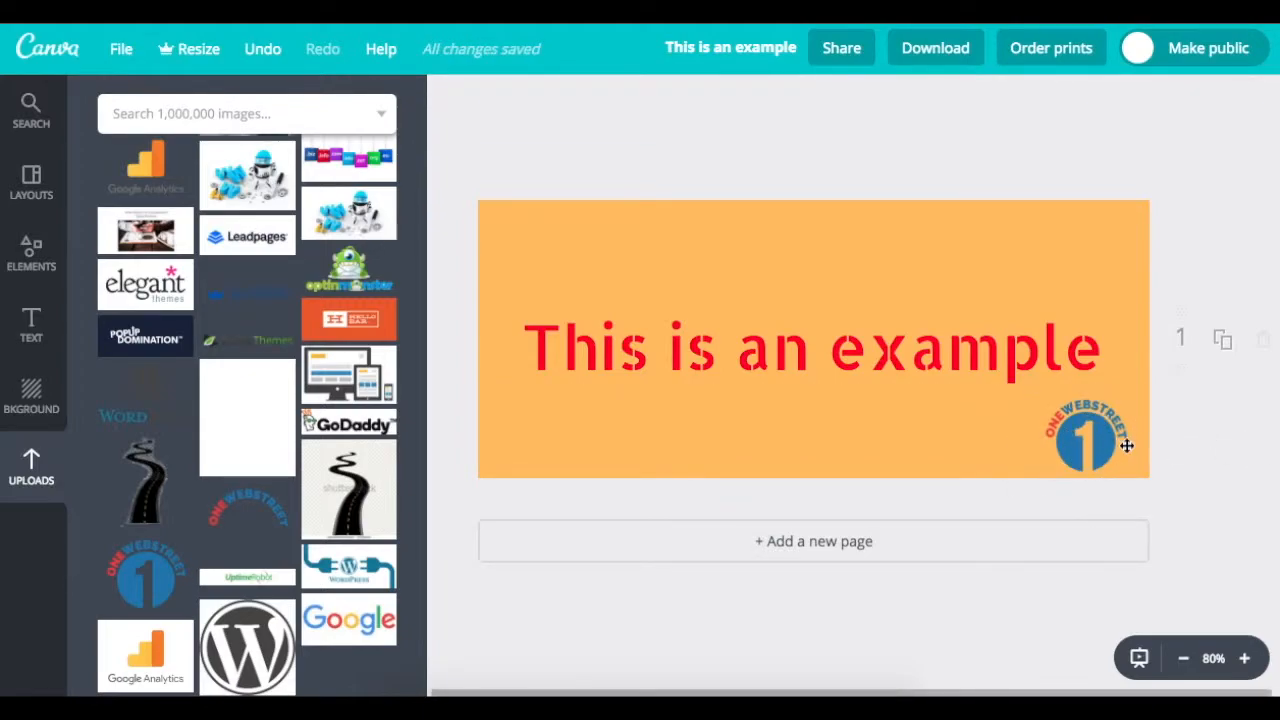
mouse_move(1150, 443)
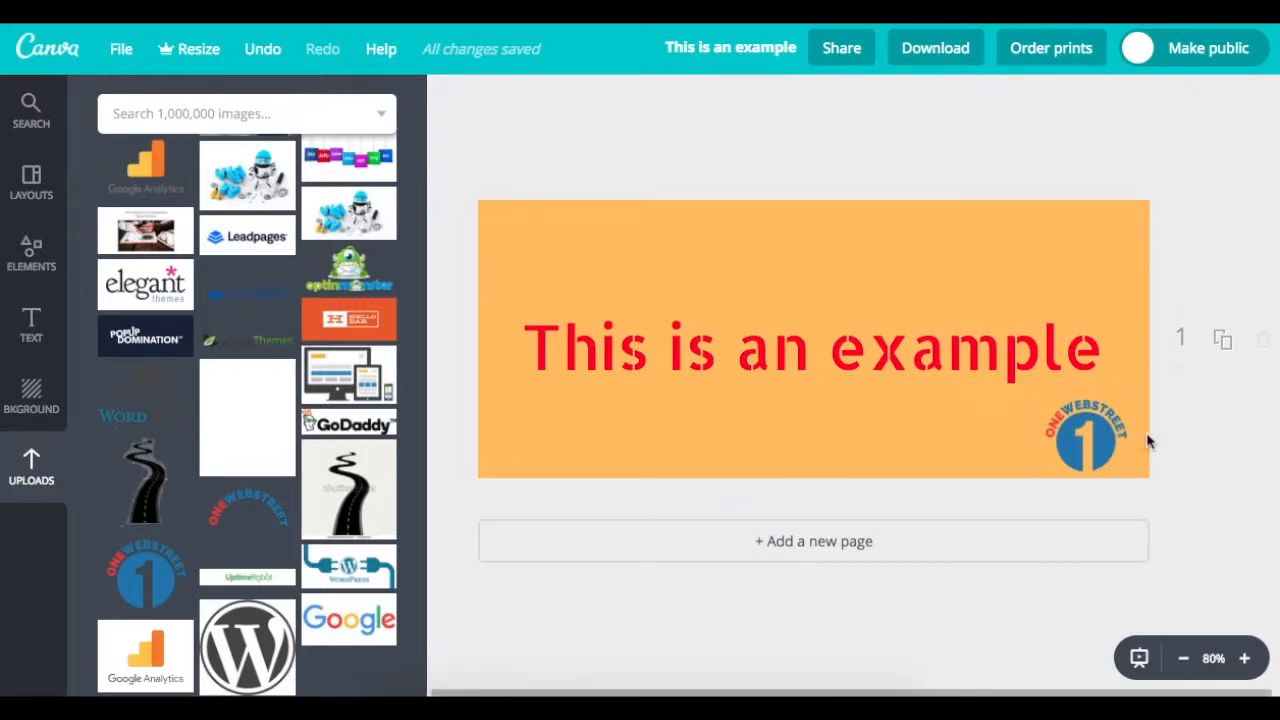
left_click(1085, 440)
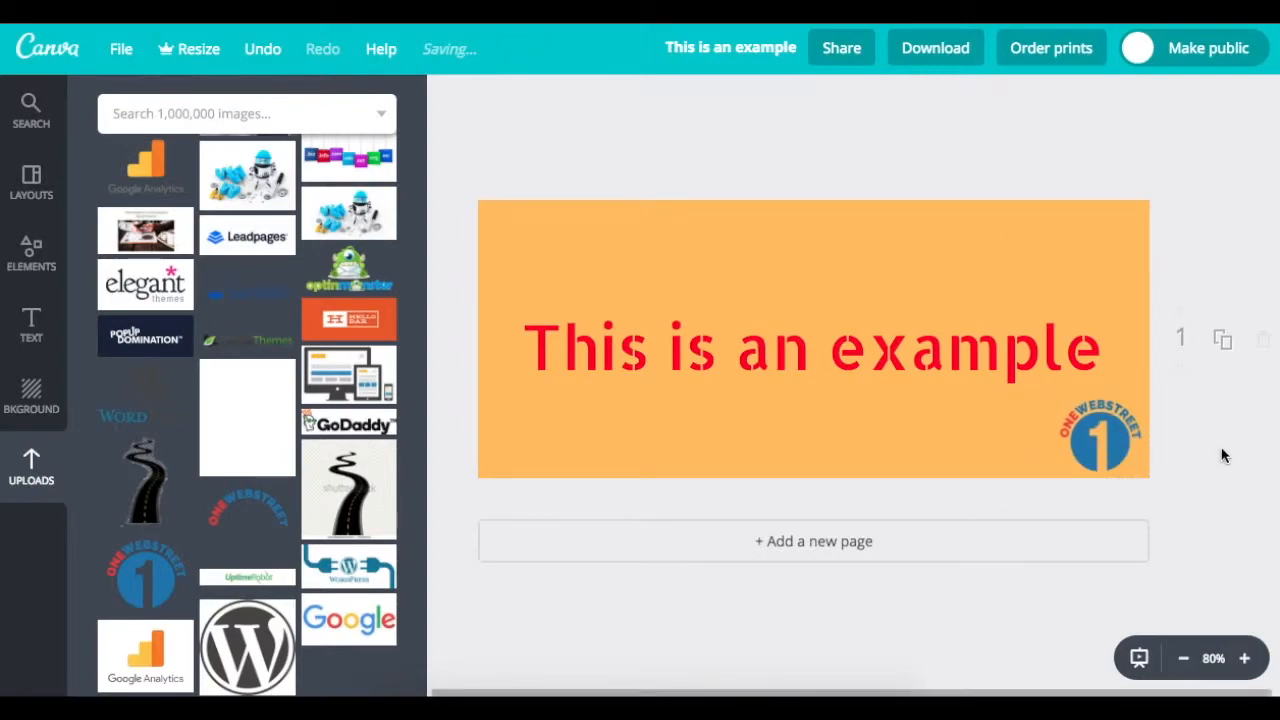
mouse_move(595, 623)
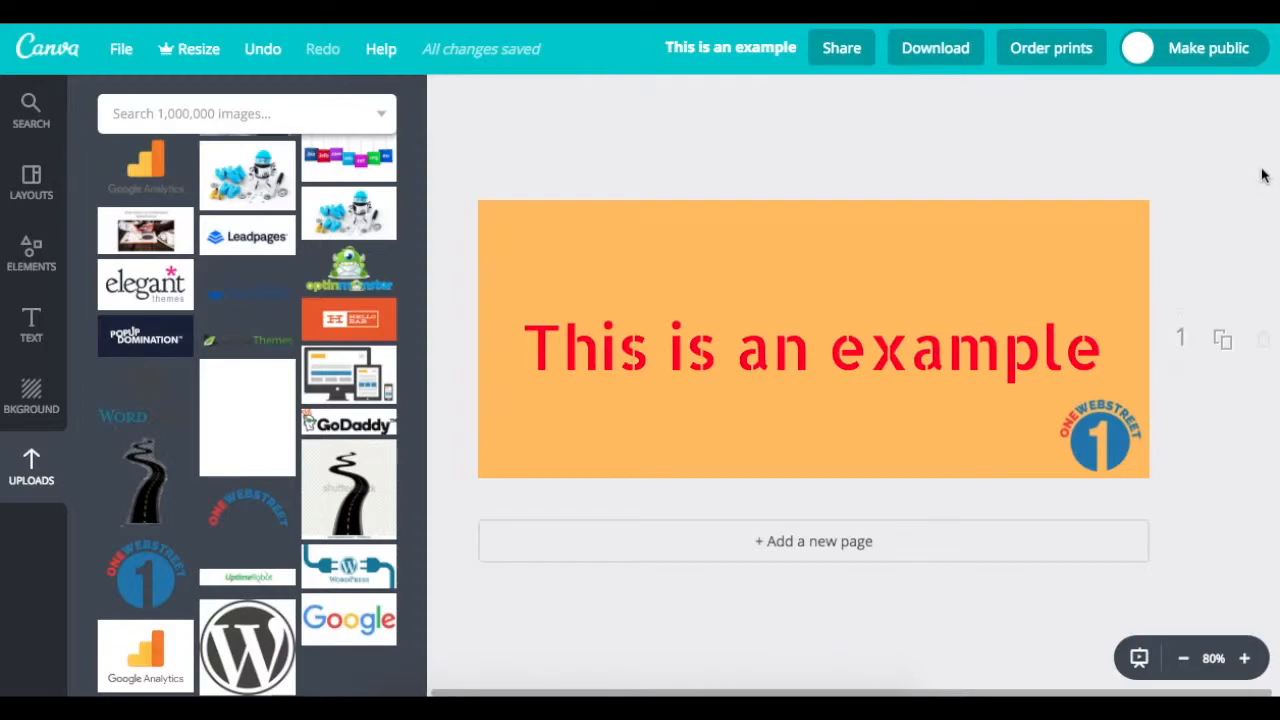
mouse_move(1275, 143)
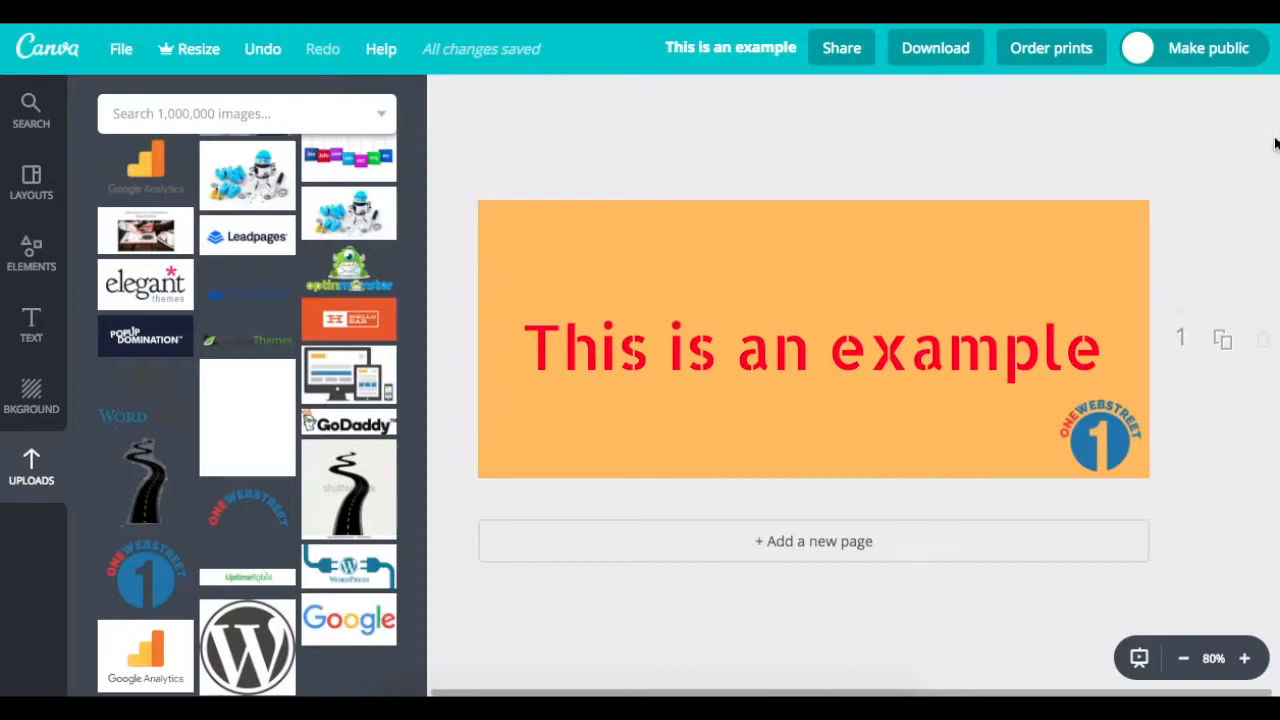
mouse_move(1275, 245)
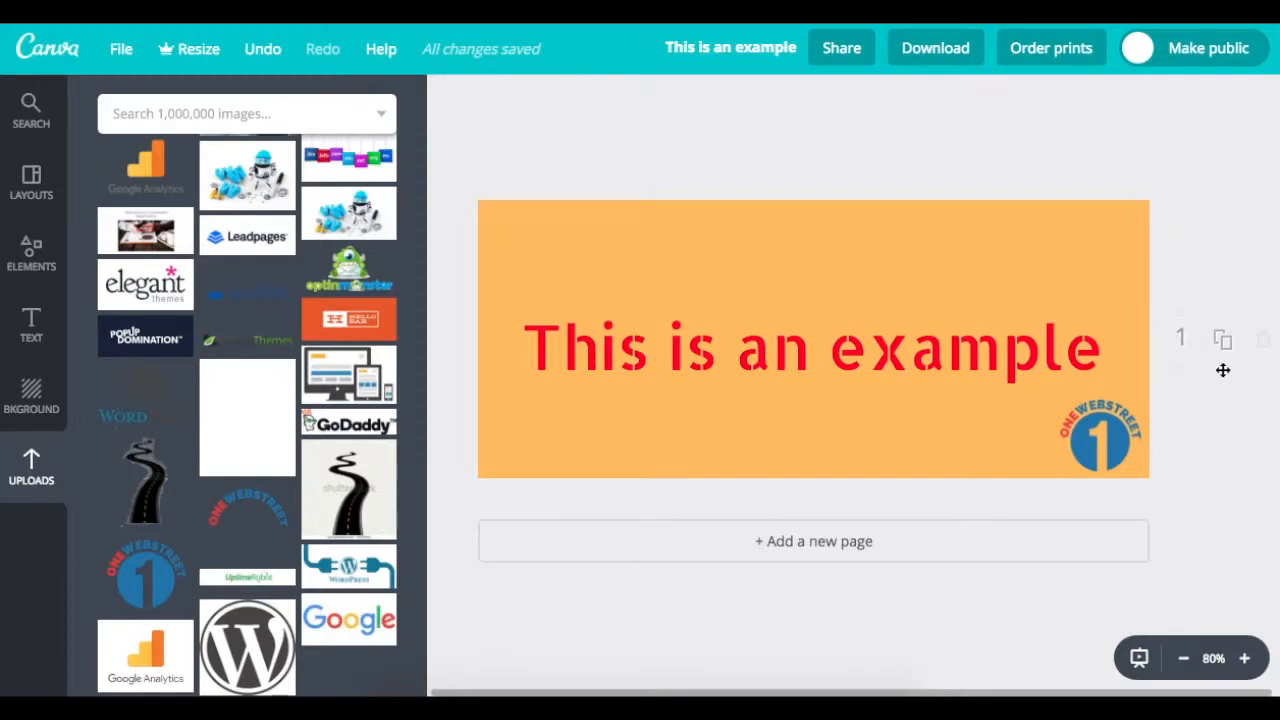
mouse_move(757, 290)
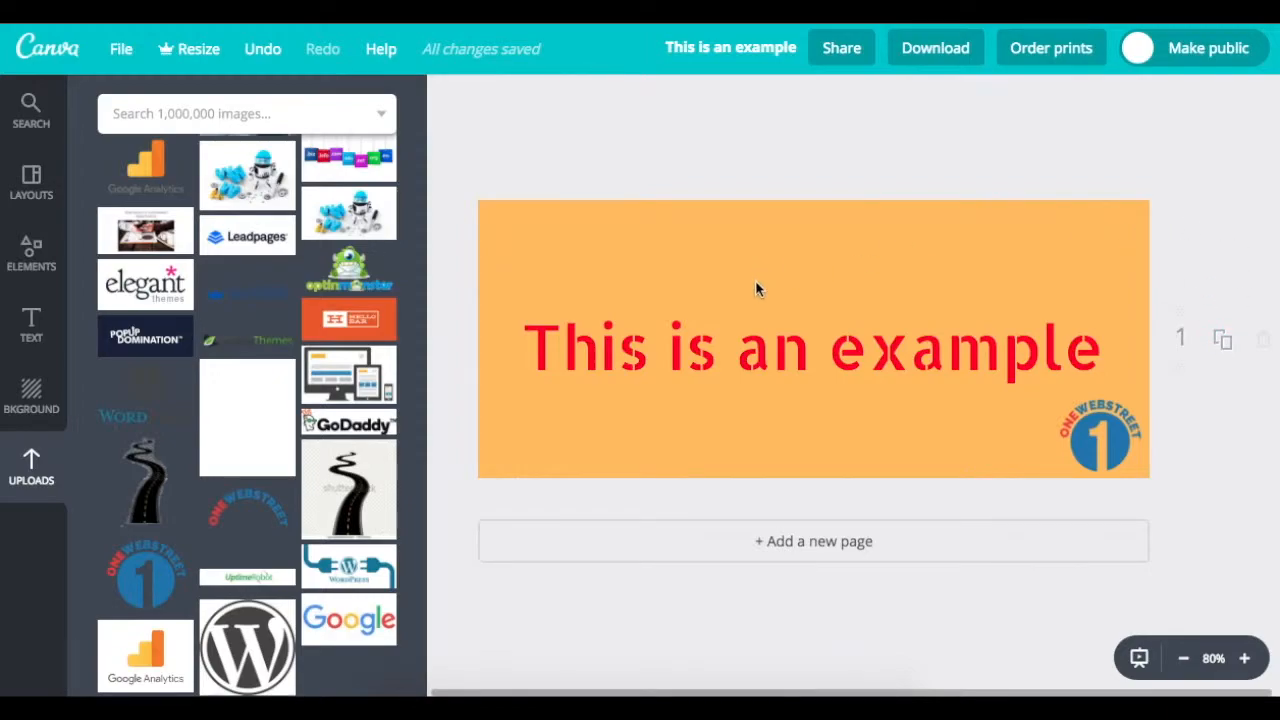
mouse_move(760, 363)
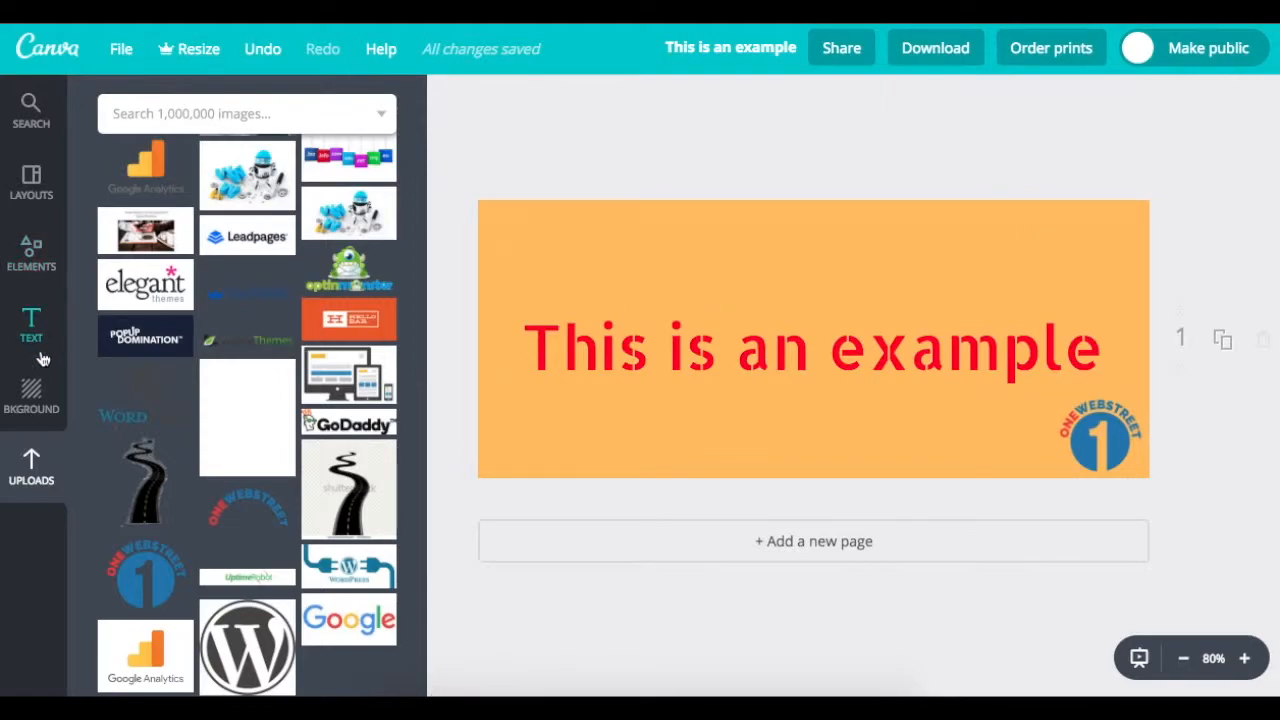
Open the background colour options and copy the logo's blue colour code 2873B0.
left_click(31, 395)
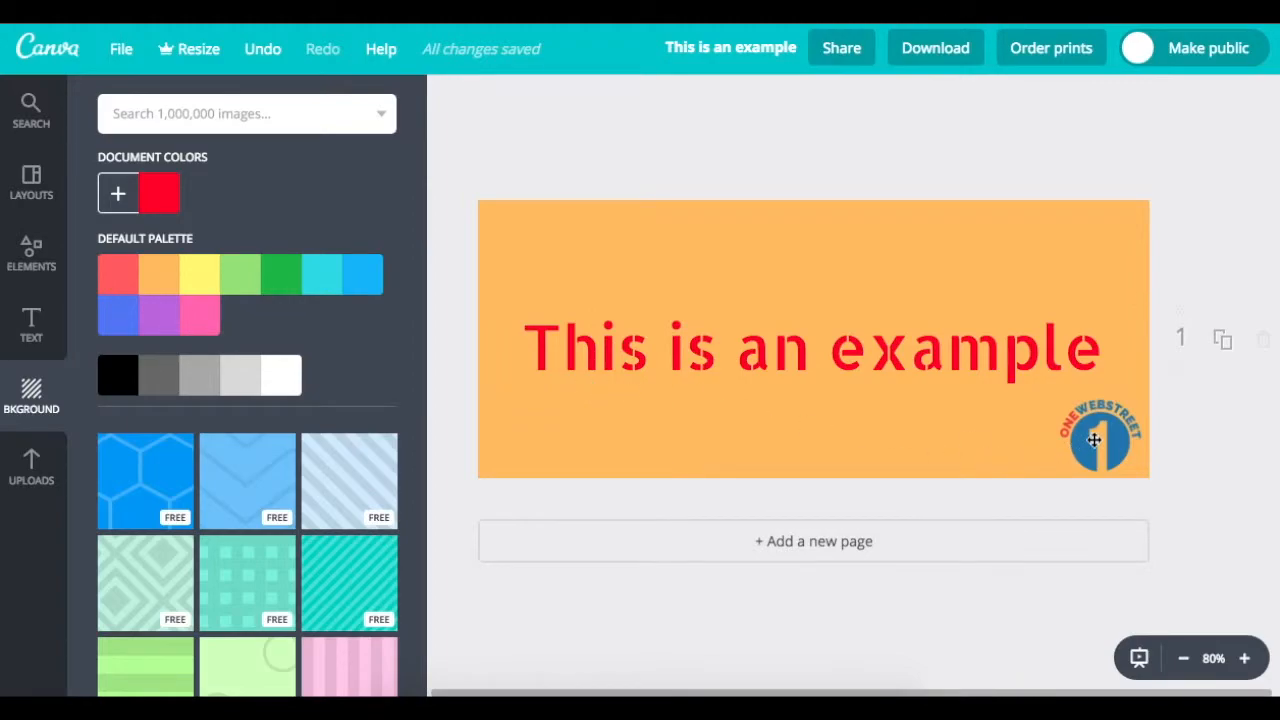
left_click(1098, 438)
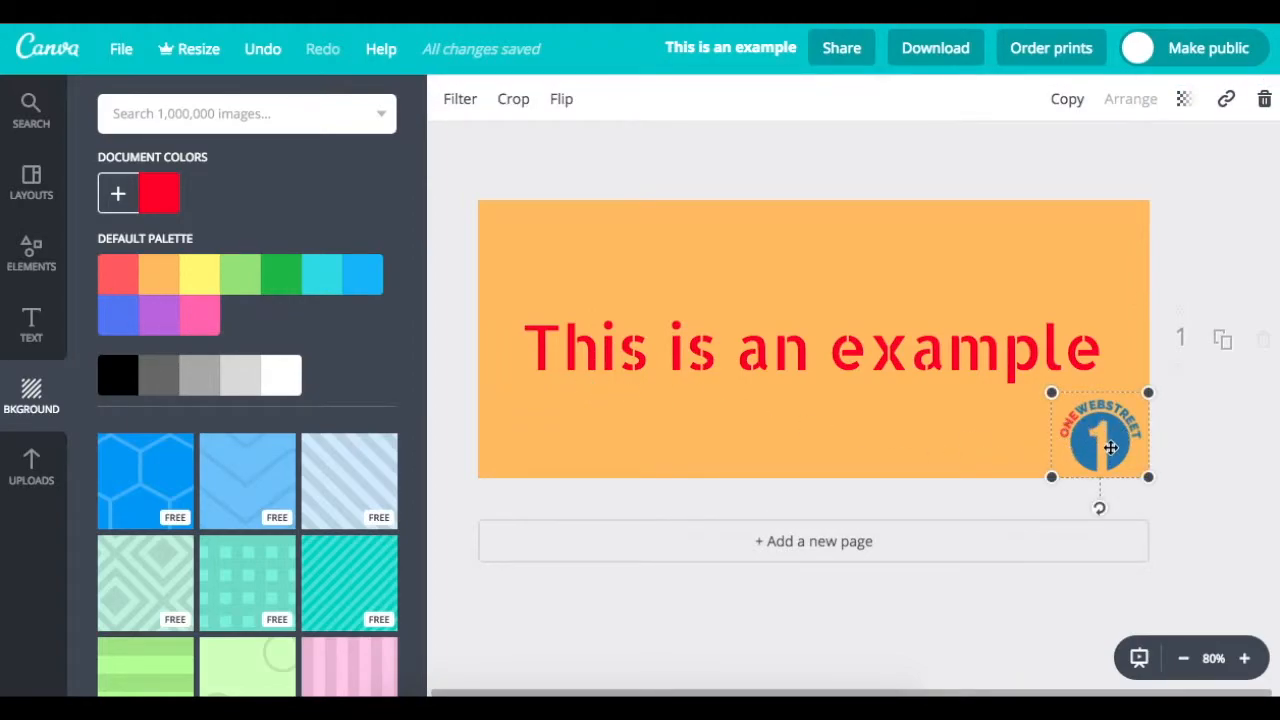
mouse_move(1085, 67)
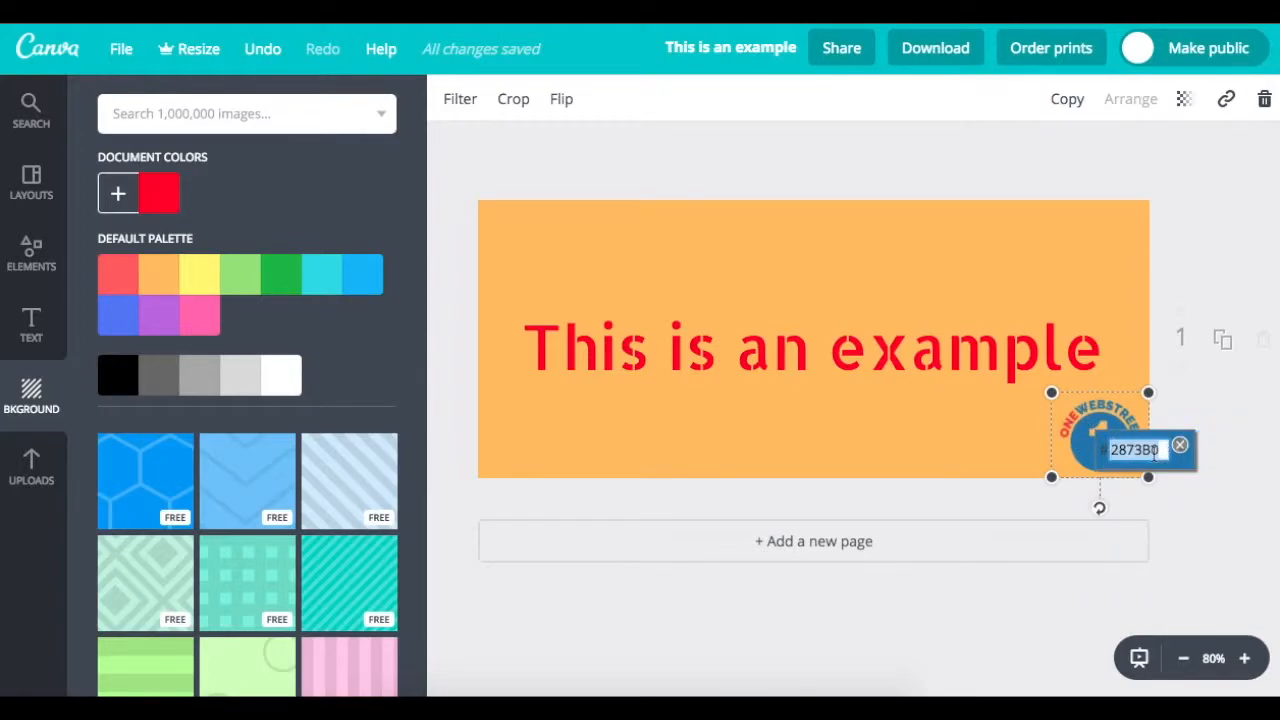
right_click(1135, 449)
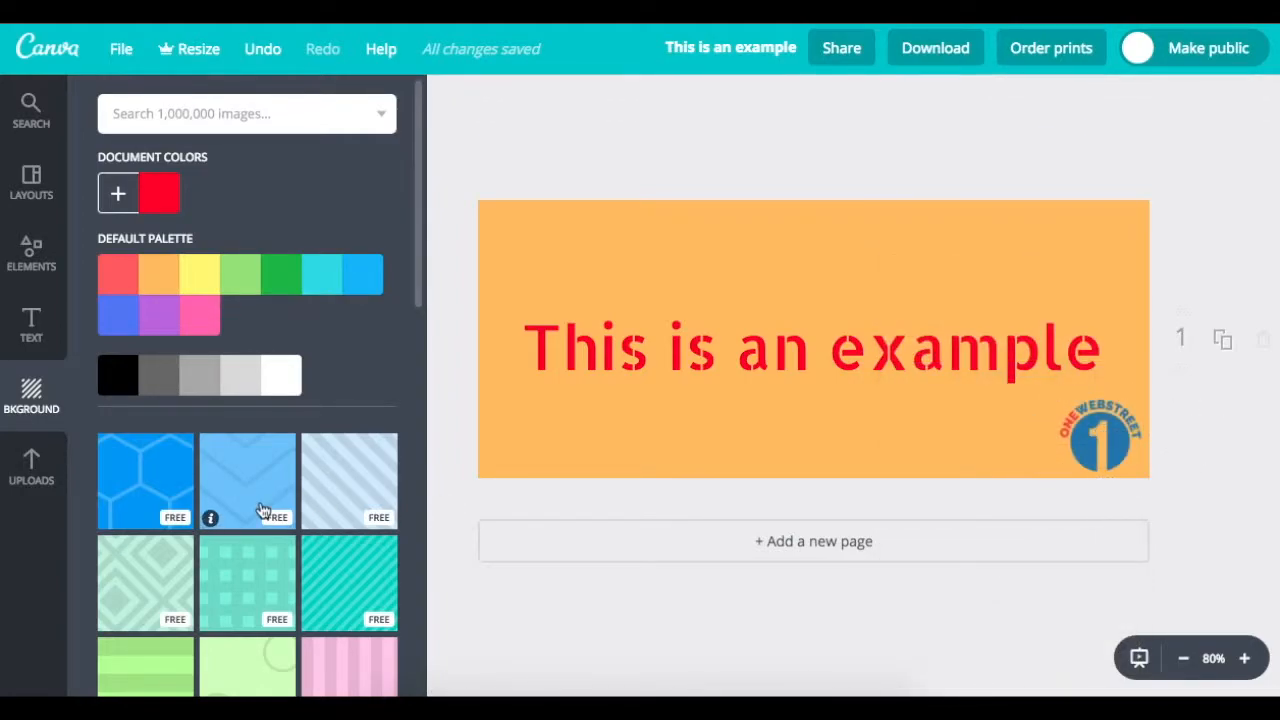
mouse_move(313, 363)
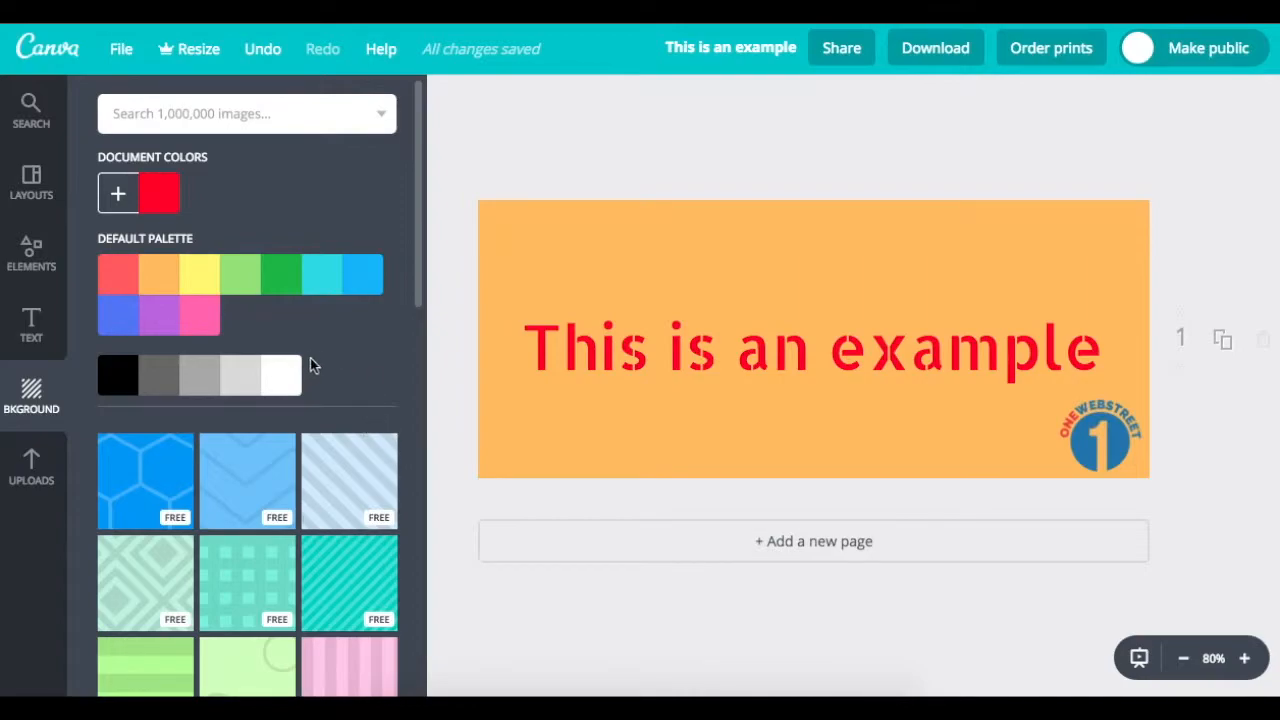
mouse_move(31, 325)
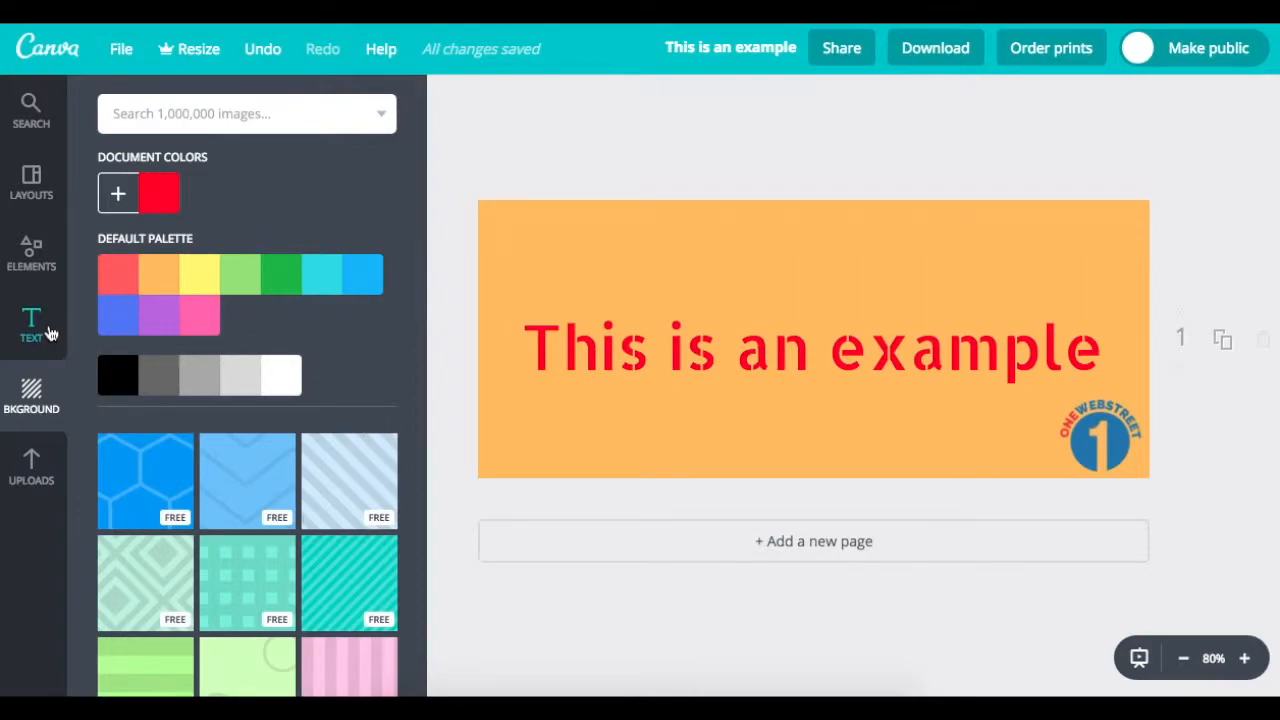
mouse_move(213, 76)
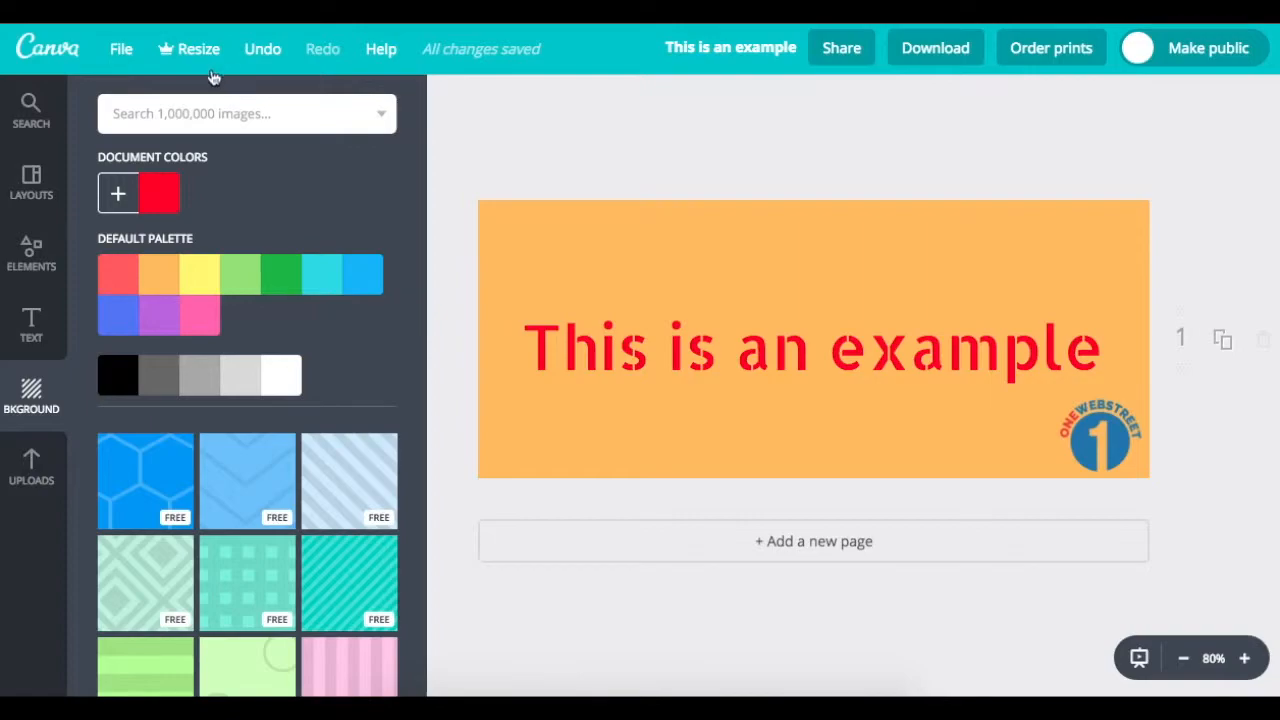
Try colour code 2873B0 in a custom background picker, then leave the background white.
left_click(118, 193)
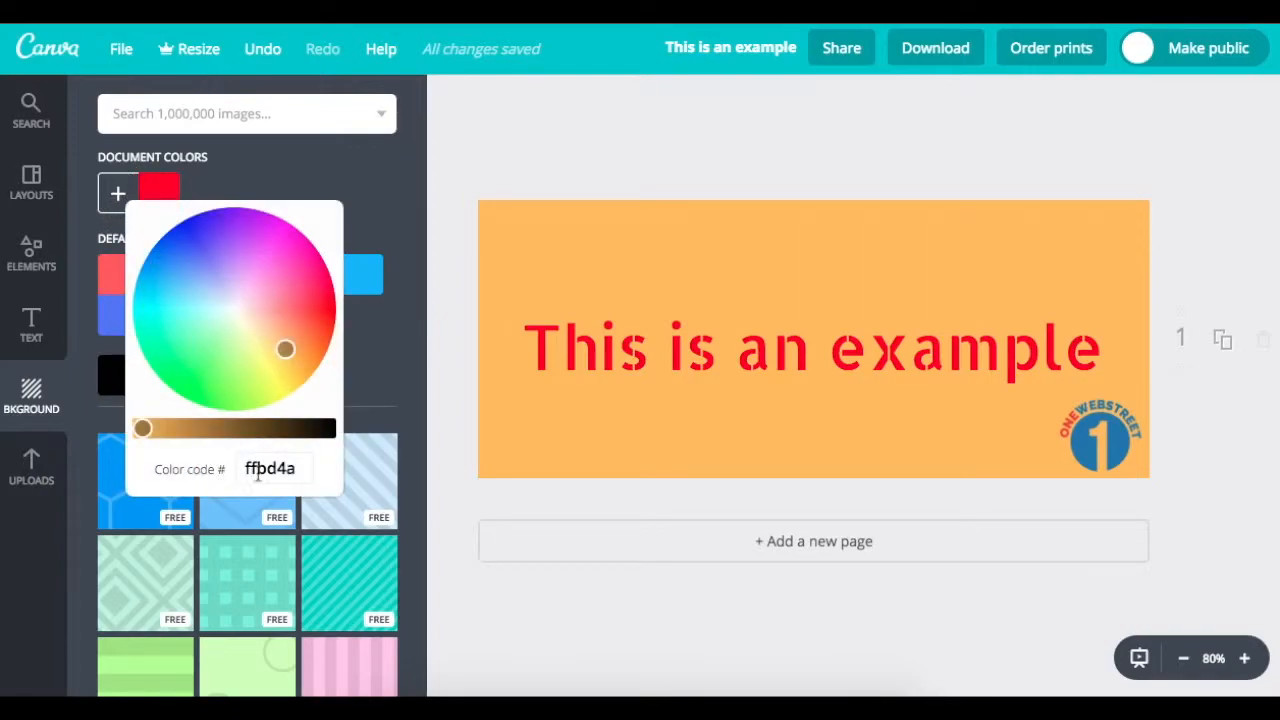
triple_click(270, 468)
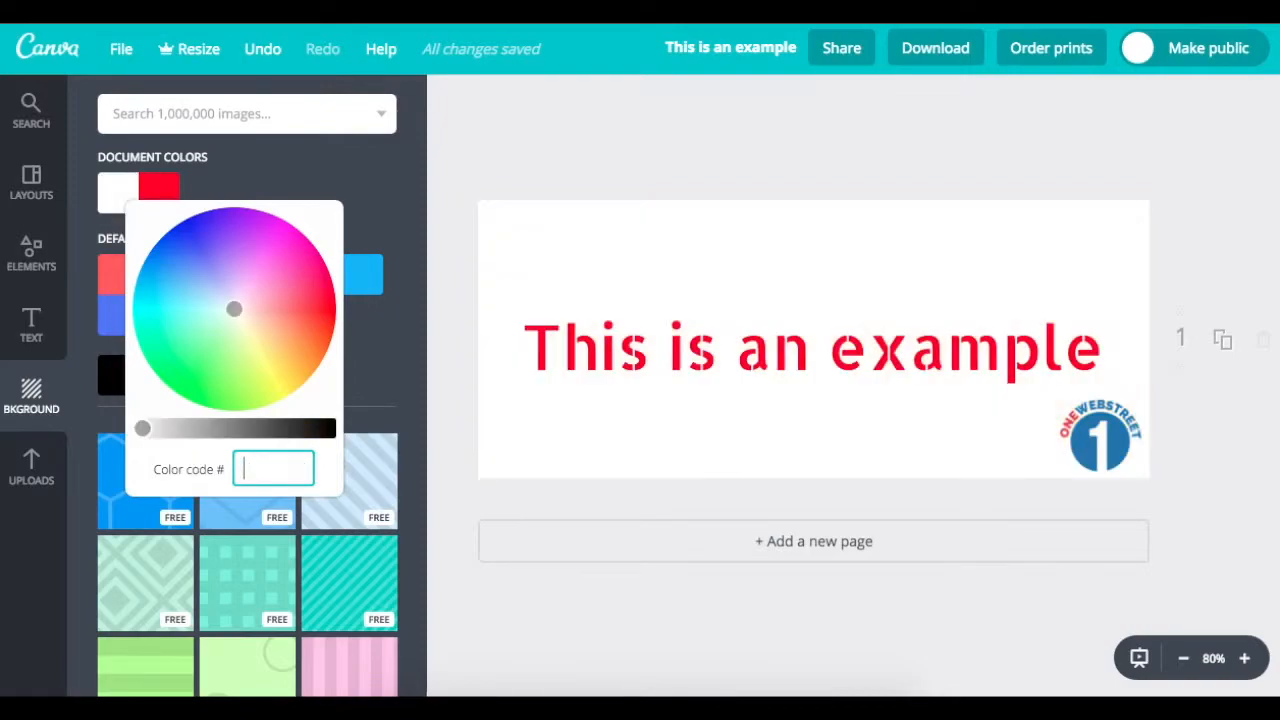
right_click(273, 469)
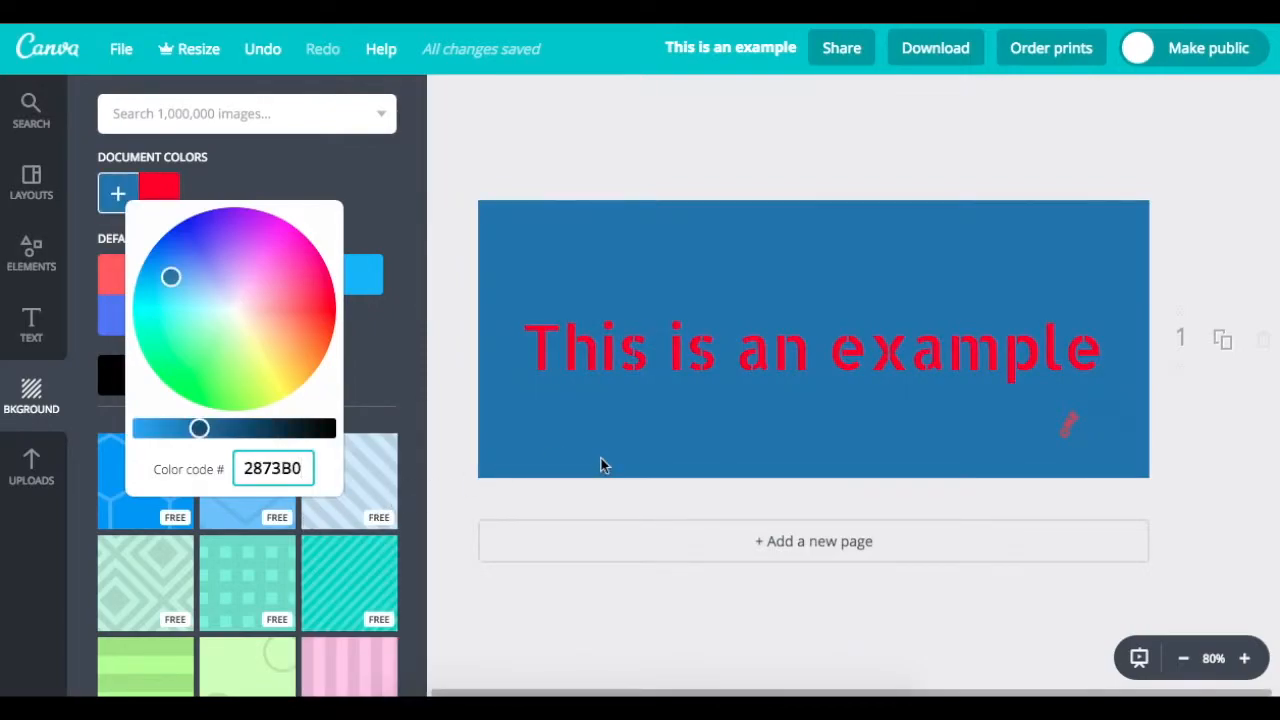
mouse_move(1050, 452)
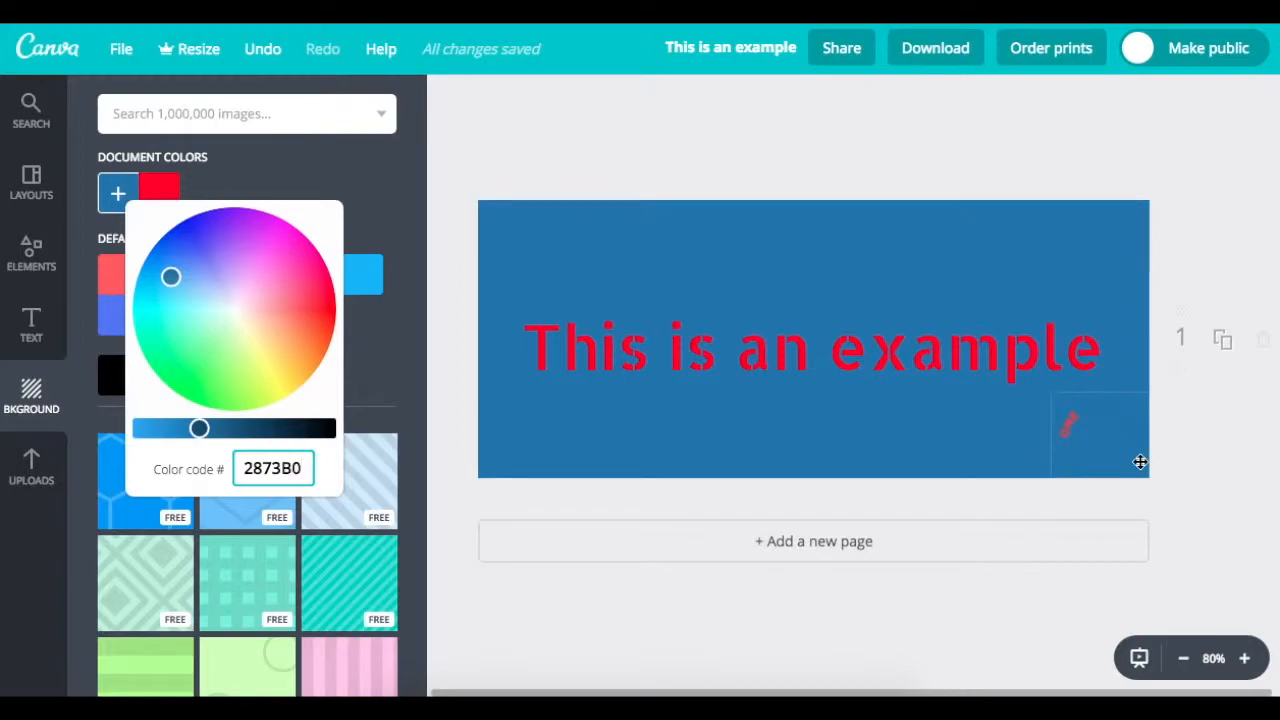
mouse_move(1120, 437)
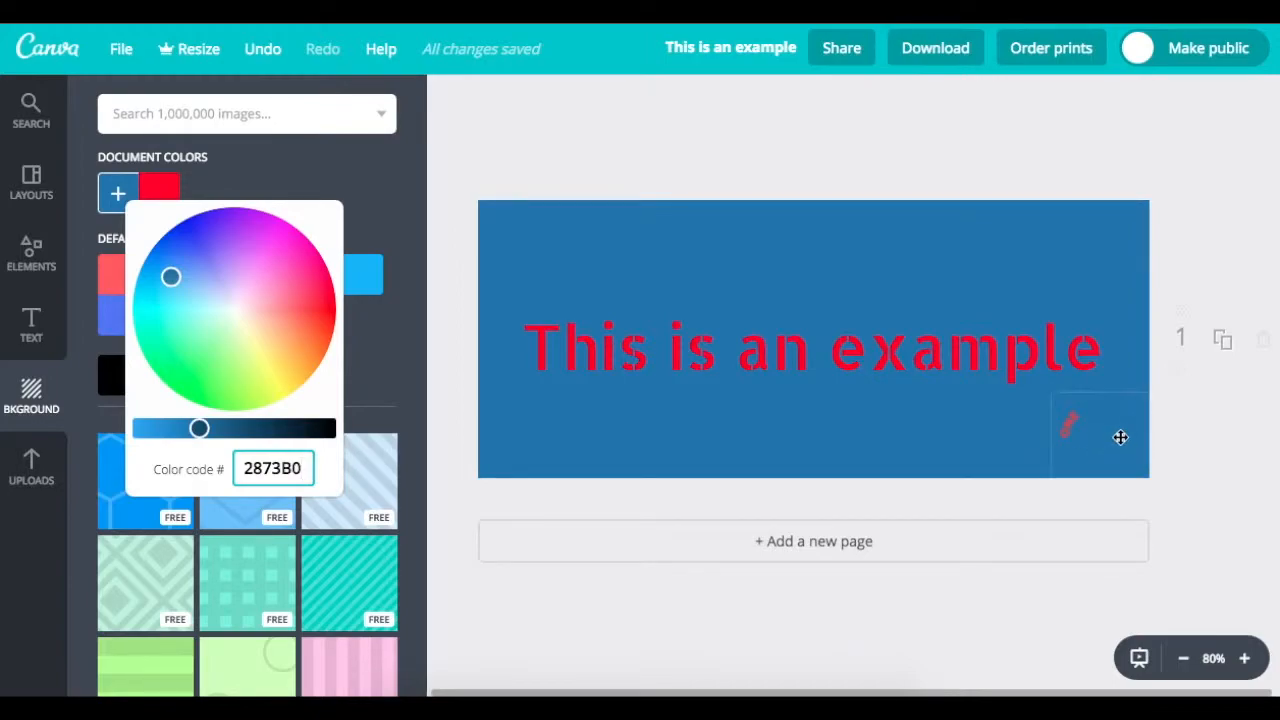
mouse_move(1084, 464)
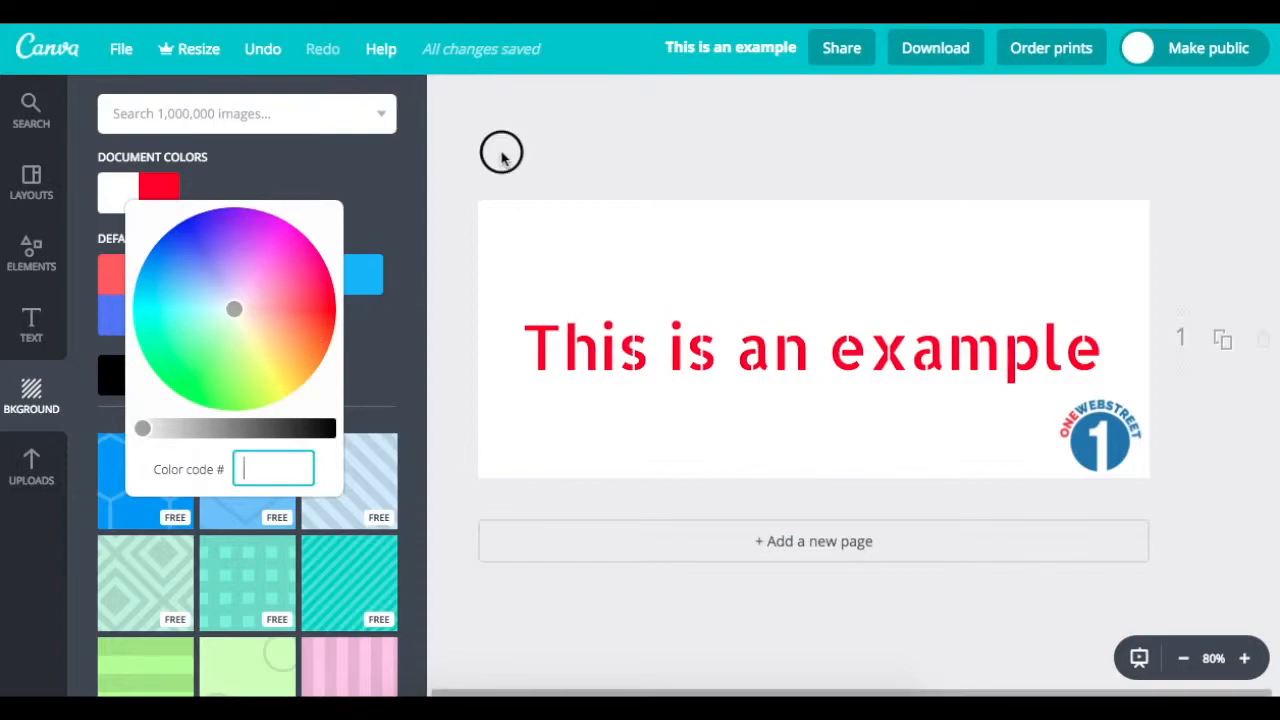
left_click(618, 347)
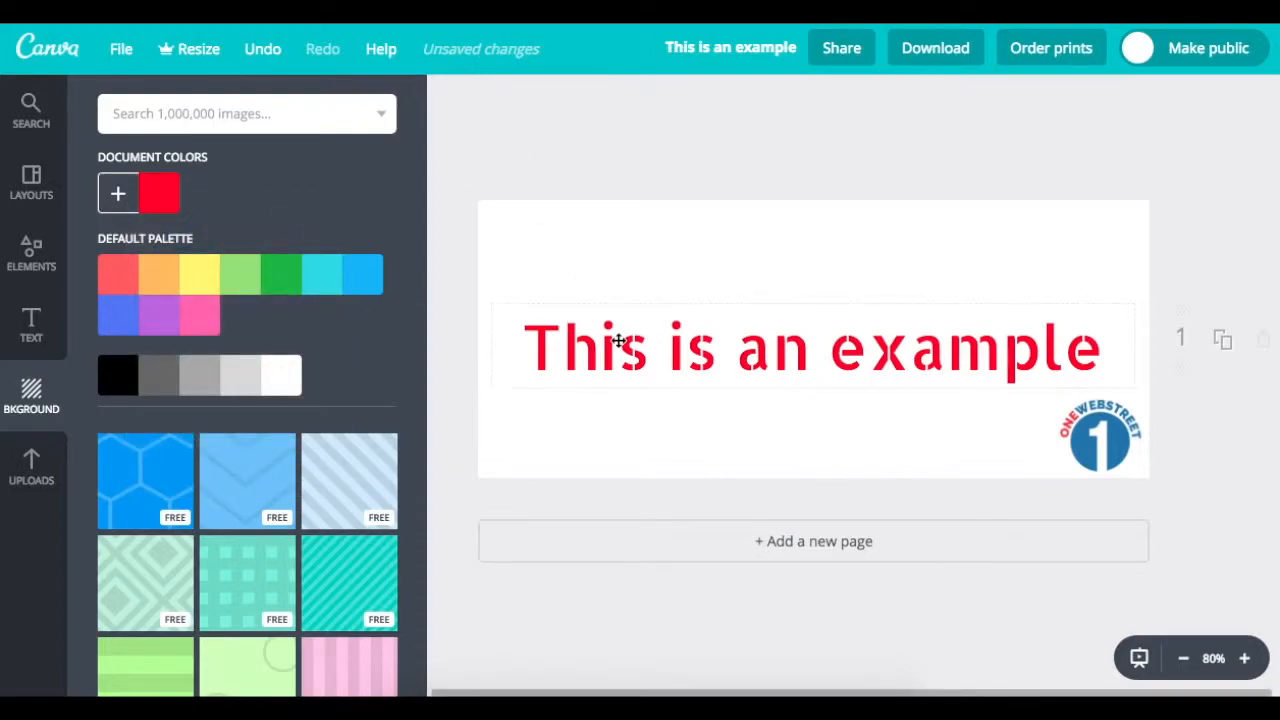
Replace the headline with 'The right place to discovery digital marketing strategies.'.
left_click(810, 347)
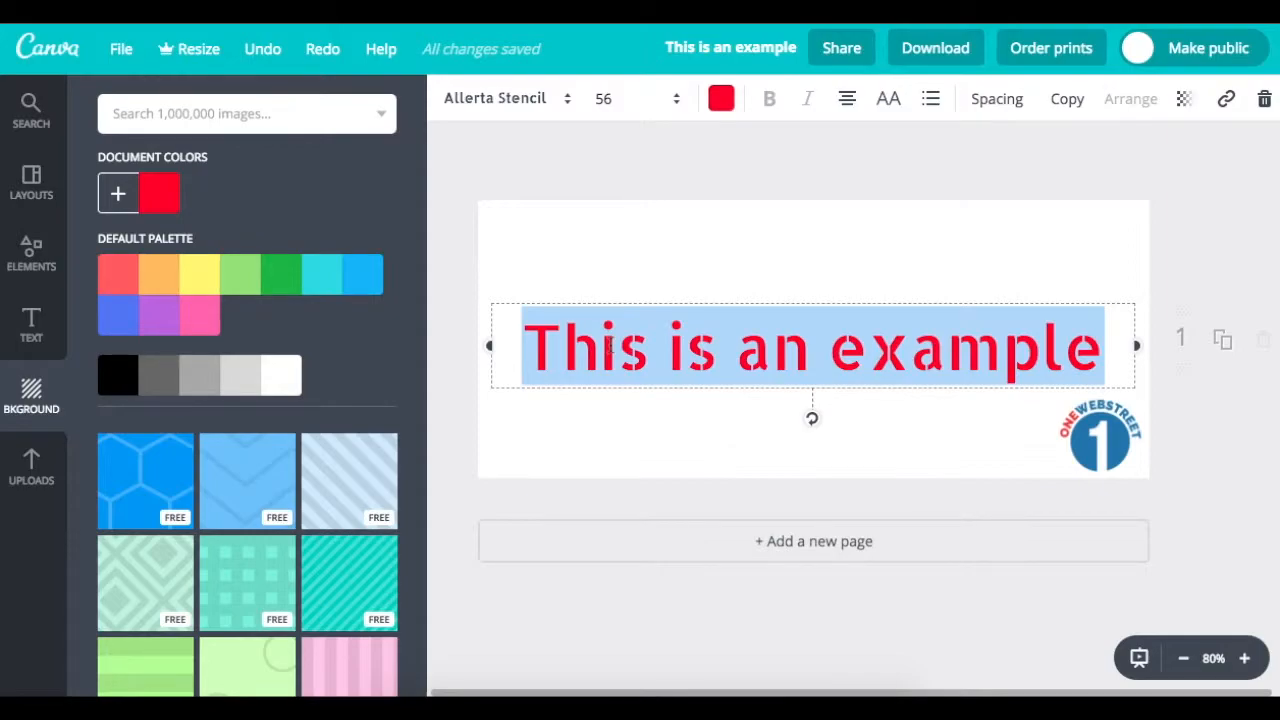
type("The righ")
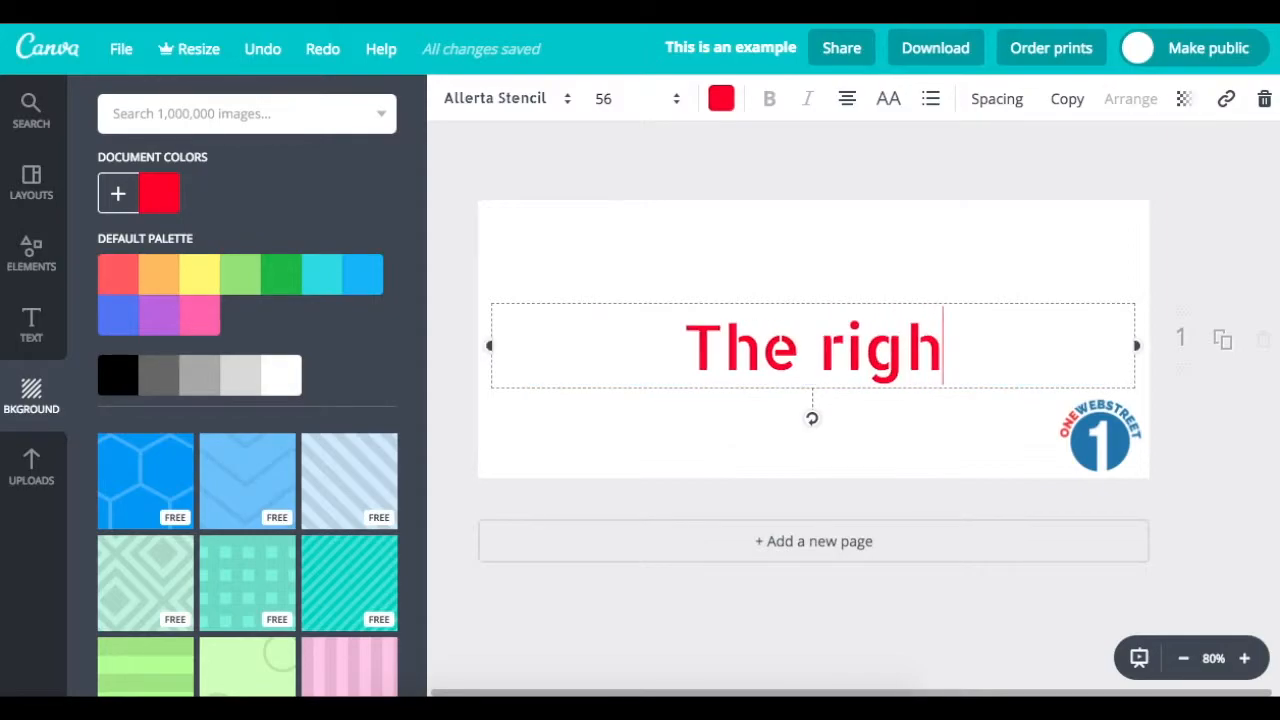
type("t place to")
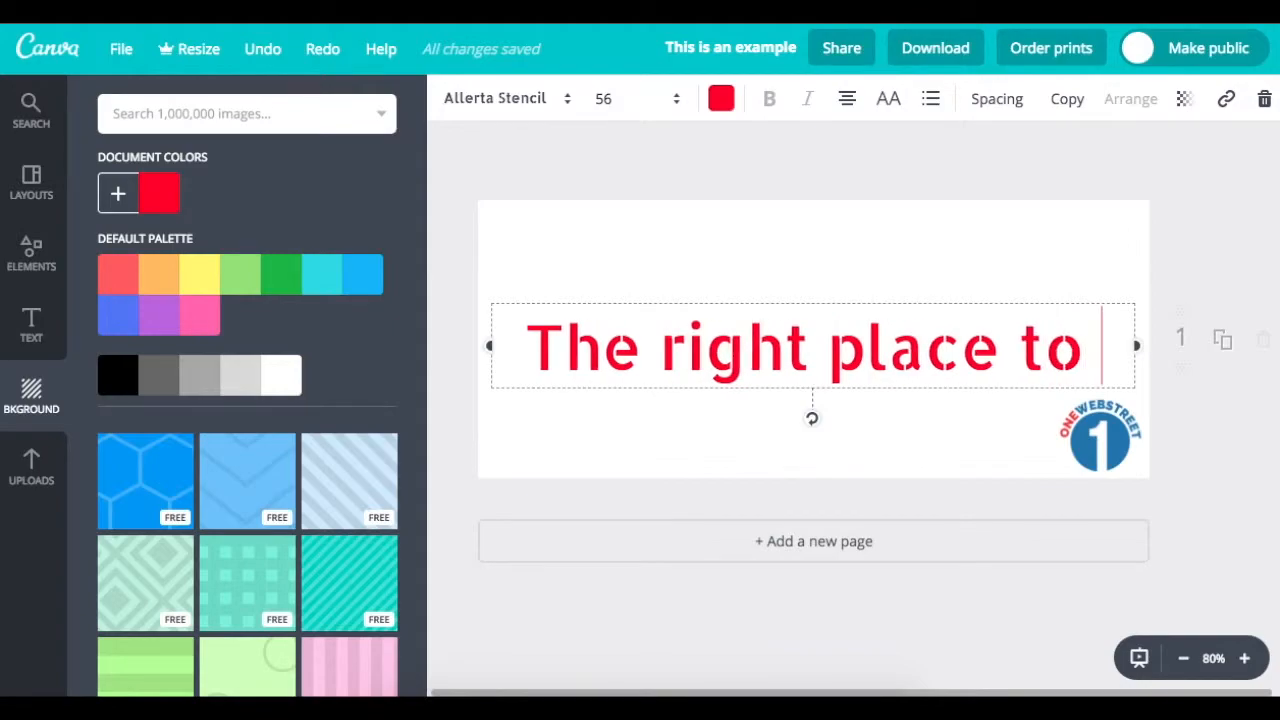
type("discovery d")
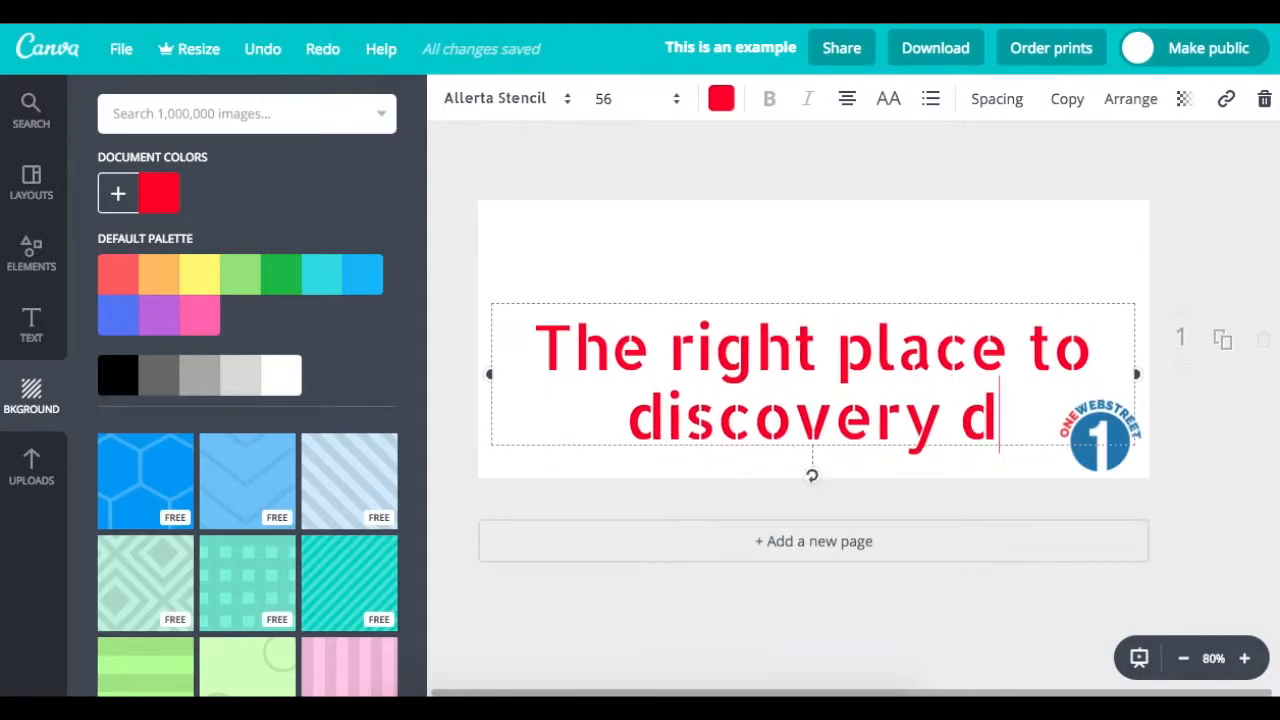
type("igital mka")
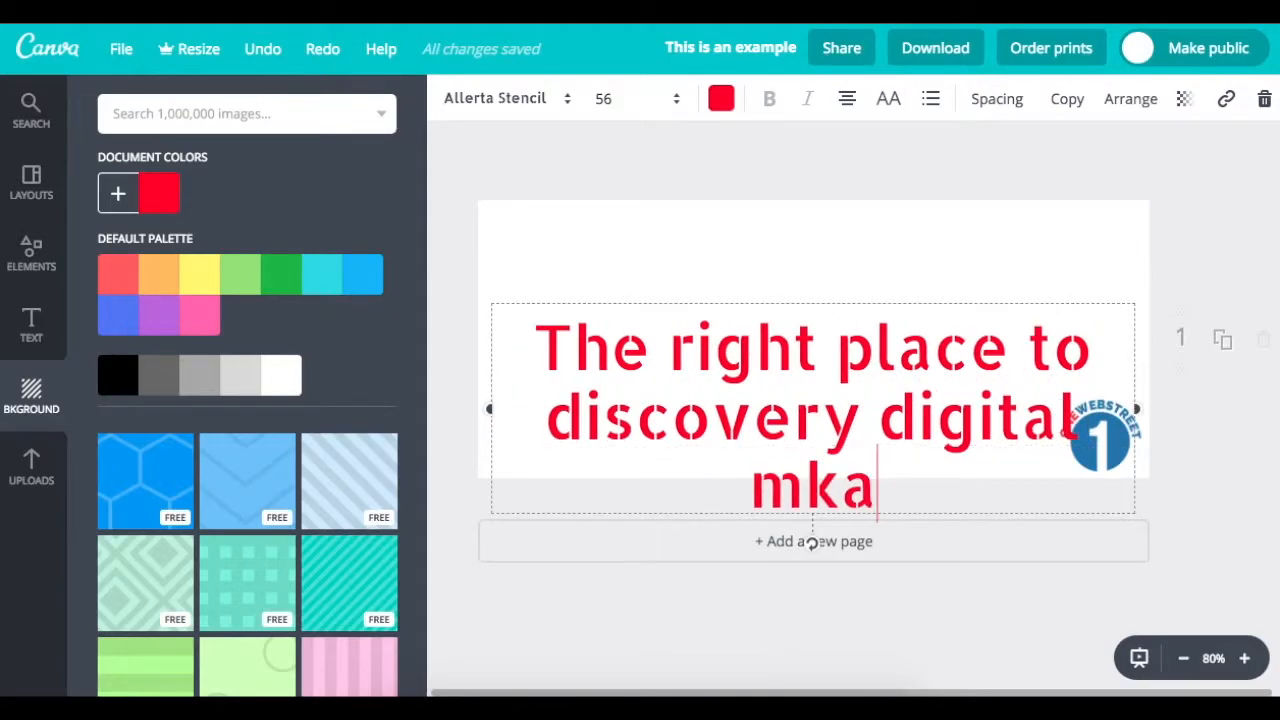
type("mar")
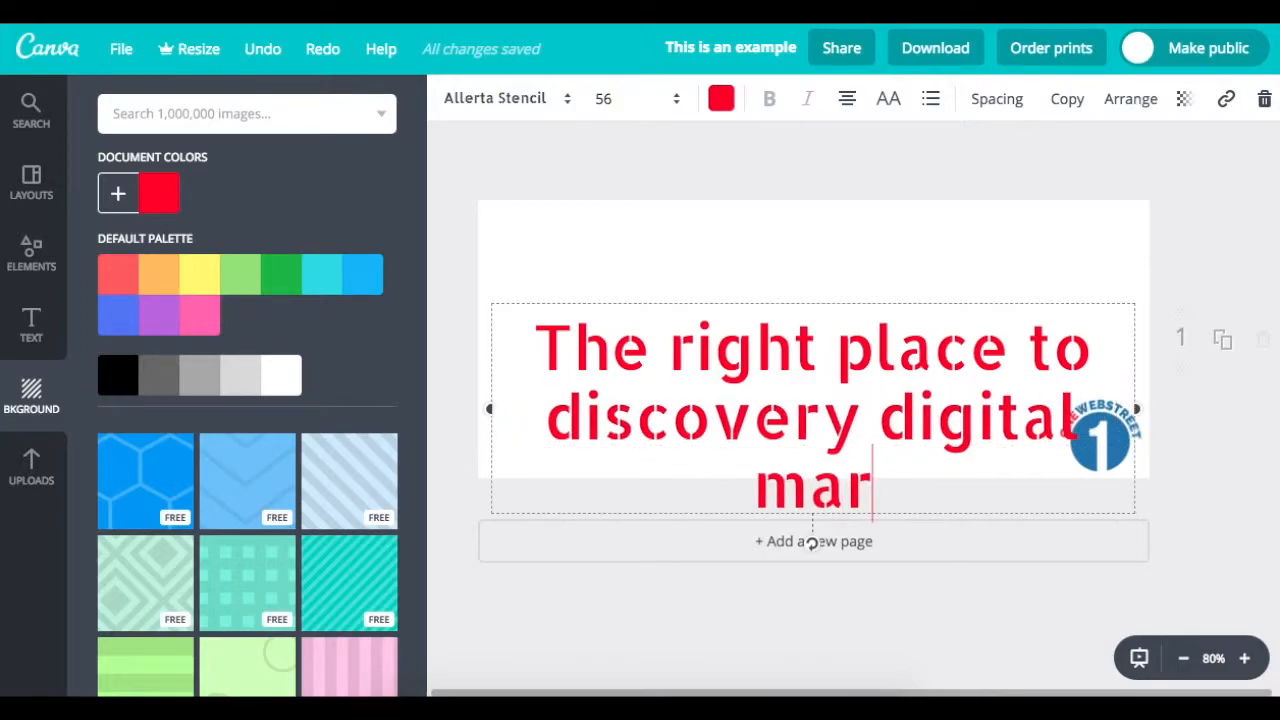
type("keting stra")
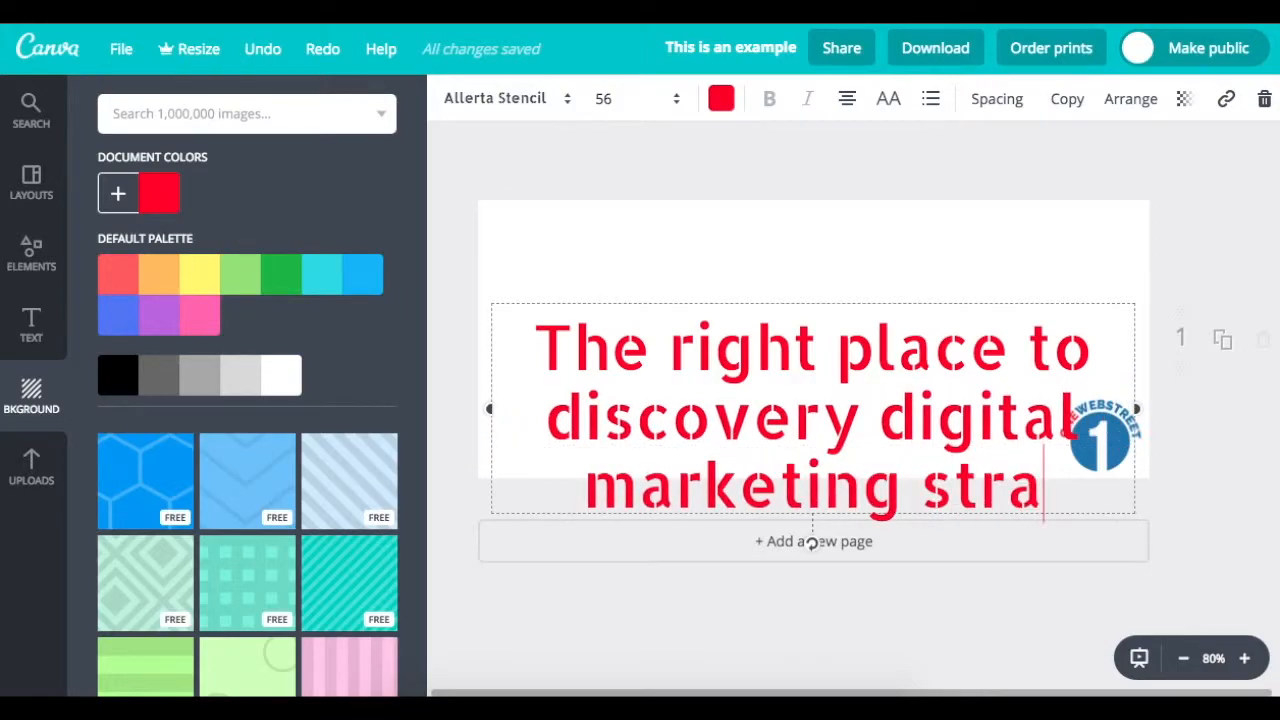
key("Backspace")
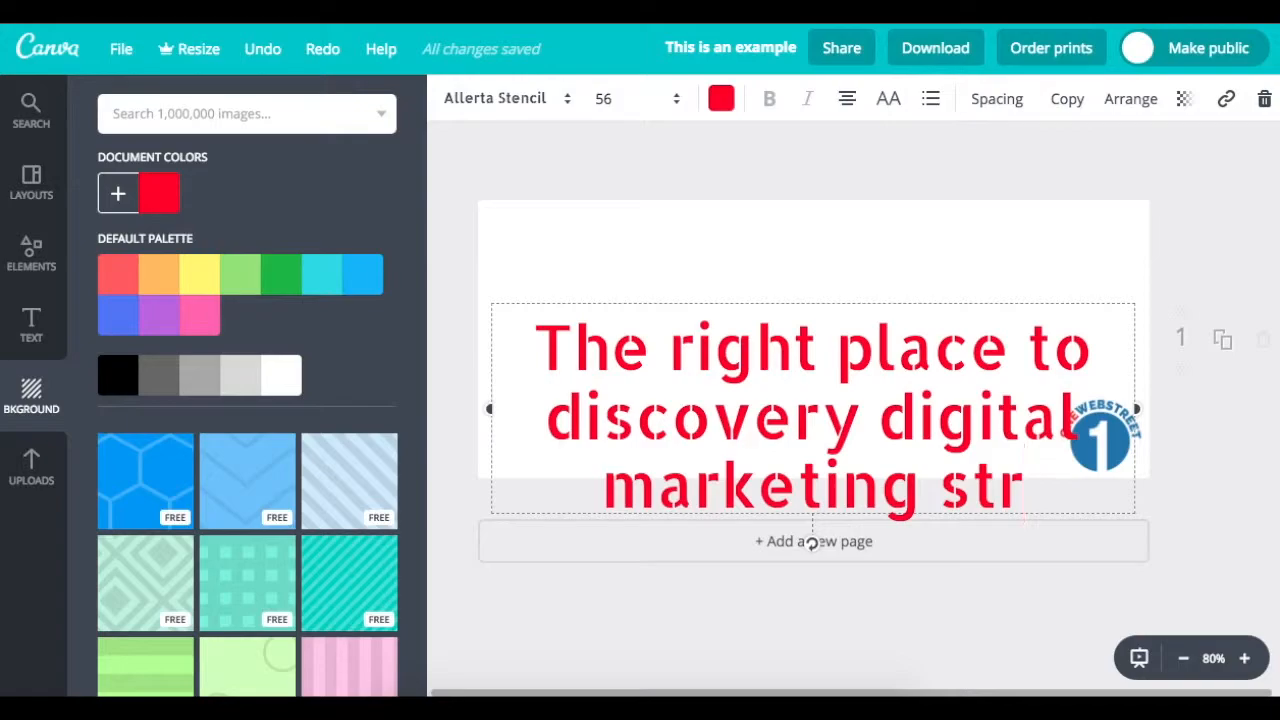
type("ategies.")
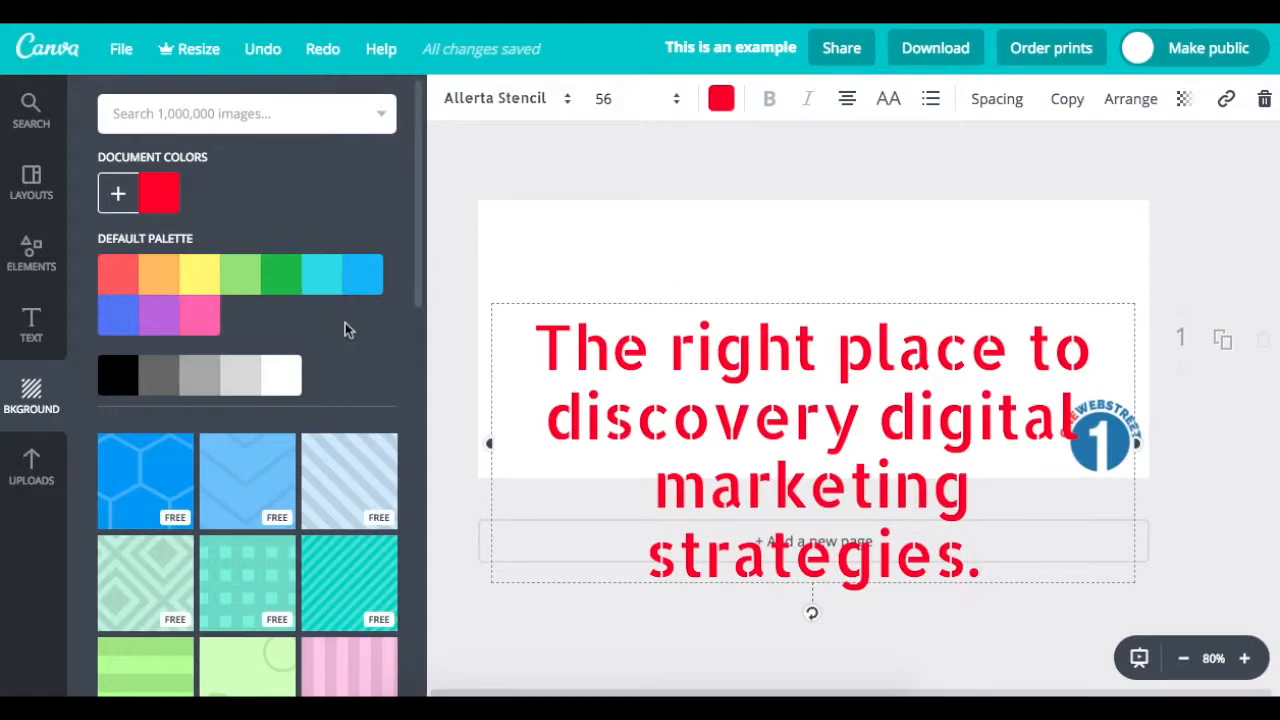
Make the tagline blue 2873B0 at size 42, move it up, and centre the logo beneath.
left_click(721, 98)
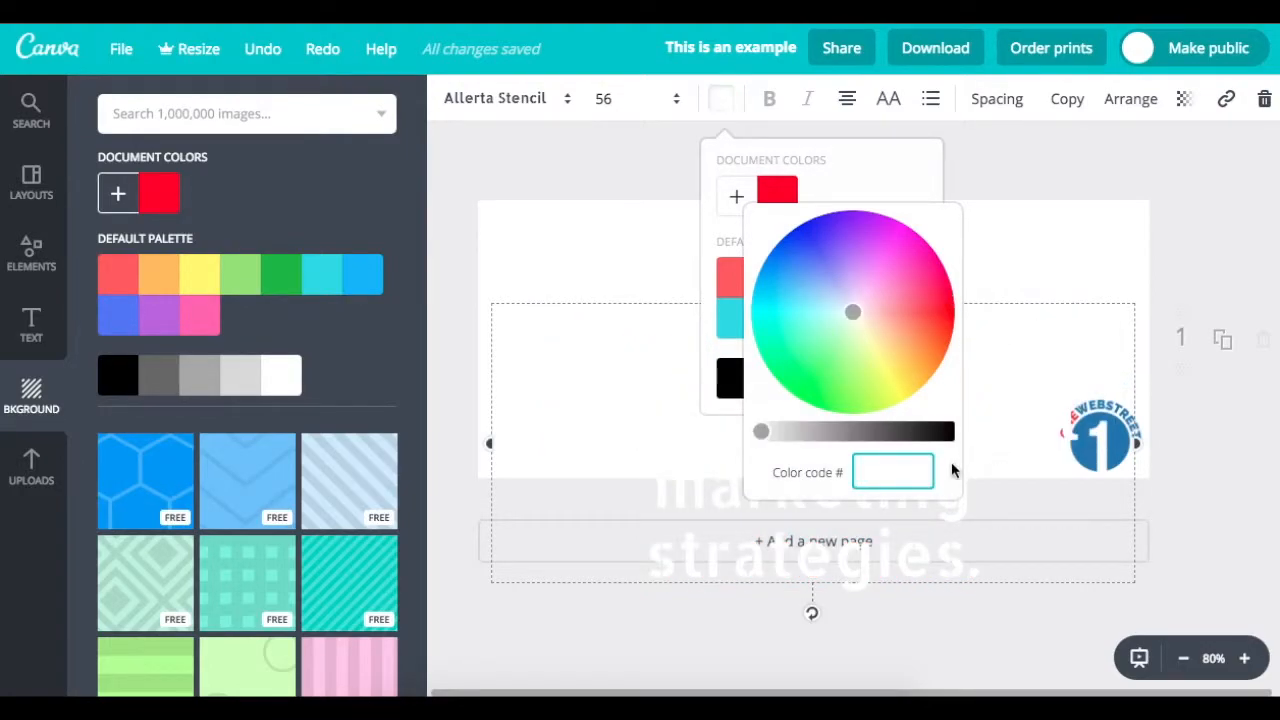
type("2873B0")
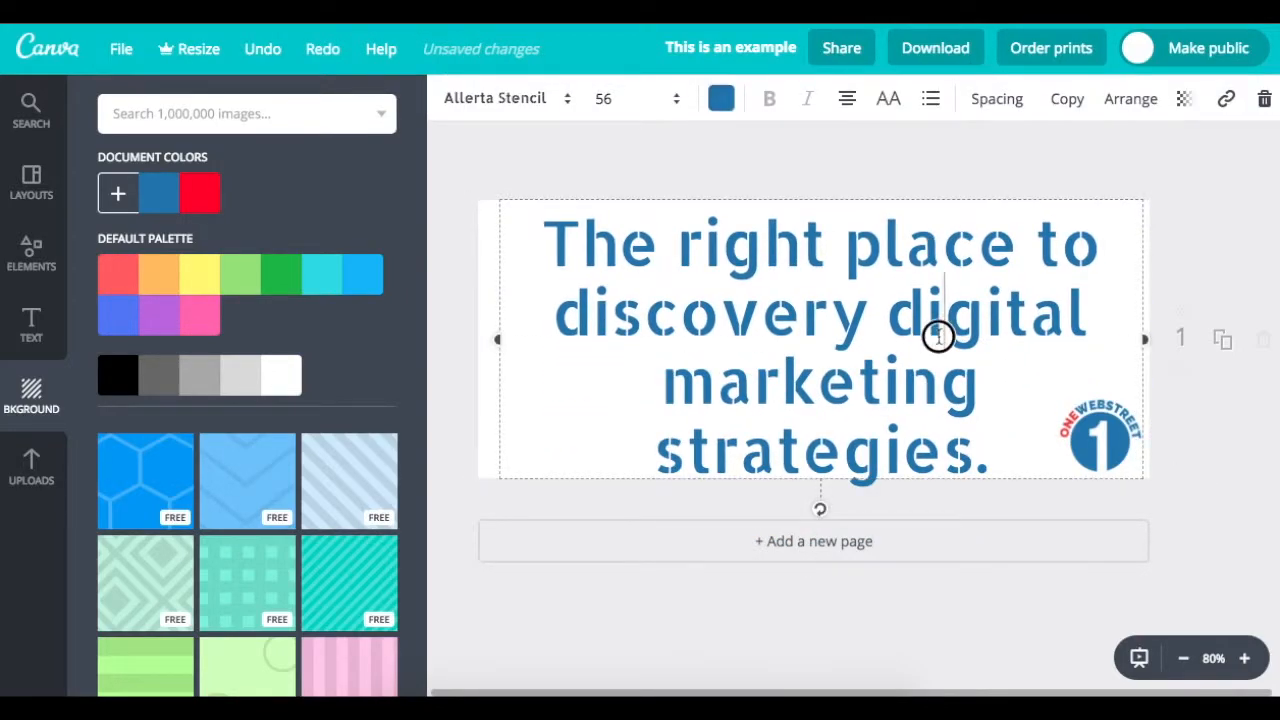
left_click(637, 98)
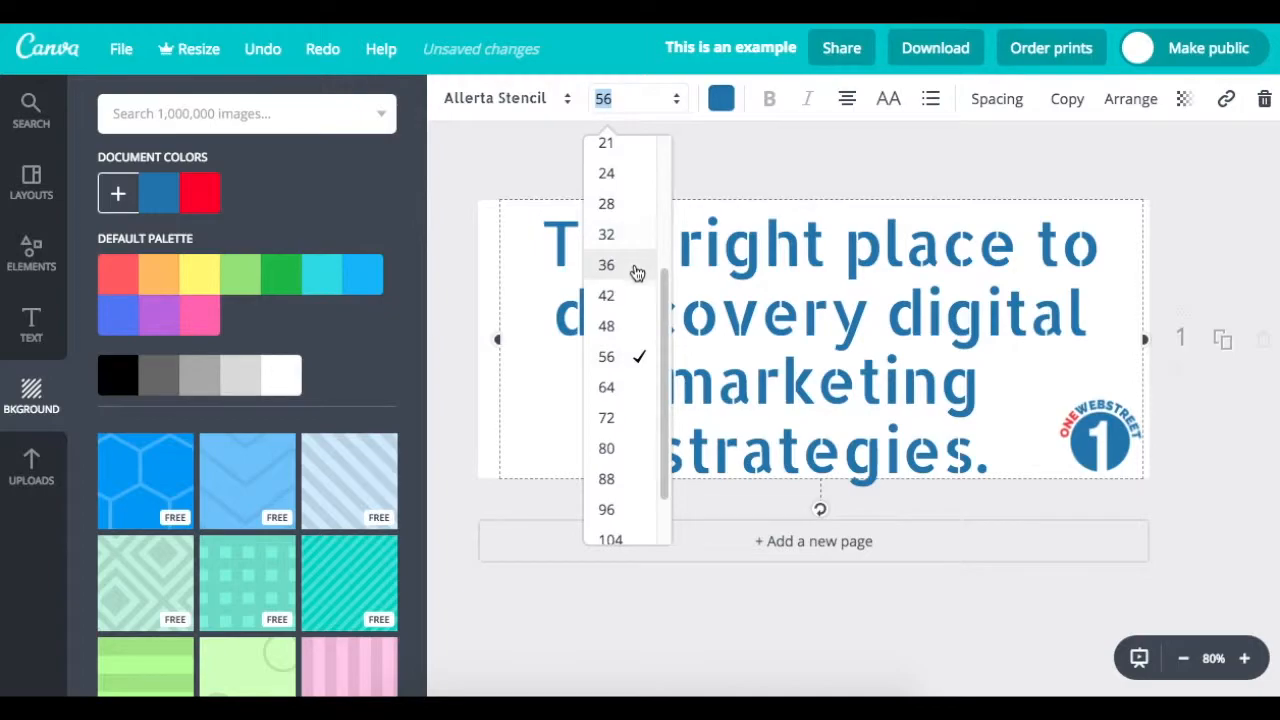
left_click(606, 295)
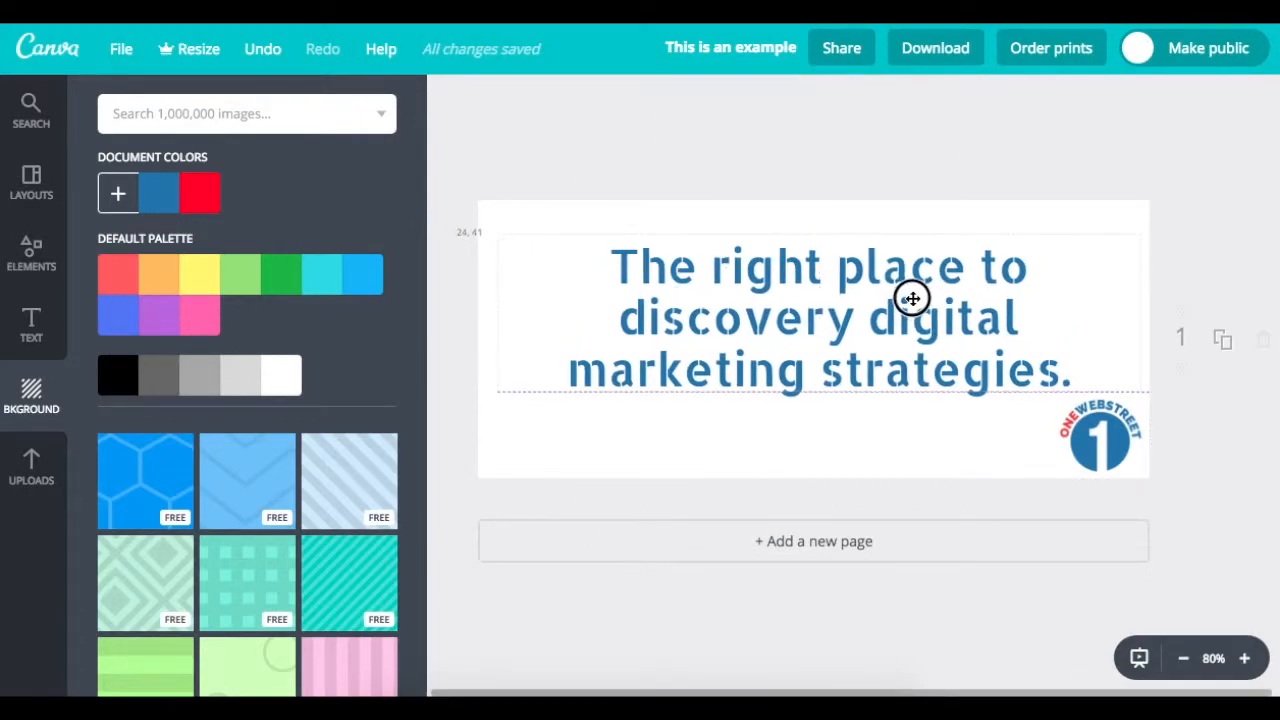
left_click_drag(1100, 440, 870, 445)
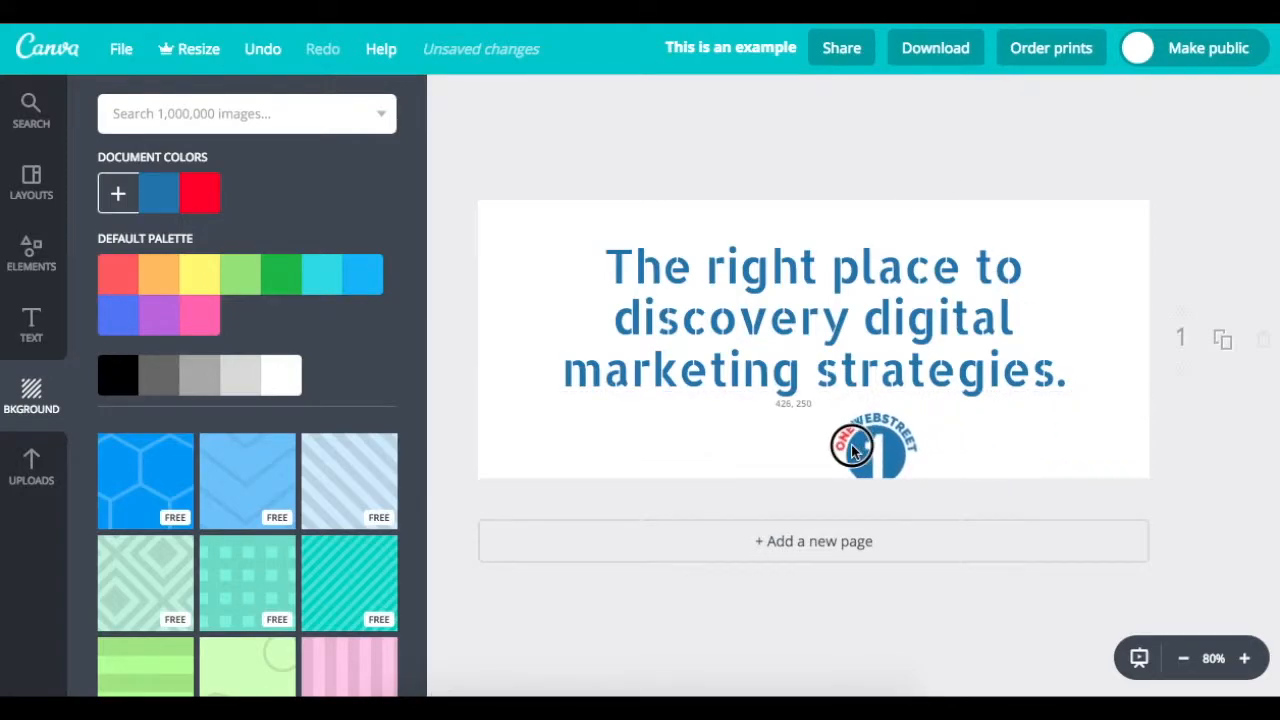
left_click_drag(873, 445, 813, 435)
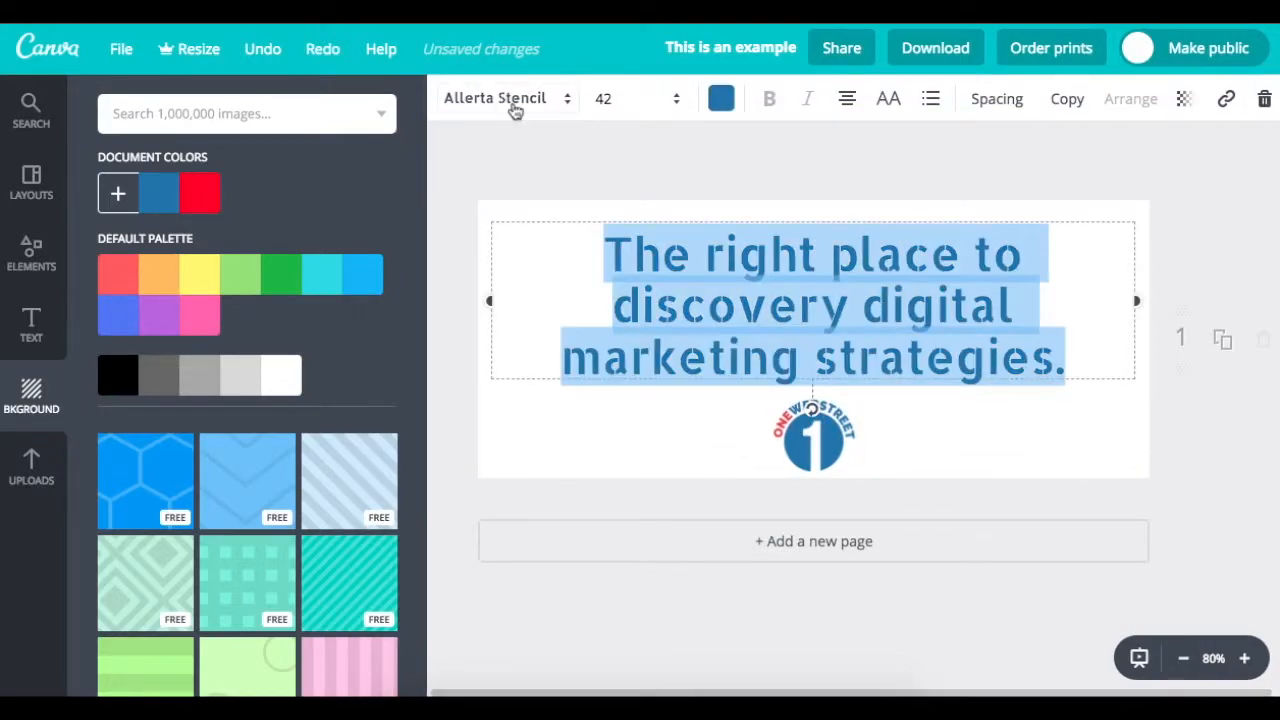
left_click(495, 98)
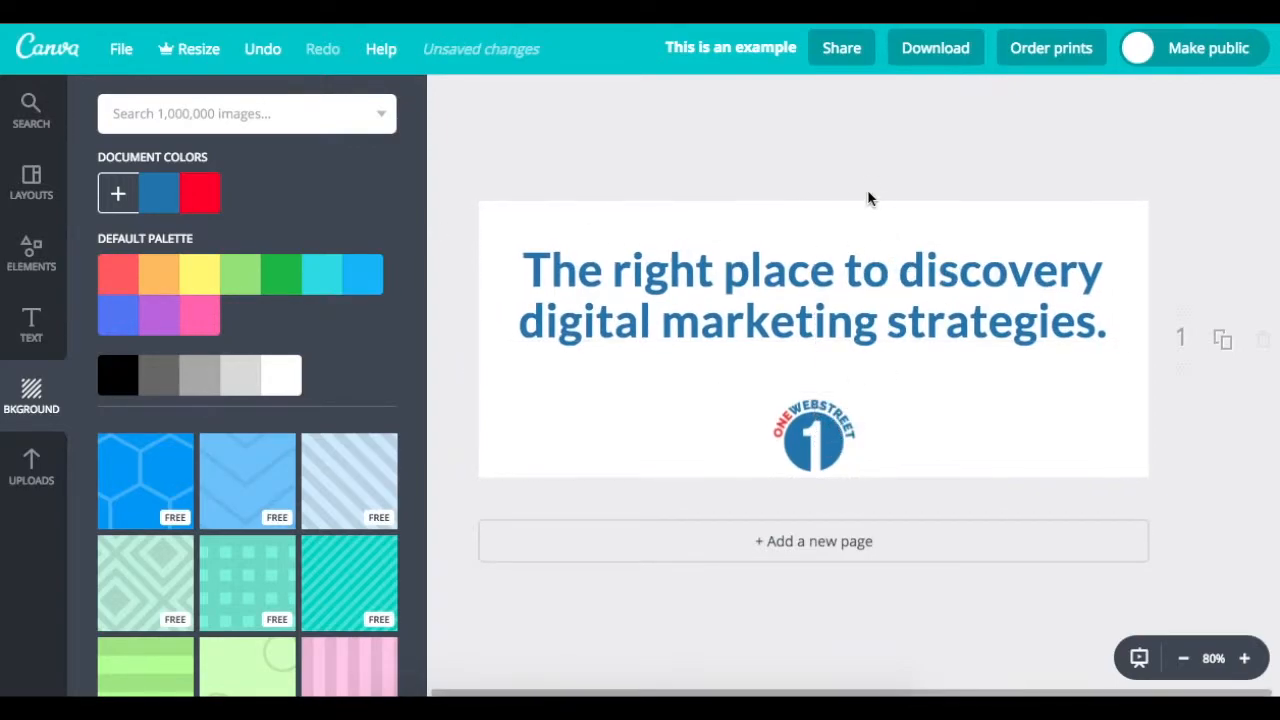
mouse_move(462, 637)
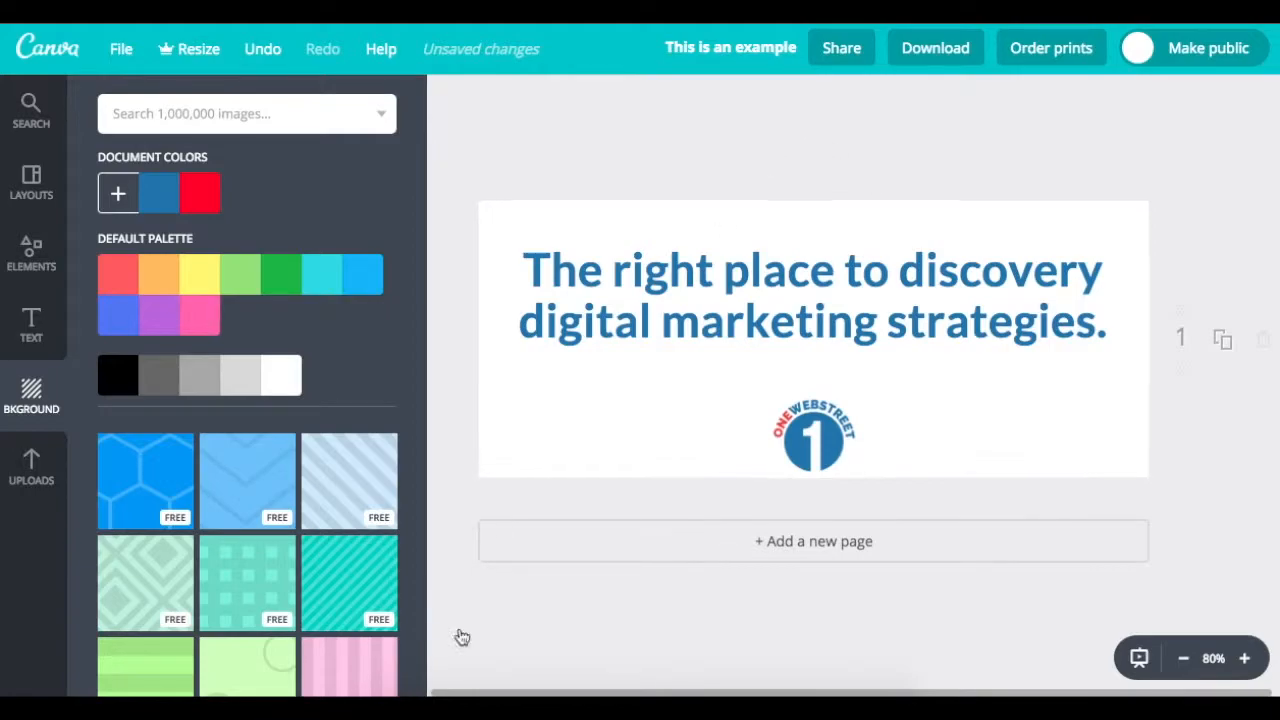
mouse_move(865, 398)
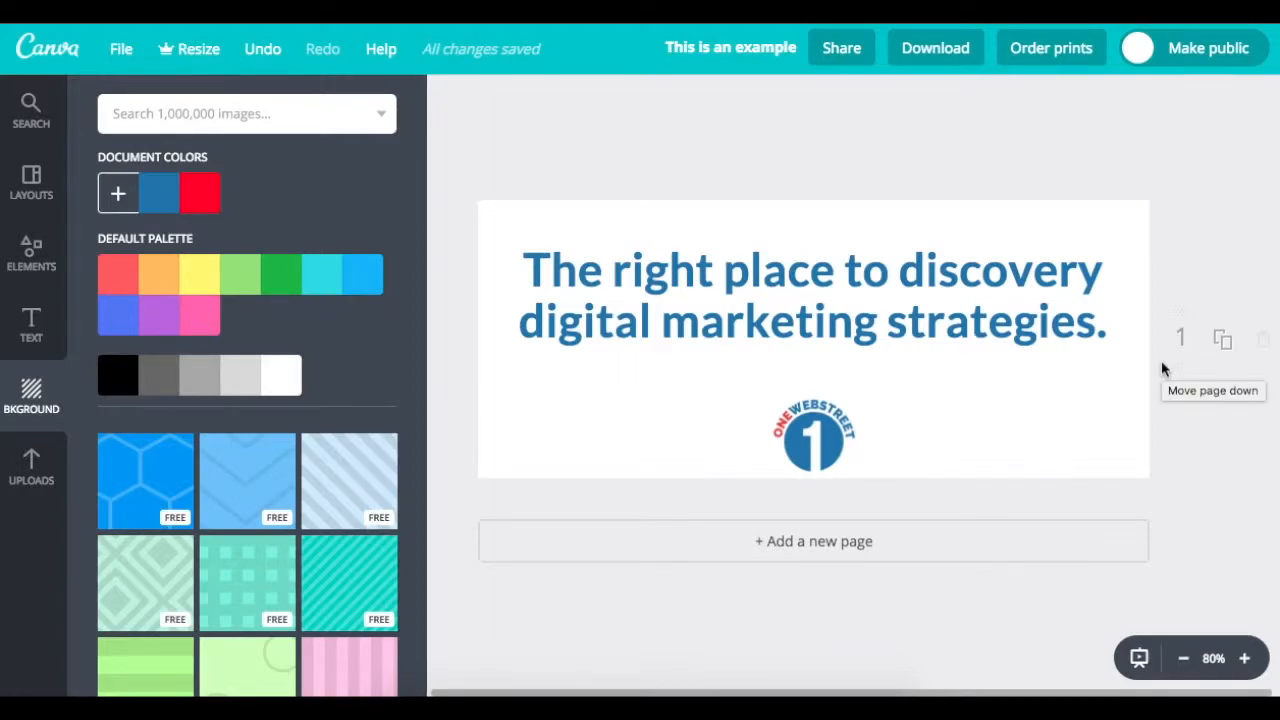
mouse_move(1222, 338)
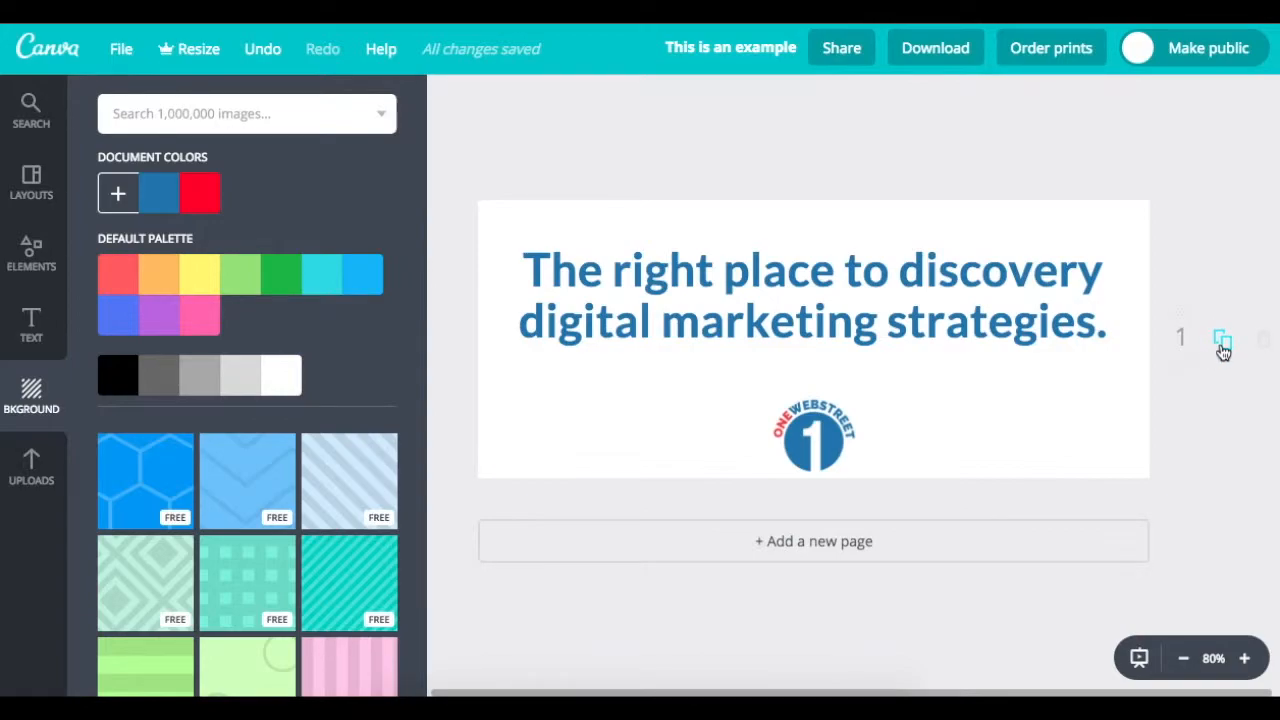
mouse_move(1223, 342)
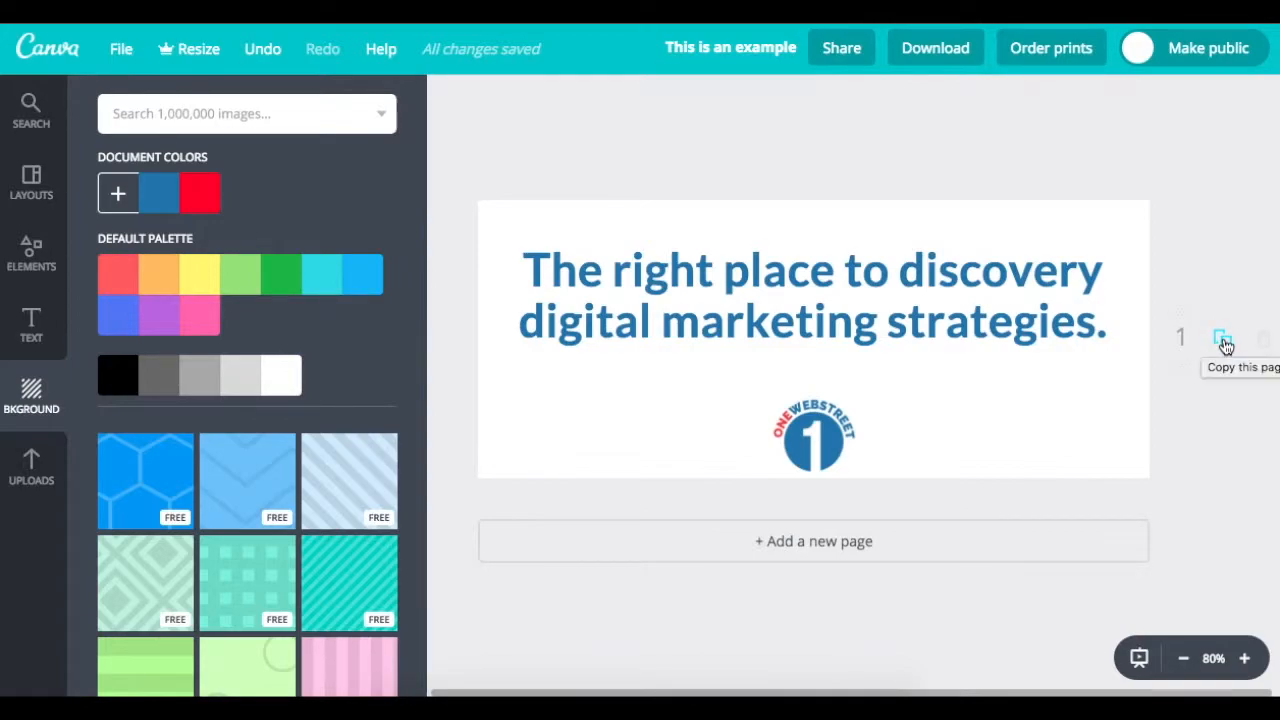
Duplicate page 1 to create a second copy of the cover.
left_click(1221, 338)
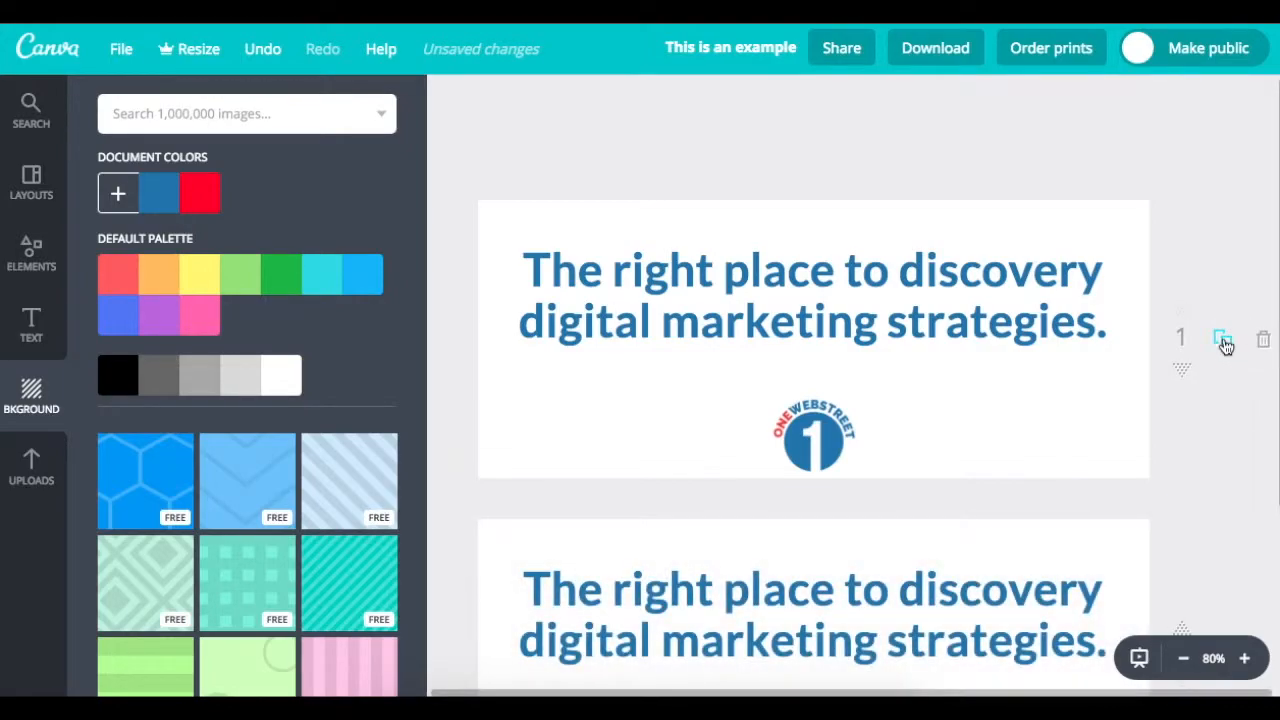
scroll("down", 3)
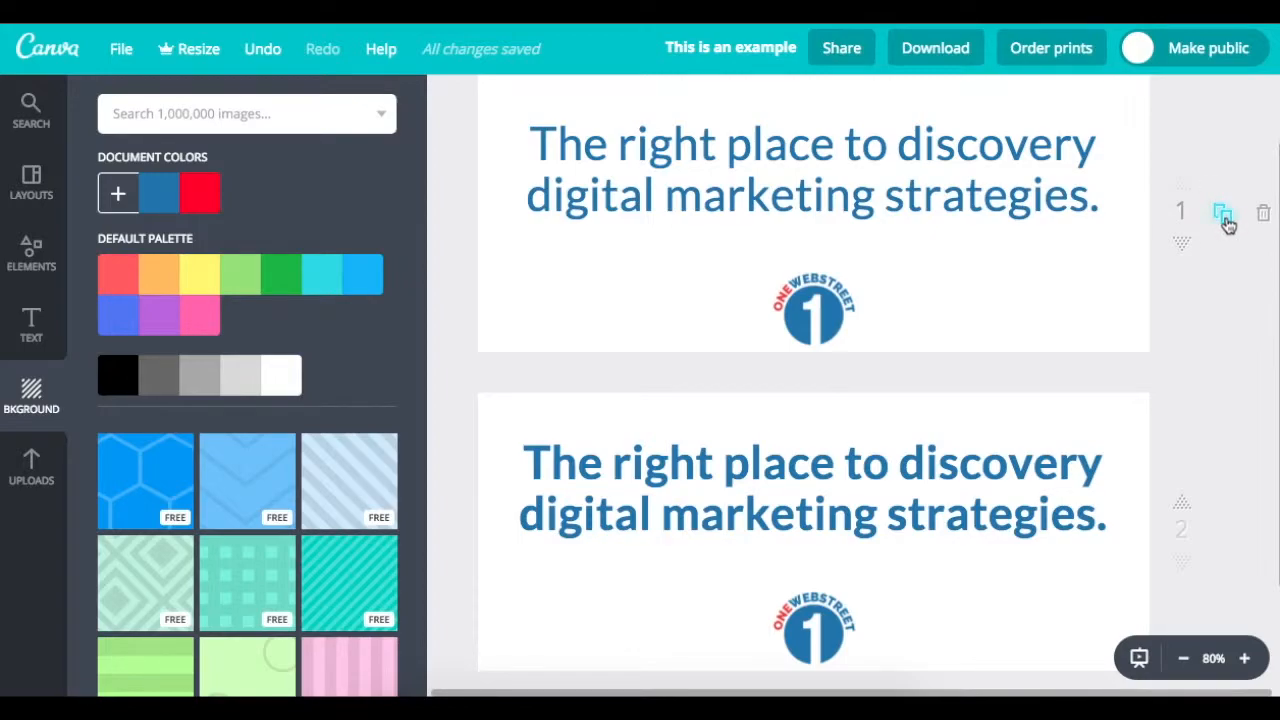
Set the blue tagline on the first cover page in italics.
left_click(1222, 212)
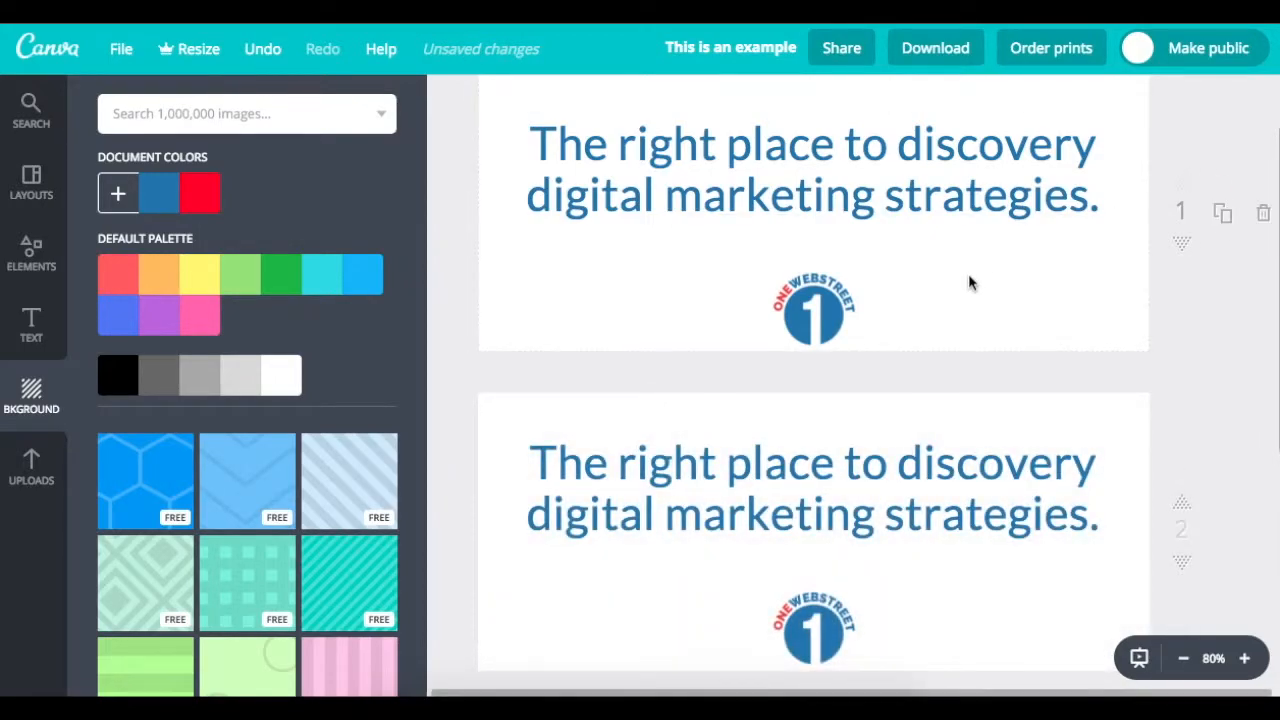
scroll("up", 3)
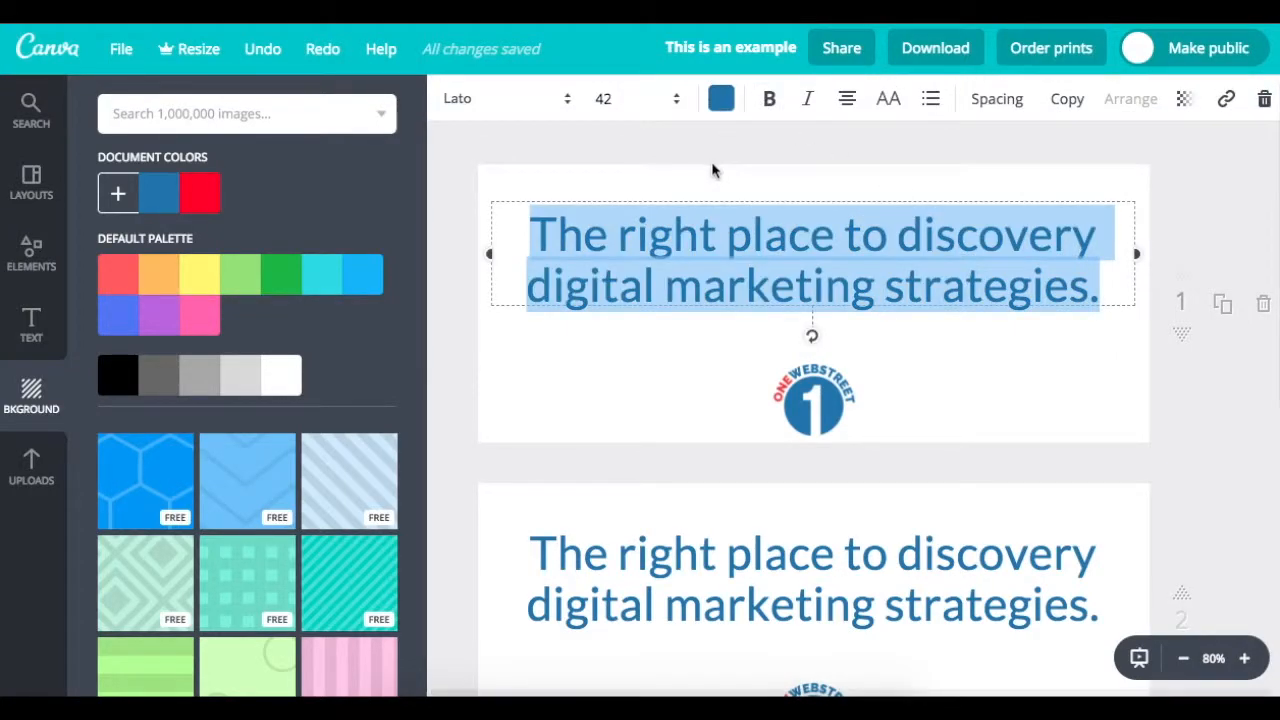
left_click(807, 98)
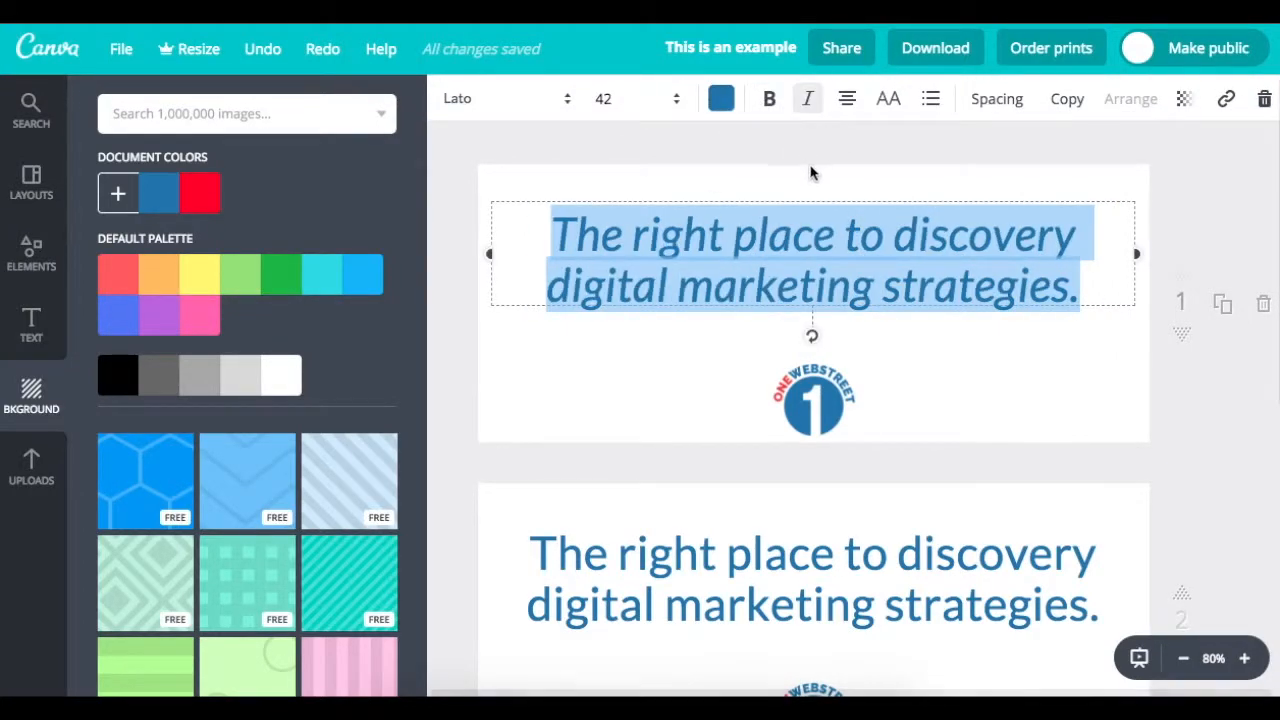
left_click(825, 158)
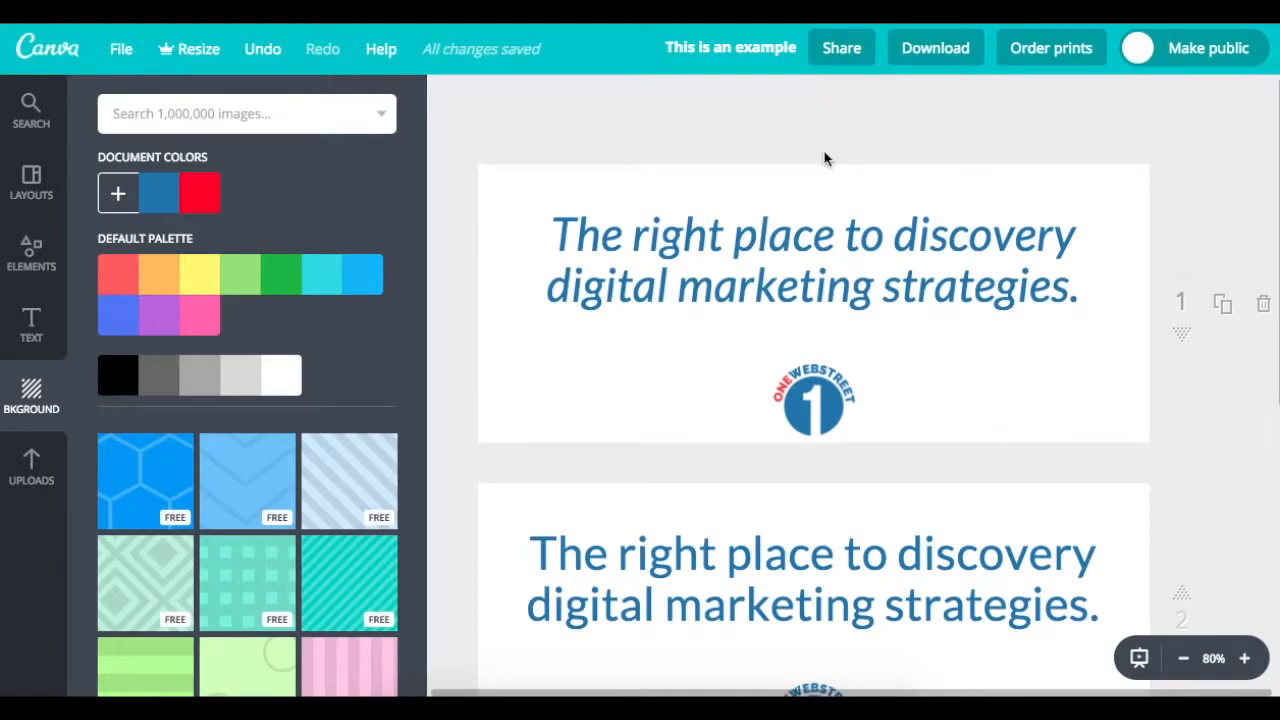
scroll("down", 3)
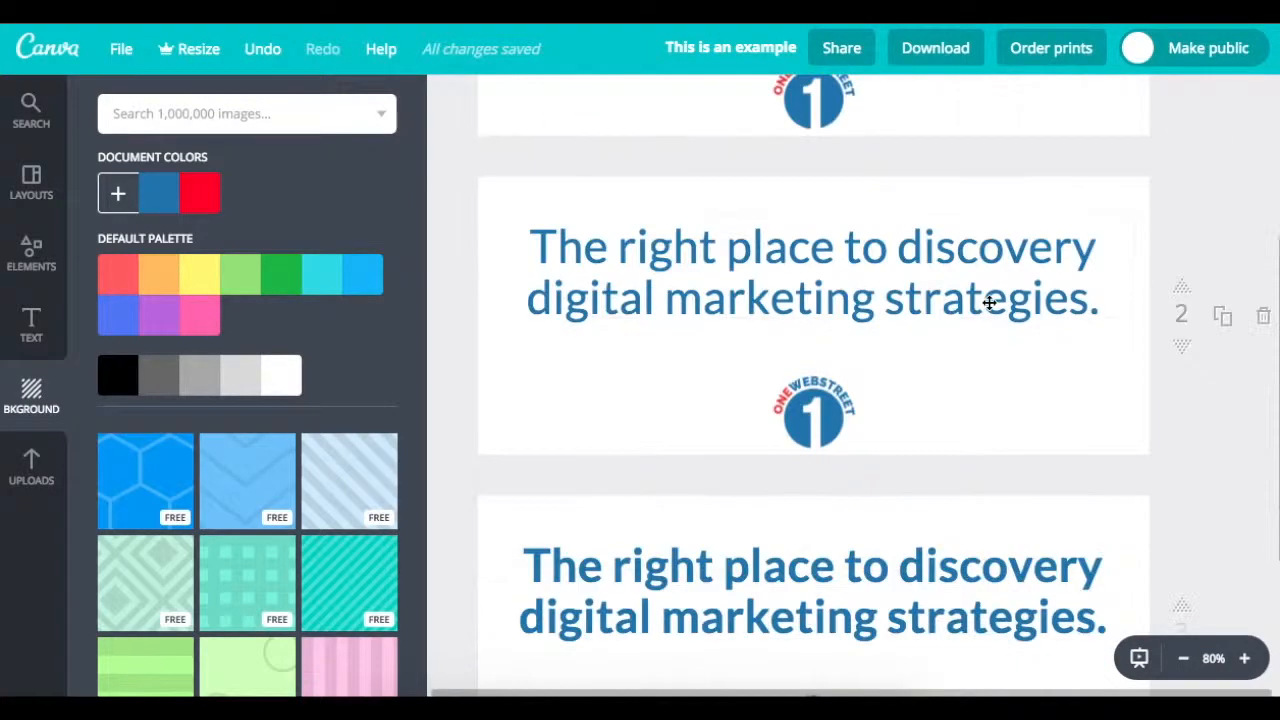
scroll("up", 3)
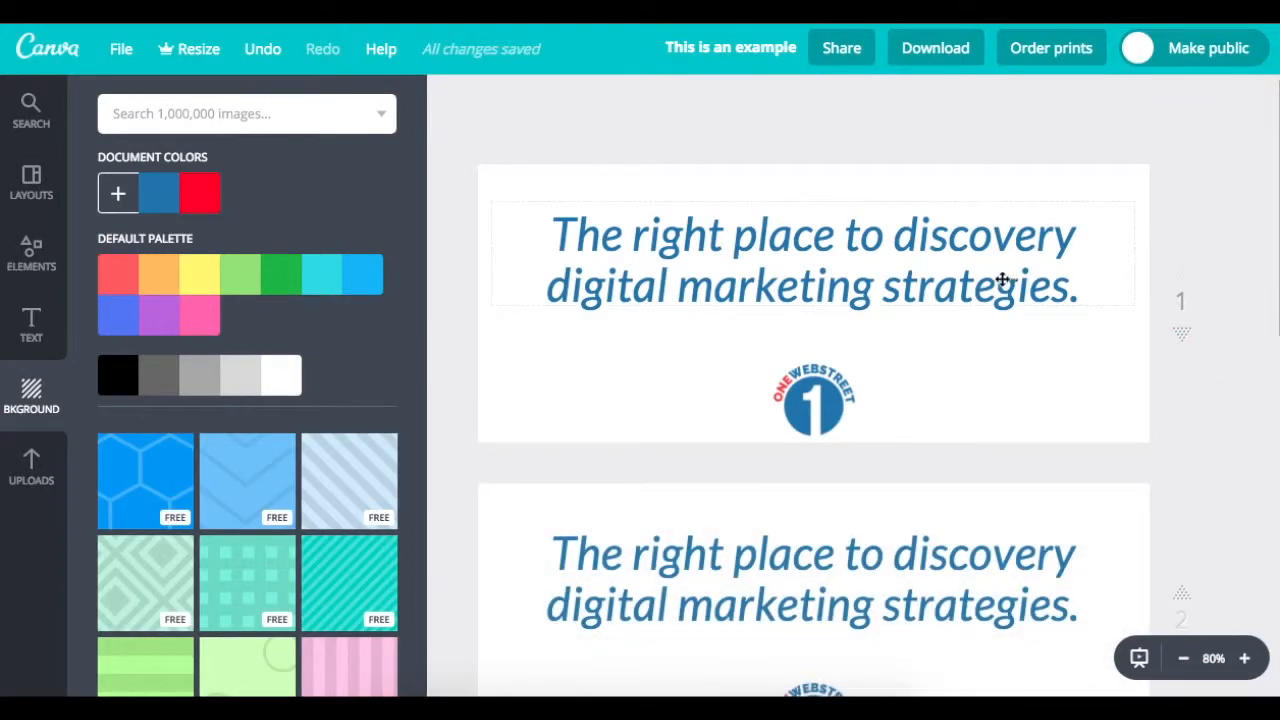
left_click(812, 258)
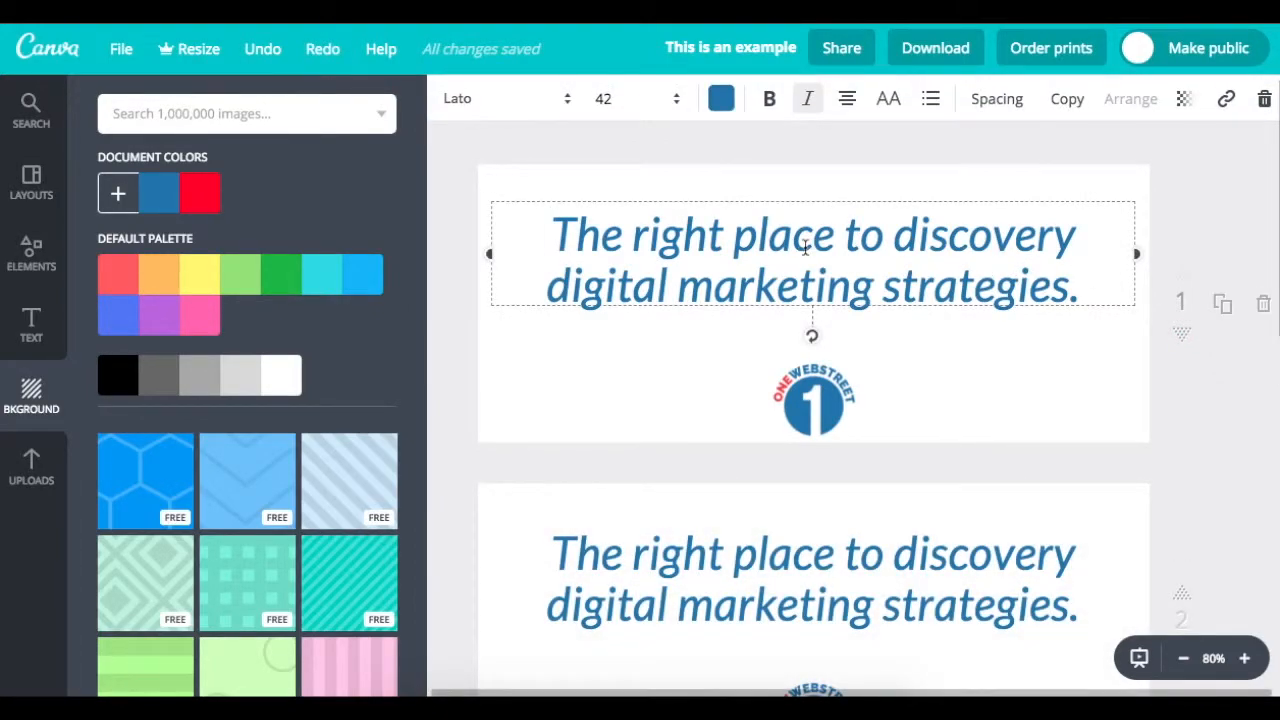
triple_click(810, 235)
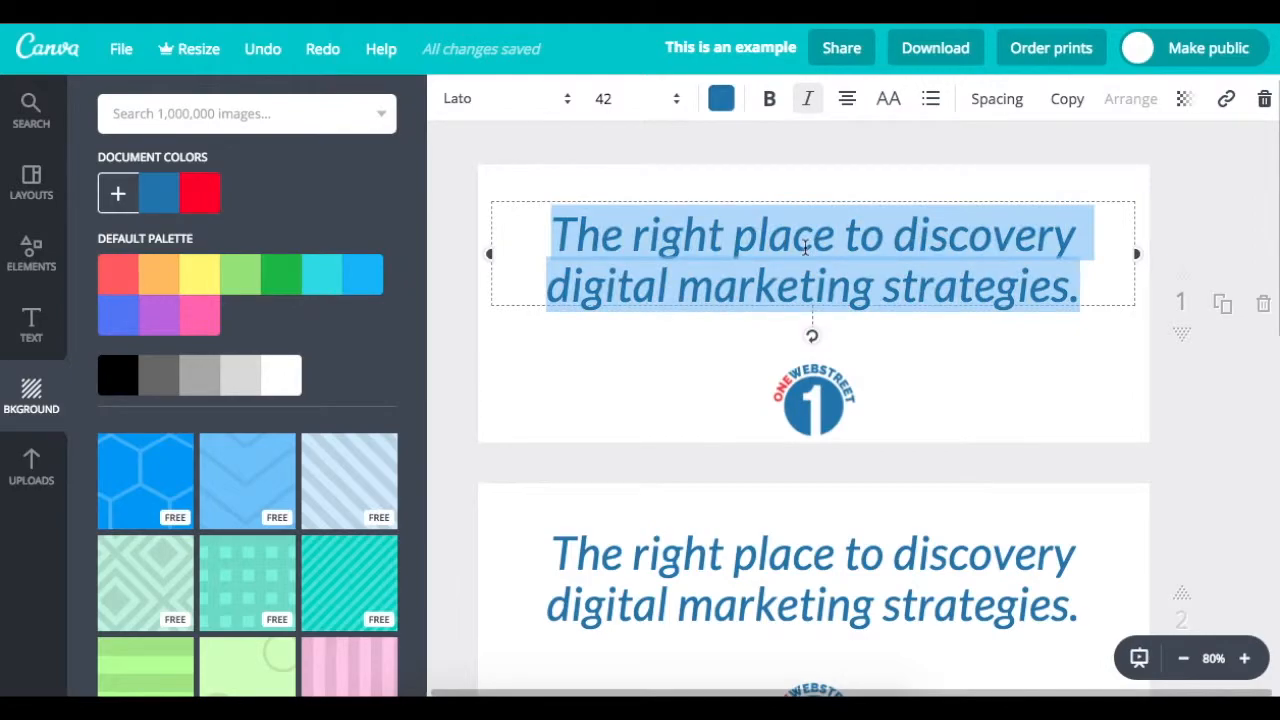
left_click(907, 365)
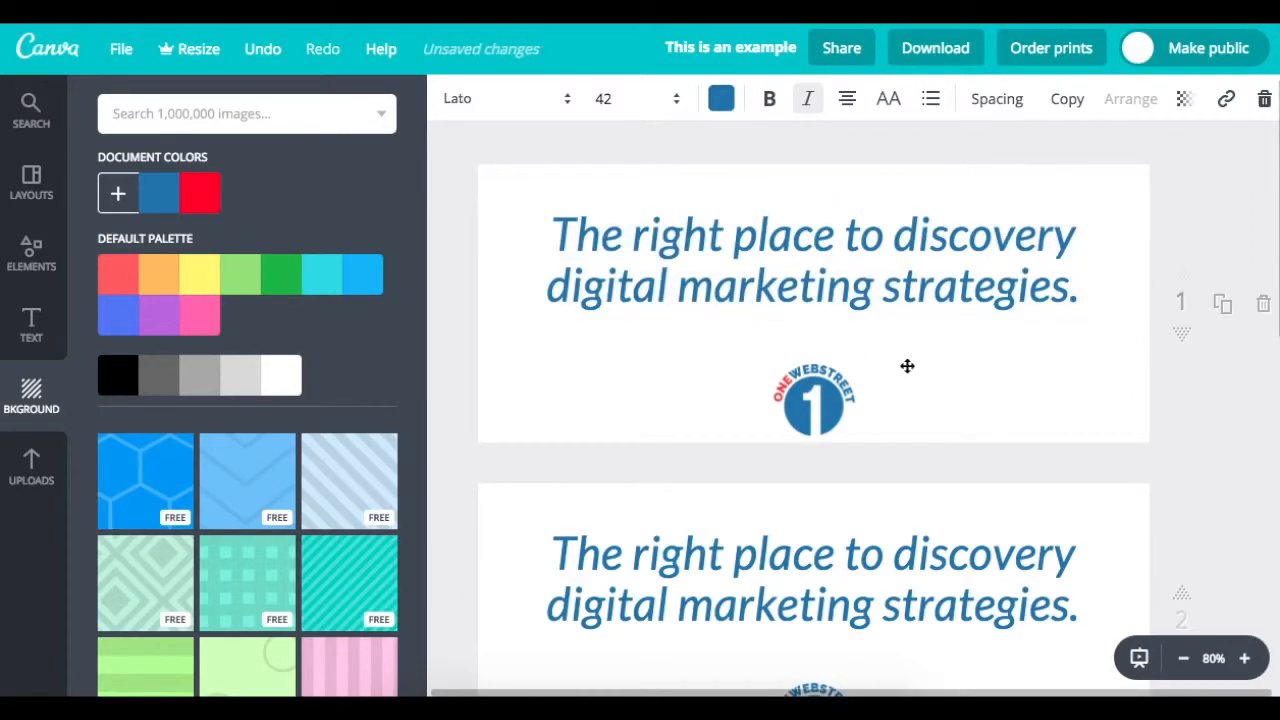
Move the OneWebStreet logo above the tagline, enlarge it and centre it.
left_click_drag(813, 400, 813, 215)
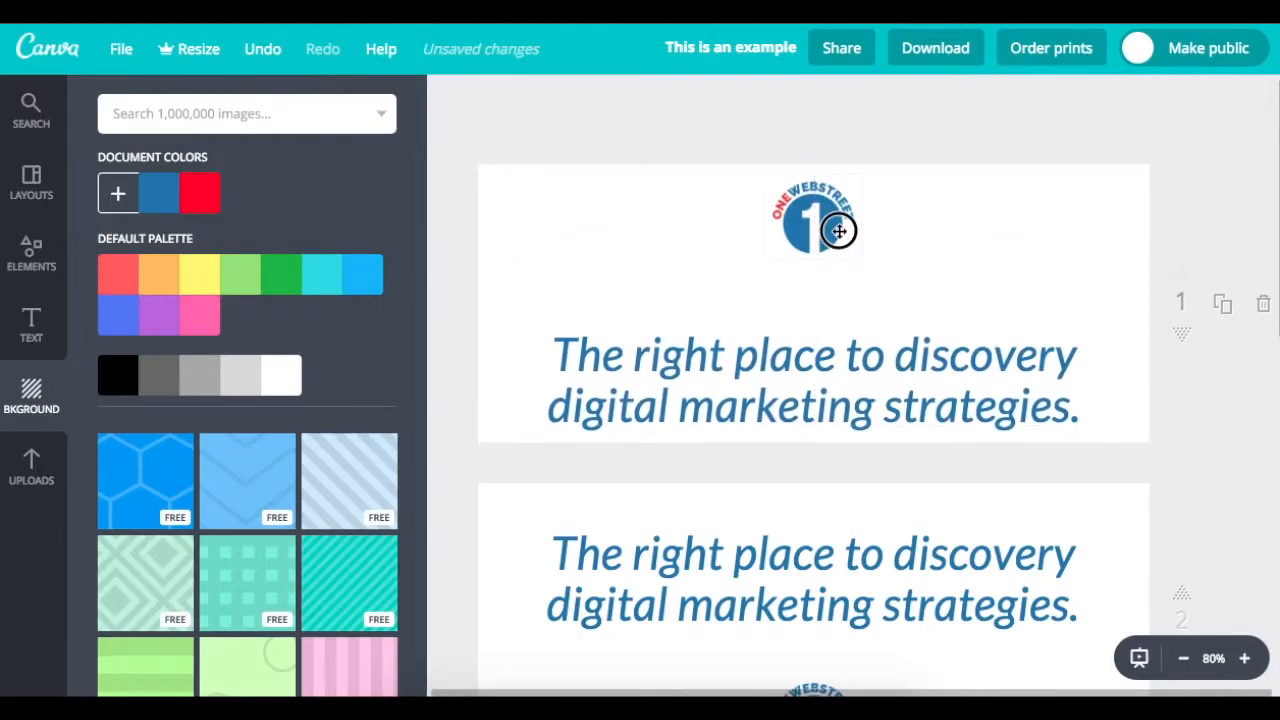
left_click(813, 230)
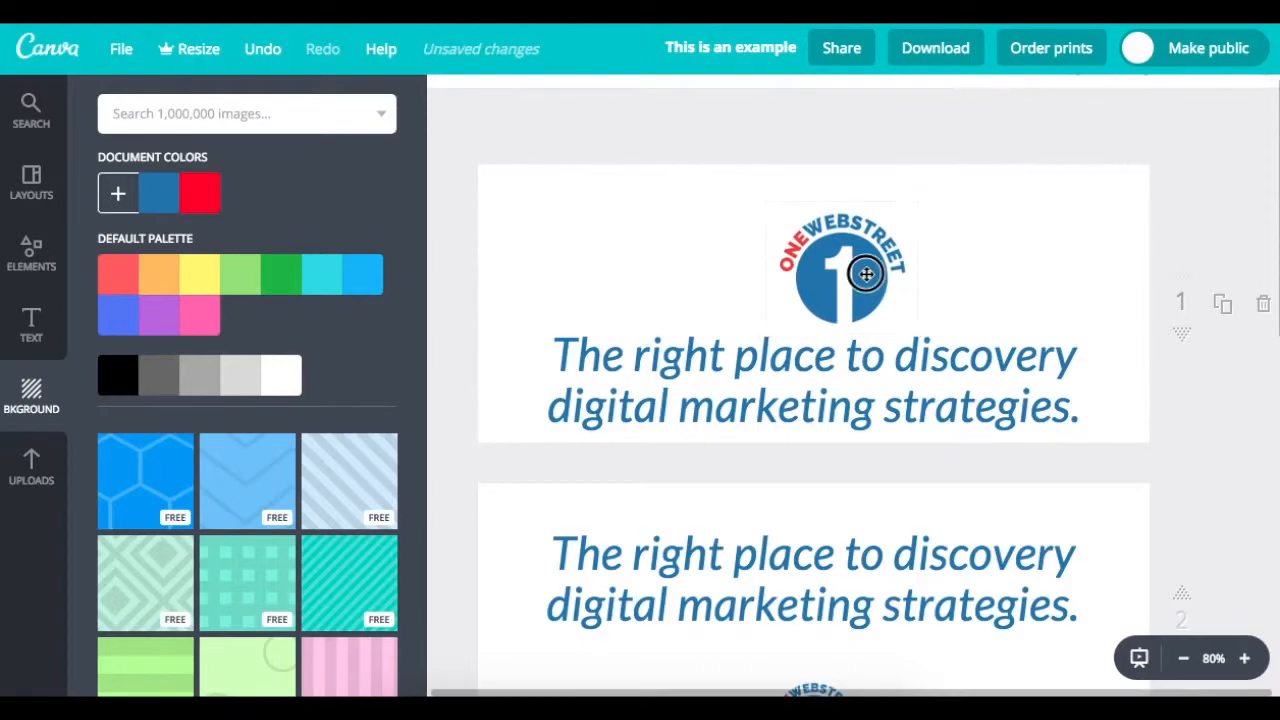
left_click(865, 275)
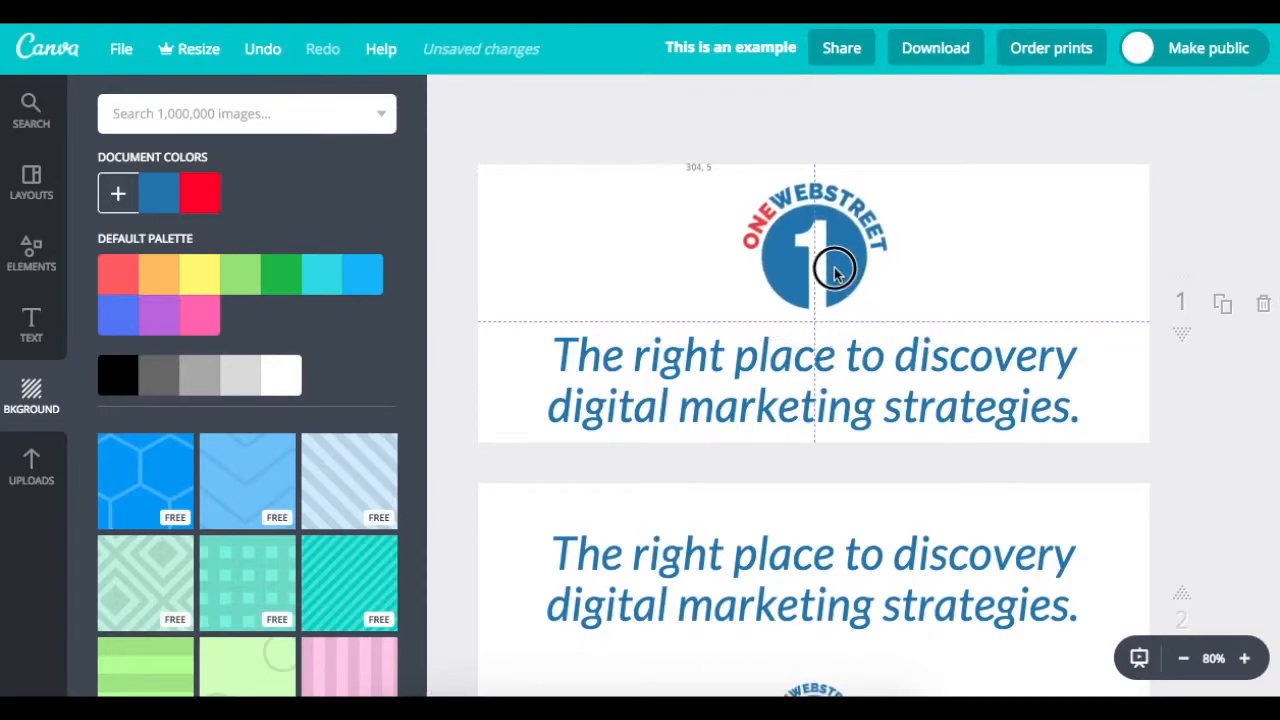
left_click(813, 260)
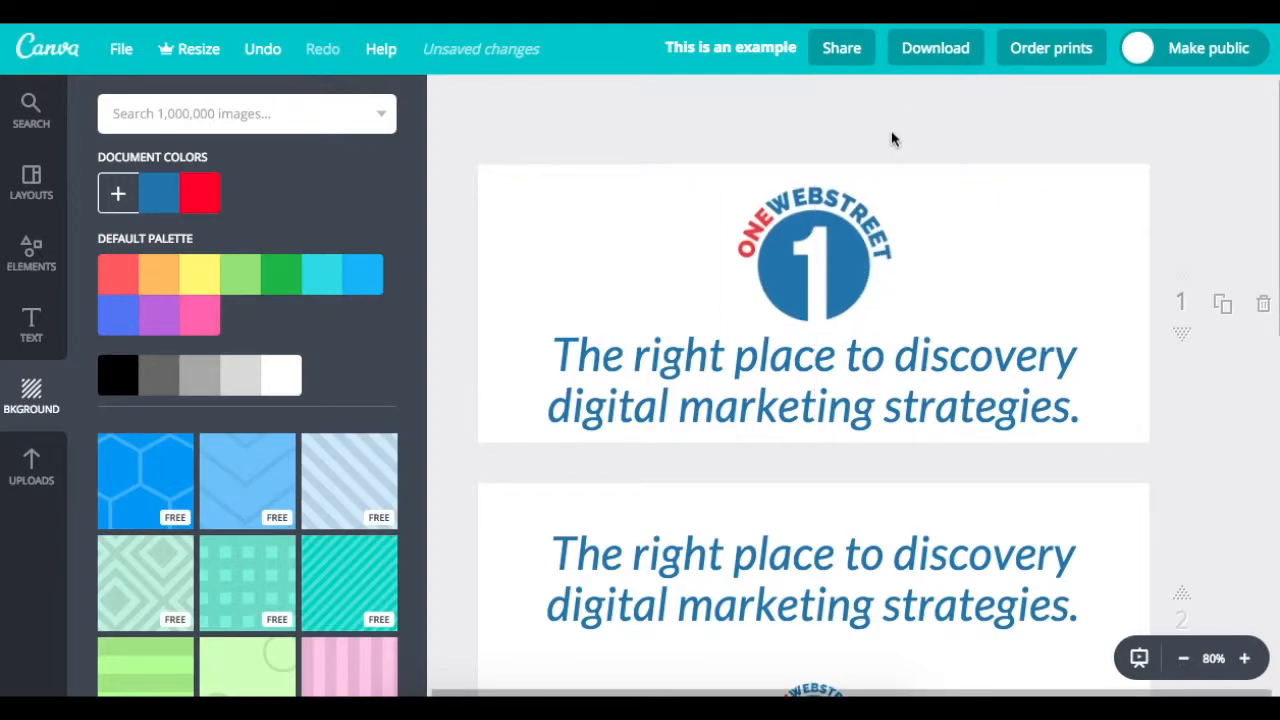
mouse_move(1213, 470)
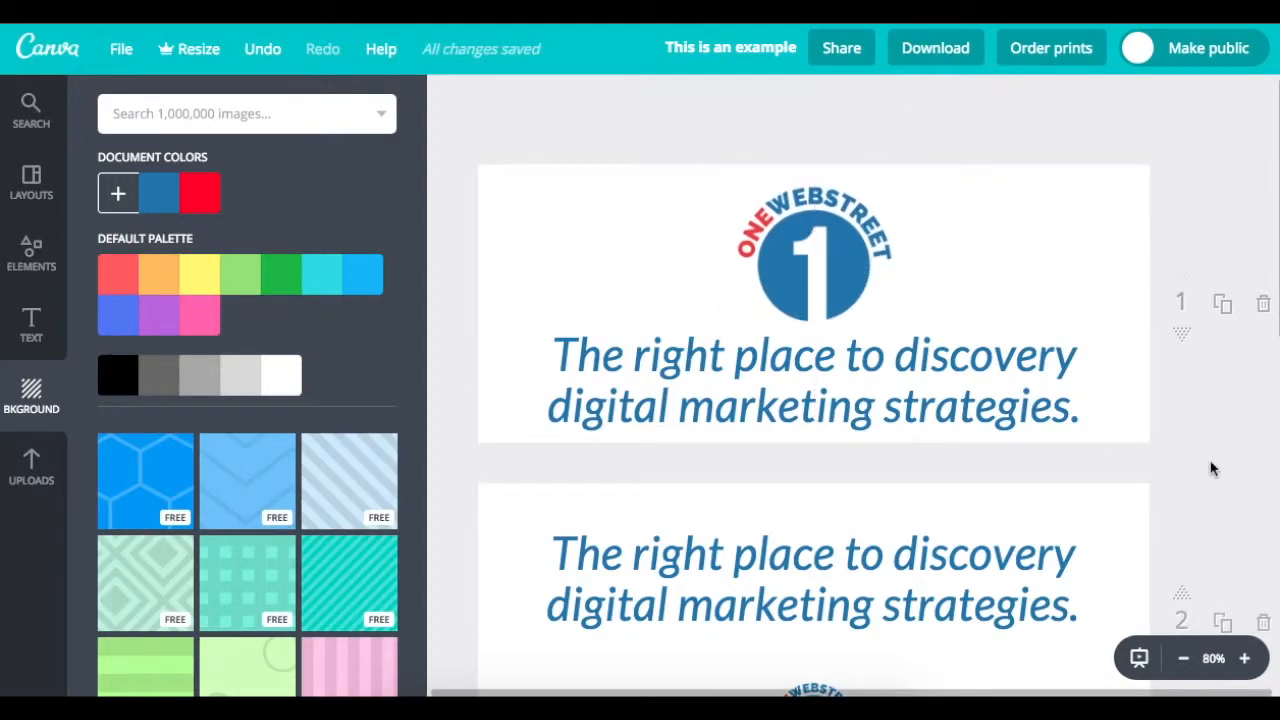
scroll("up", 3)
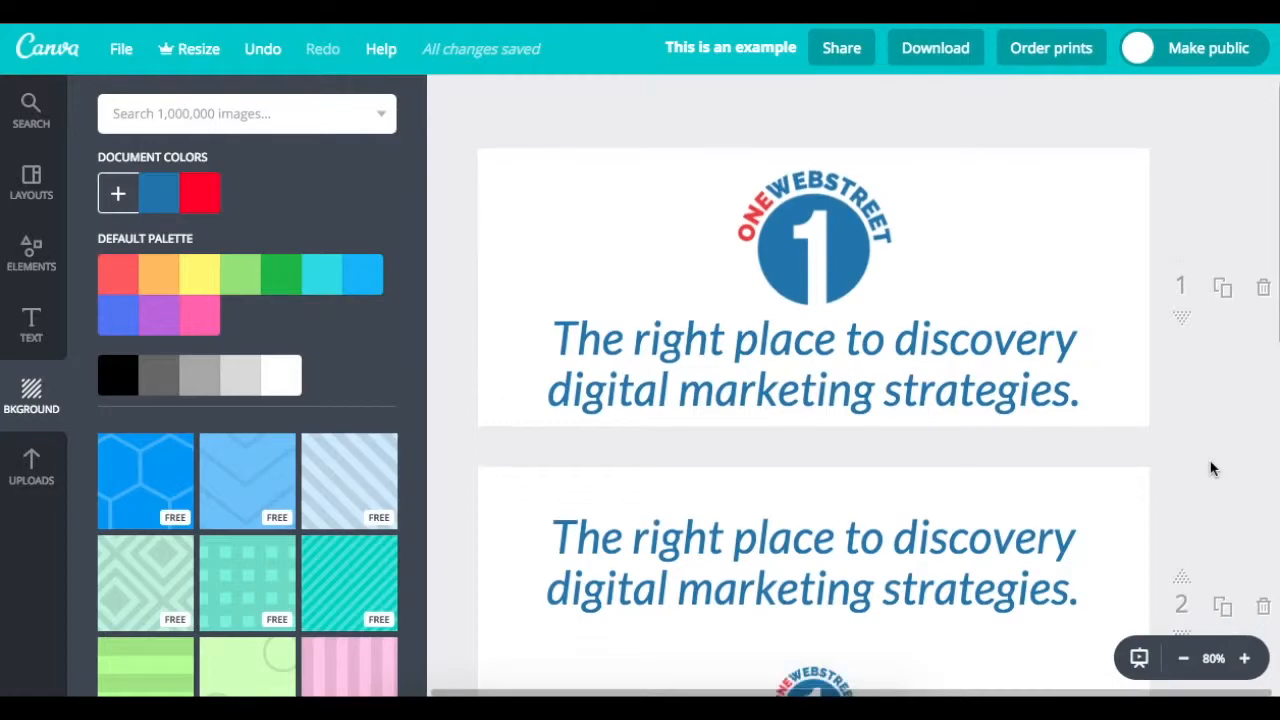
scroll("down", 3)
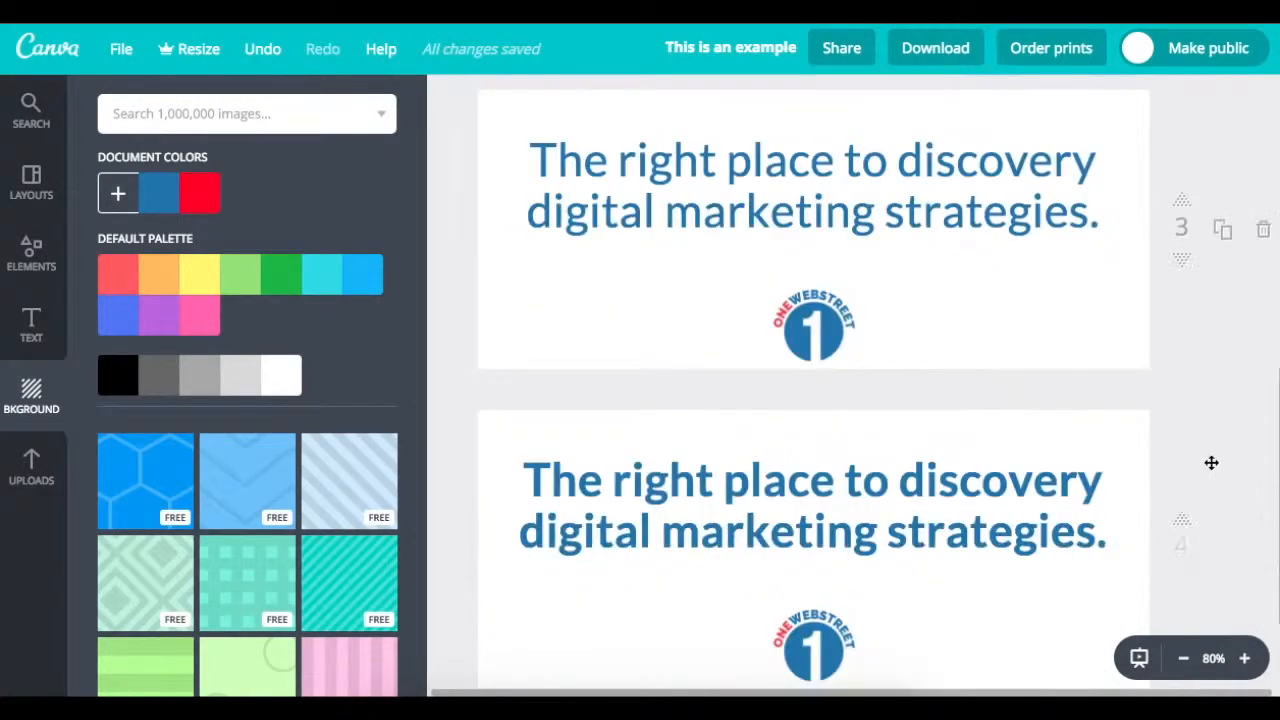
scroll("up", 3)
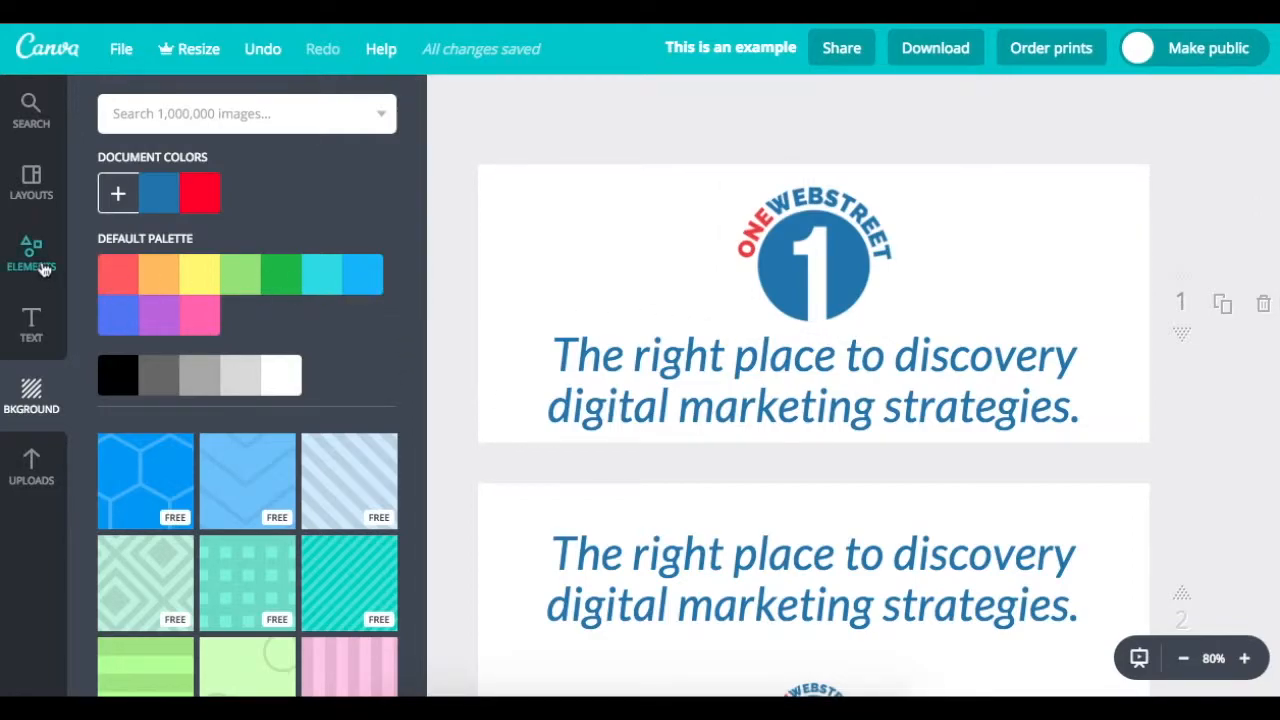
Add a decorative line flourish beside the logo and recolour it blue.
left_click(31, 255)
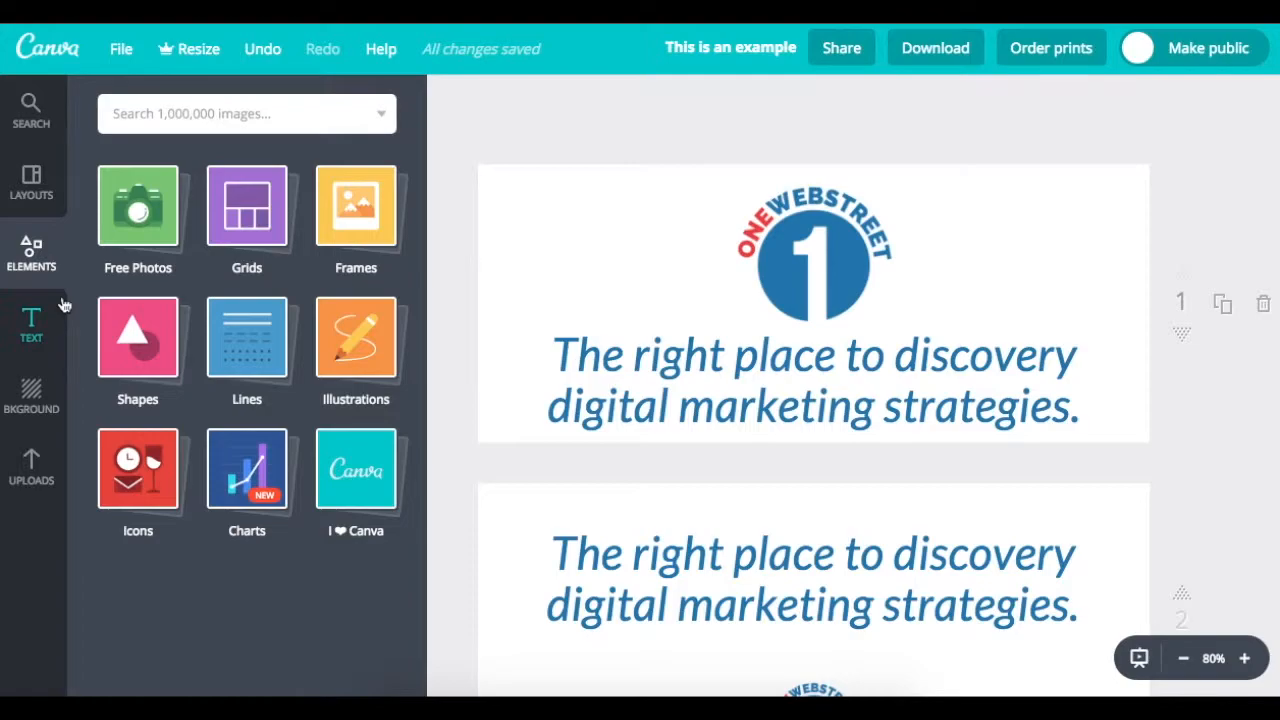
mouse_move(246, 345)
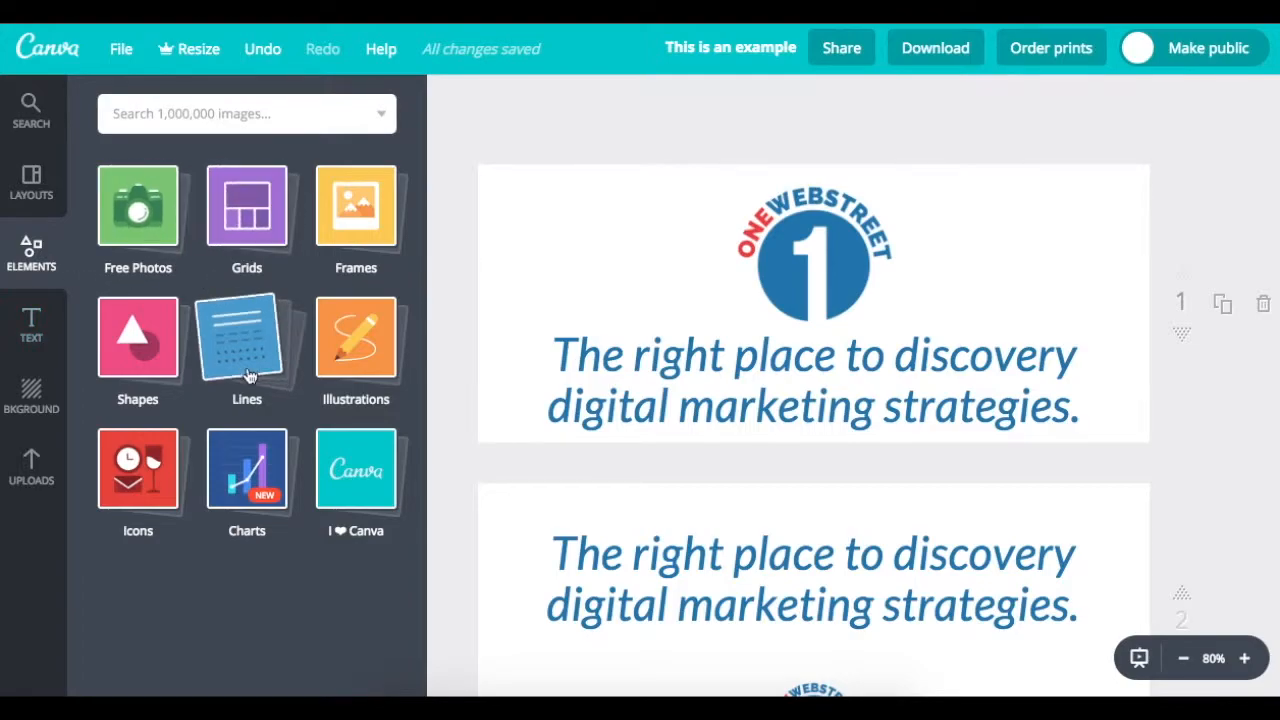
left_click(246, 340)
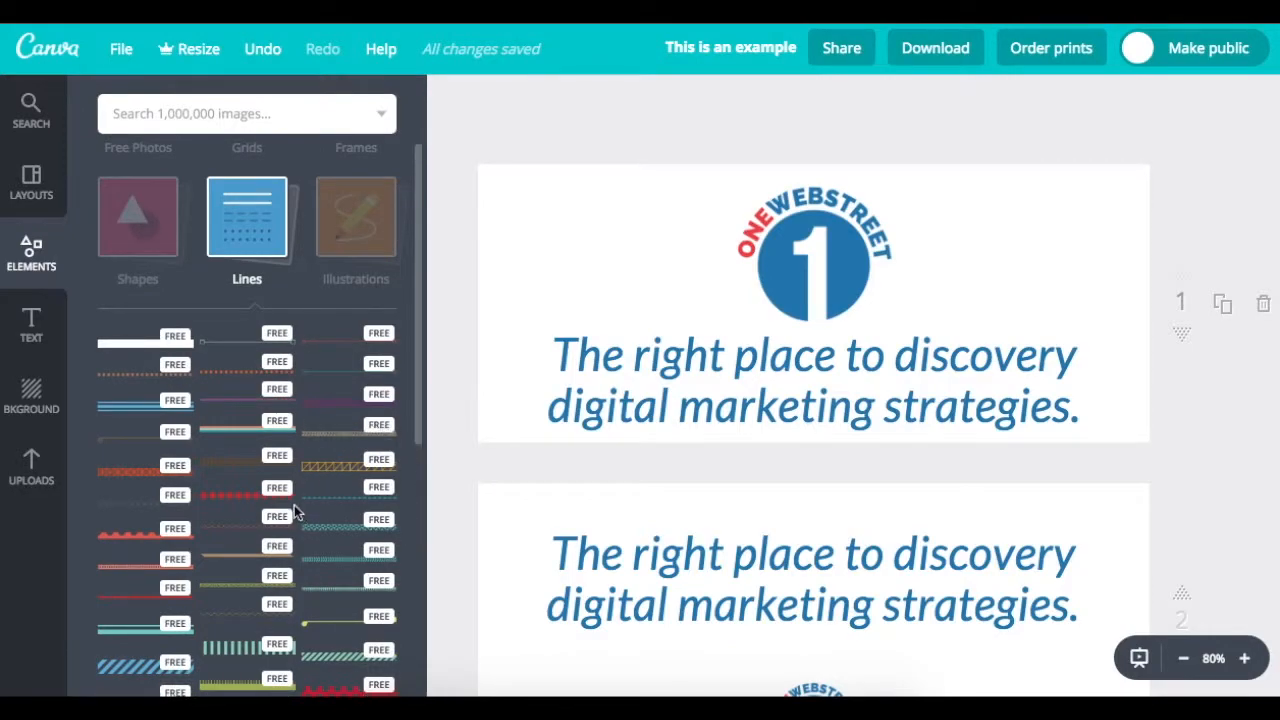
scroll("down", 3)
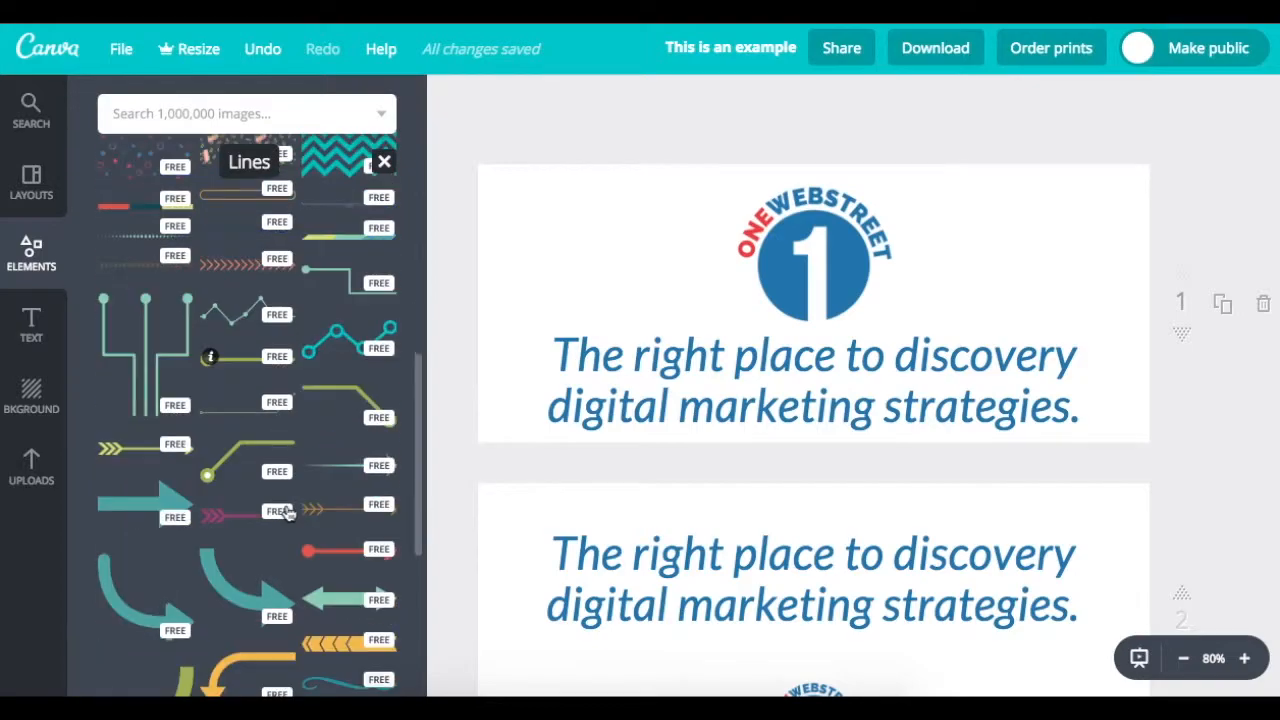
scroll("down", 3)
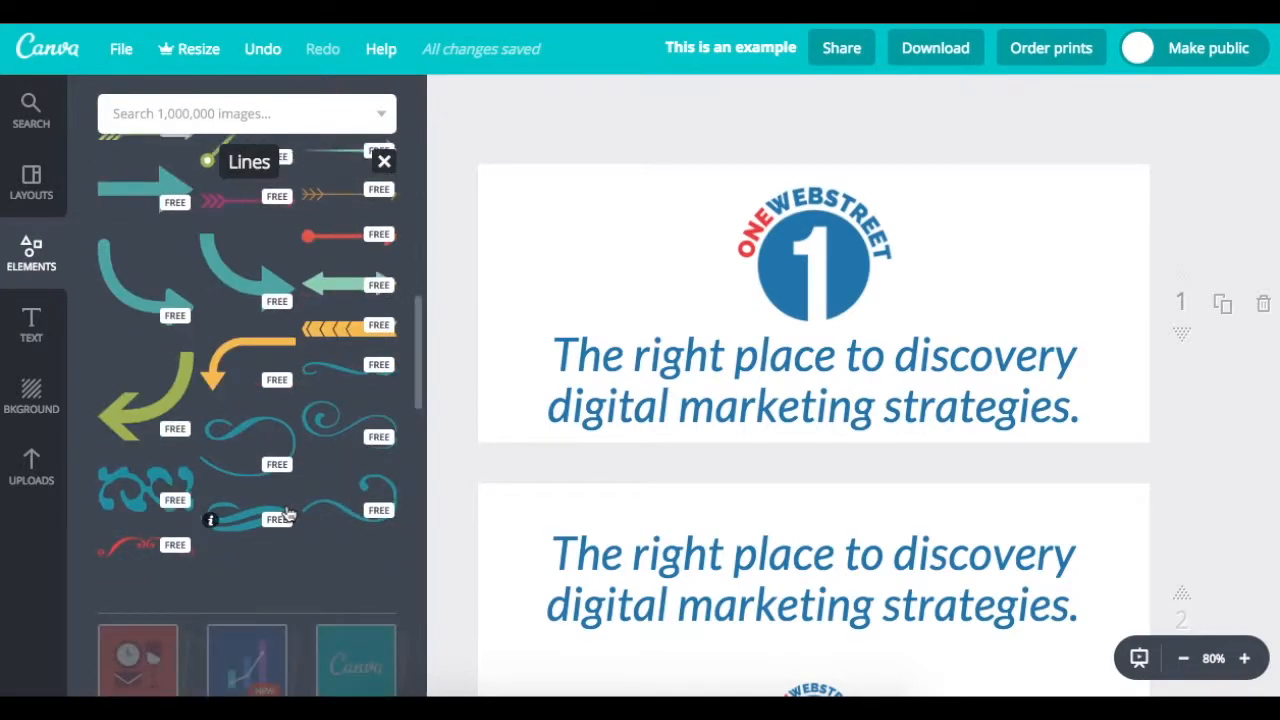
mouse_move(278, 502)
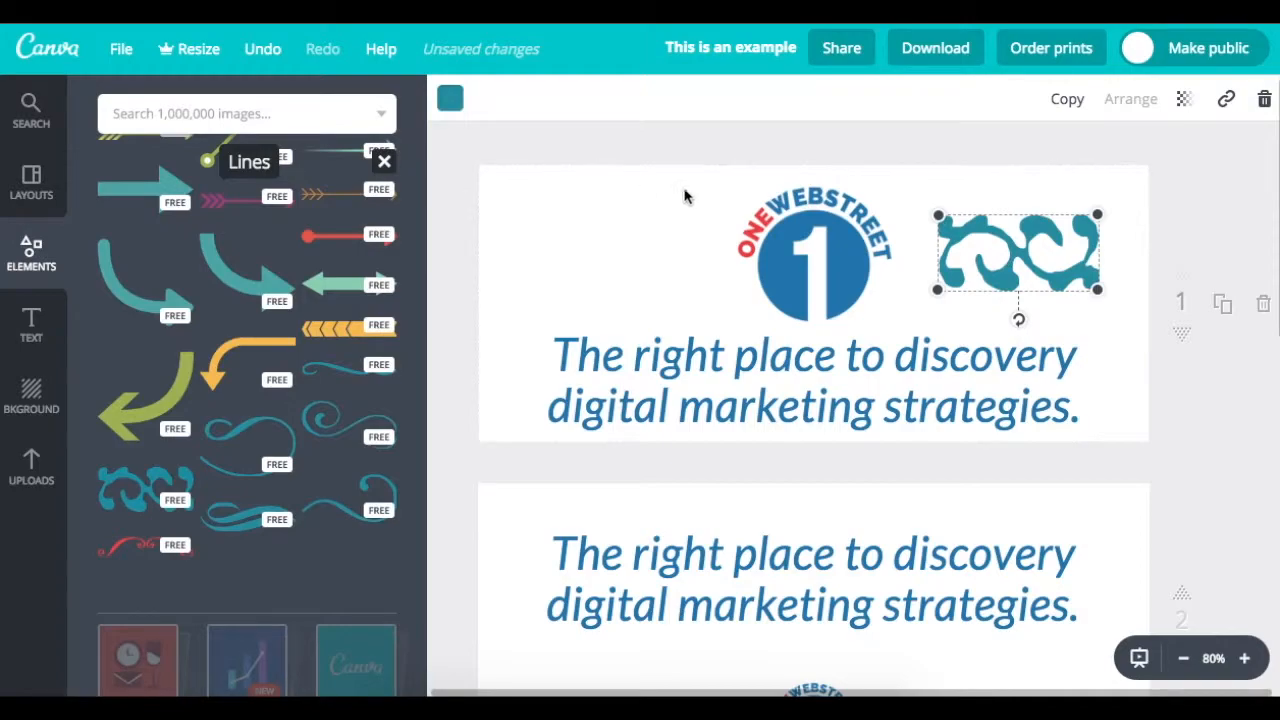
left_click(449, 98)
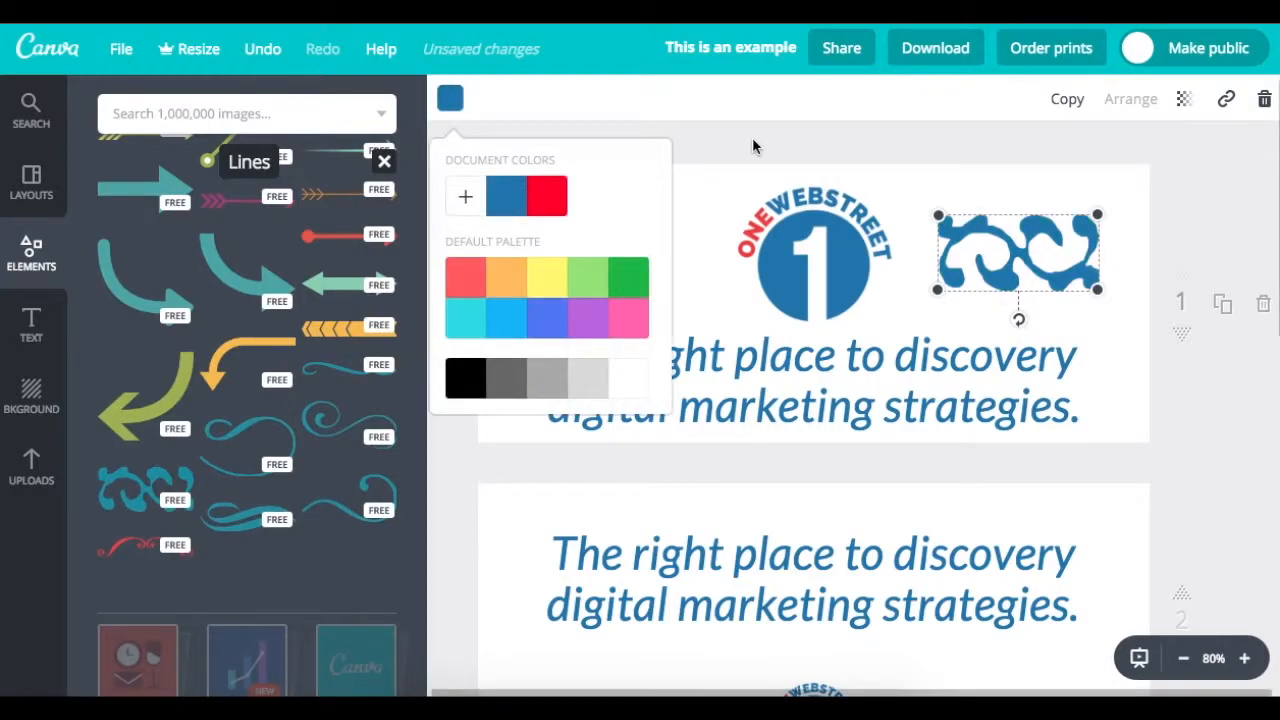
left_click(855, 254)
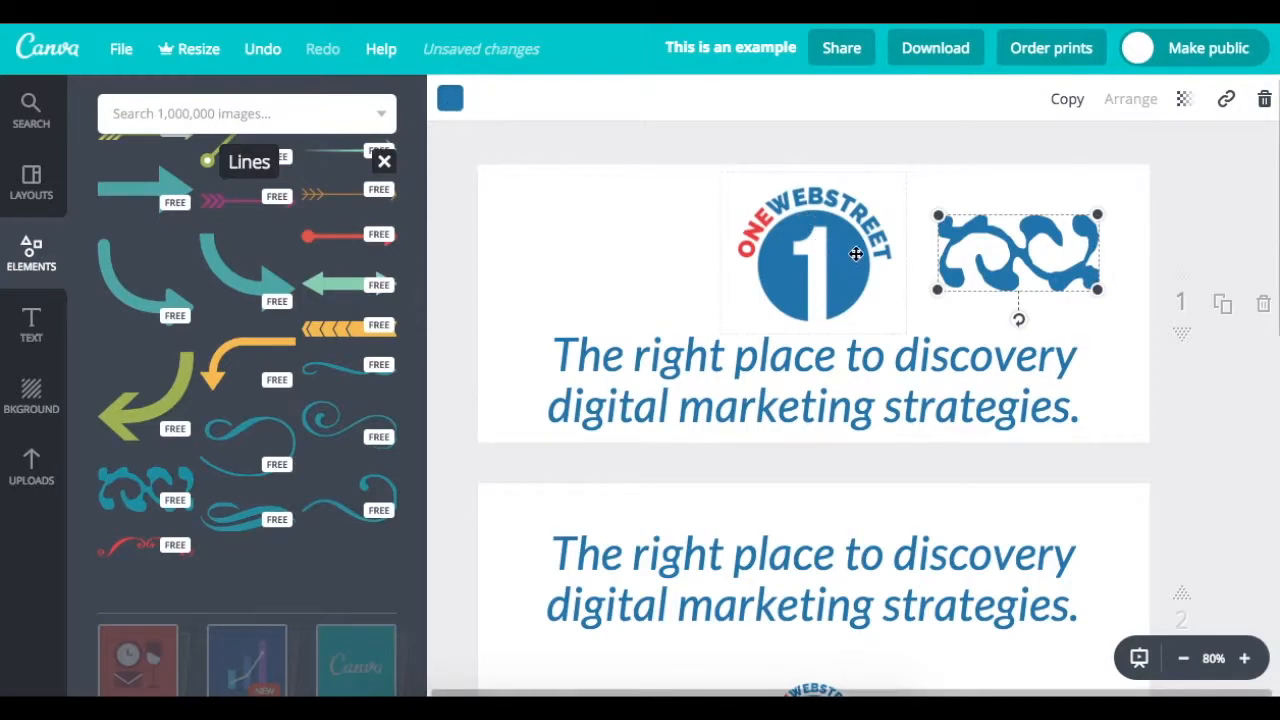
mouse_move(1228, 190)
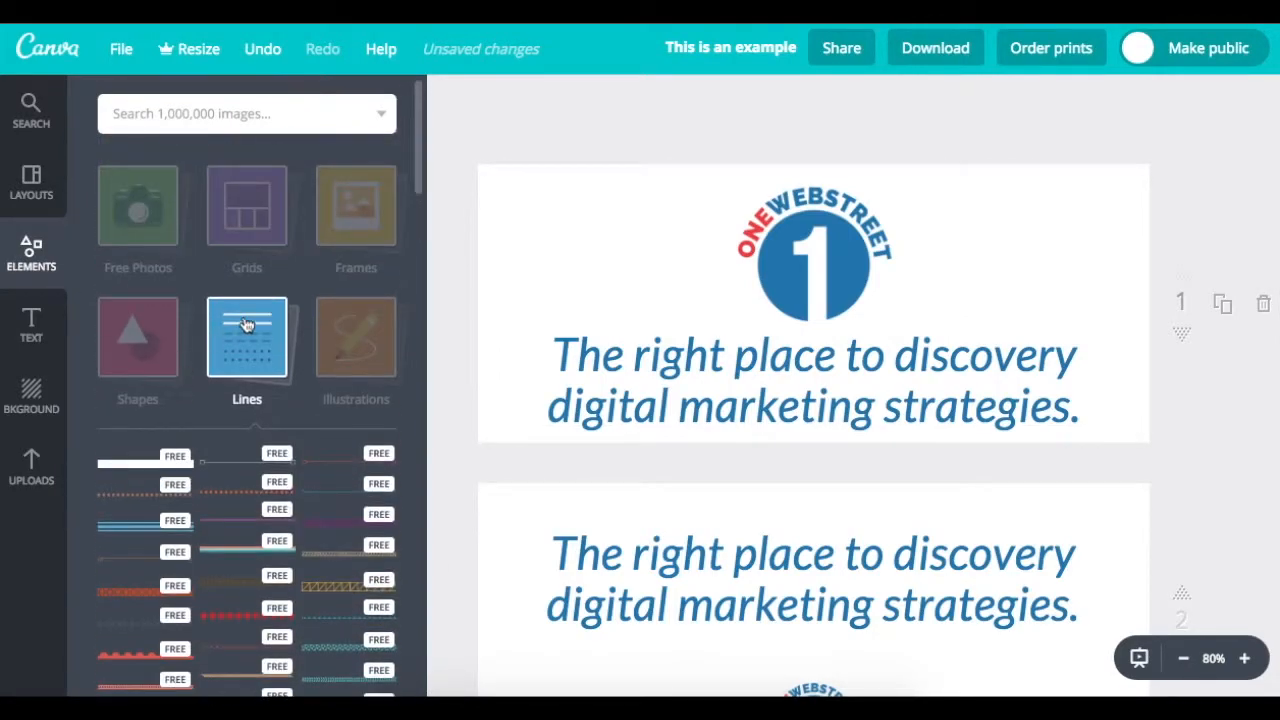
mouse_move(254, 316)
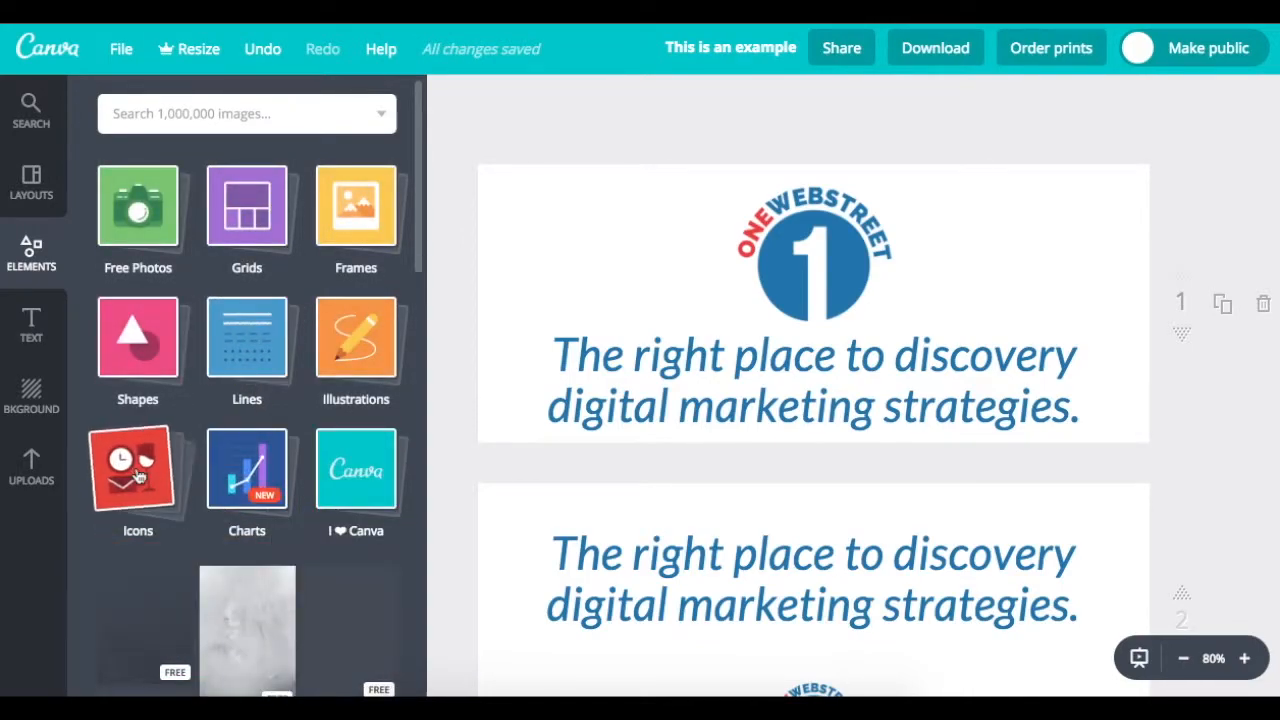
Open the Icons category in Elements and scroll through the icons.
left_click(137, 468)
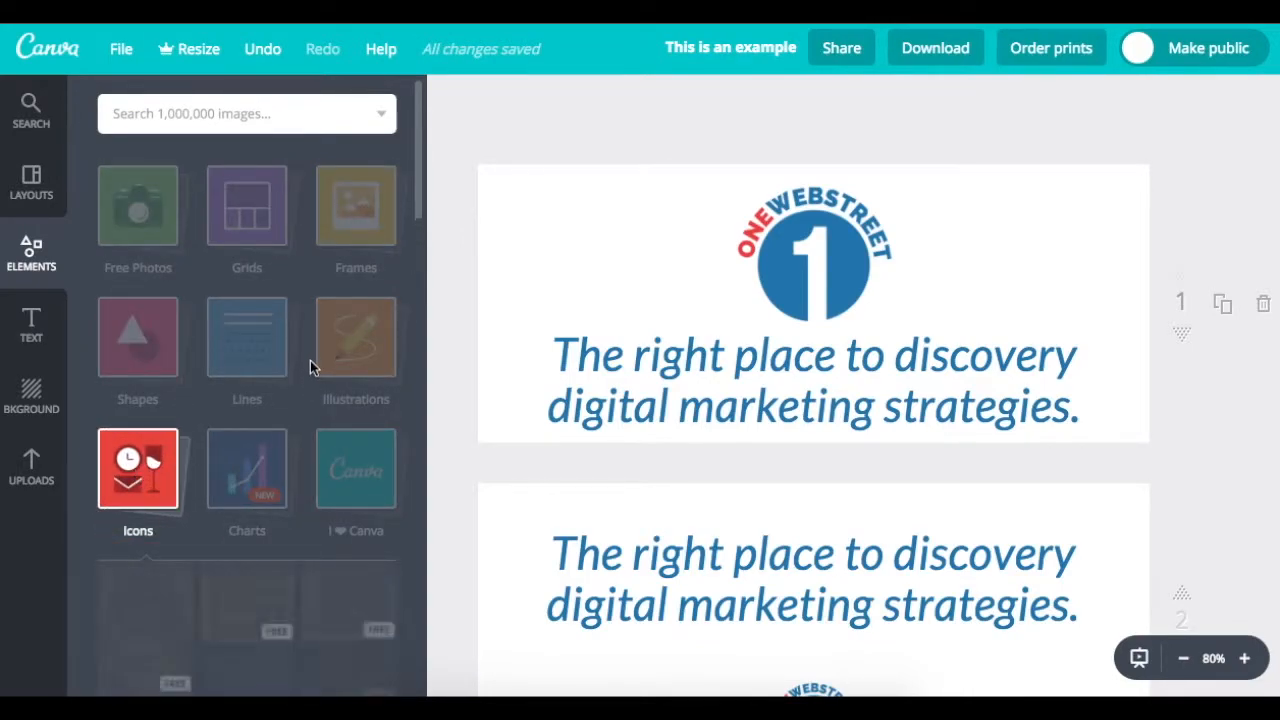
left_click(137, 468)
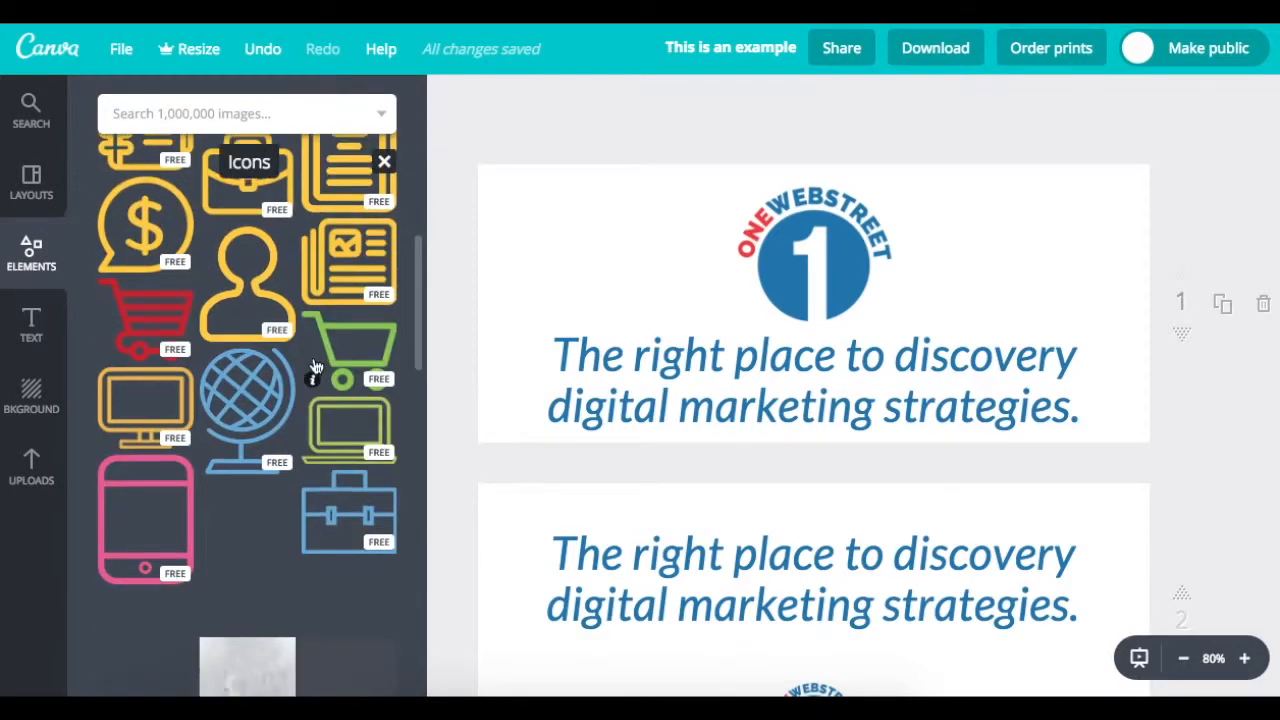
scroll("down", 3)
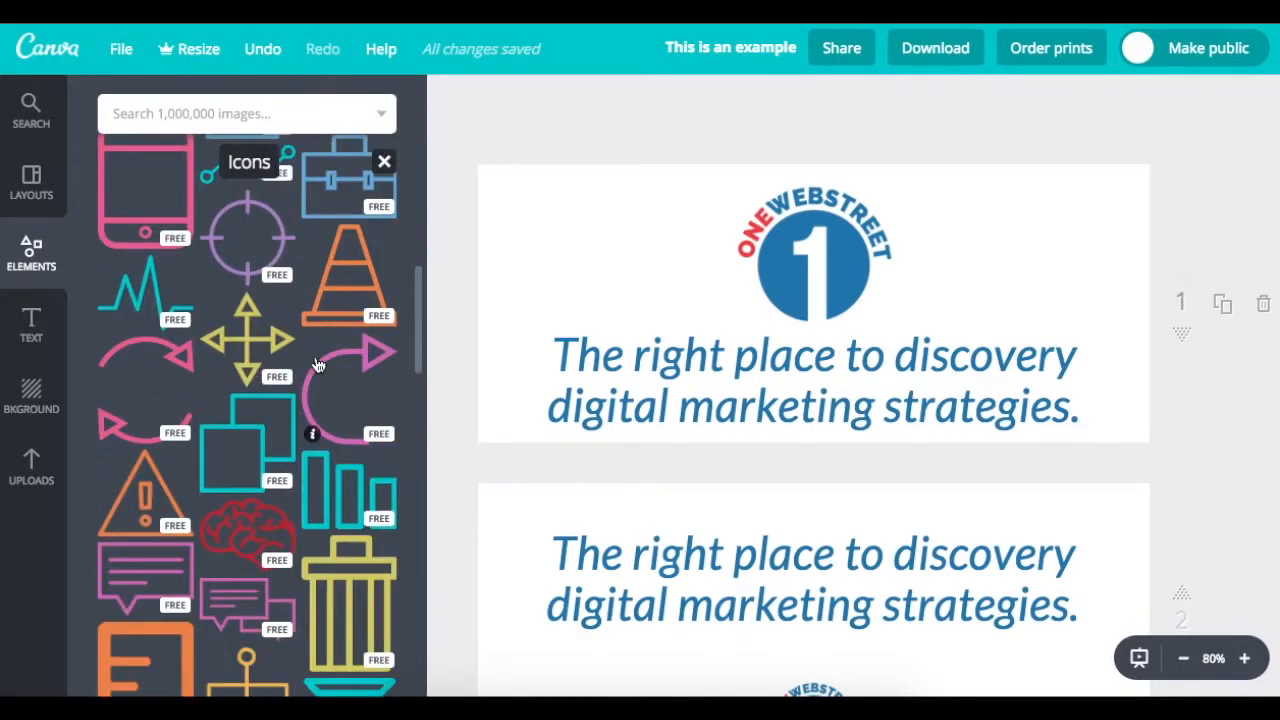
scroll("down", 3)
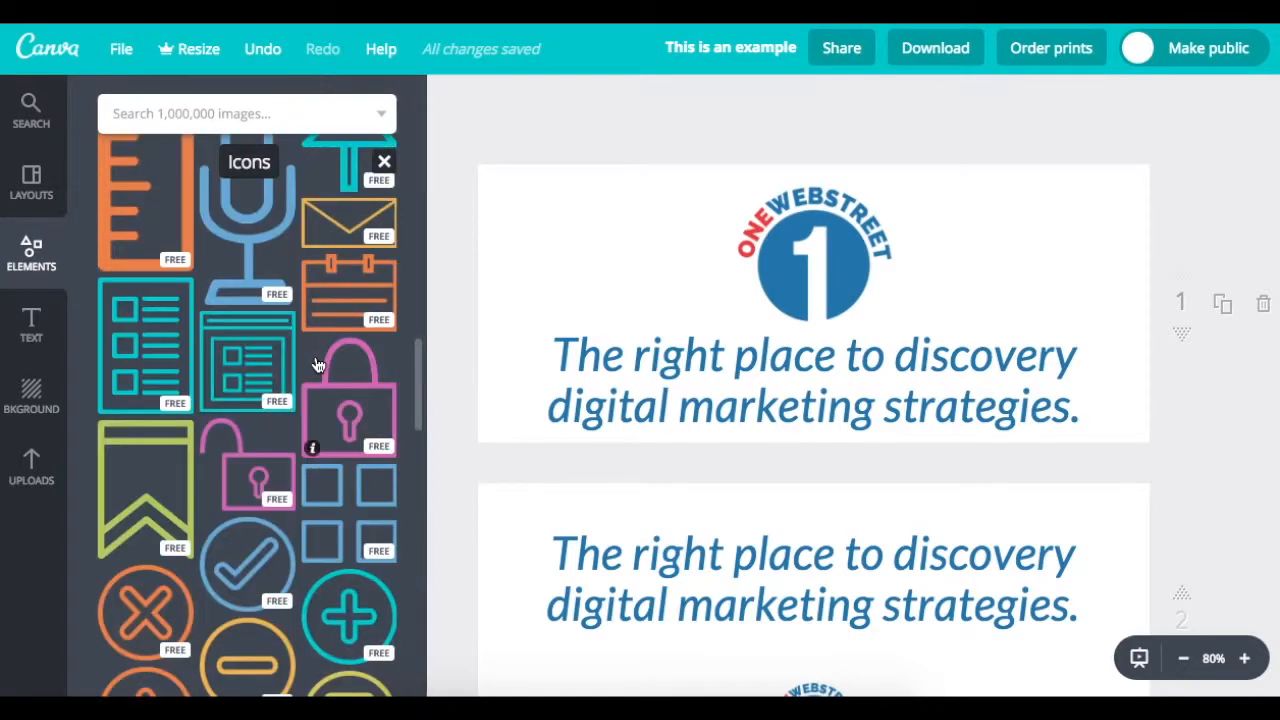
scroll("down", 3)
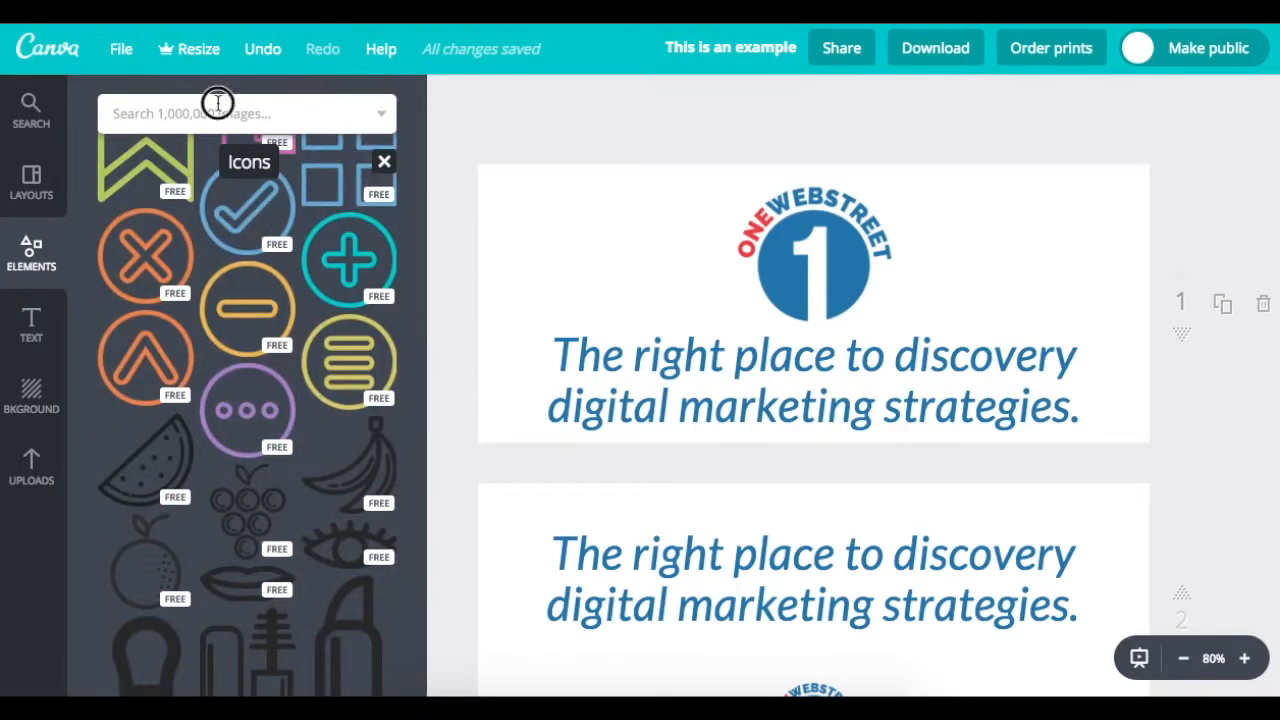
Search images for 'checkmark' and scroll through the results.
type("checkmark")
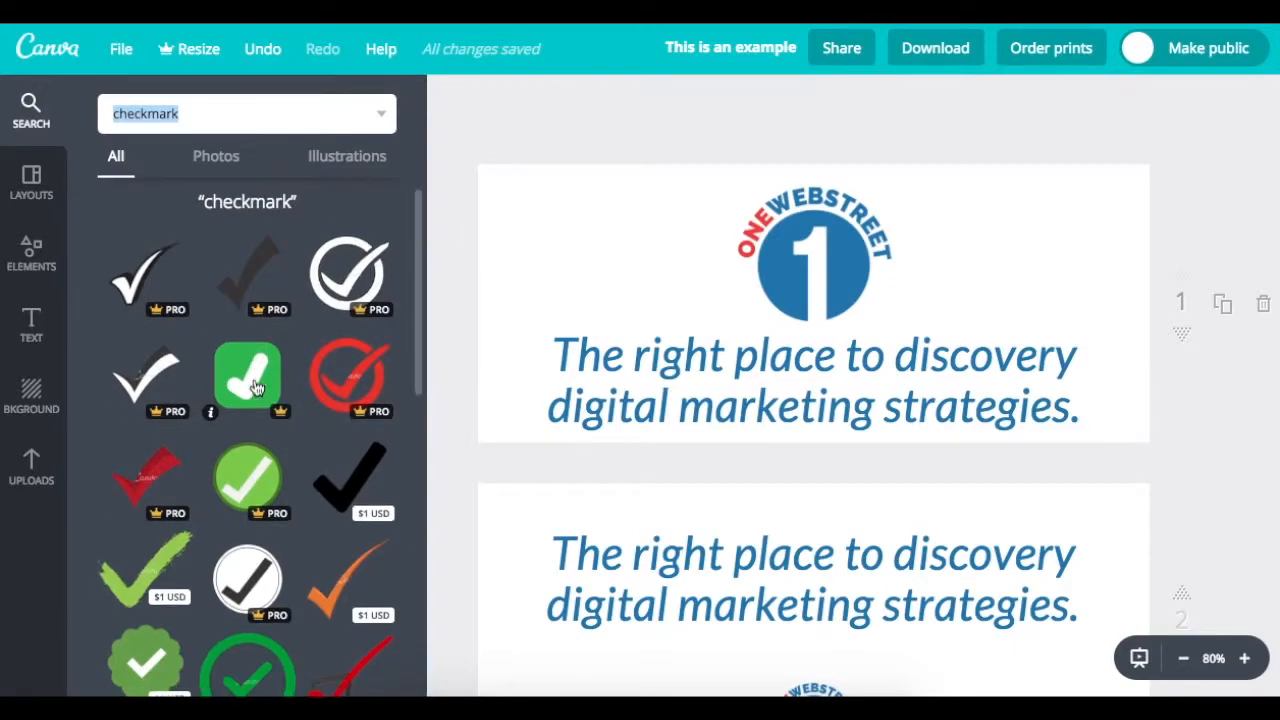
mouse_move(180, 520)
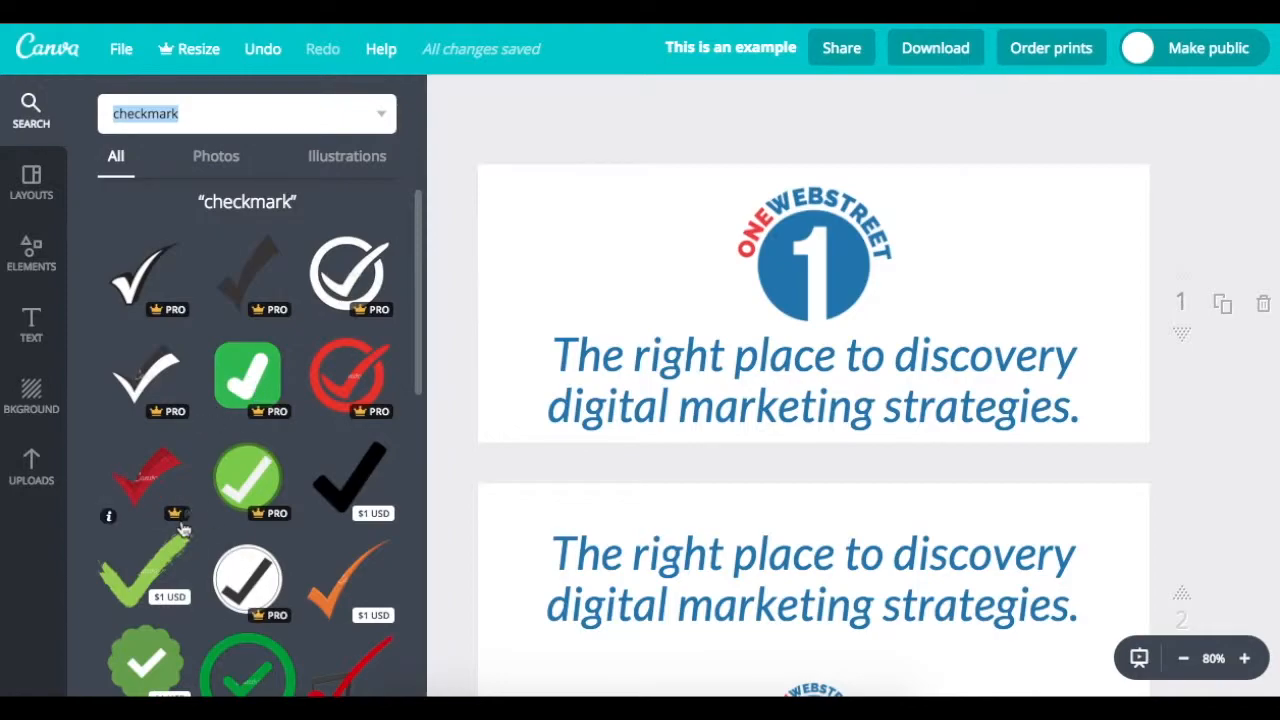
mouse_move(168, 608)
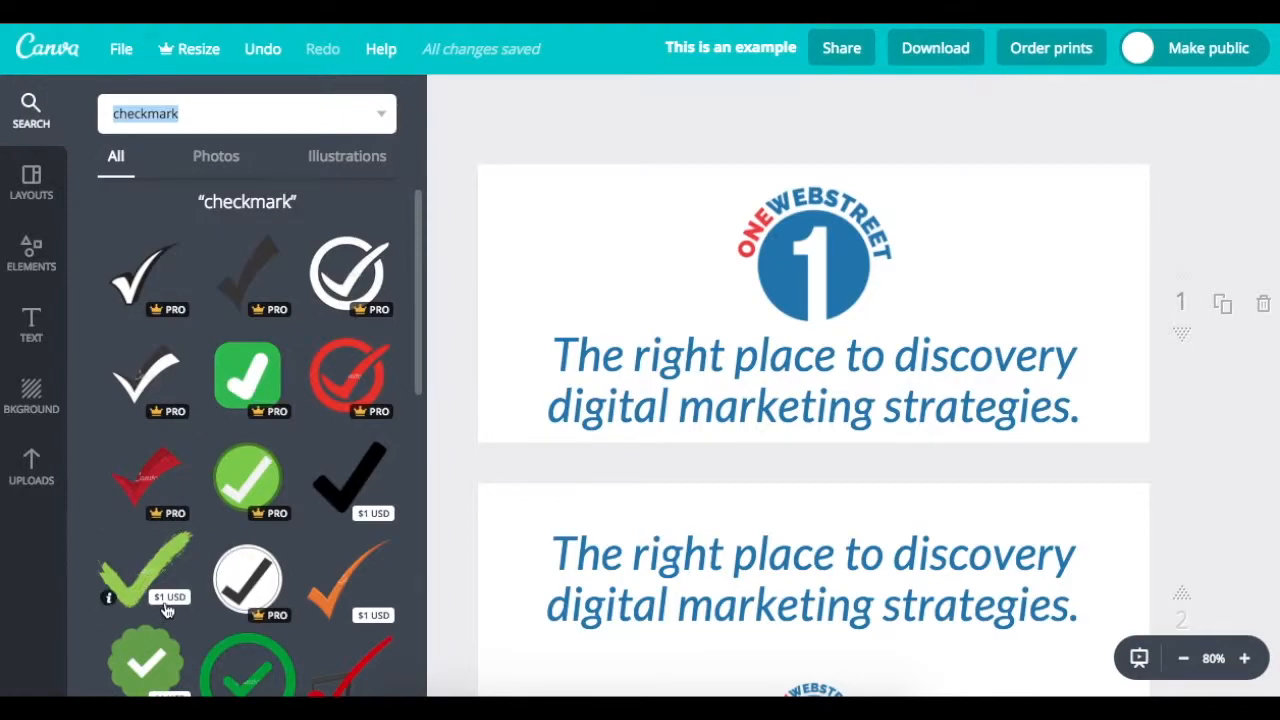
scroll("up", 3)
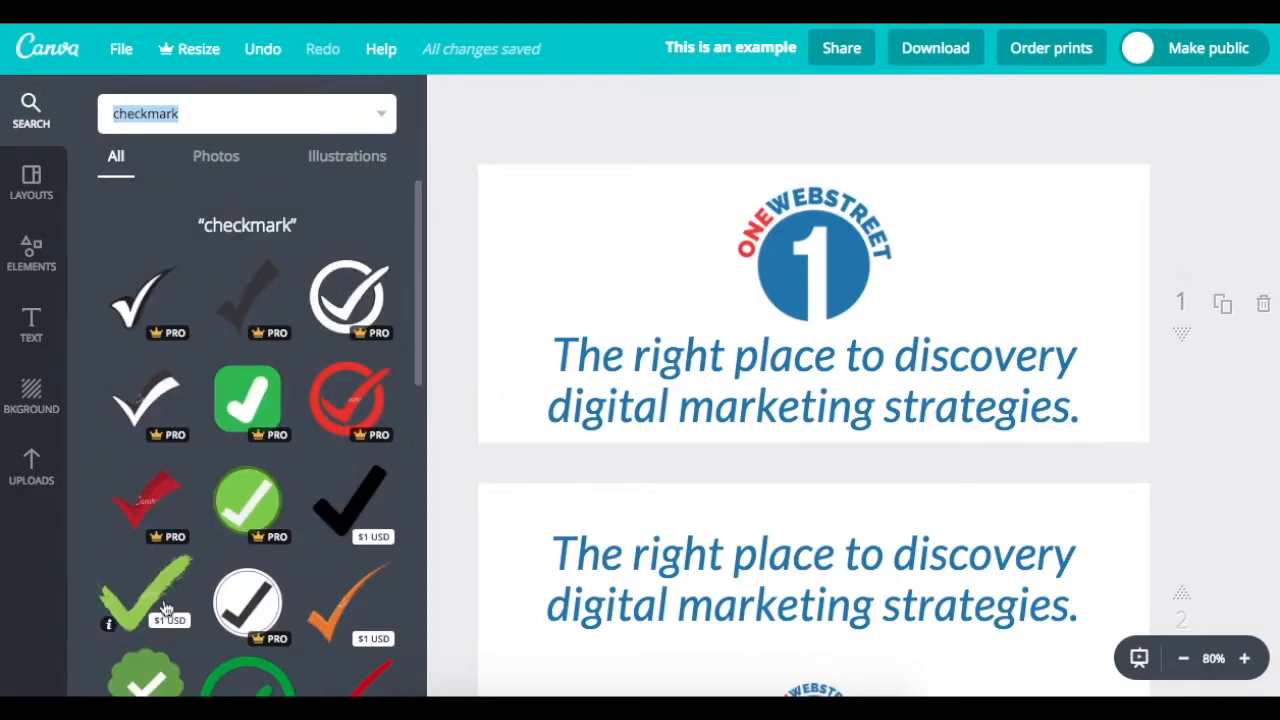
scroll("down", 3)
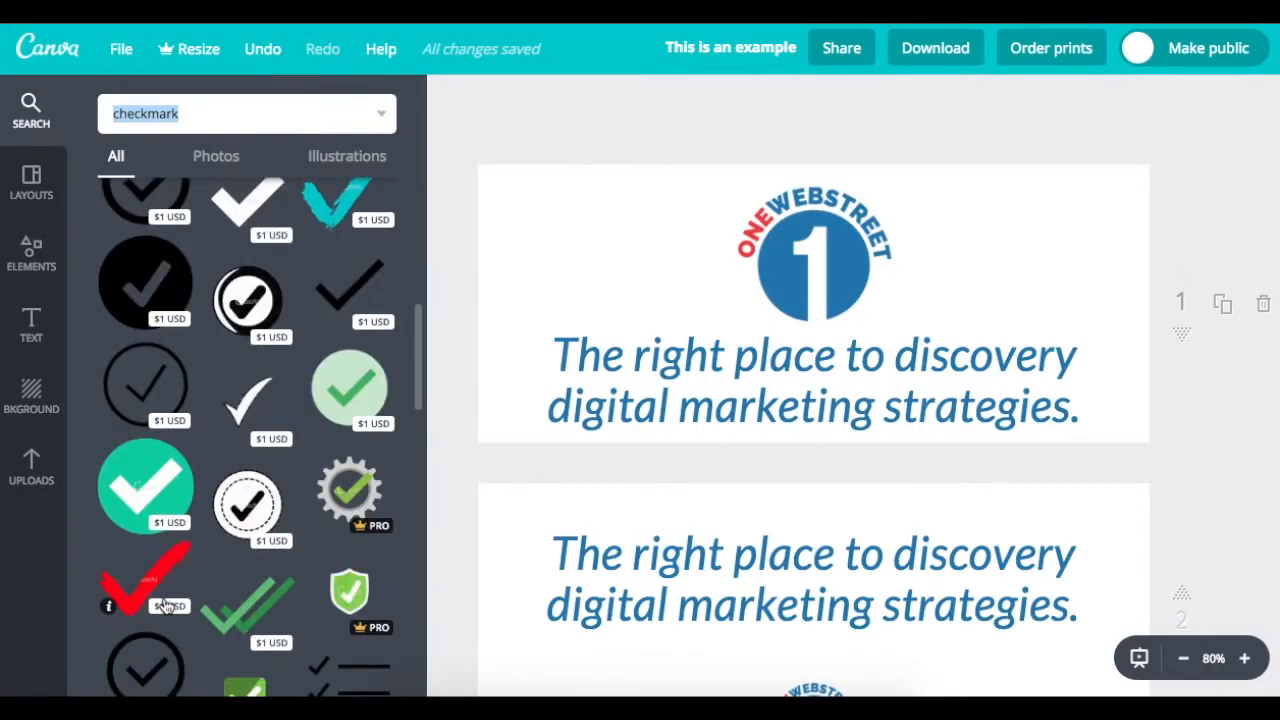
scroll("down", 3)
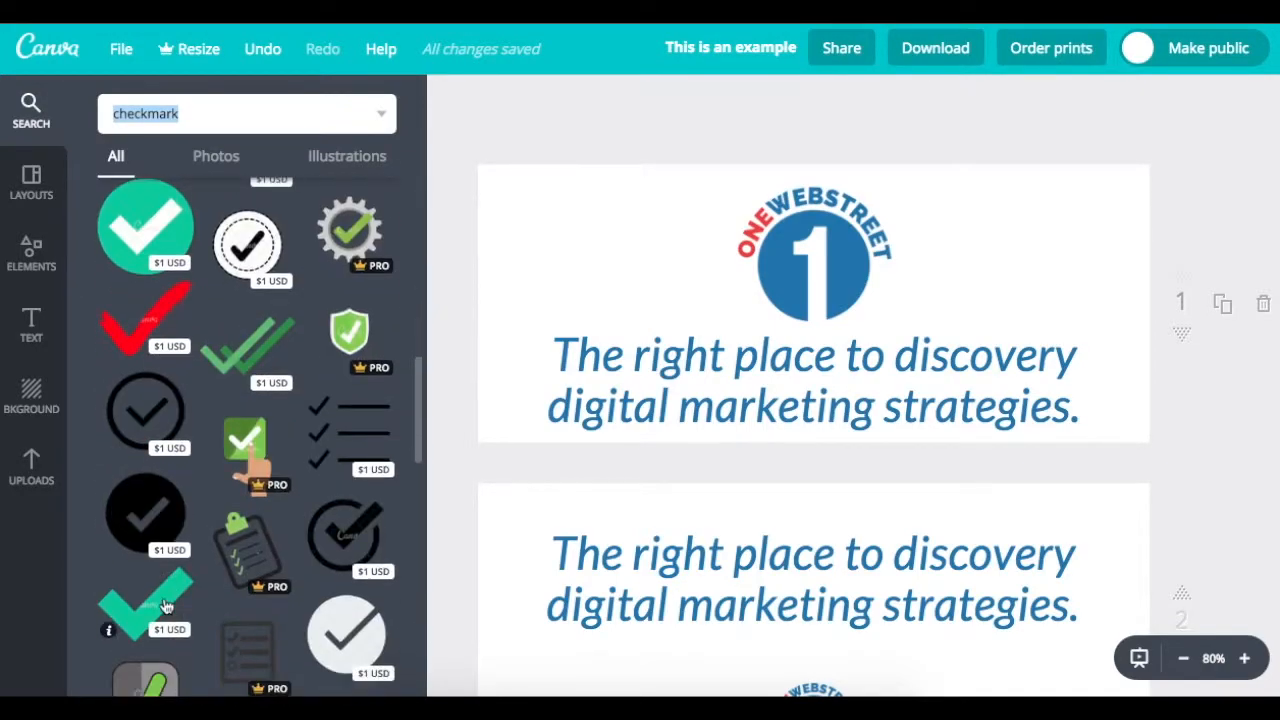
scroll("down", 3)
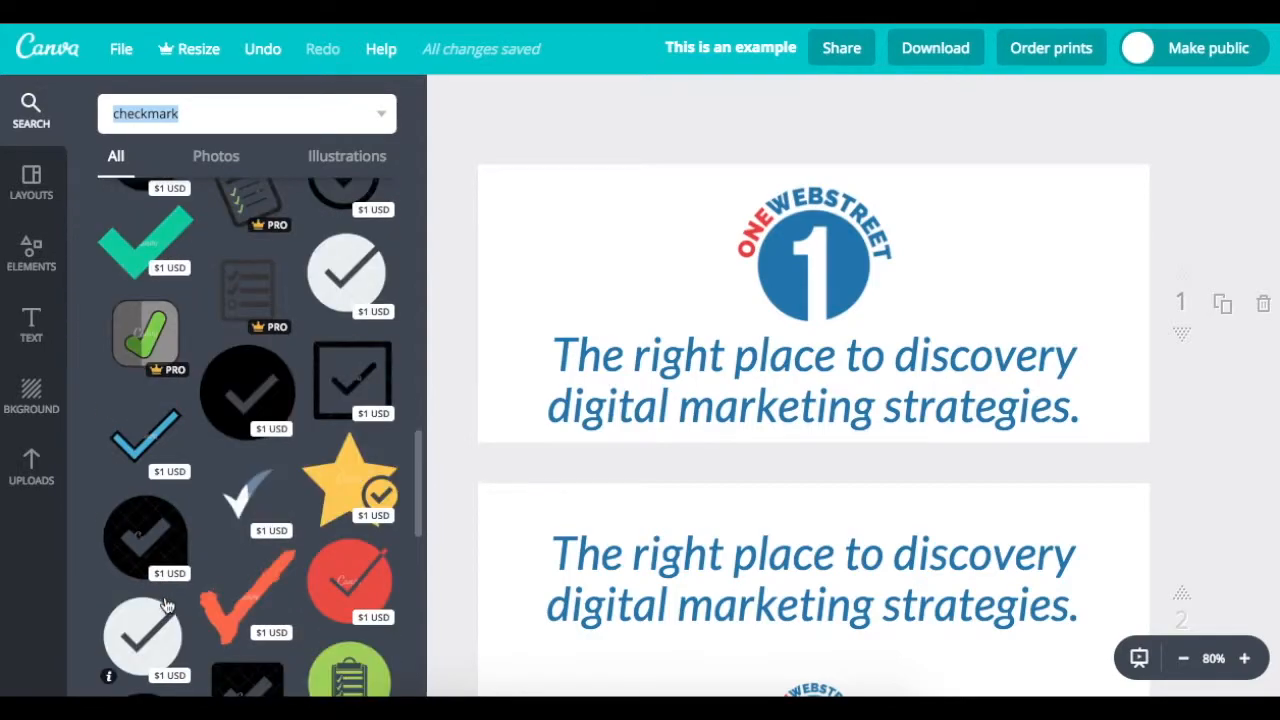
scroll("up", 3)
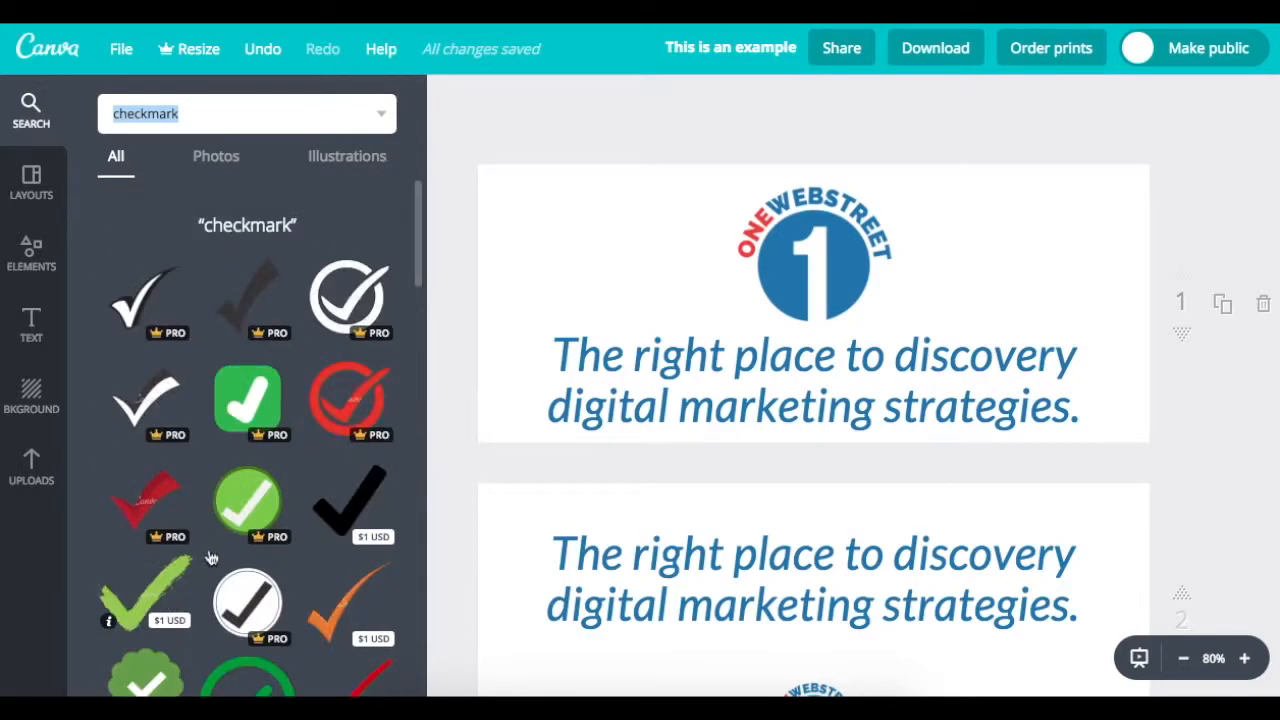
mouse_move(197, 495)
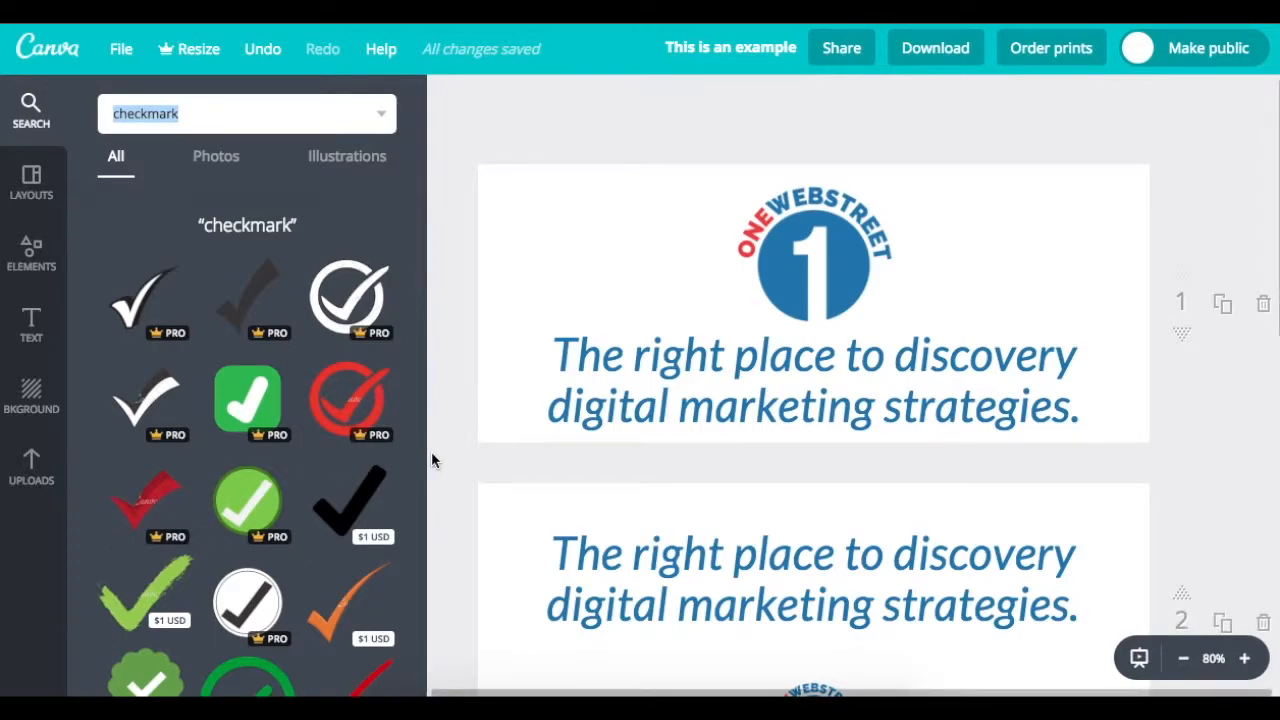
mouse_move(1018, 278)
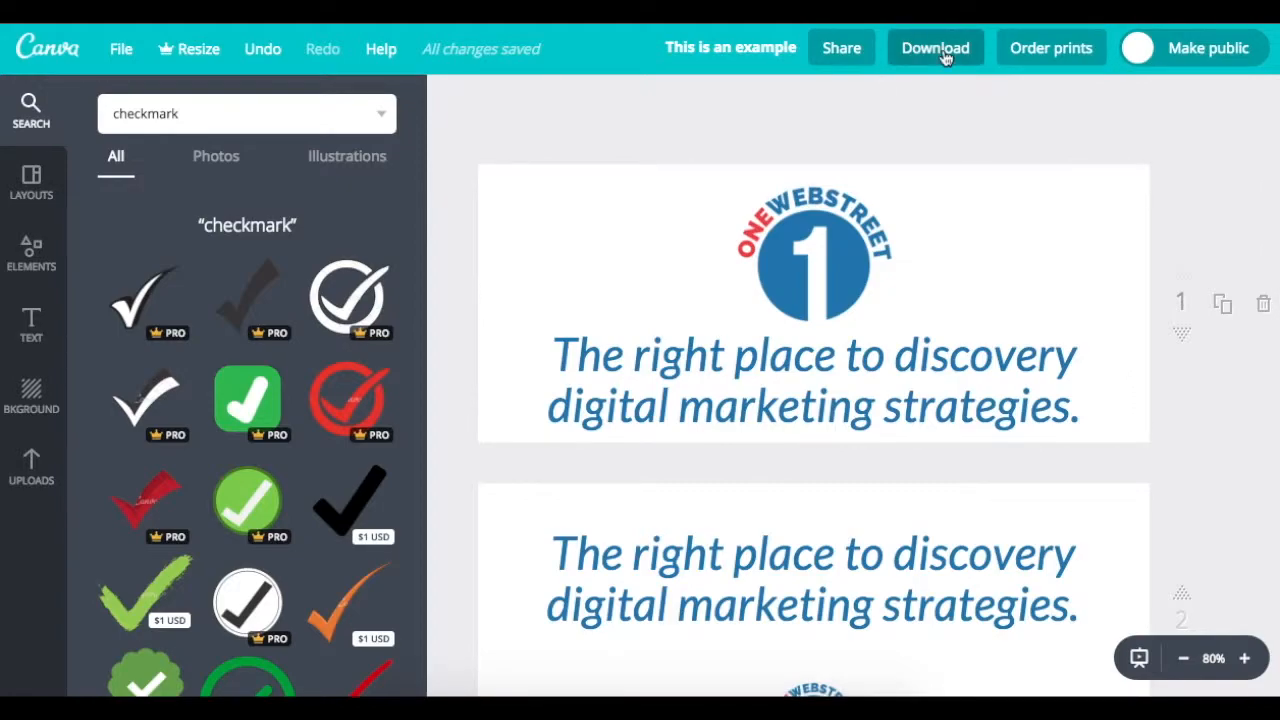
left_click(934, 47)
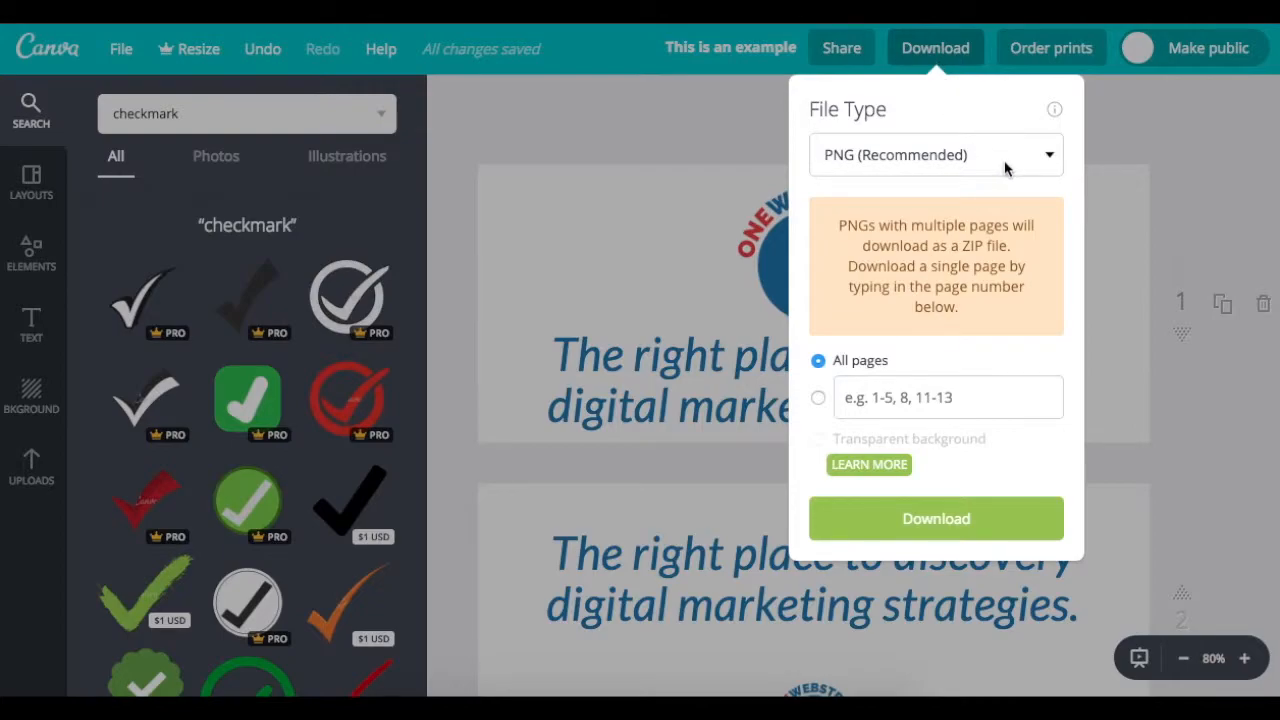
left_click(935, 154)
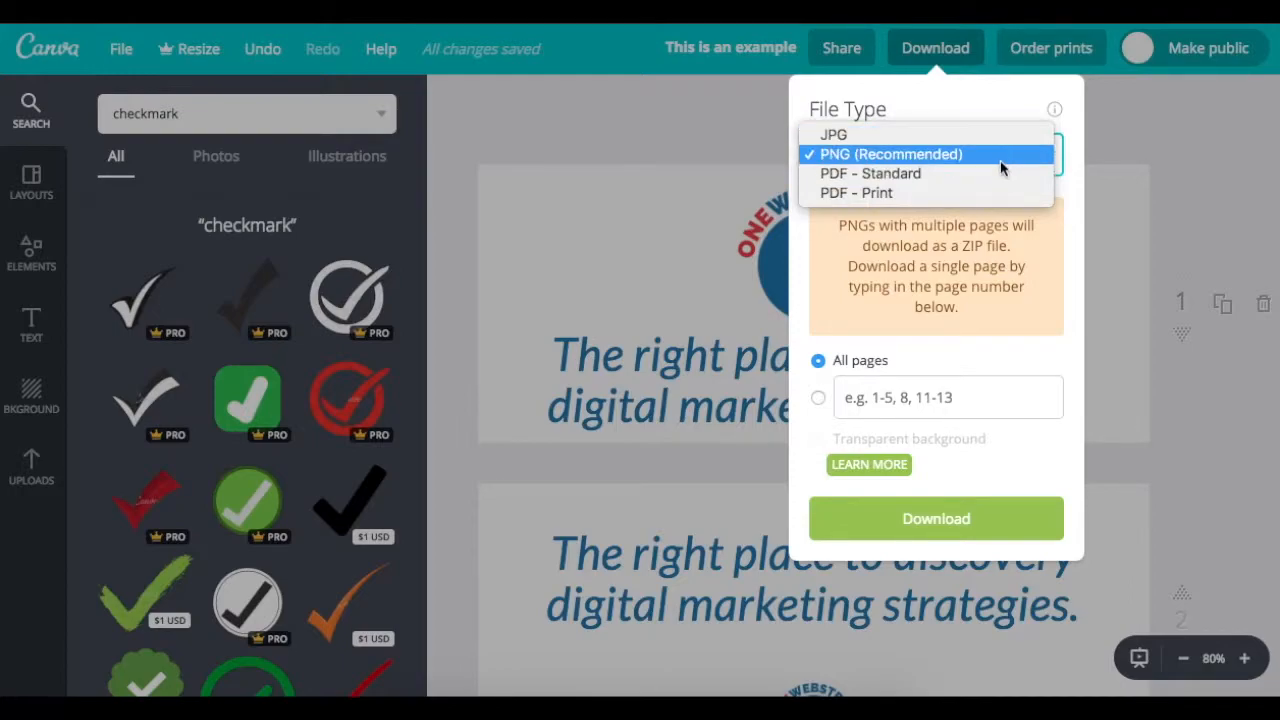
mouse_move(938, 155)
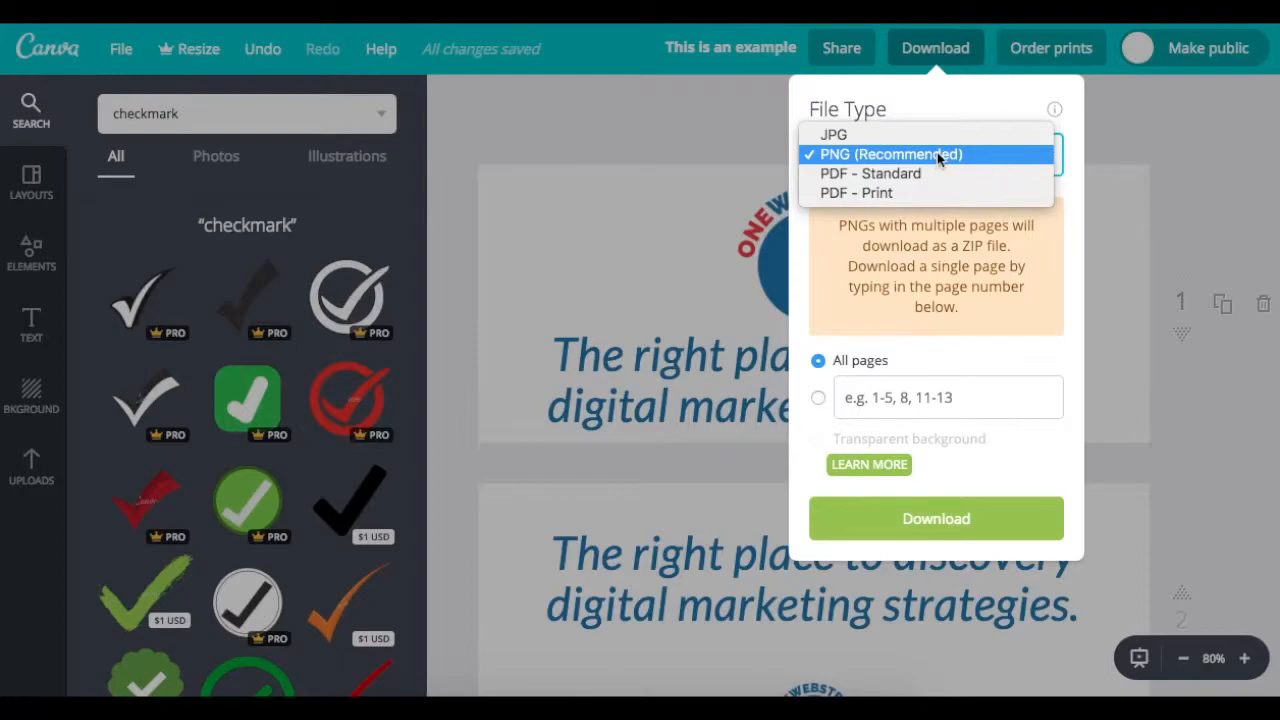
mouse_move(887, 154)
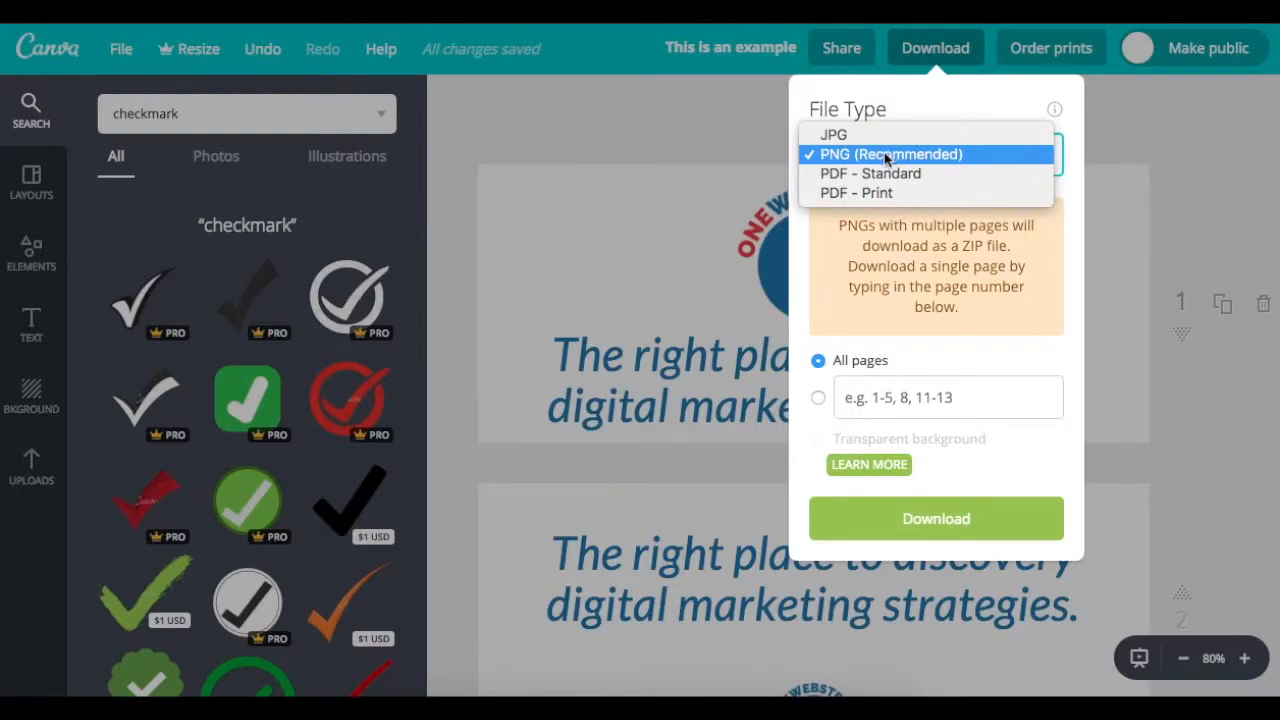
mouse_move(990, 162)
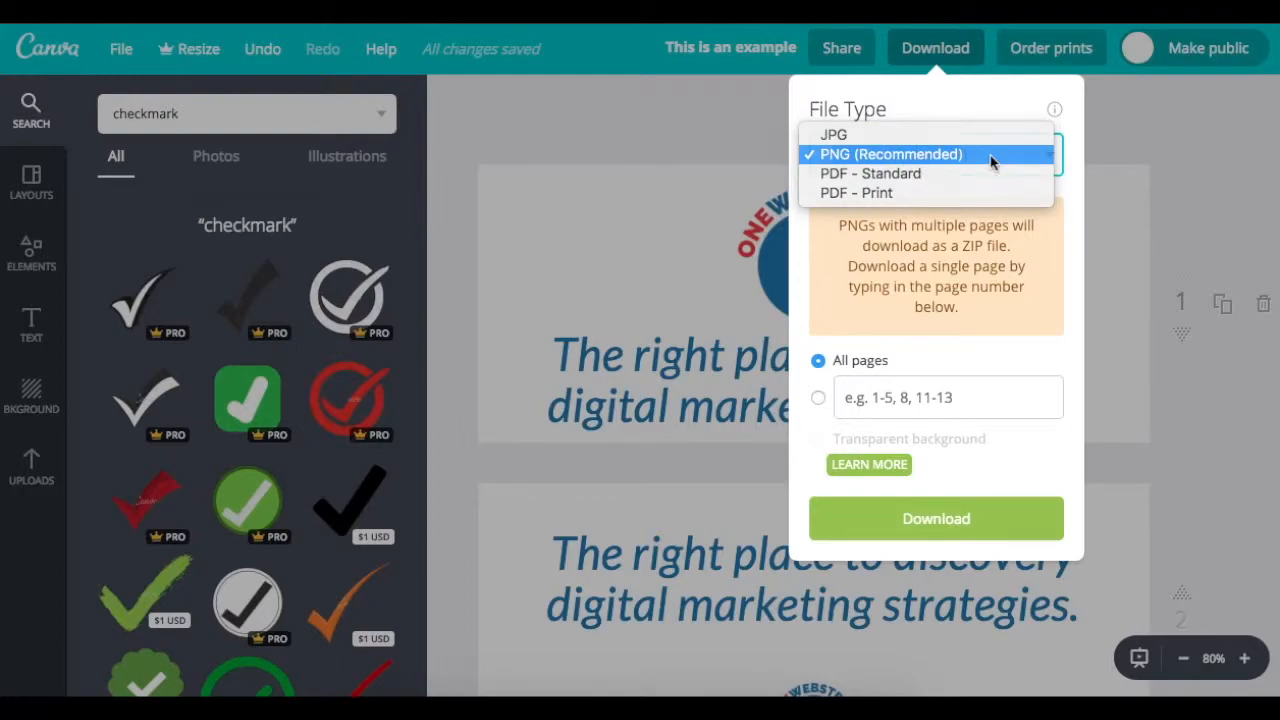
left_click(1135, 139)
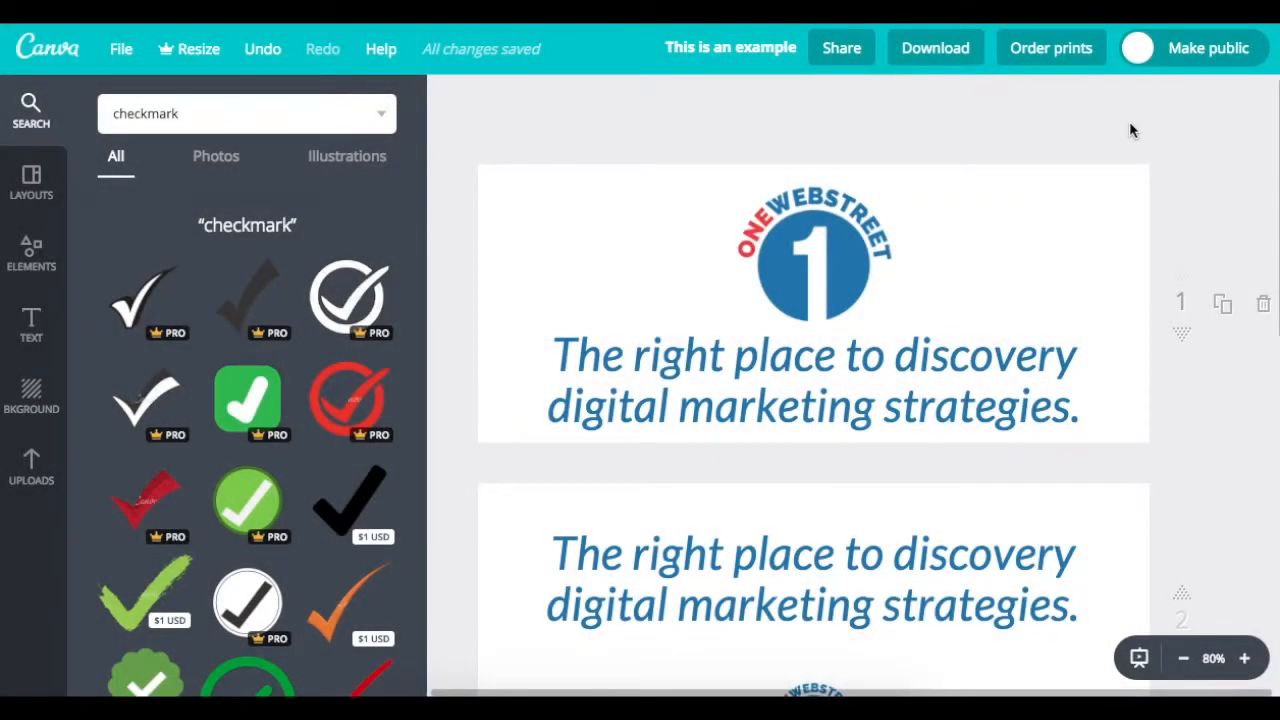
left_click(813, 255)
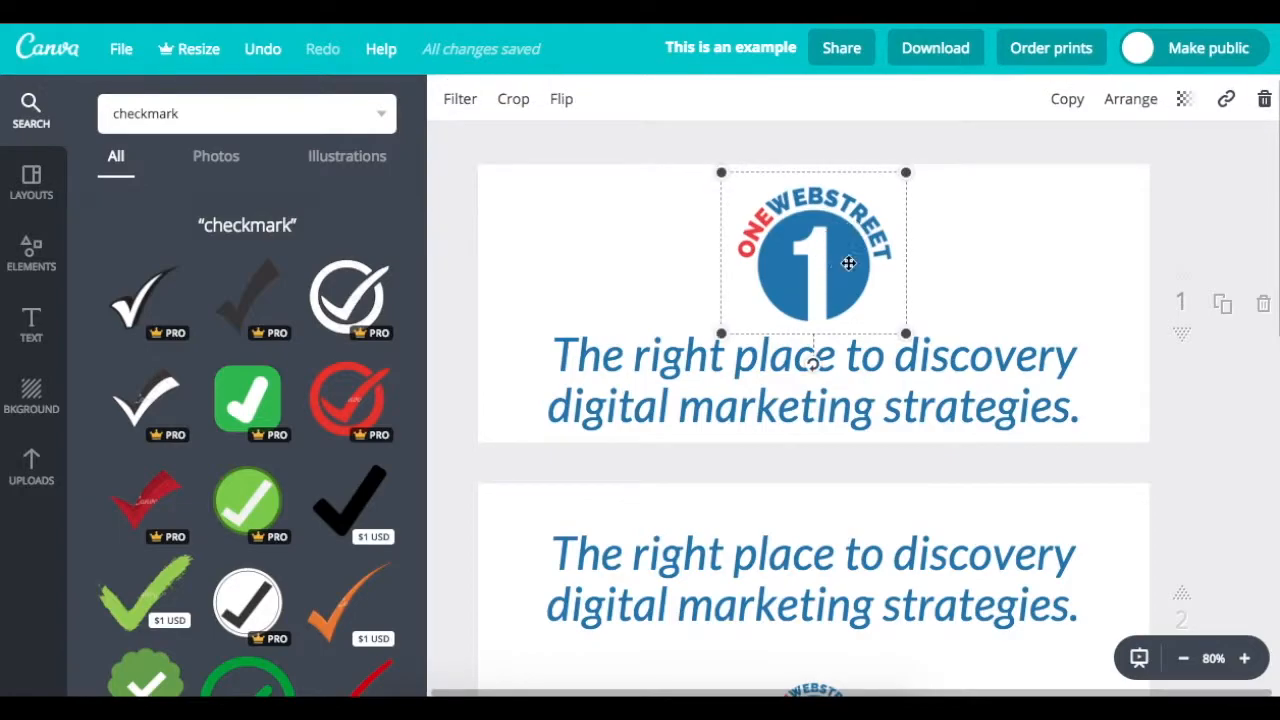
mouse_move(845, 250)
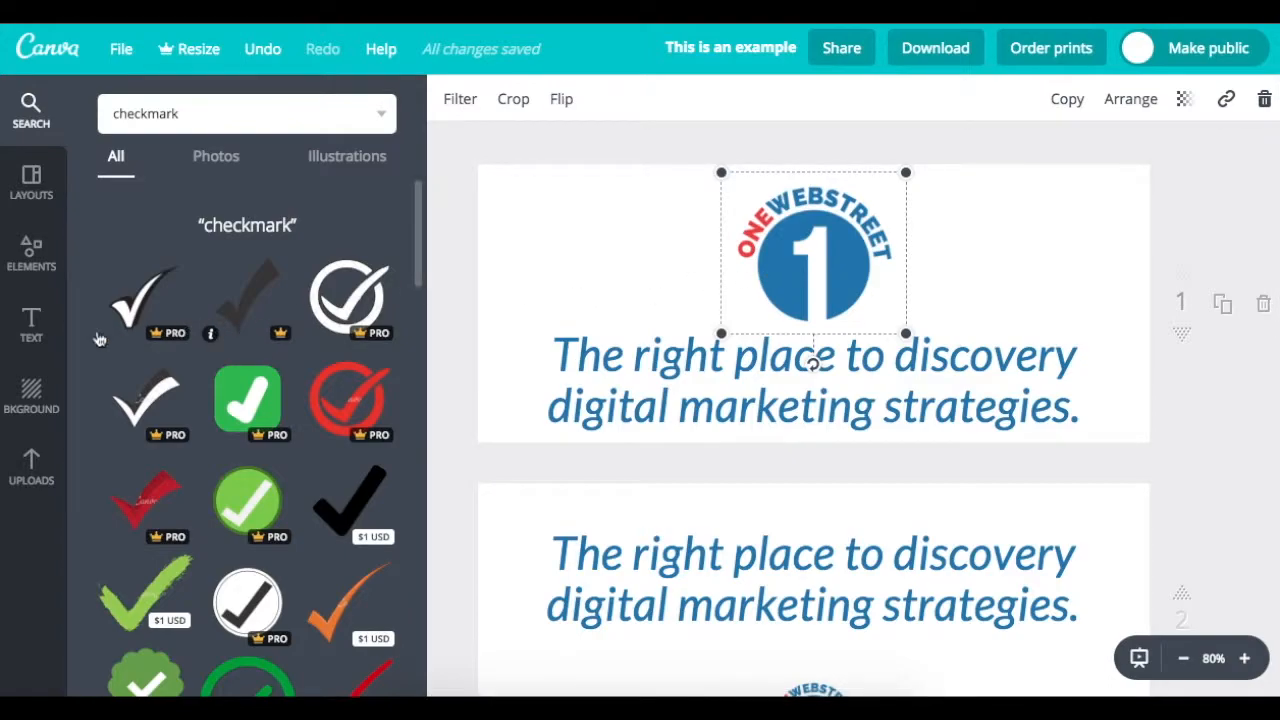
Open the page background colour options on page 1 behind the logo and italic tagline.
left_click(31, 390)
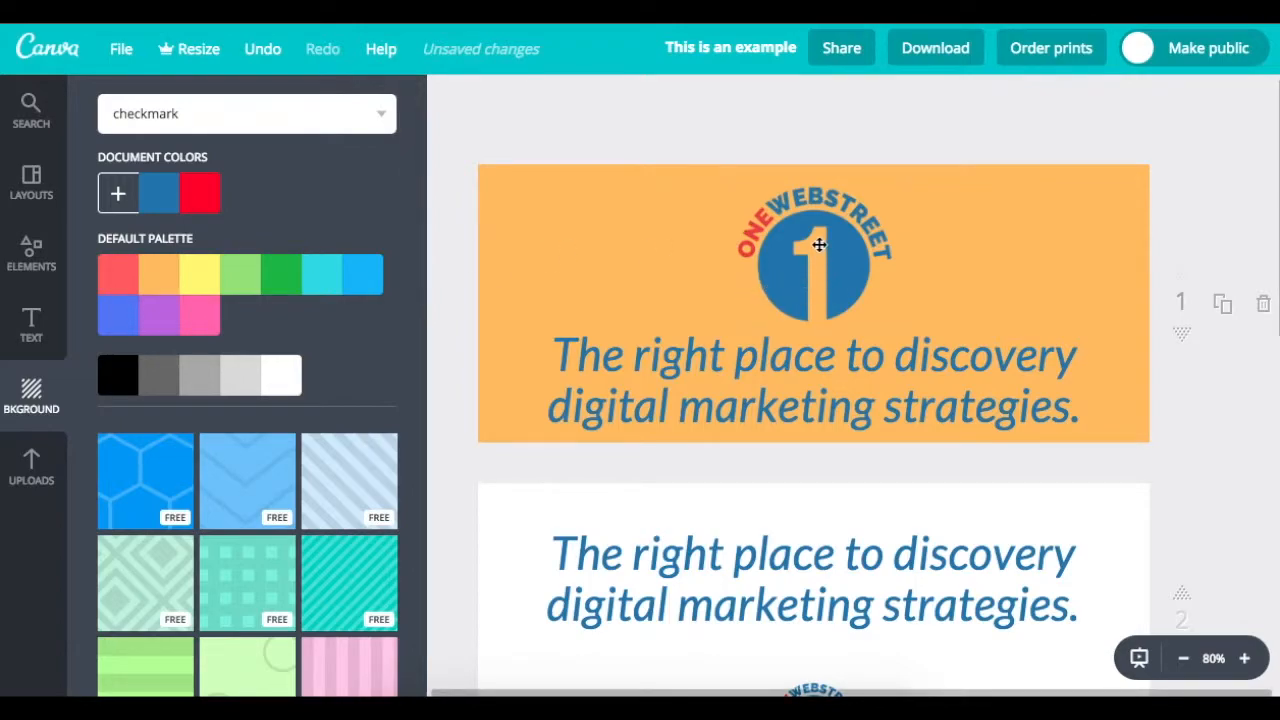
mouse_move(806, 272)
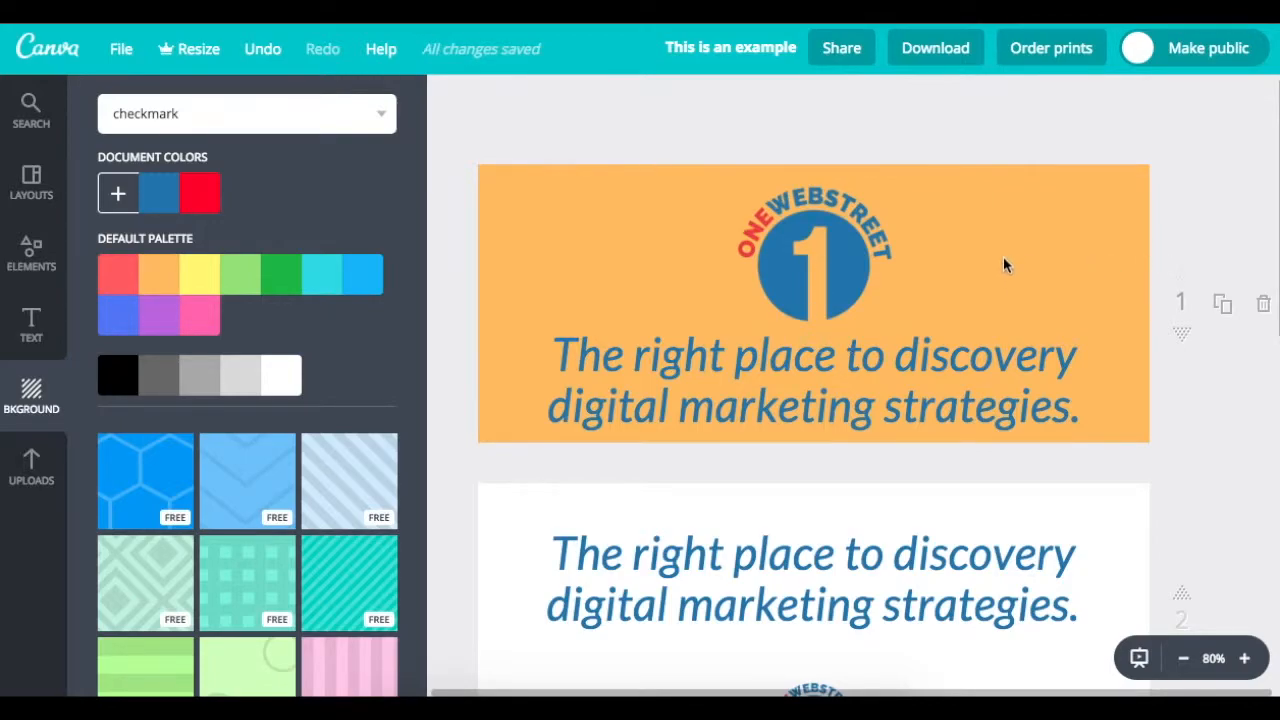
mouse_move(842, 247)
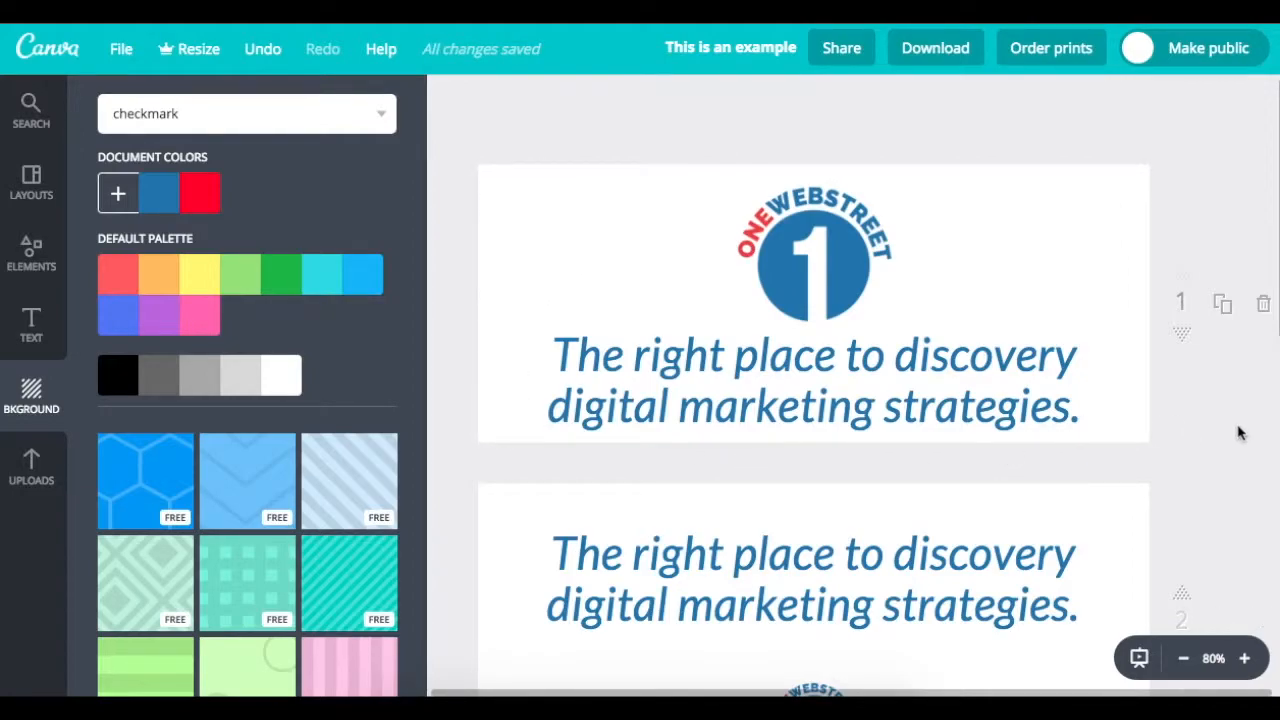
mouse_move(1243, 404)
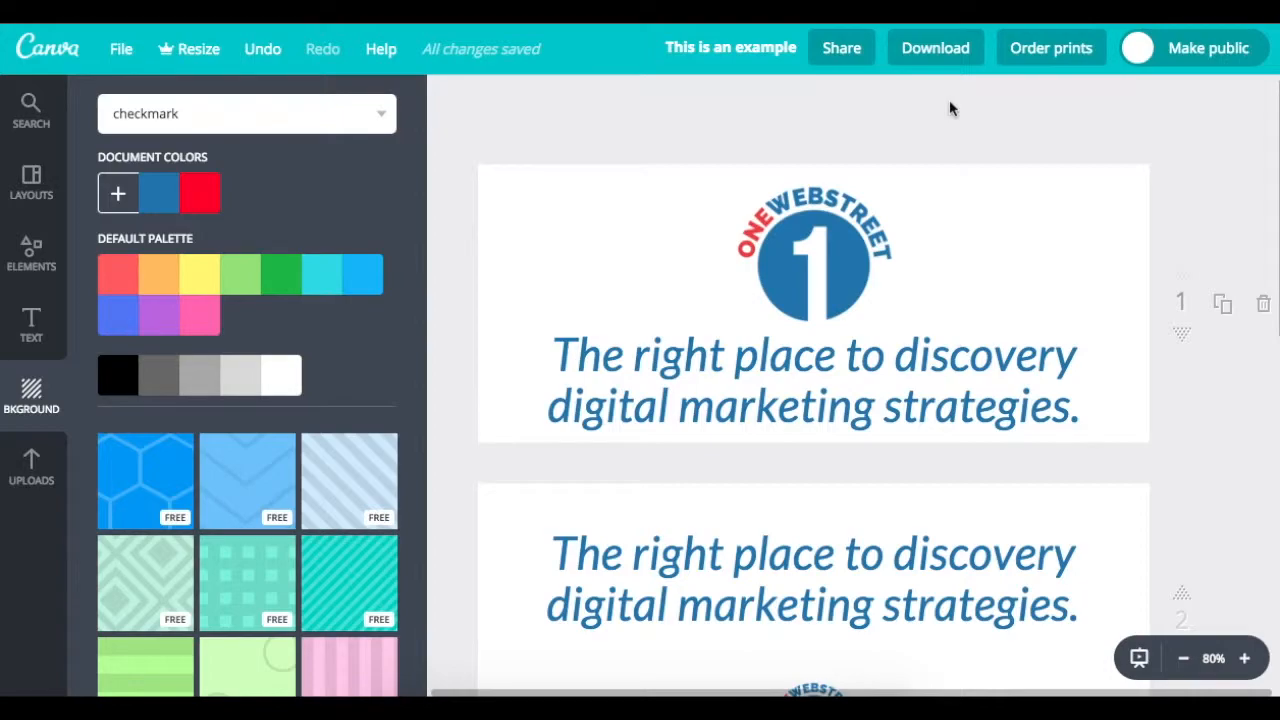
mouse_move(955, 95)
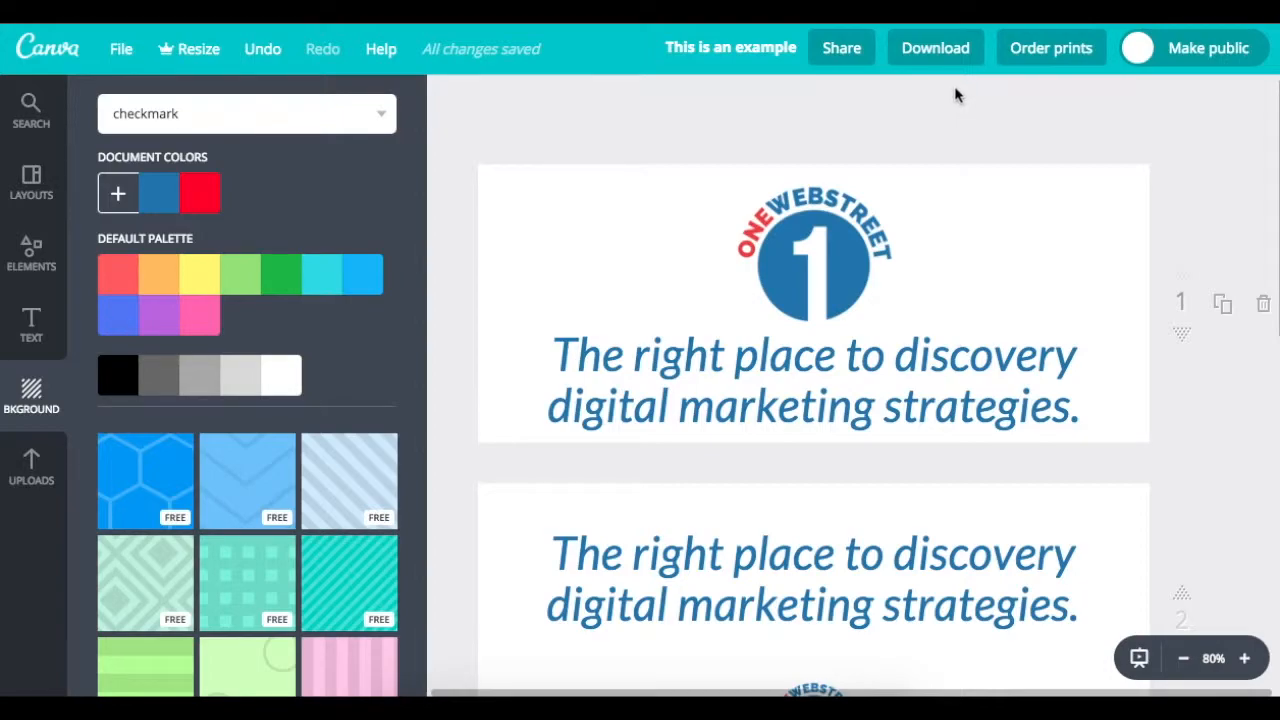
mouse_move(960, 90)
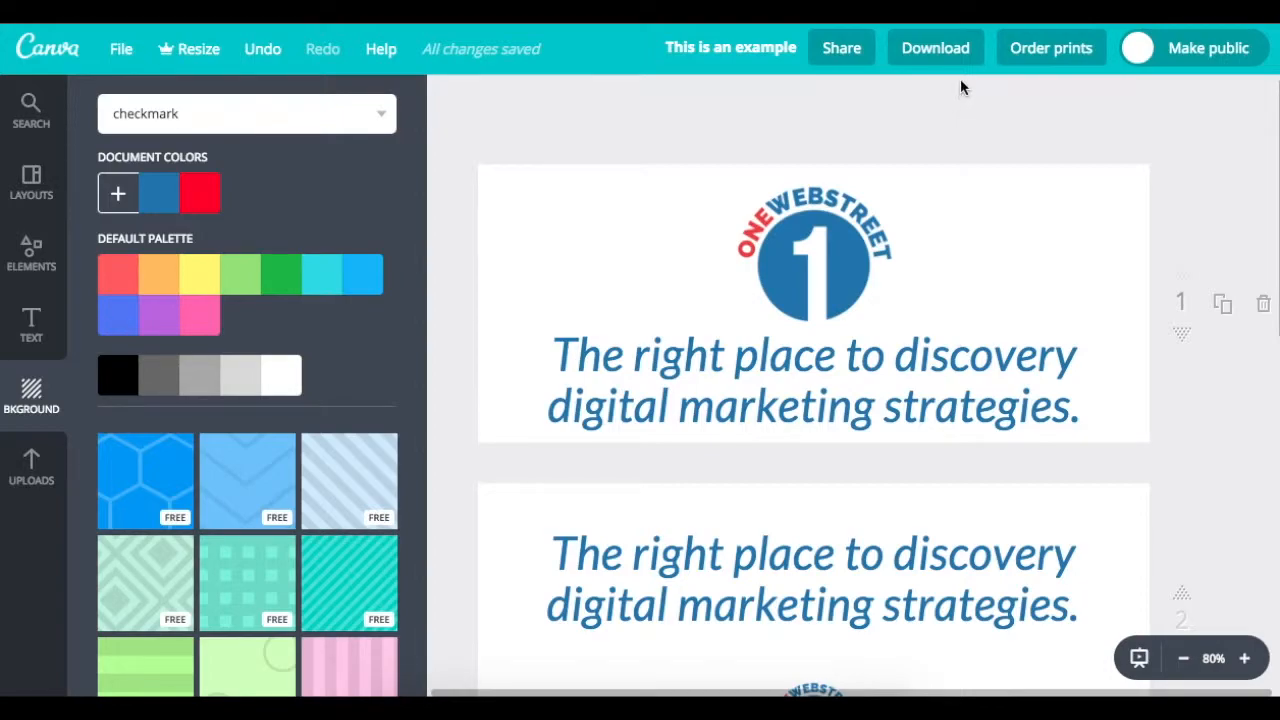
mouse_move(935, 48)
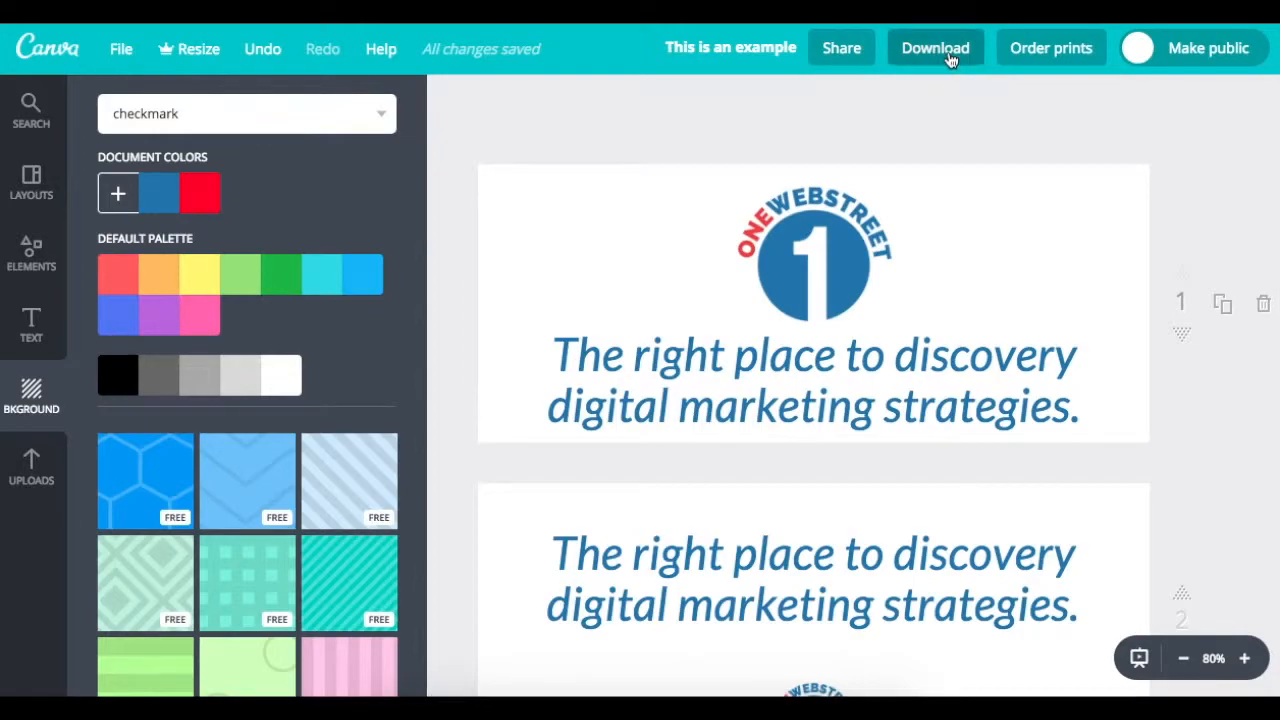
mouse_move(988, 281)
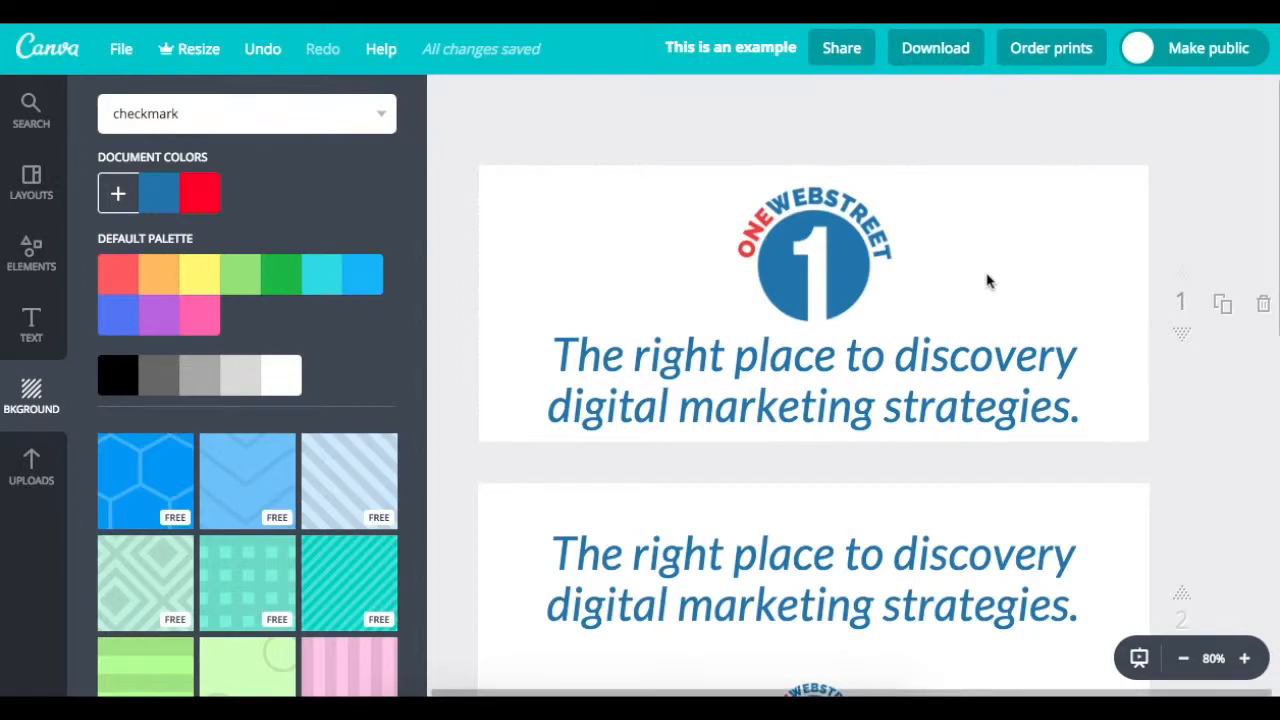
mouse_move(1183, 297)
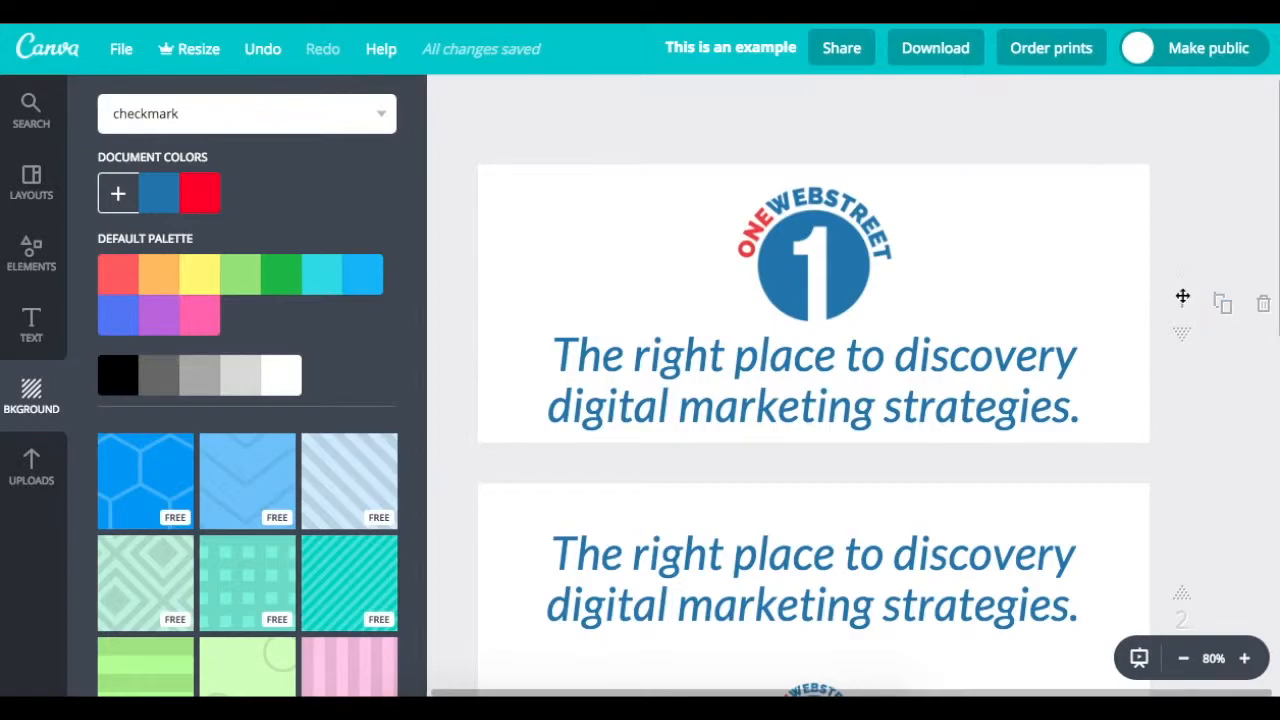
scroll("down", 3)
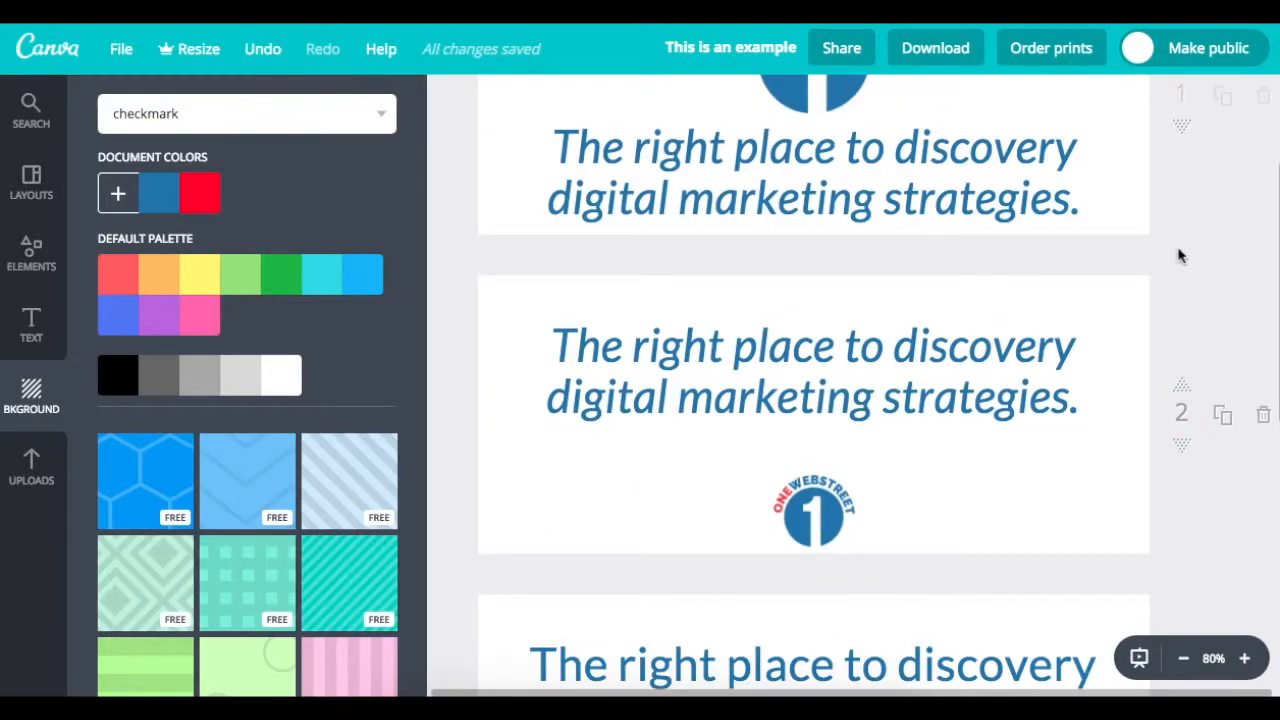
scroll("down", 3)
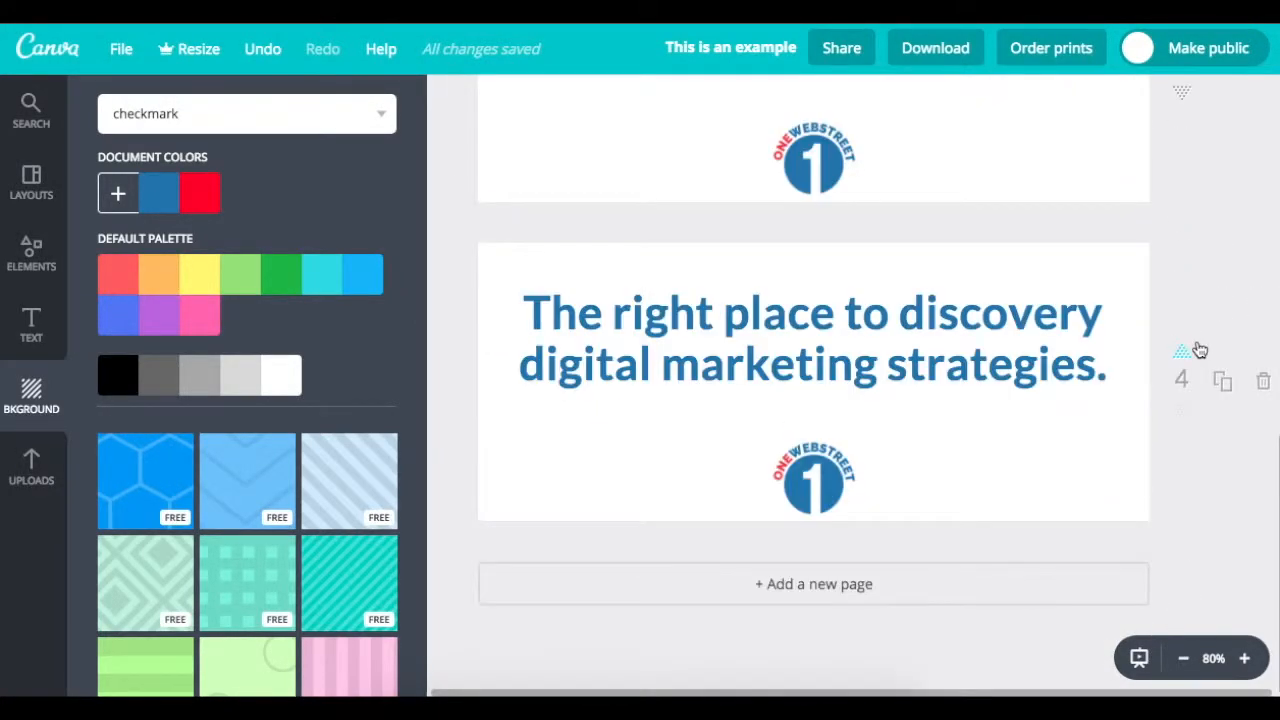
scroll("up", 3)
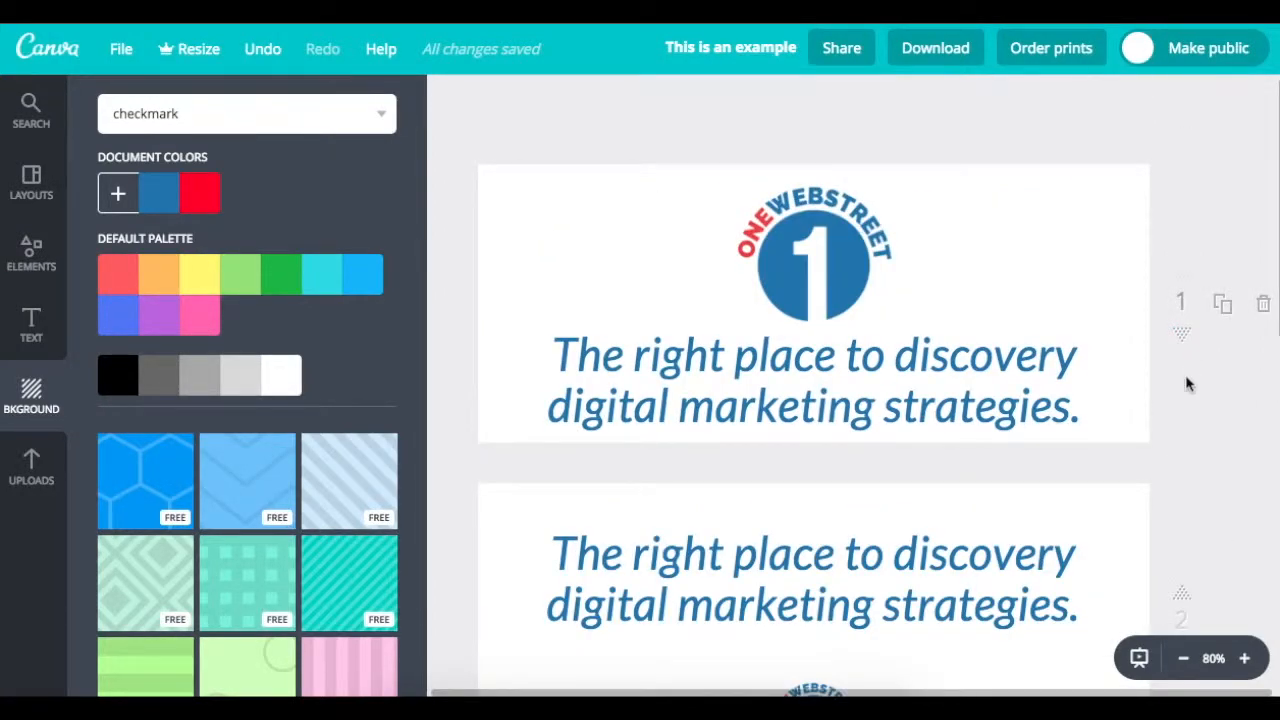
mouse_move(938, 62)
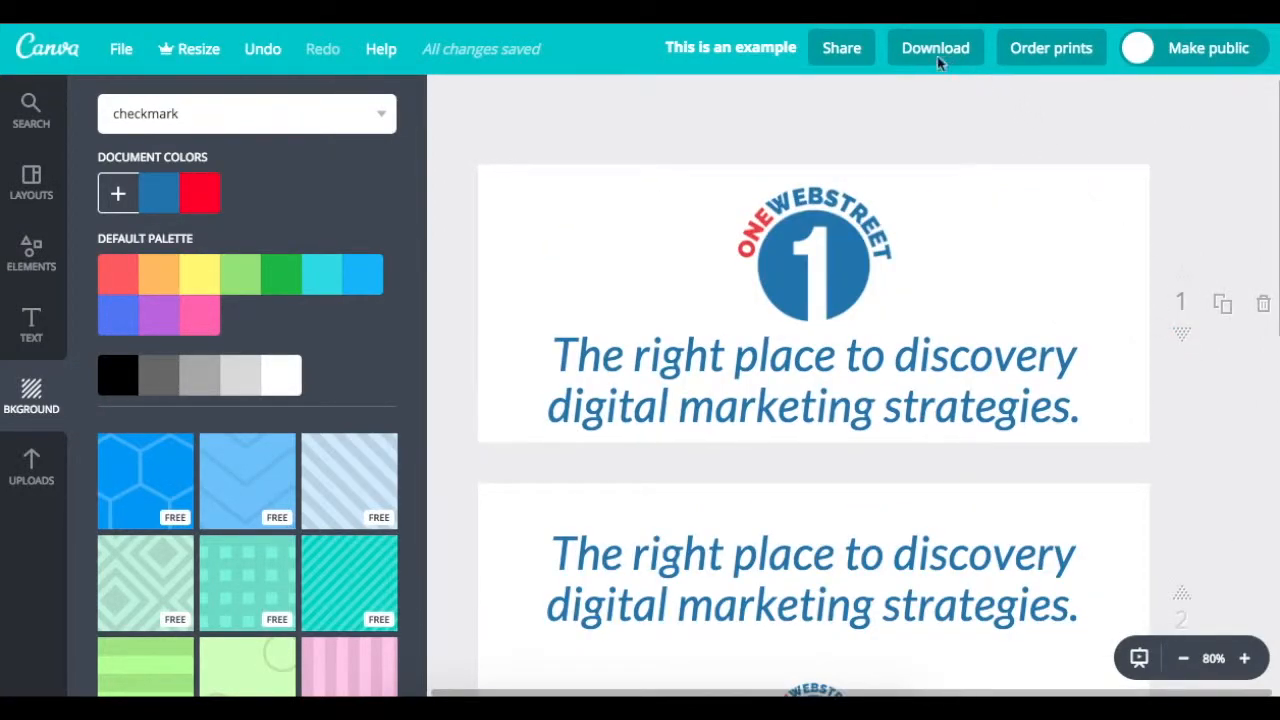
Download selected pages of the cover as a JPG and dismiss the confirmation.
left_click(934, 47)
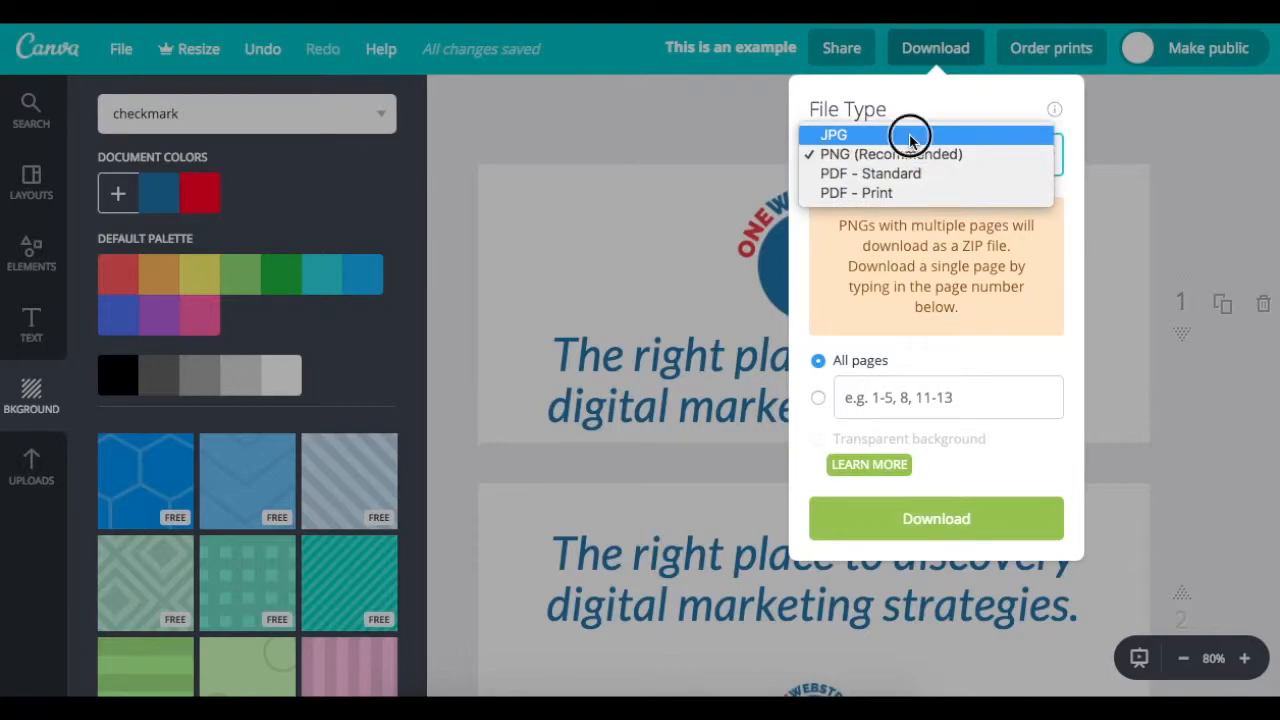
left_click(833, 135)
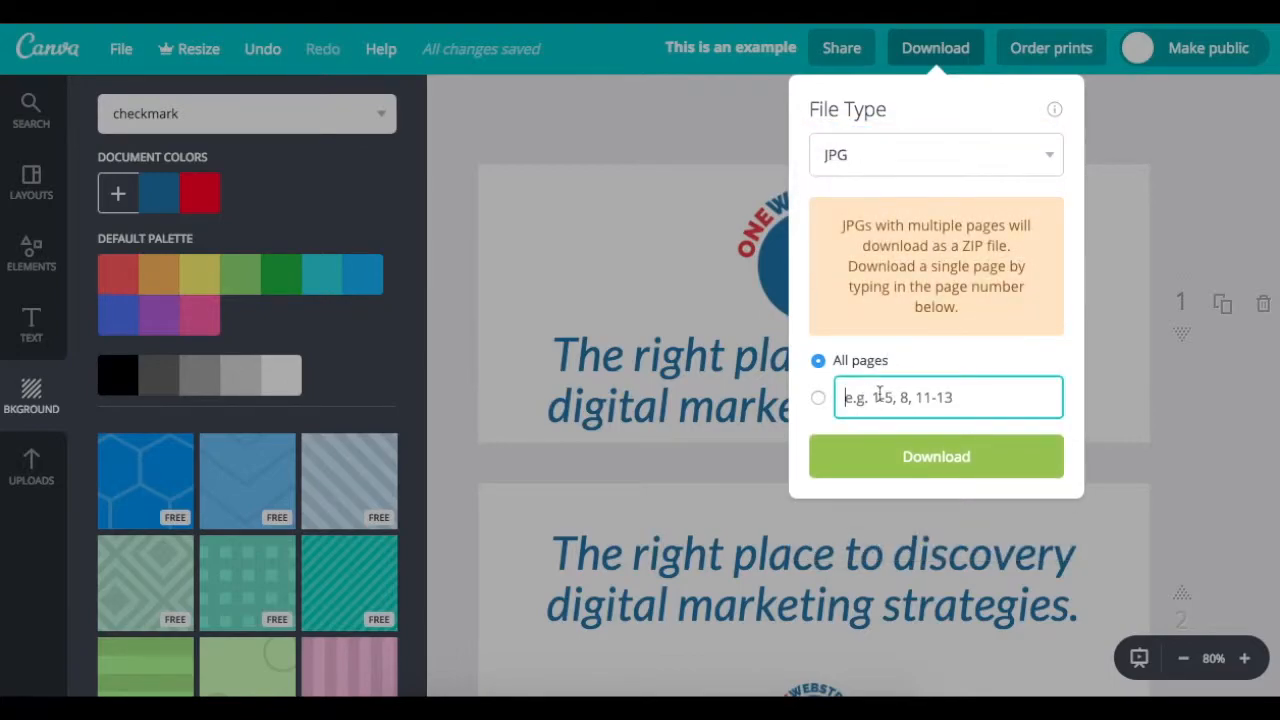
left_click(817, 397)
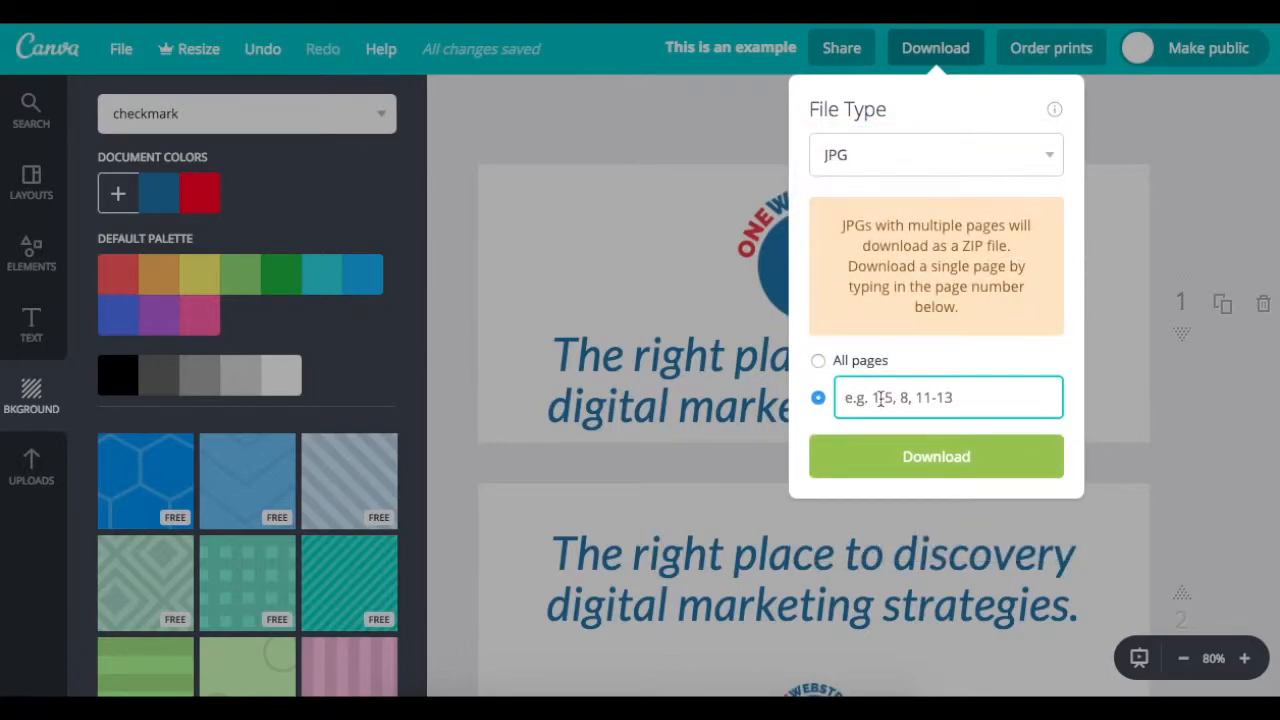
left_click(936, 456)
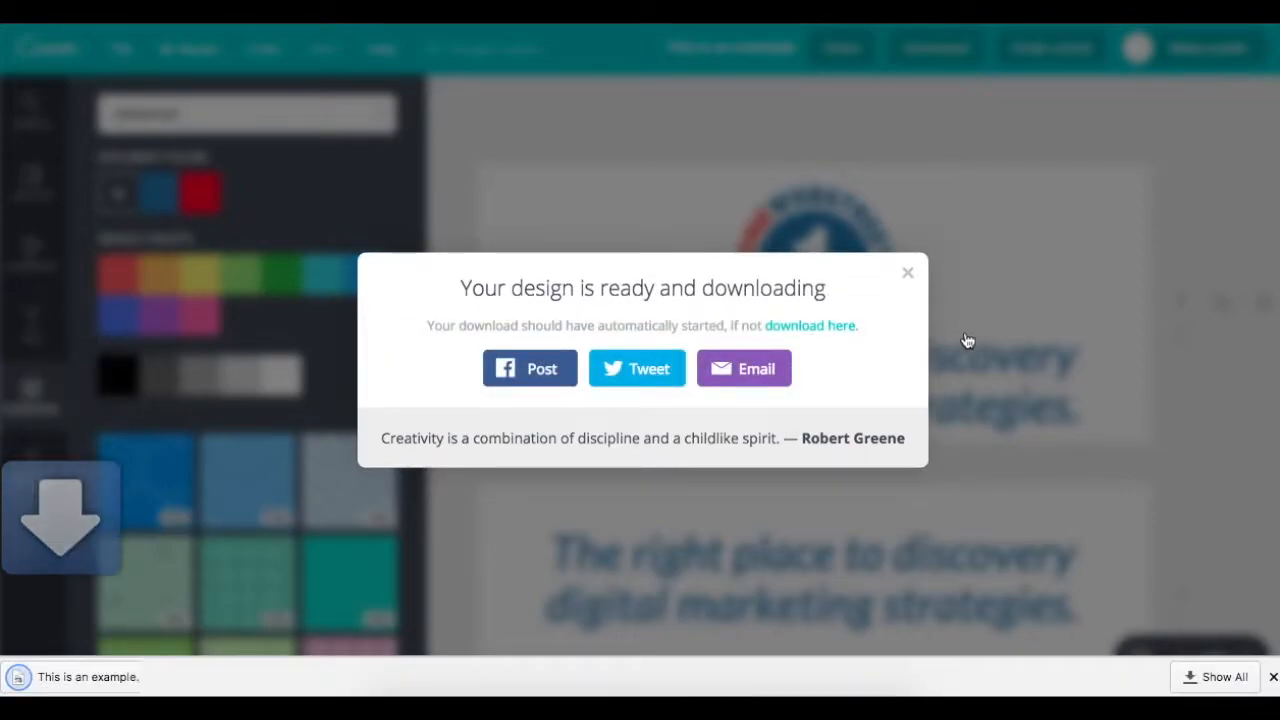
left_click(907, 272)
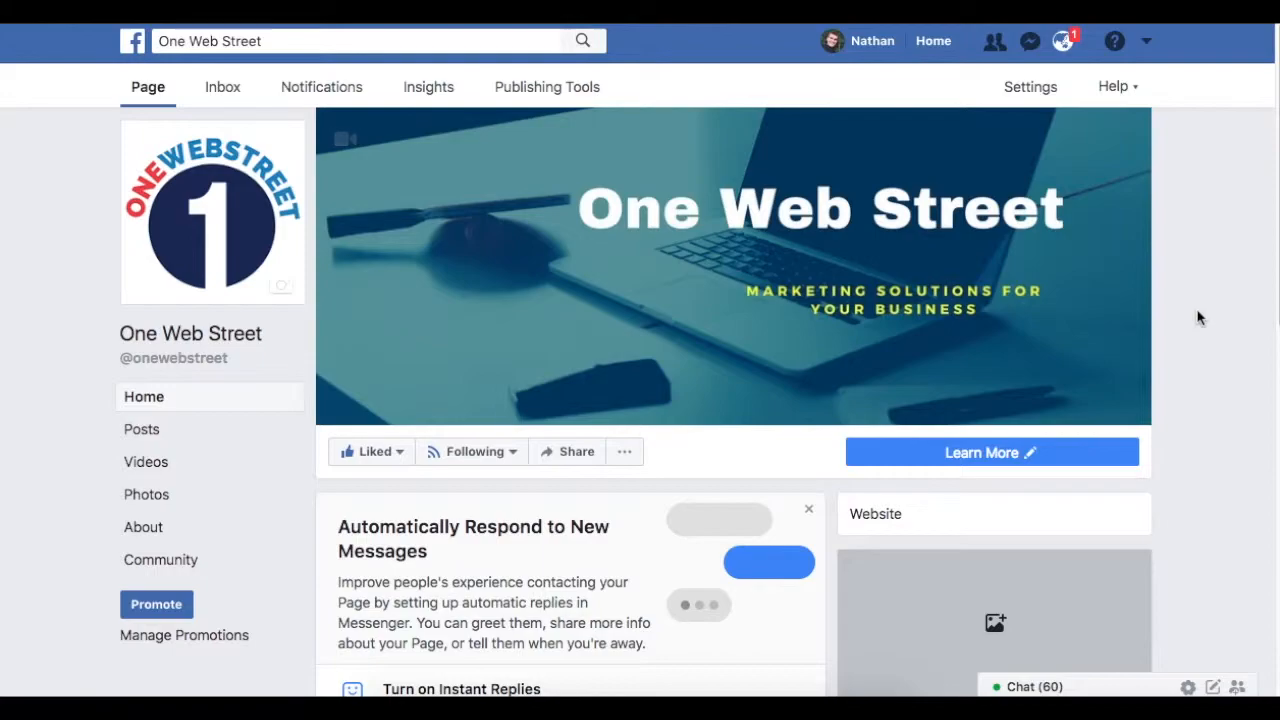
mouse_move(491, 167)
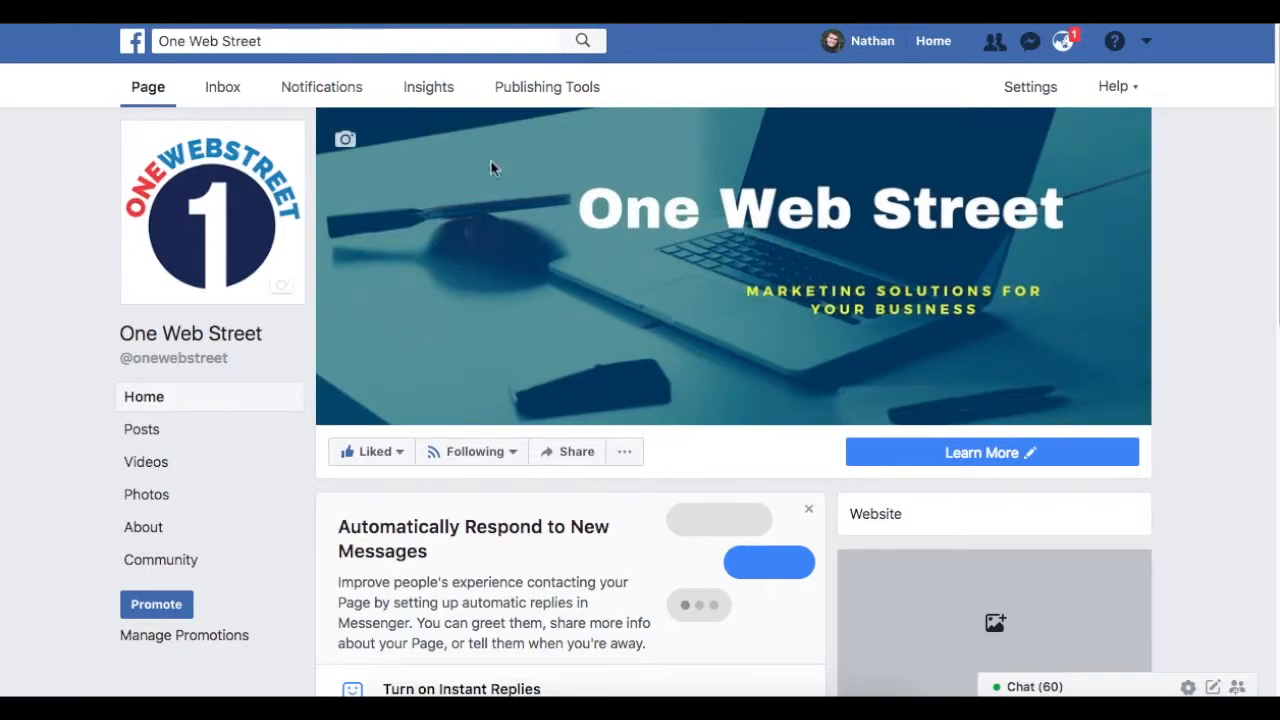
mouse_move(395, 138)
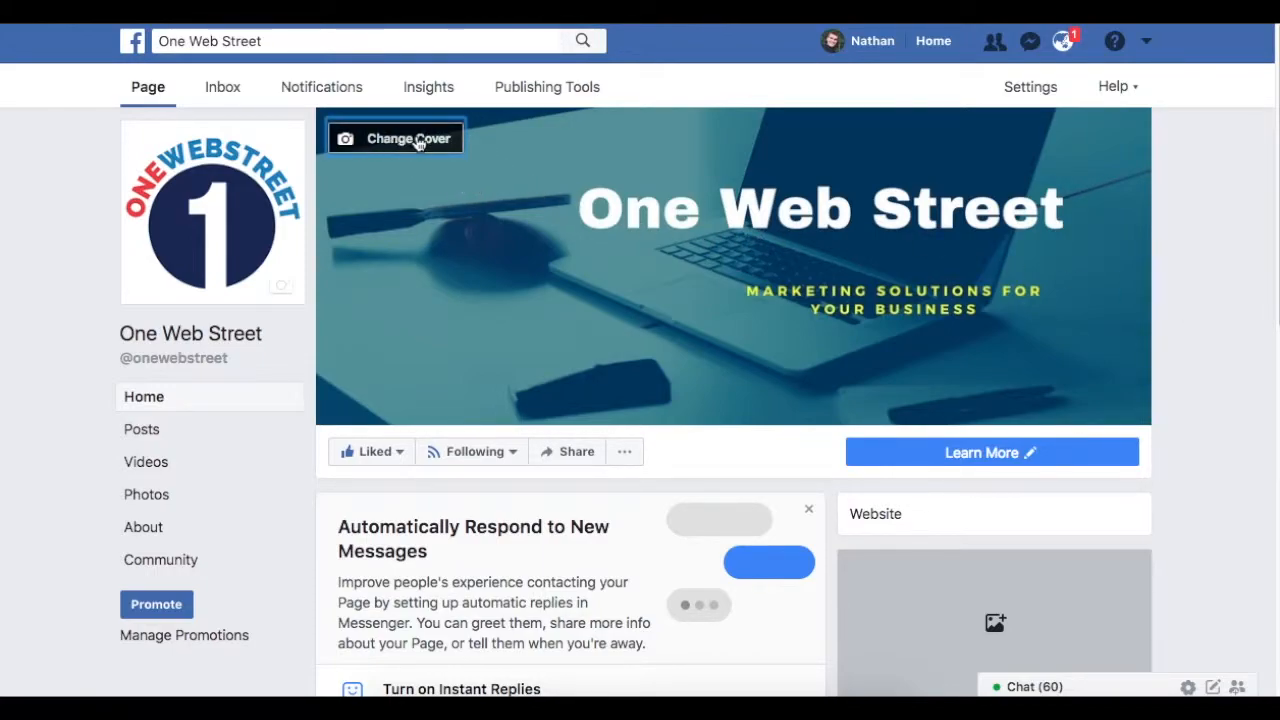
Choose to upload a new cover photo for the One Web Street page.
left_click(394, 138)
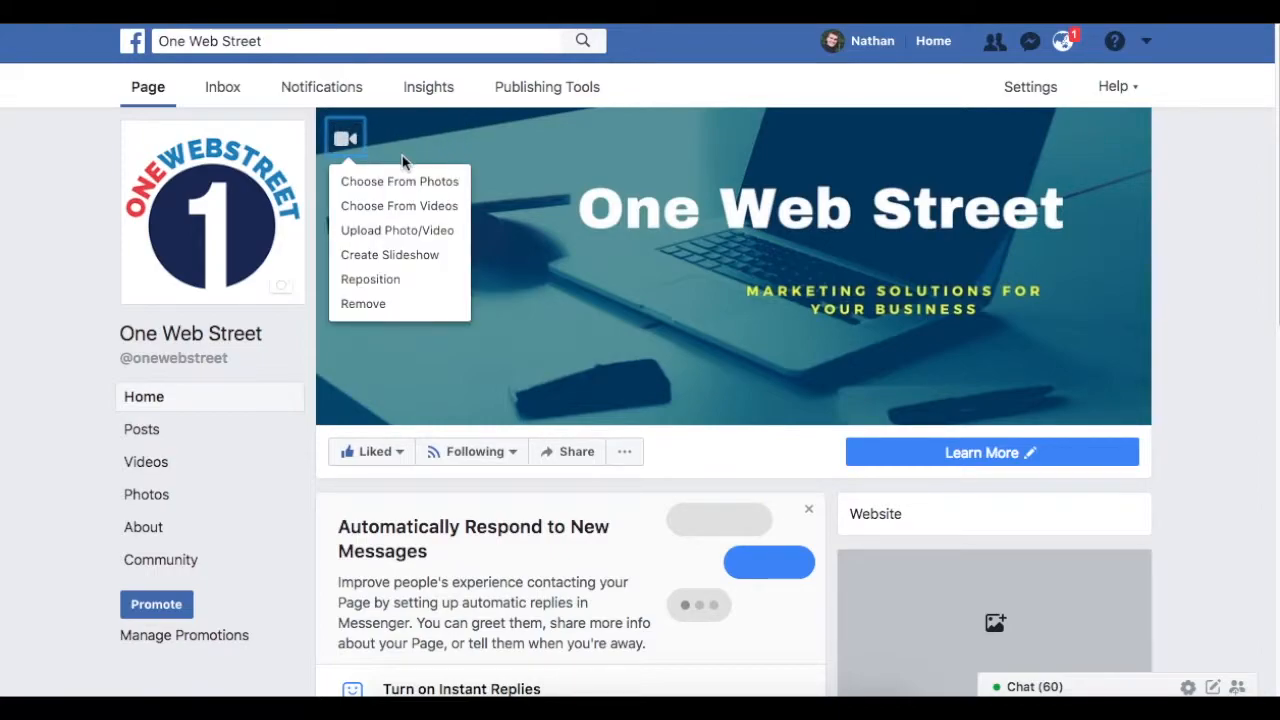
mouse_move(363, 303)
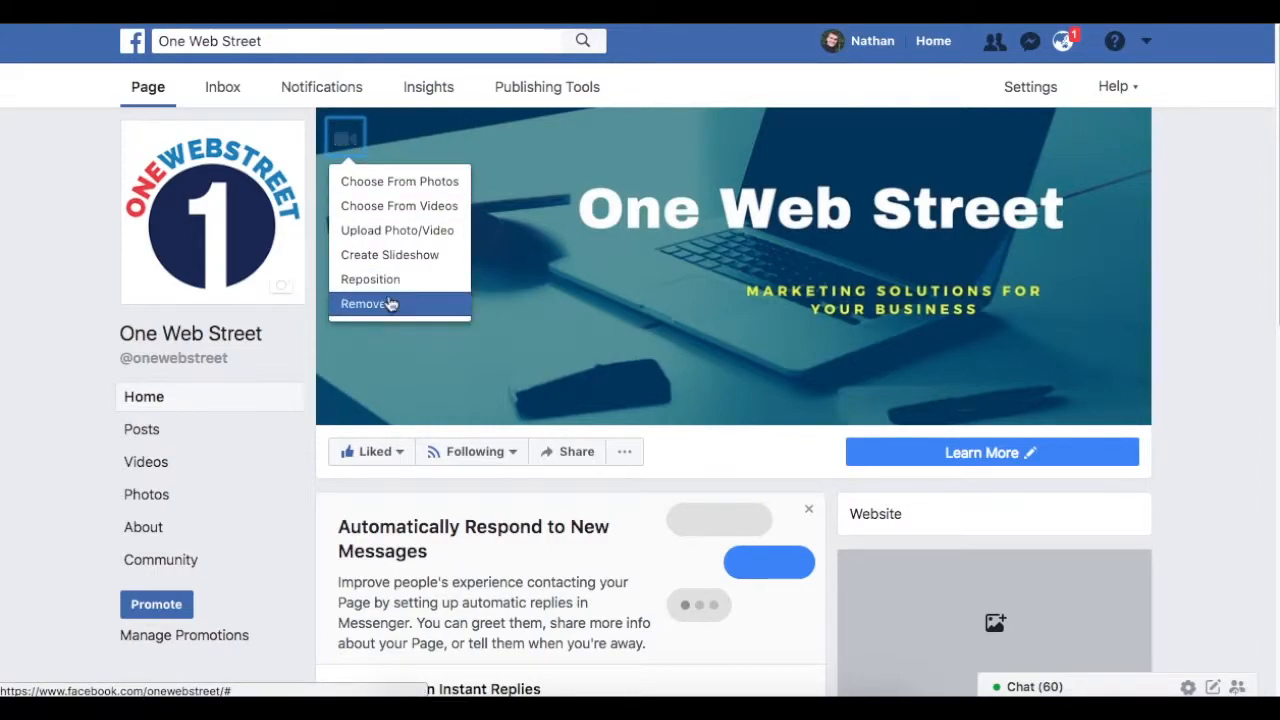
left_click(397, 230)
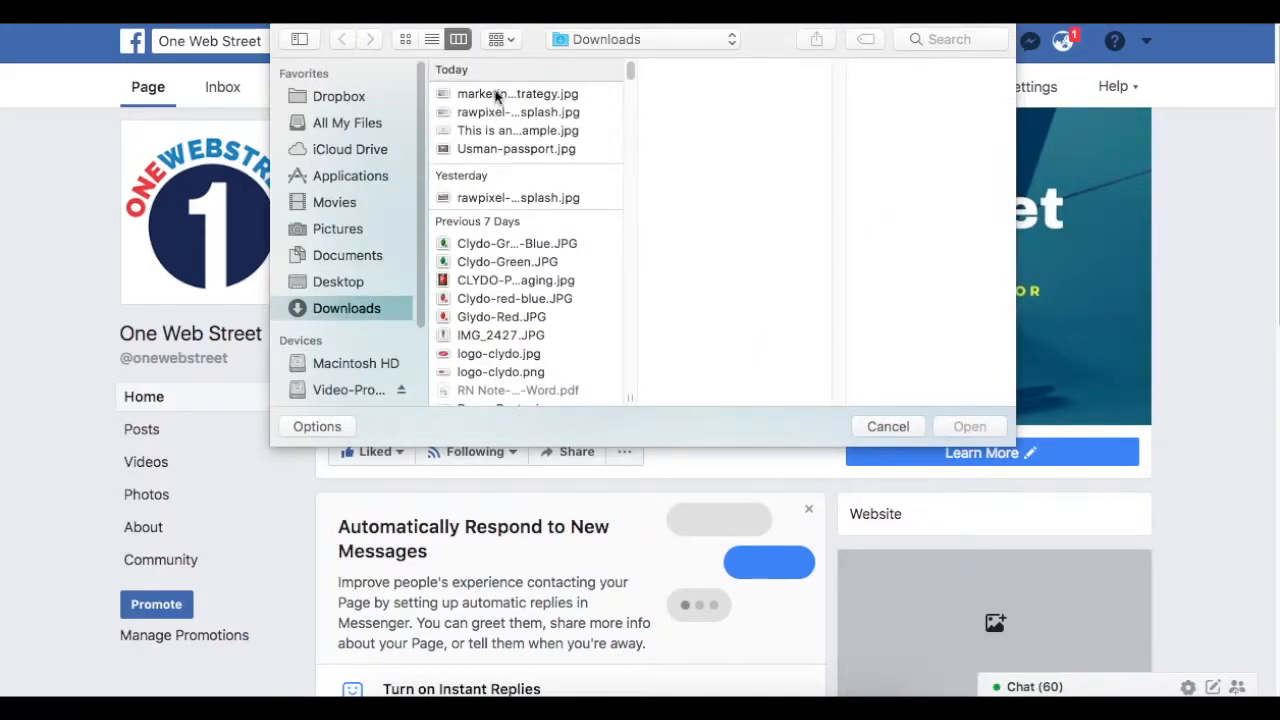
Sort Downloads by date added and pick the 'This is an example' JPG.
left_click(495, 39)
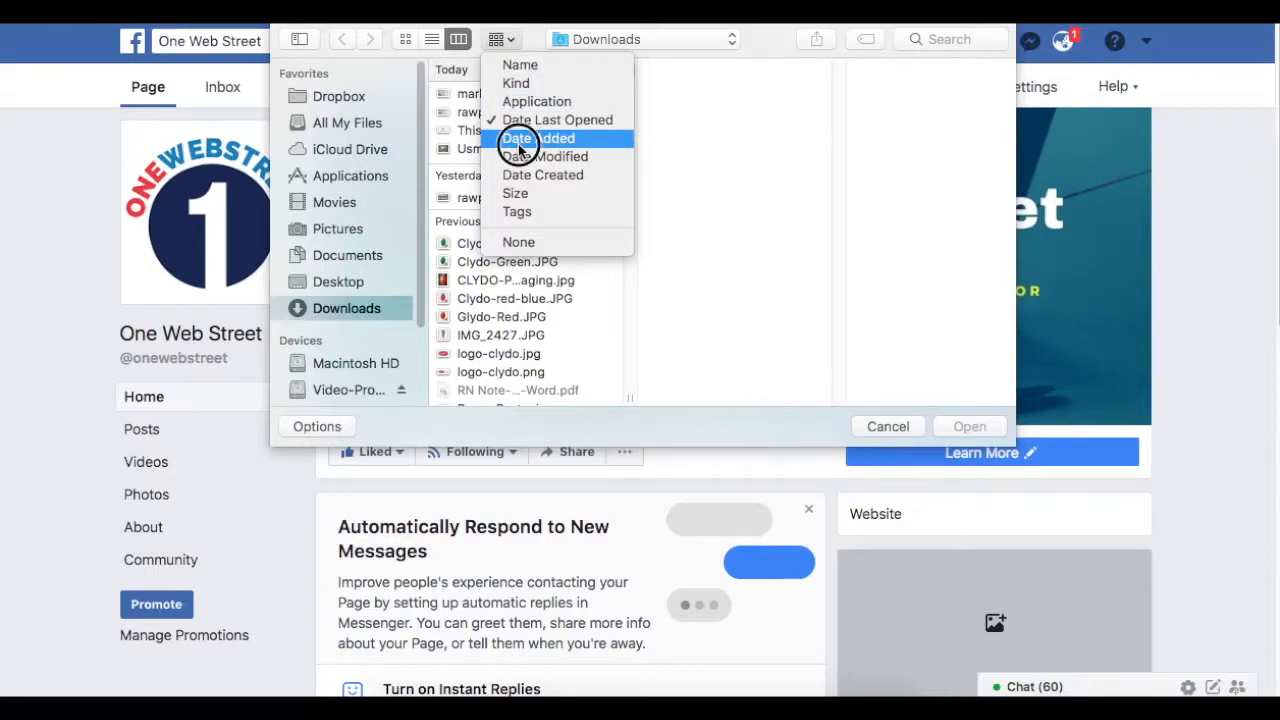
left_click(538, 138)
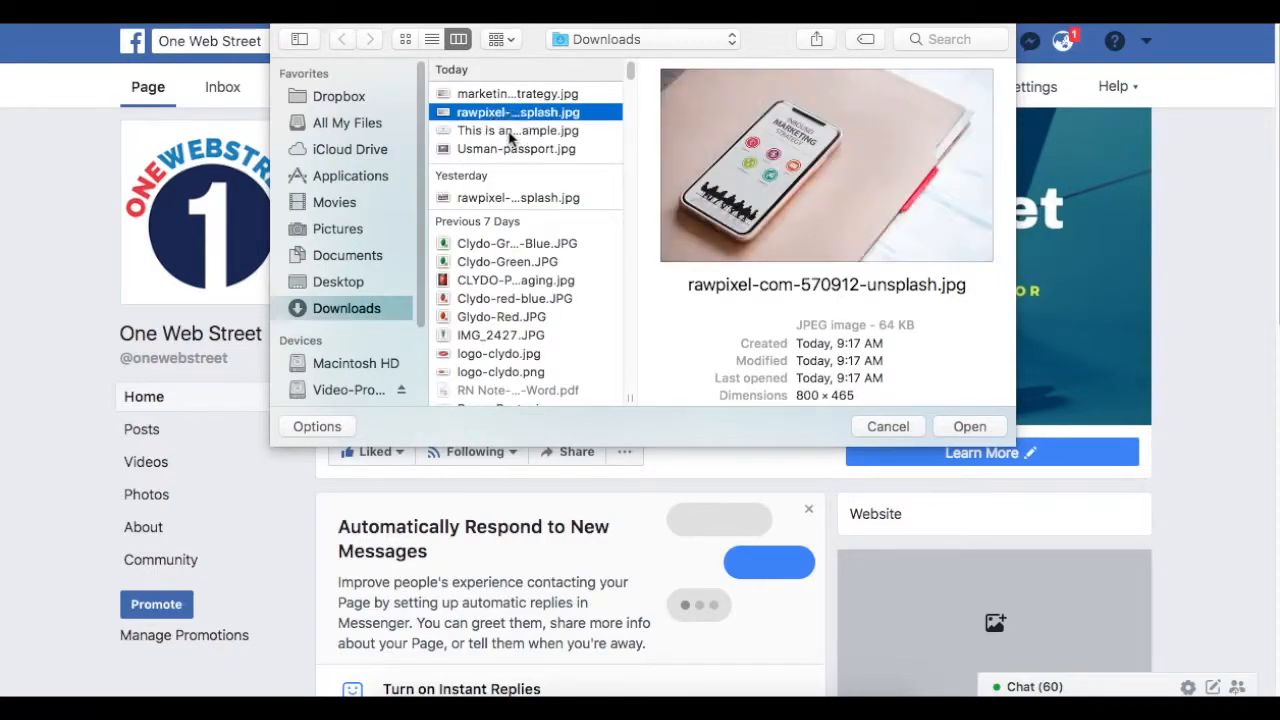
left_click(517, 130)
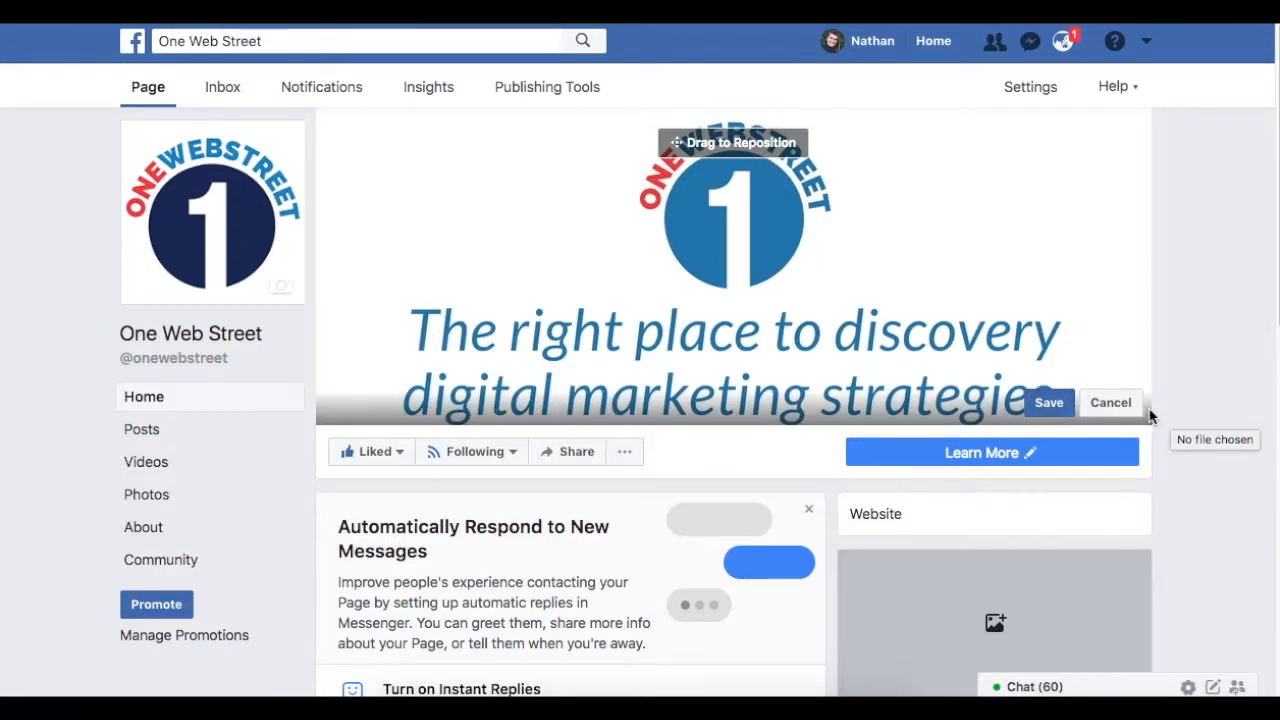
mouse_move(1007, 166)
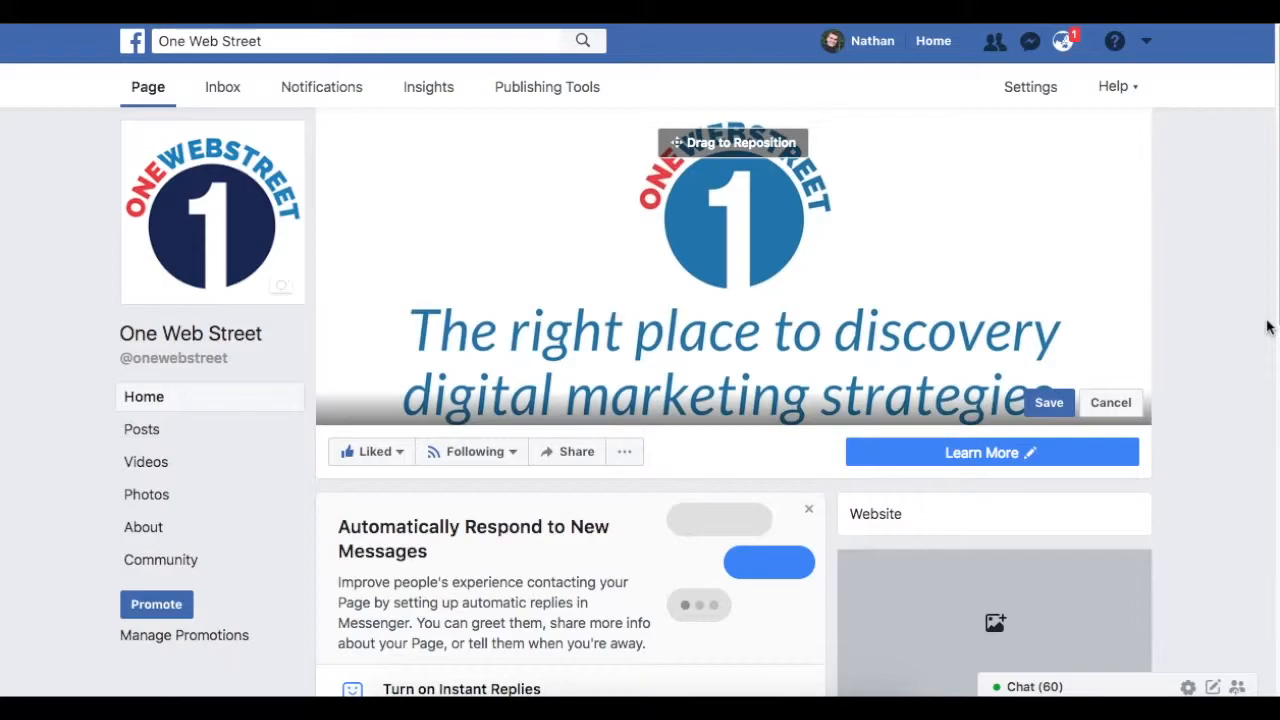
mouse_move(1245, 218)
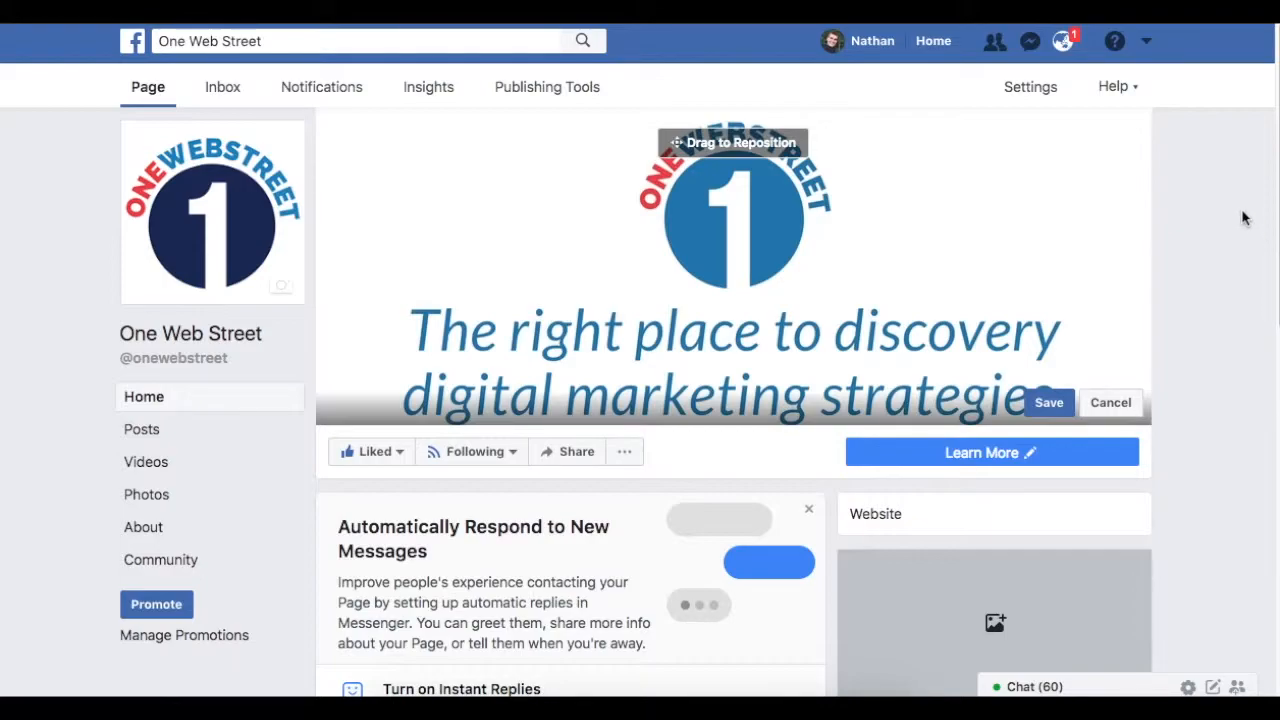